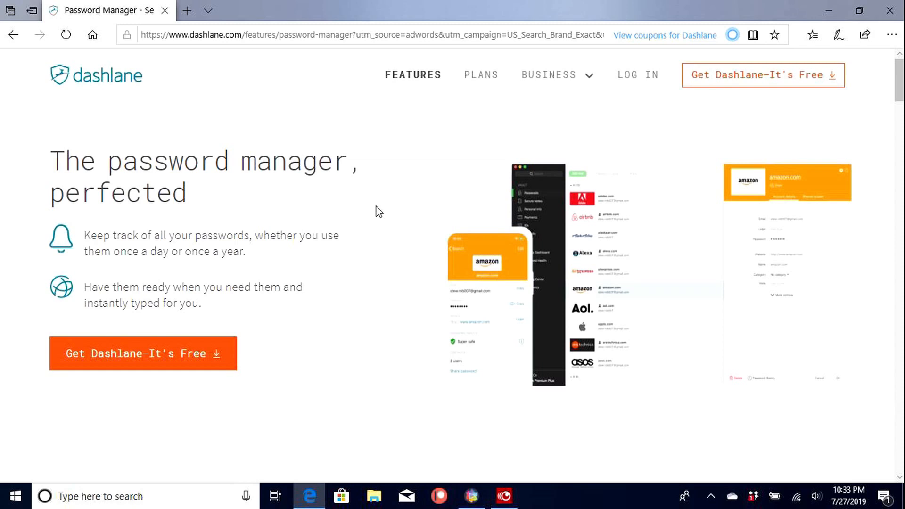
pyautogui.moveTo(315, 202)
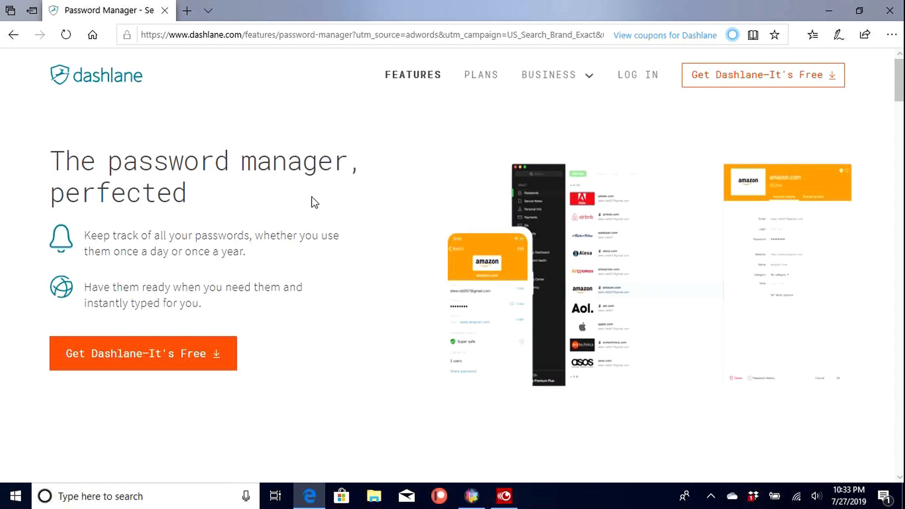
pyautogui.moveTo(163, 113)
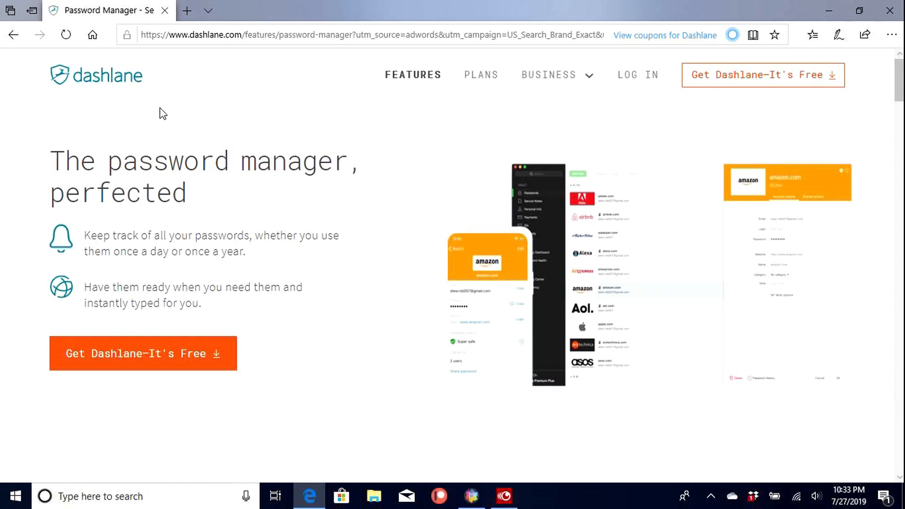
pyautogui.moveTo(317, 166)
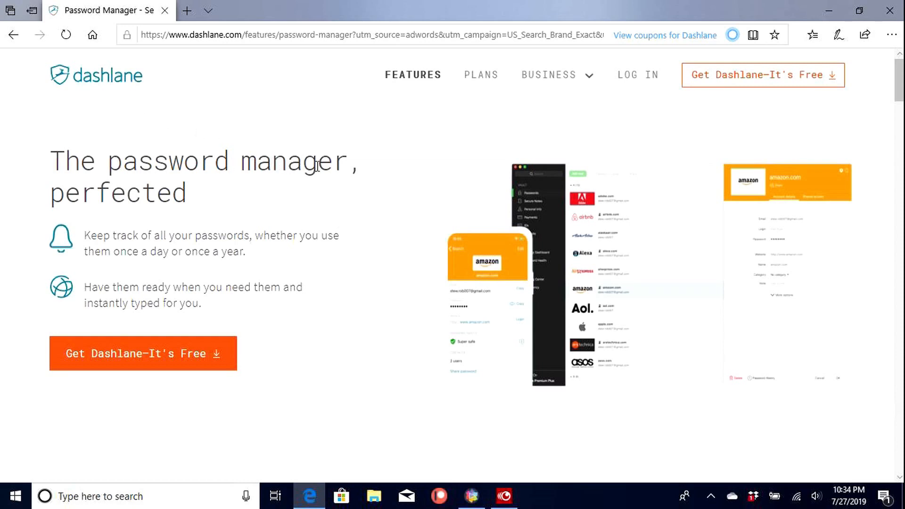
# - Scroll the features page down to the 'What is a password manager?' explanation
pyautogui.scroll(-3)
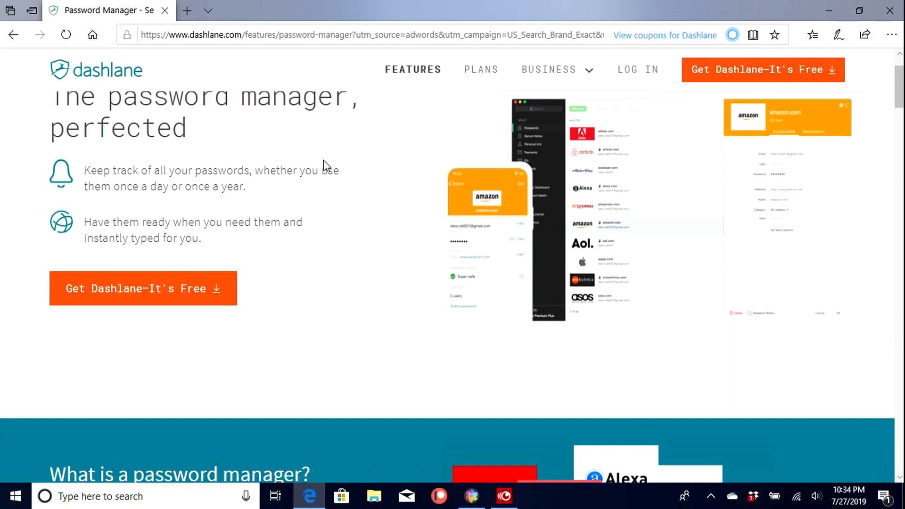
pyautogui.scroll(-3)
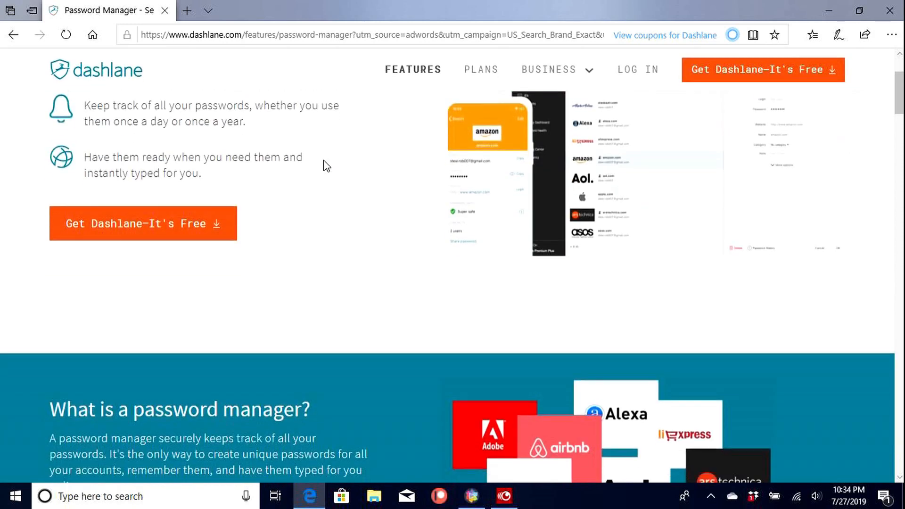
pyautogui.scroll(3)
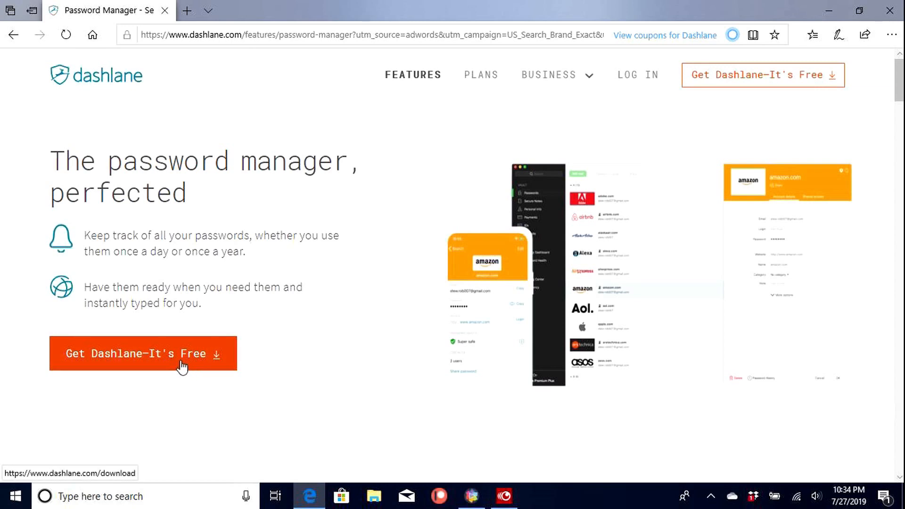
pyautogui.scroll(-3)
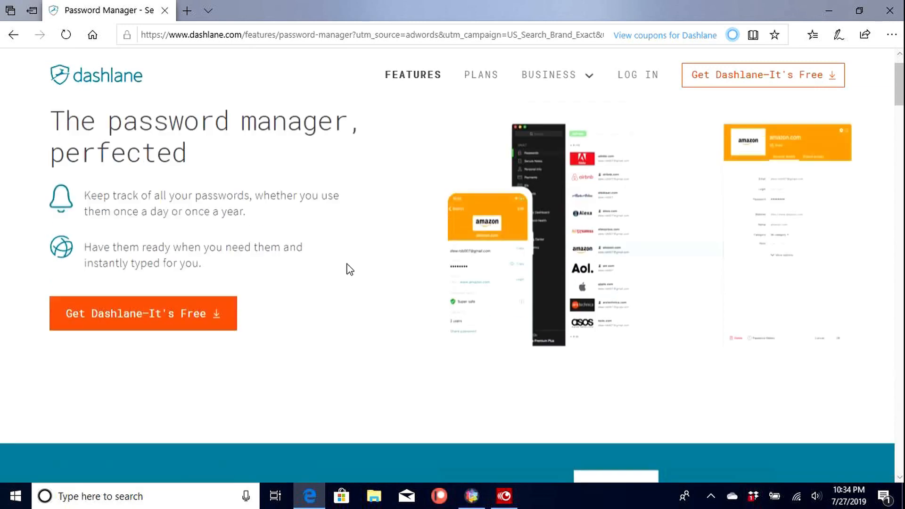
pyautogui.scroll(-3)
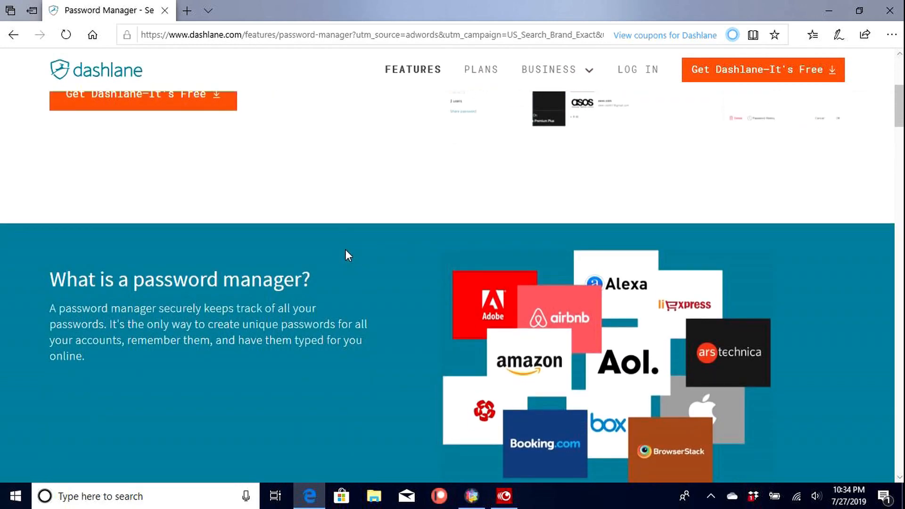
pyautogui.scroll(-3)
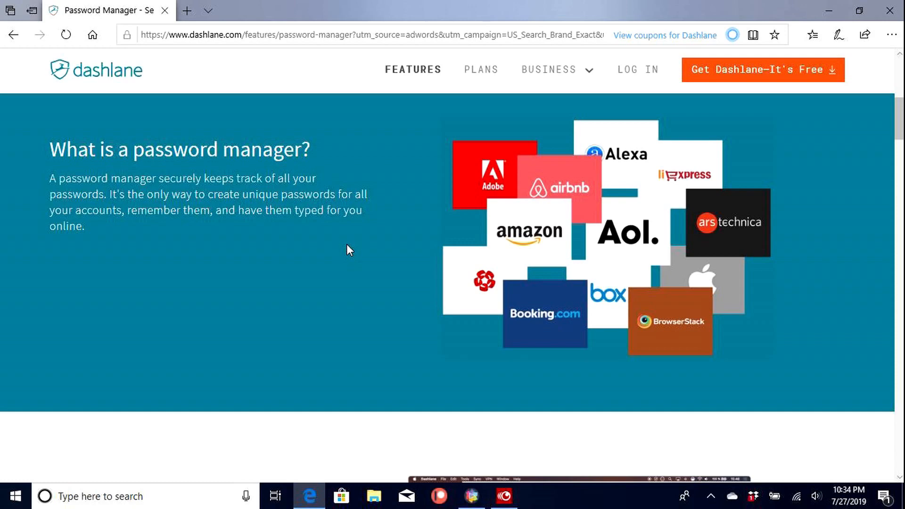
# - Scroll past 'Never forget another password' and 'Never type another password' to 'Instant security alerts'
pyautogui.scroll(-3)
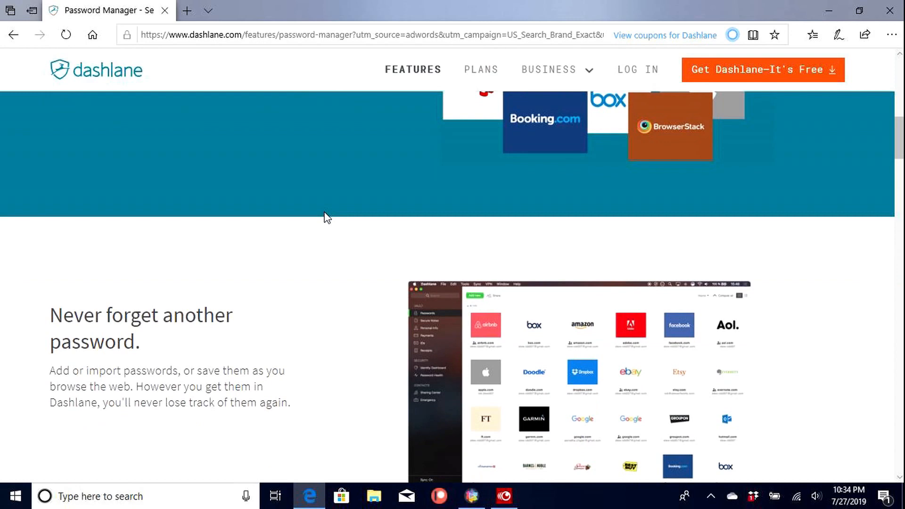
pyautogui.scroll(-3)
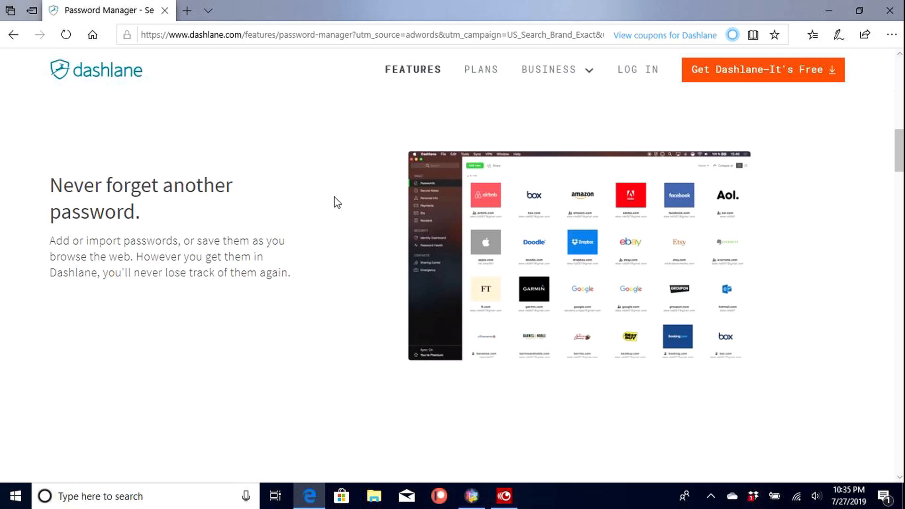
pyautogui.moveTo(396, 250)
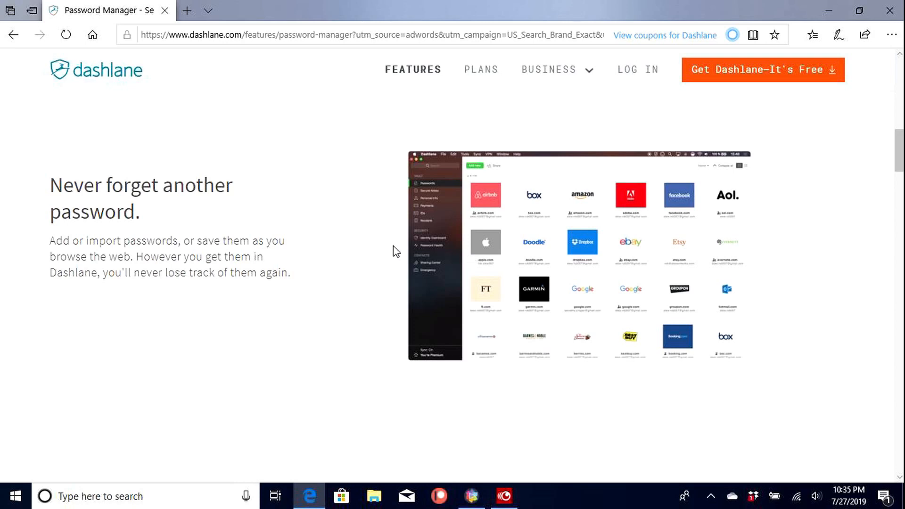
pyautogui.moveTo(338, 287)
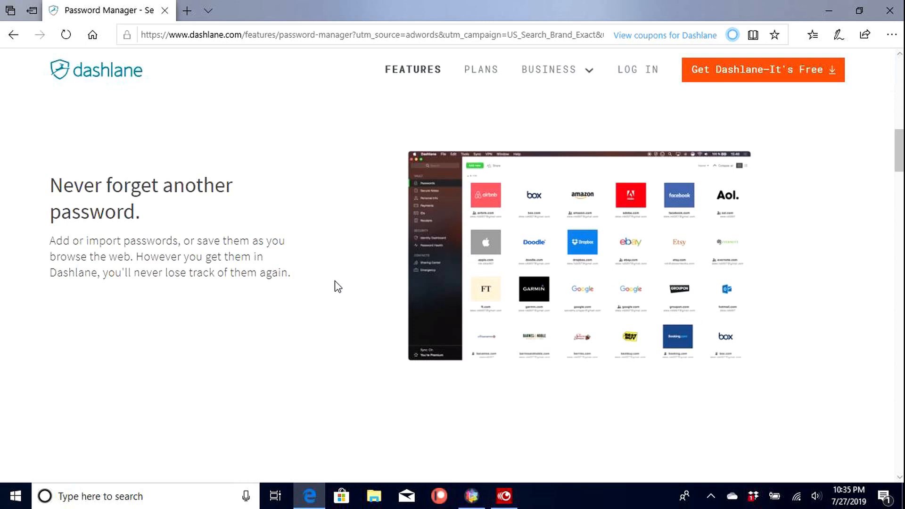
pyautogui.scroll(-3)
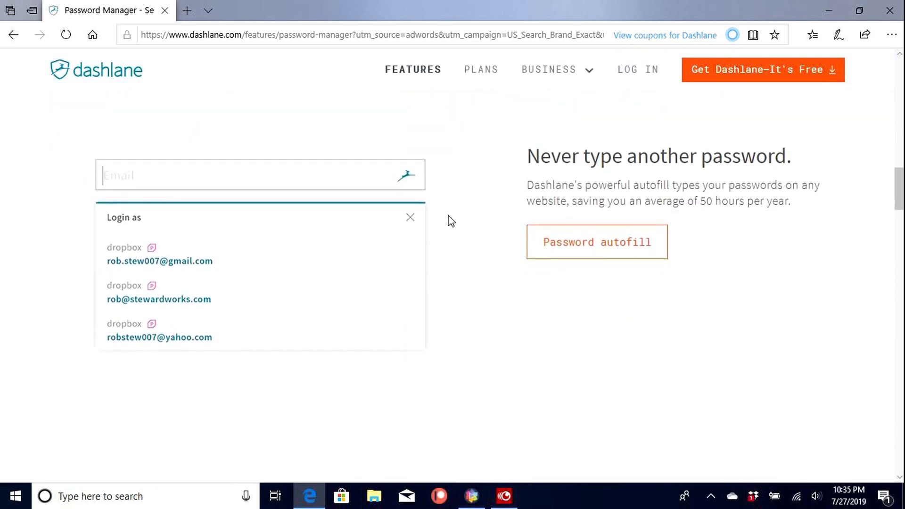
pyautogui.moveTo(505, 196)
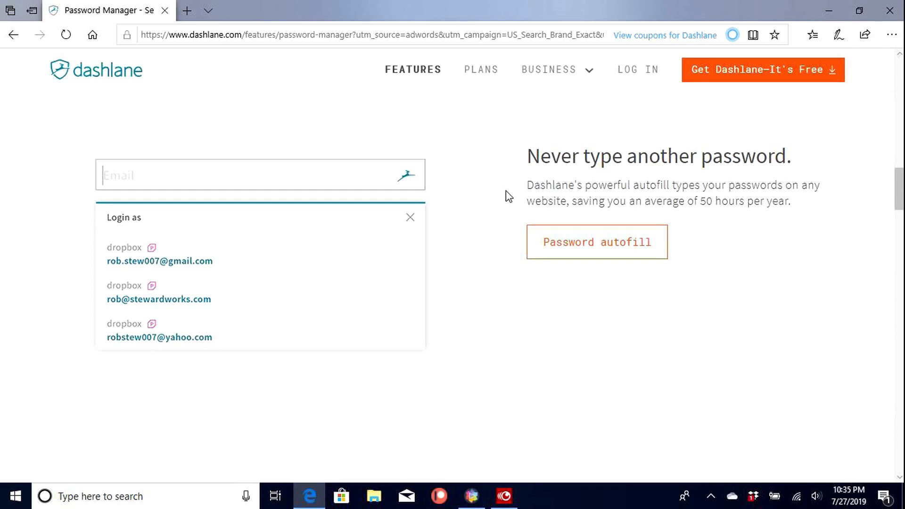
pyautogui.moveTo(304, 166)
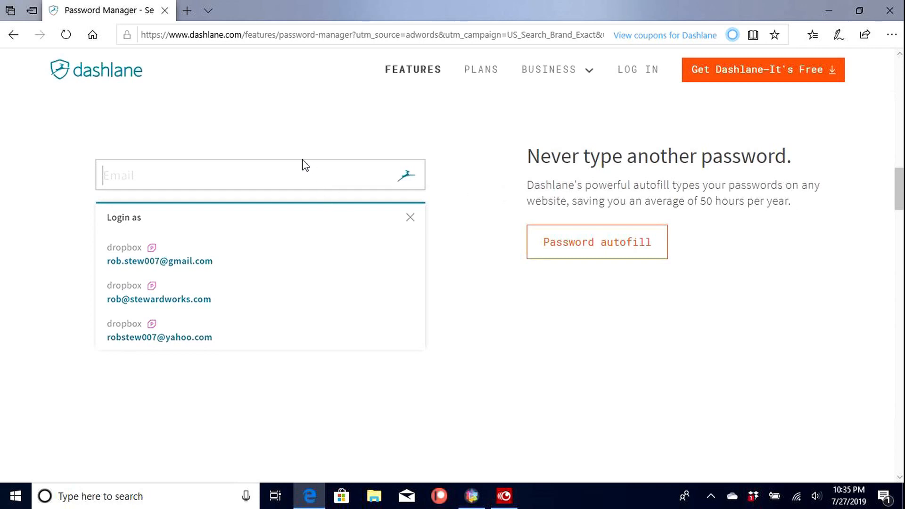
pyautogui.moveTo(437, 209)
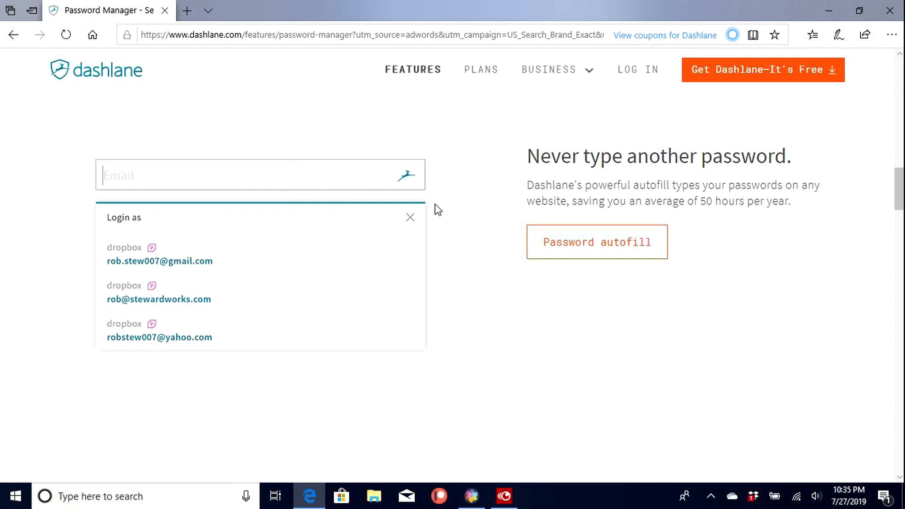
pyautogui.scroll(-3)
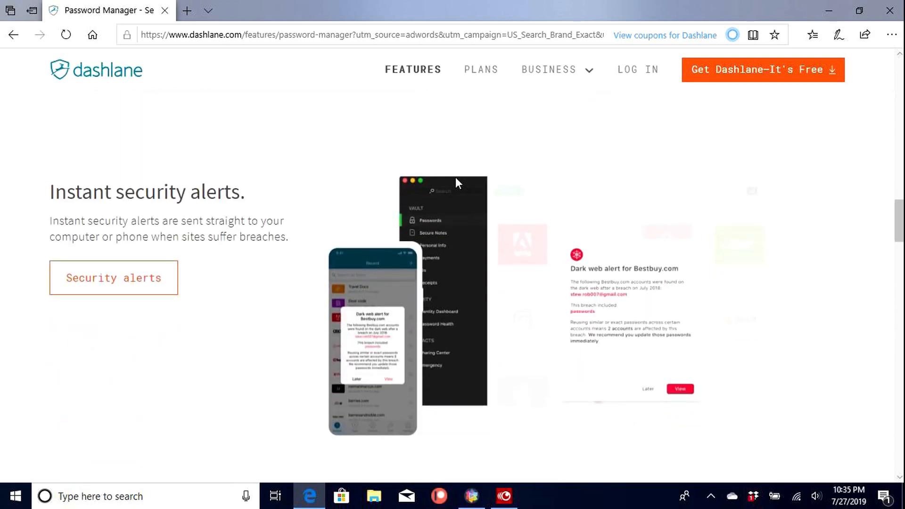
pyautogui.moveTo(287, 256)
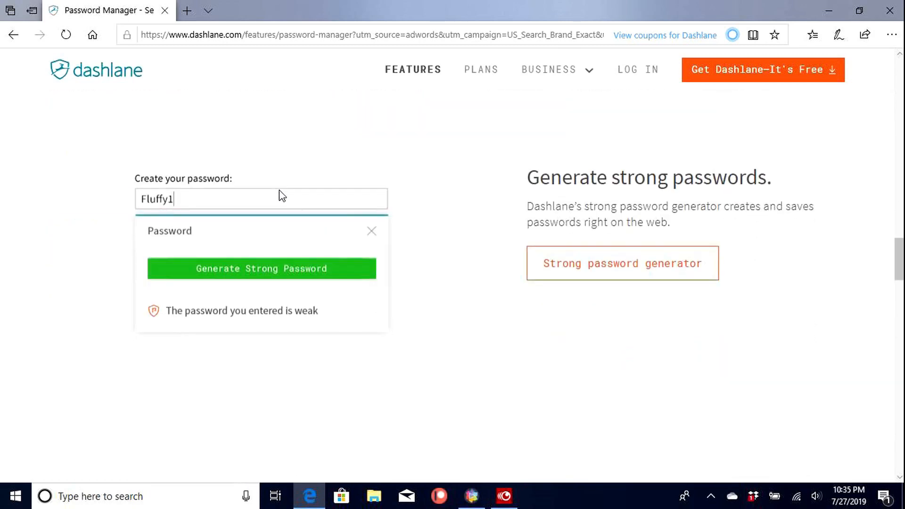
pyautogui.moveTo(222, 273)
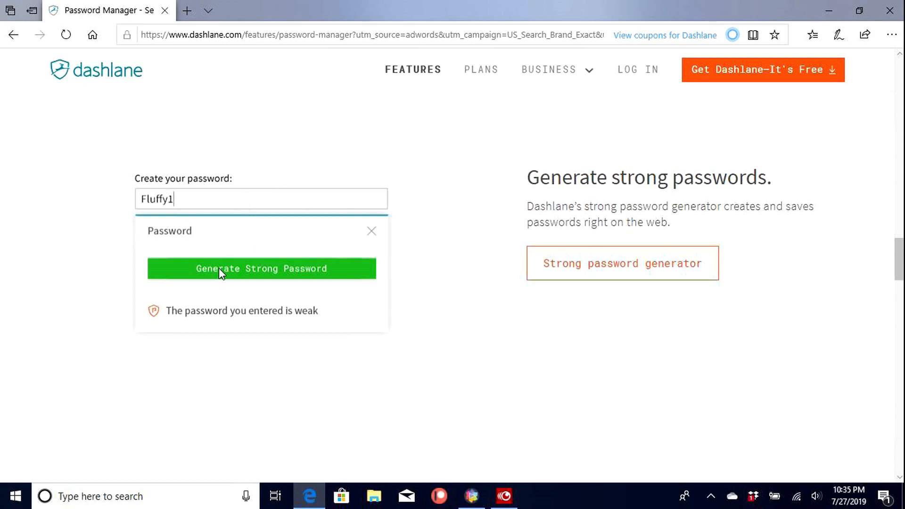
pyautogui.moveTo(206, 283)
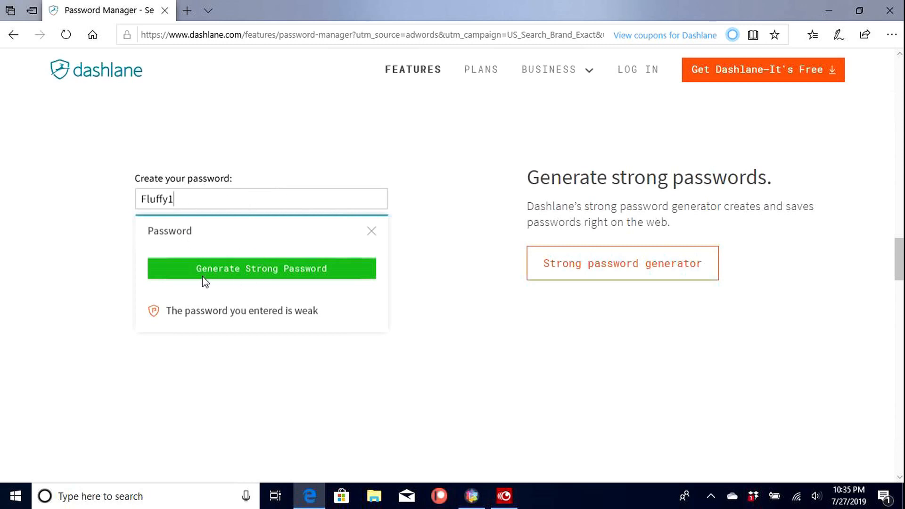
pyautogui.moveTo(330, 262)
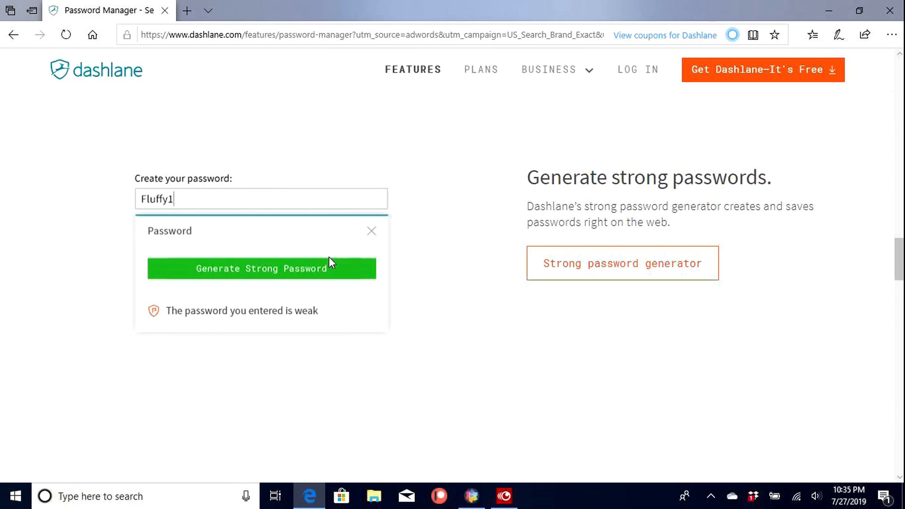
# - Scroll past the Password Changer section to 'Have your passwords, wherever you go'
pyautogui.scroll(-3)
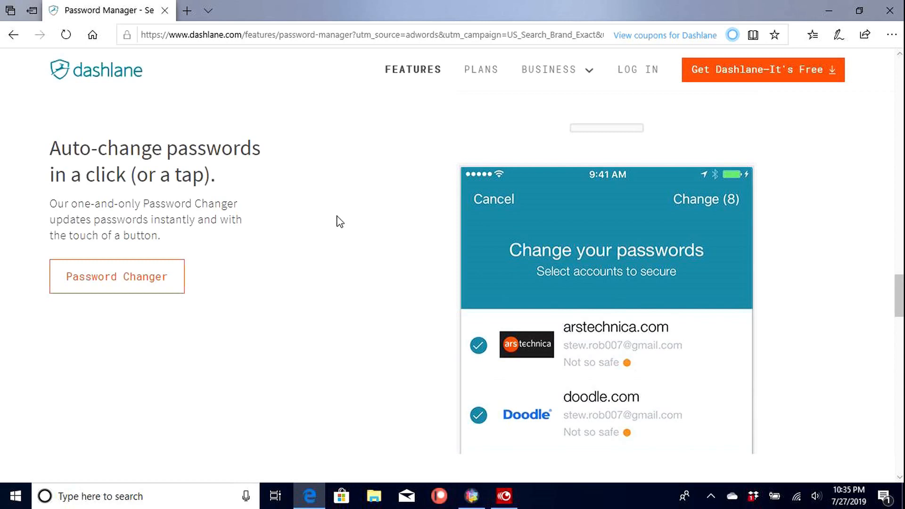
pyautogui.moveTo(332, 221)
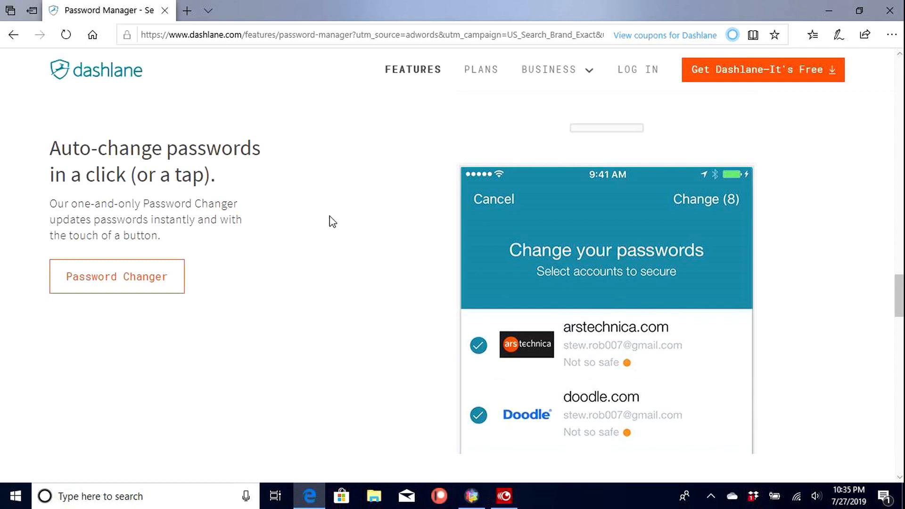
pyautogui.scroll(-3)
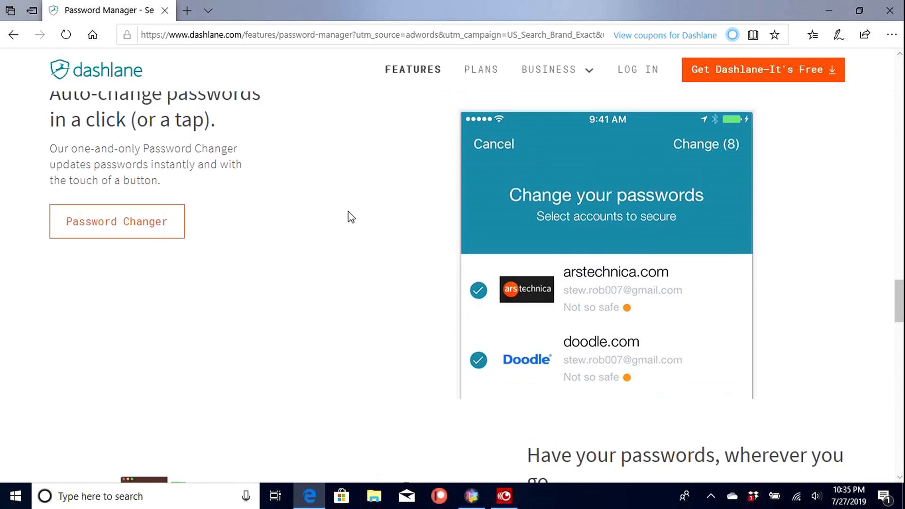
pyautogui.scroll(3)
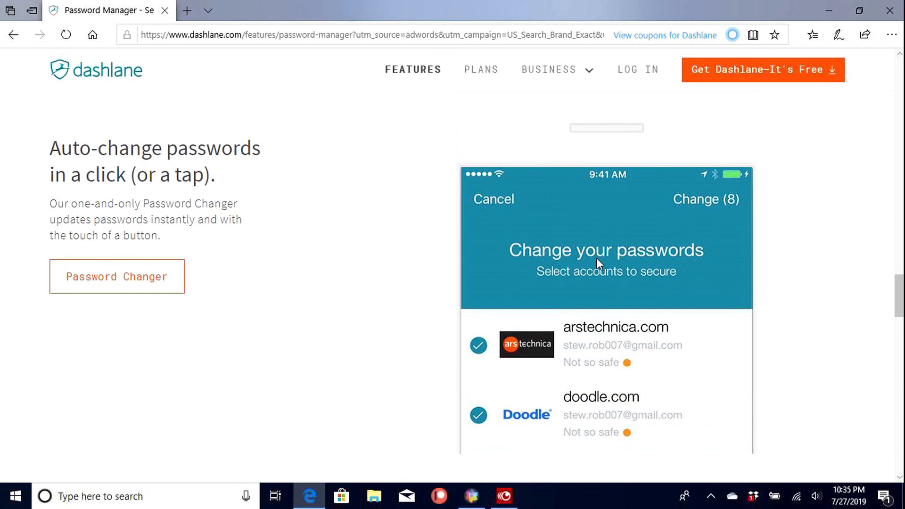
pyautogui.moveTo(397, 226)
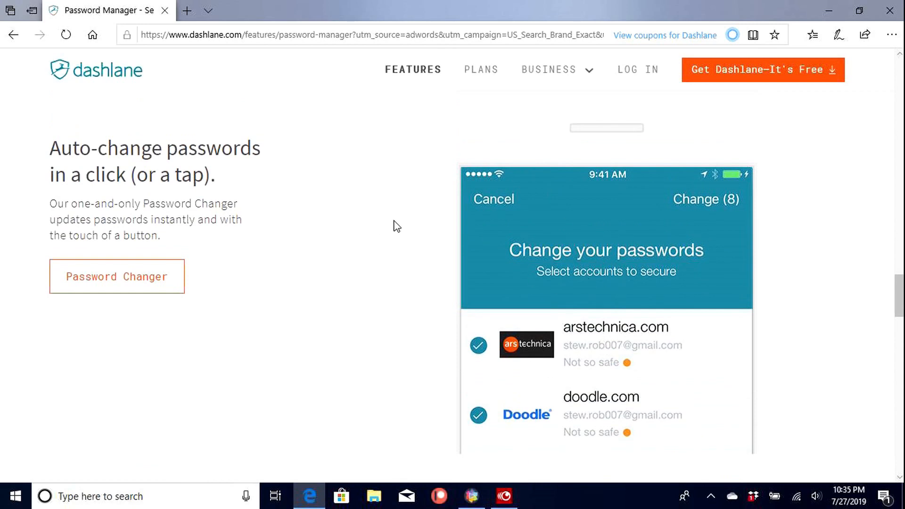
pyautogui.moveTo(454, 260)
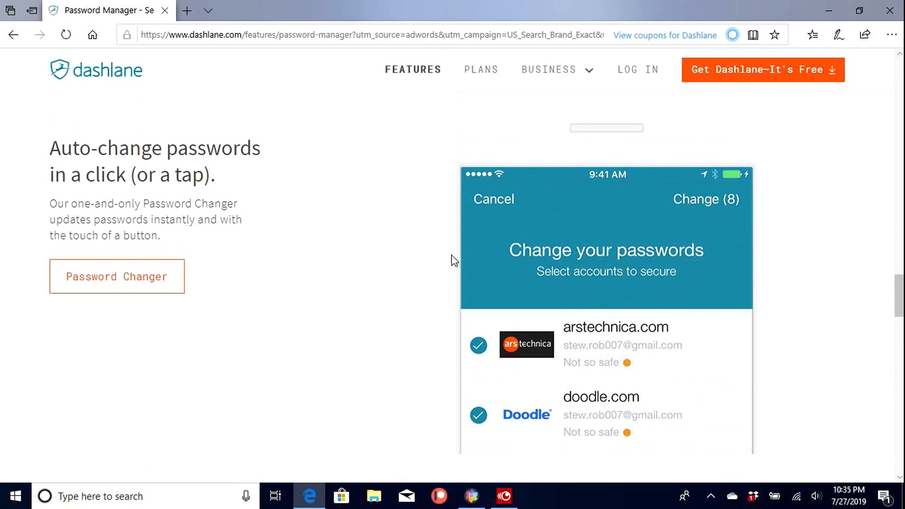
pyautogui.scroll(-3)
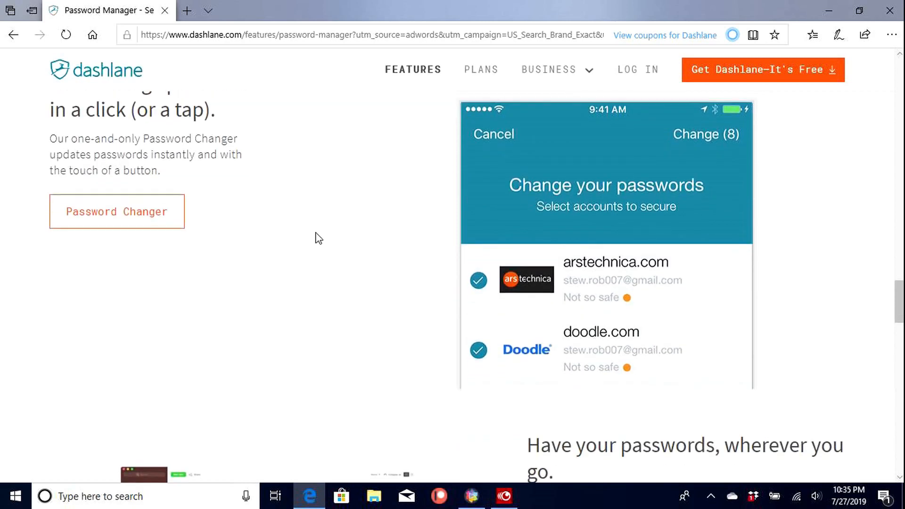
pyautogui.scroll(-3)
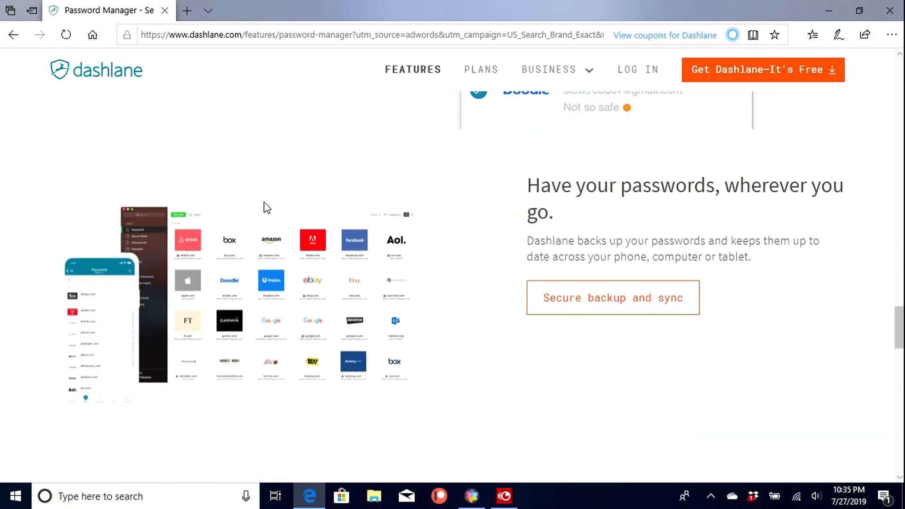
pyautogui.moveTo(441, 235)
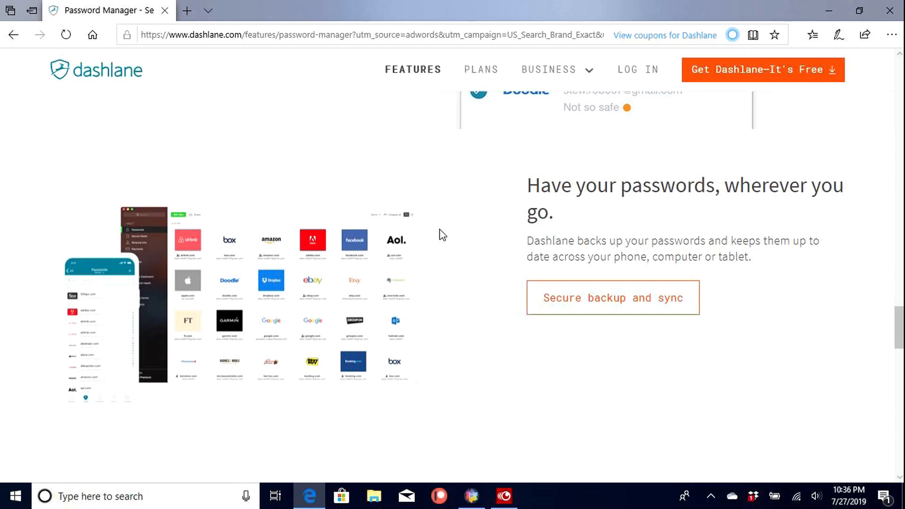
pyautogui.moveTo(397, 237)
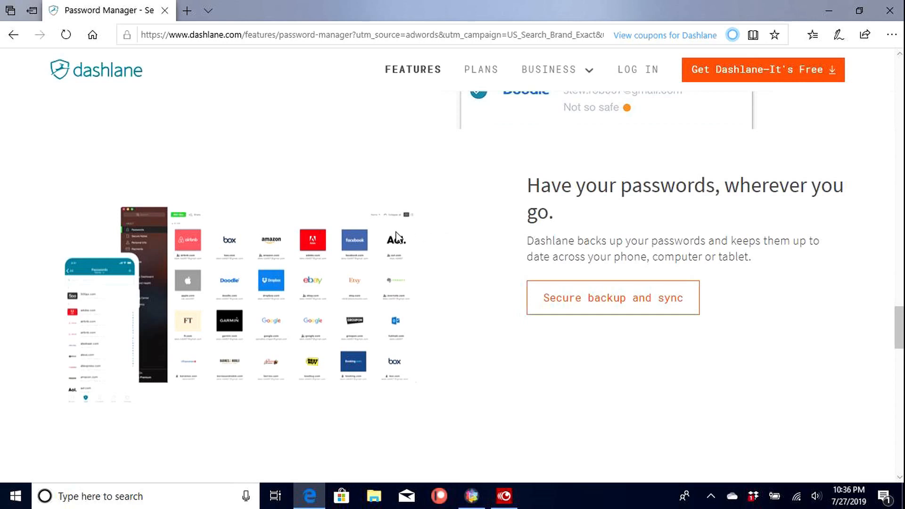
pyautogui.moveTo(274, 317)
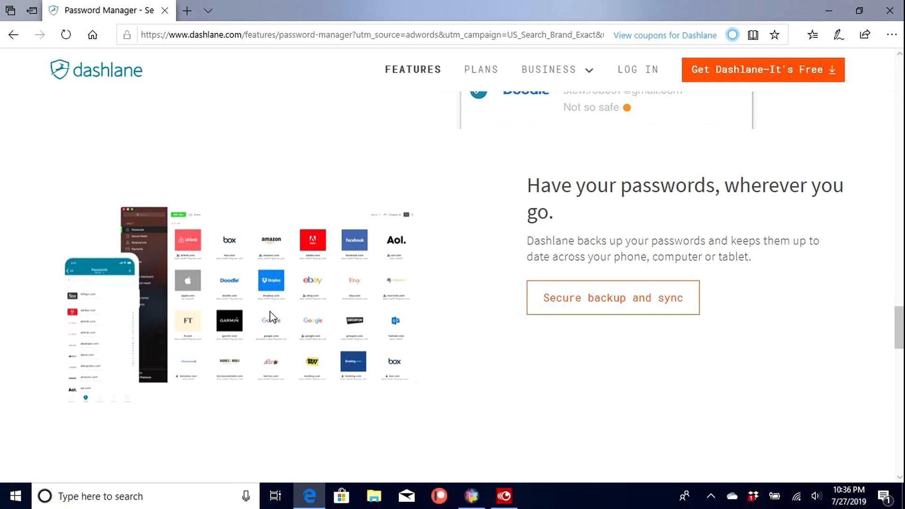
pyautogui.moveTo(486, 254)
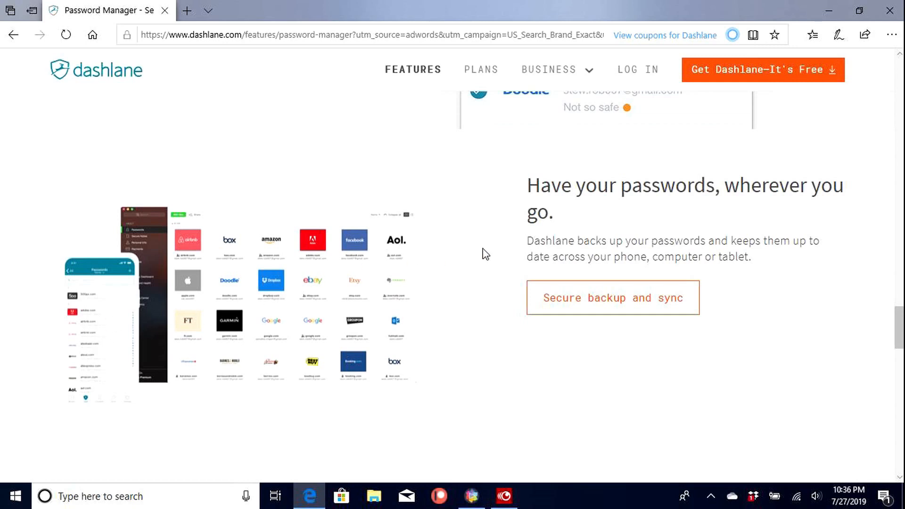
# - Scroll through the WSJ quote, Trustpilot reviews and footer, then start the free download from 'Get started today'
pyautogui.scroll(-3)
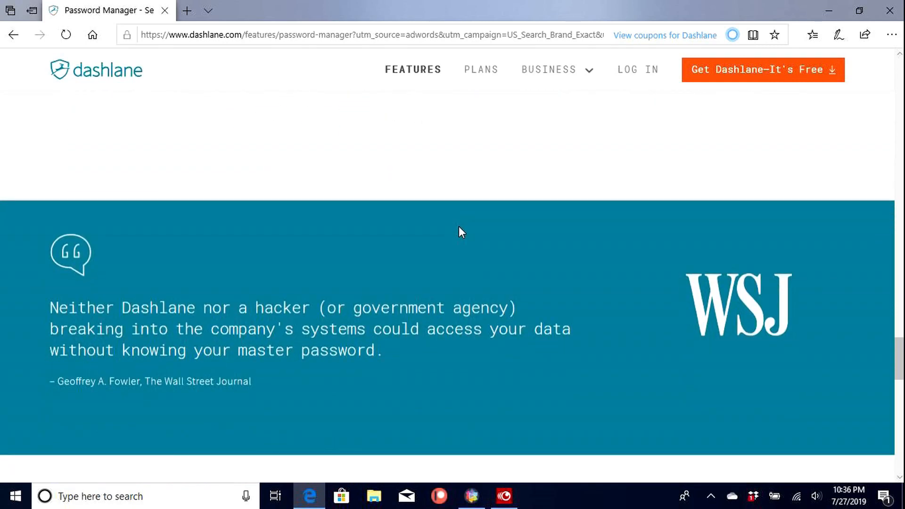
pyautogui.scroll(-3)
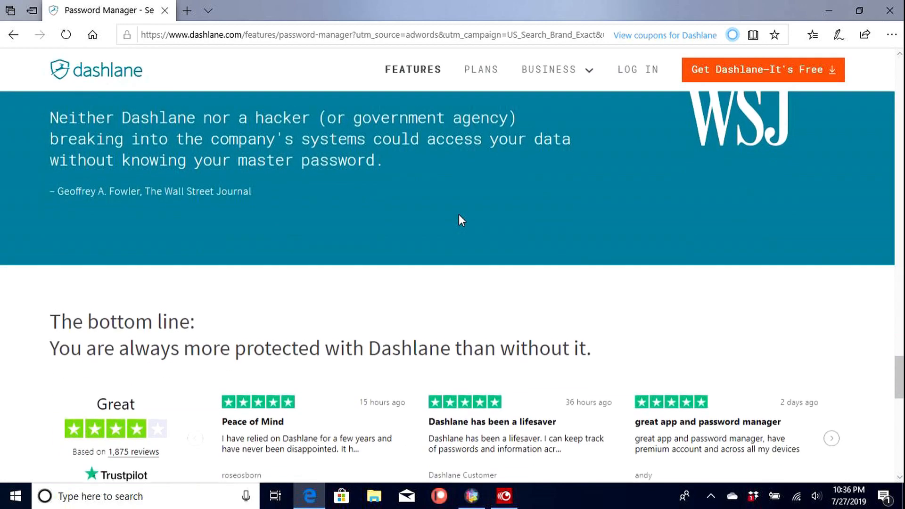
pyautogui.scroll(-3)
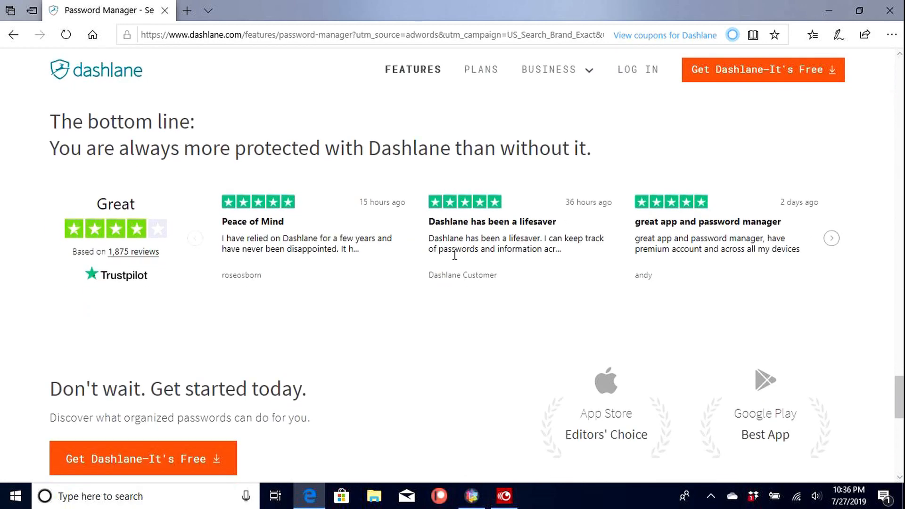
pyautogui.scroll(-3)
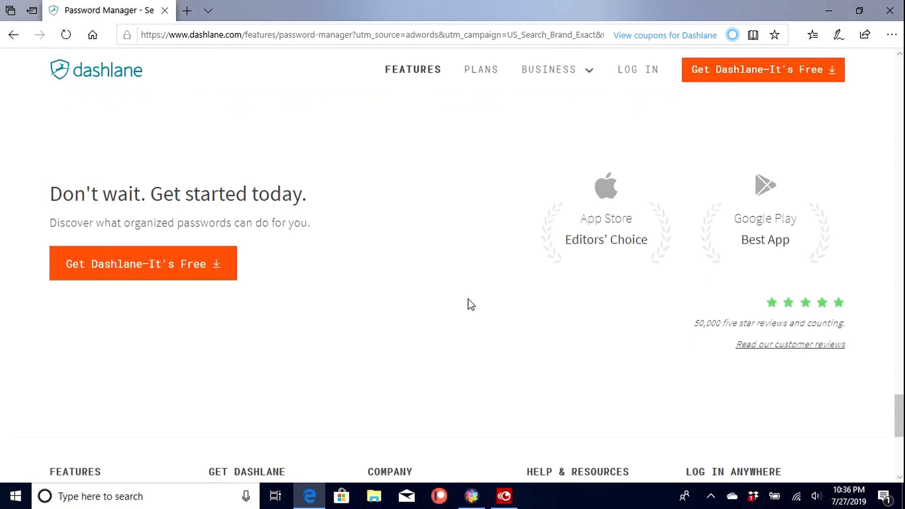
pyautogui.moveTo(585, 234)
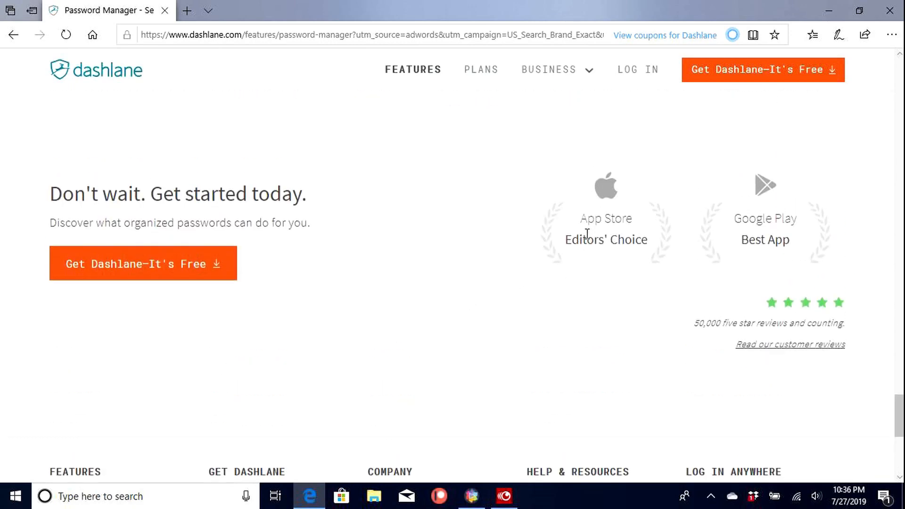
pyautogui.moveTo(424, 261)
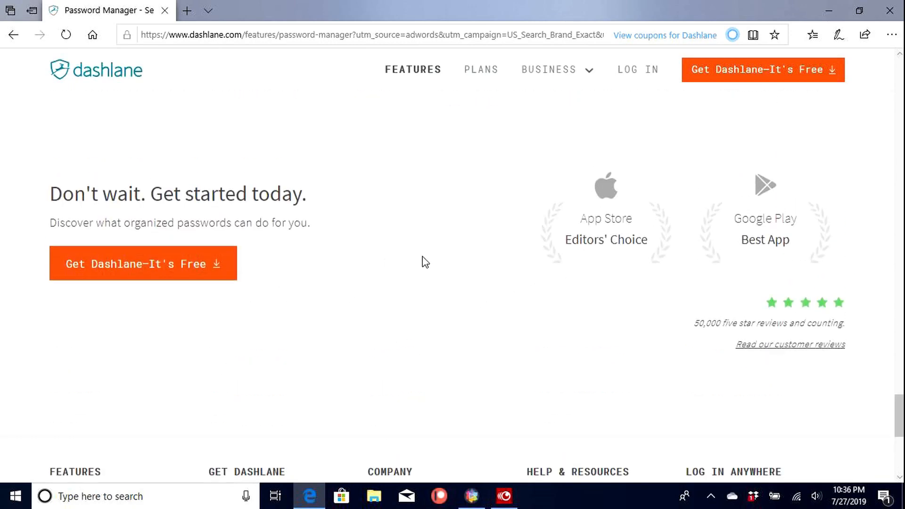
pyautogui.scroll(-3)
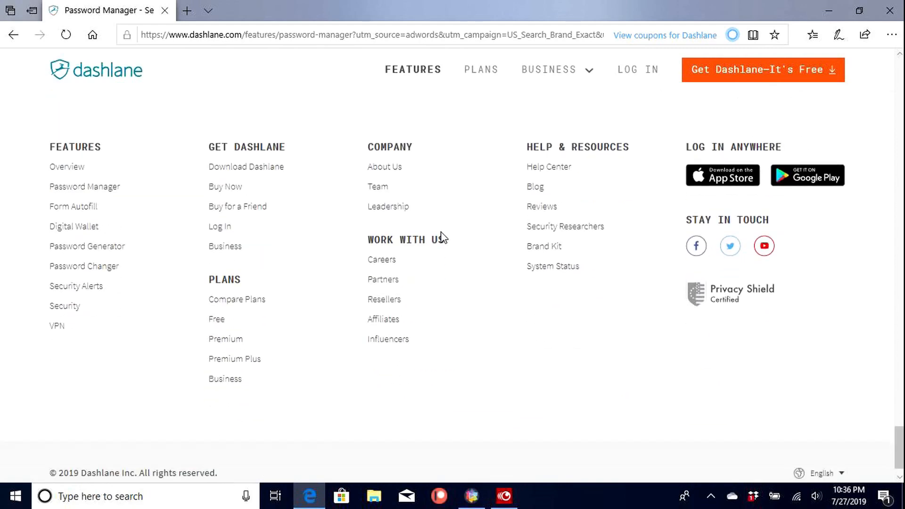
pyautogui.moveTo(440, 237)
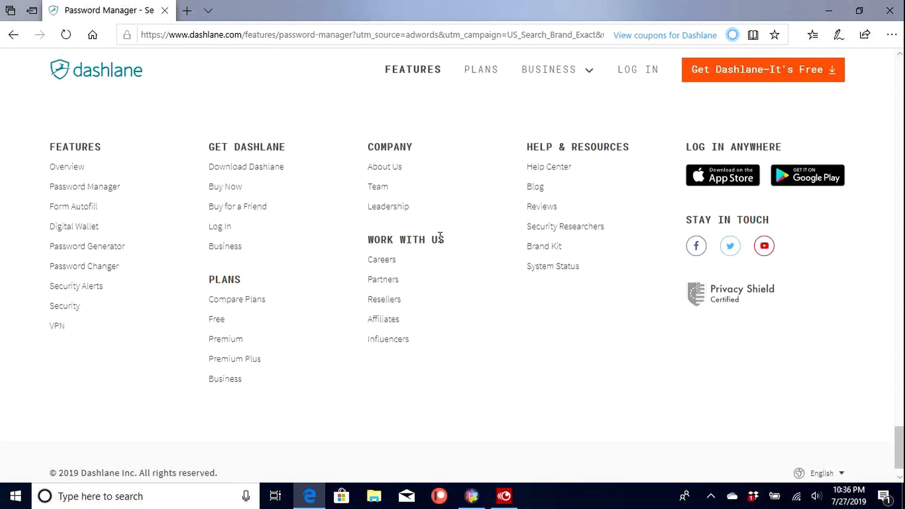
pyautogui.scroll(3)
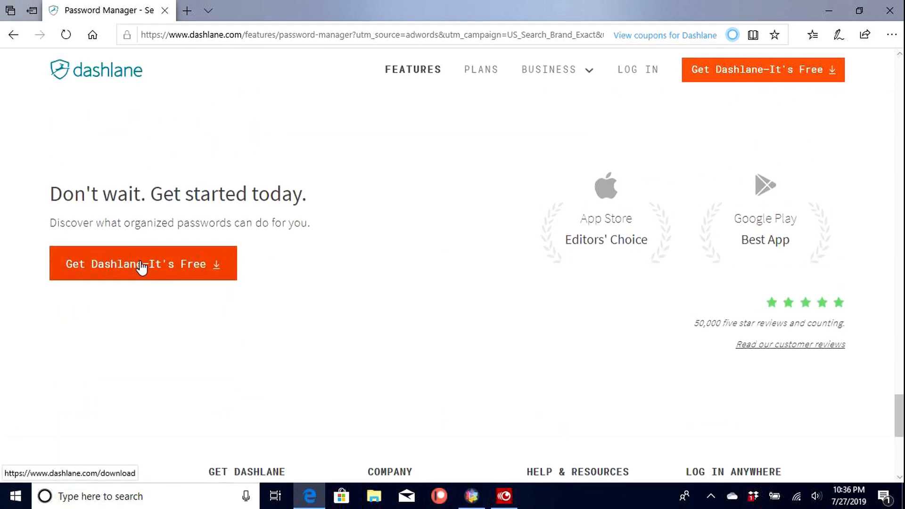
pyautogui.click(142, 264)
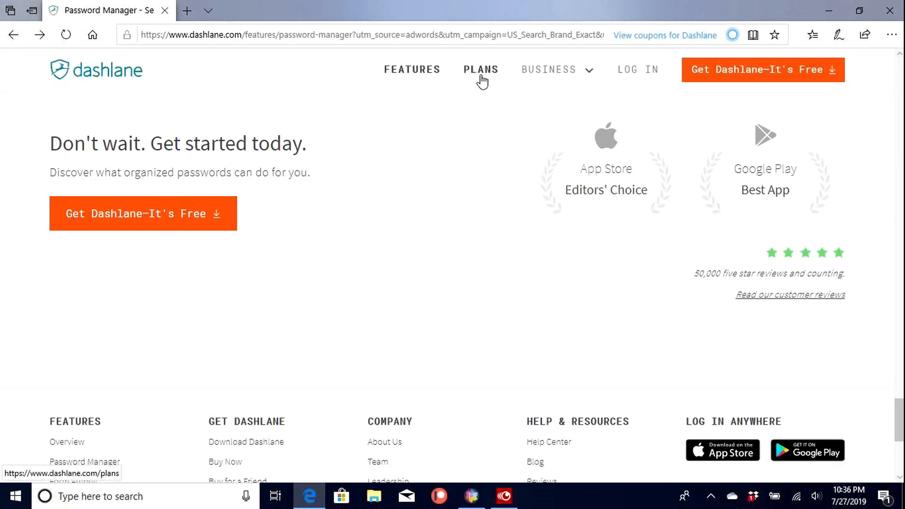
pyautogui.click(481, 69)
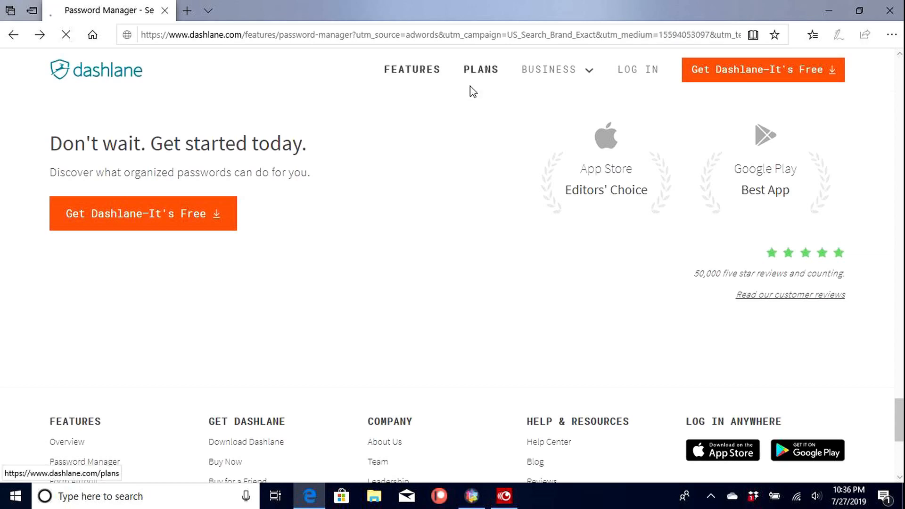
pyautogui.click(480, 69)
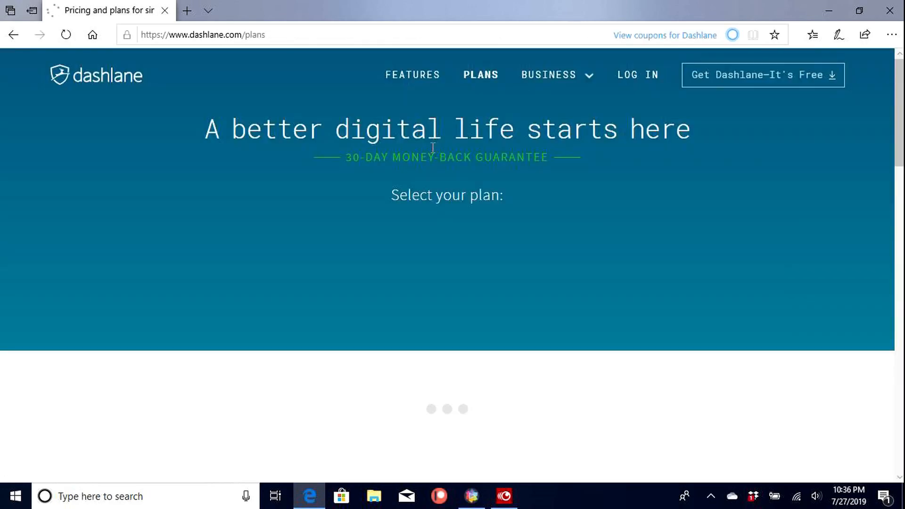
pyautogui.scroll(-3)
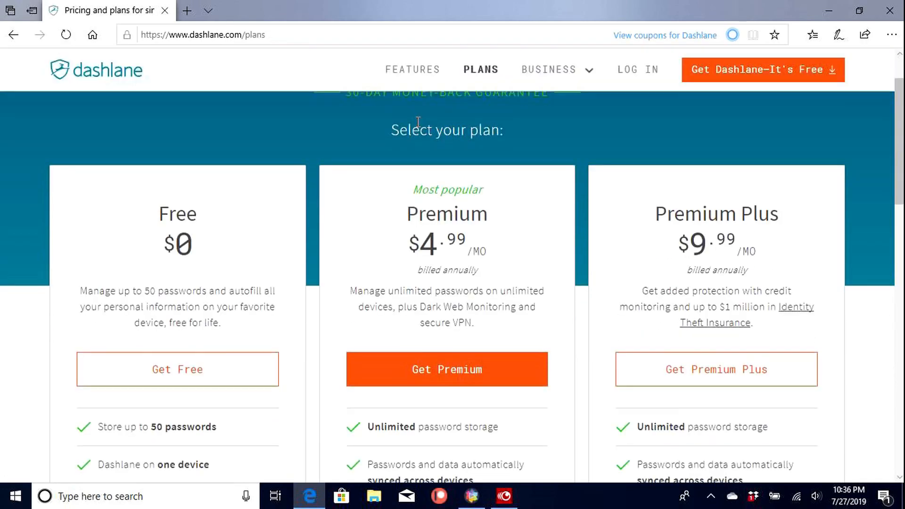
pyautogui.scroll(-3)
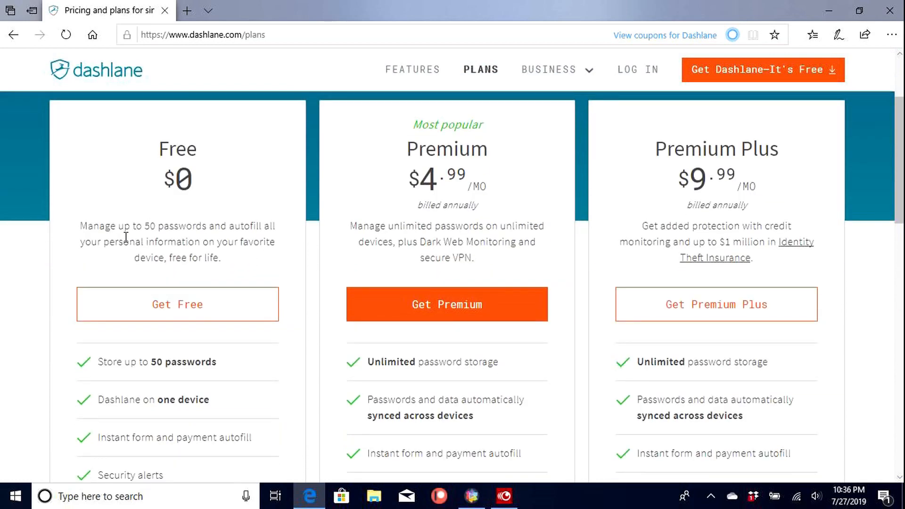
pyautogui.moveTo(306, 164)
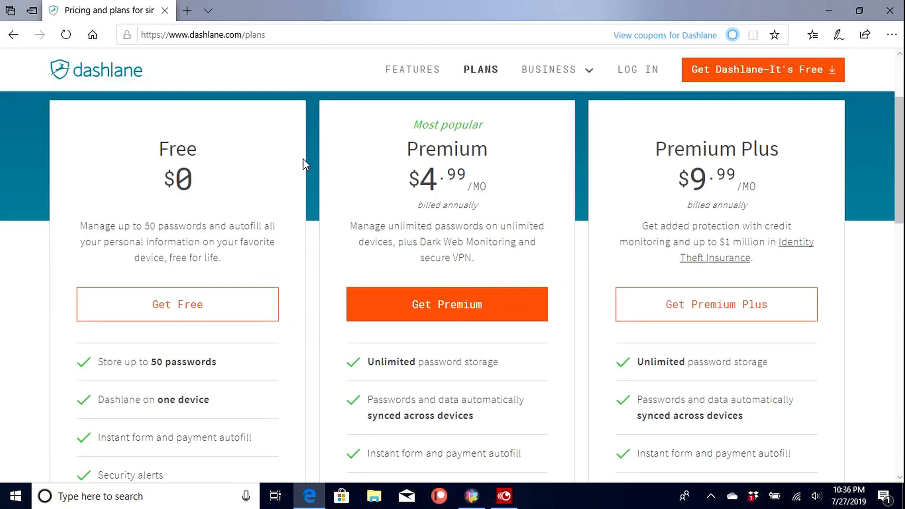
pyautogui.scroll(-3)
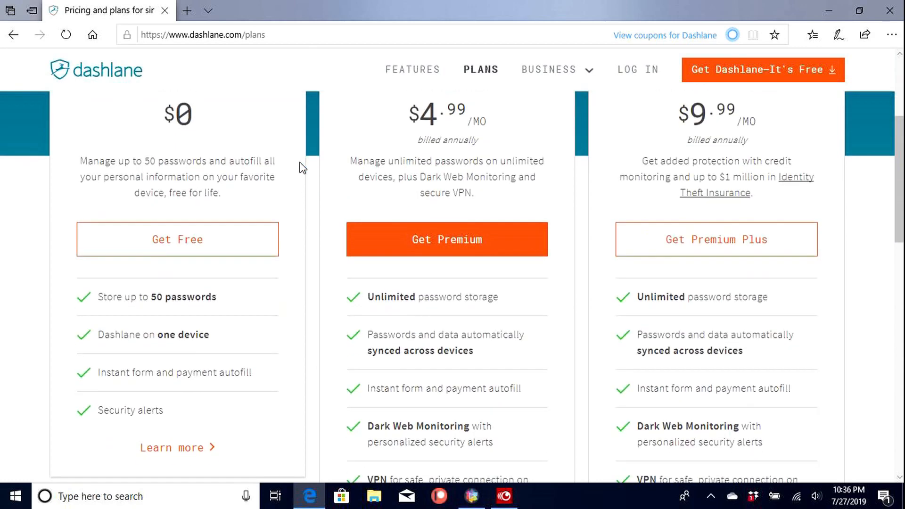
pyautogui.scroll(-3)
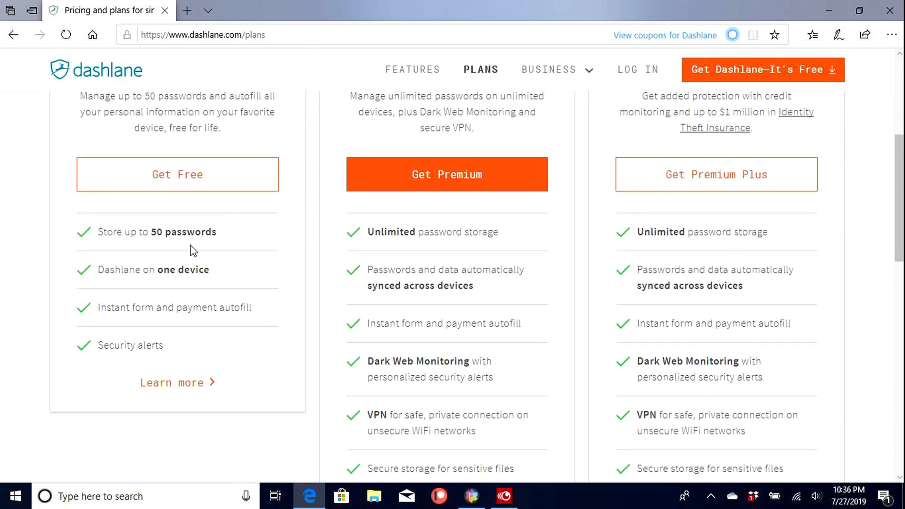
pyautogui.moveTo(163, 275)
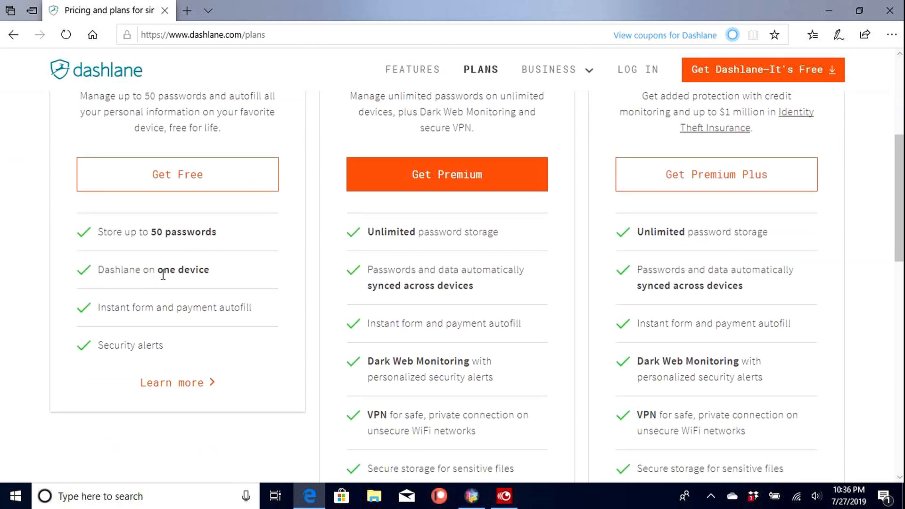
pyautogui.moveTo(147, 273)
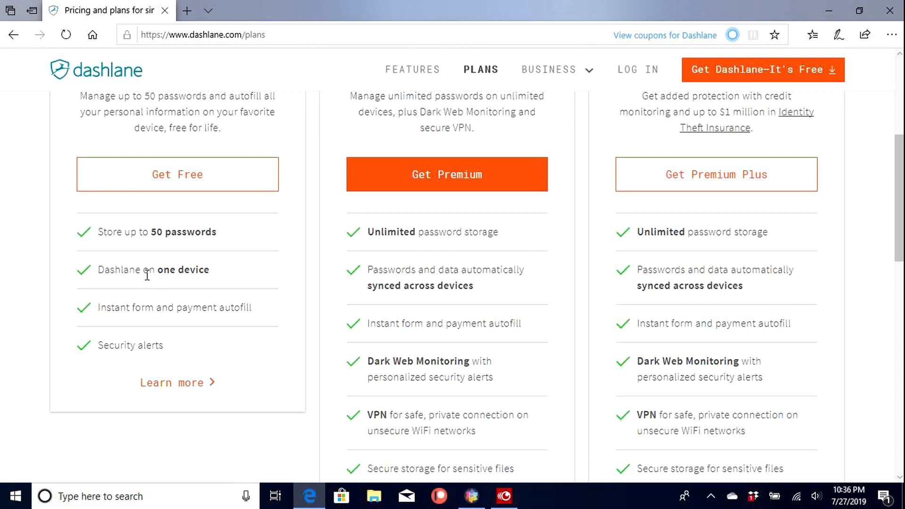
pyautogui.moveTo(188, 216)
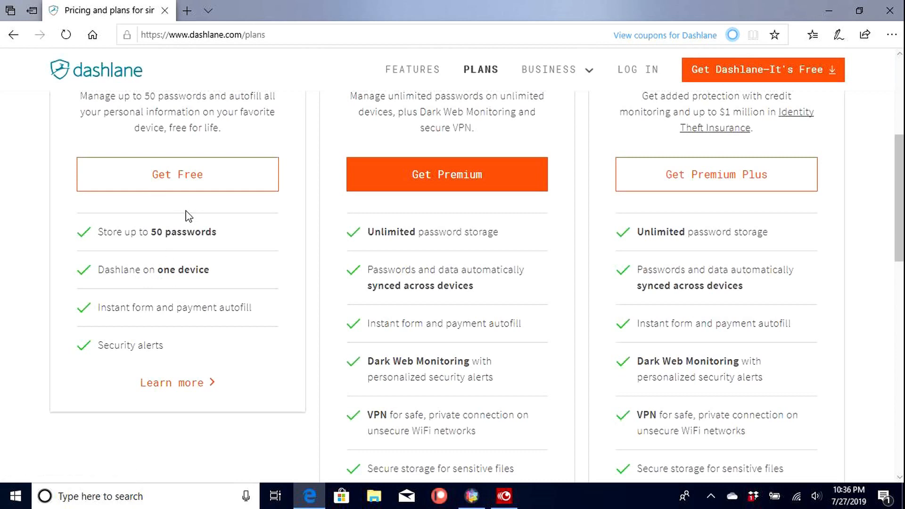
pyautogui.moveTo(109, 322)
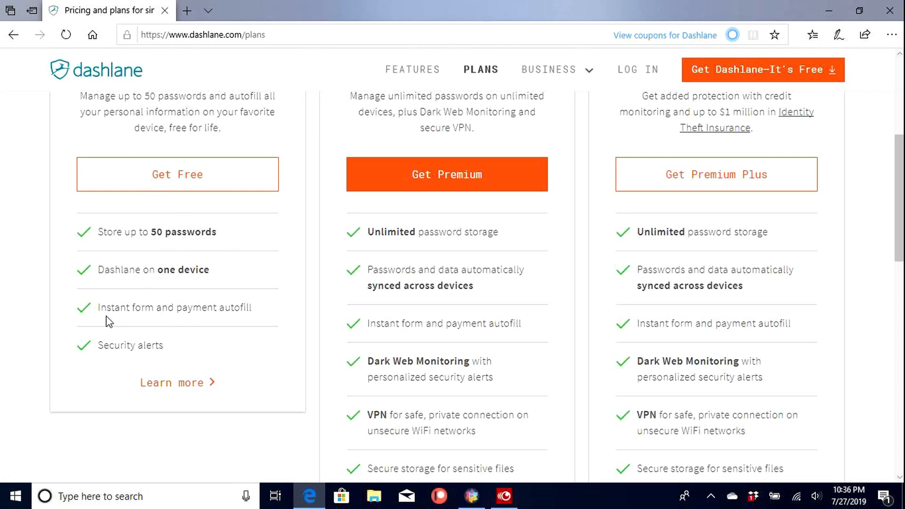
pyautogui.scroll(-3)
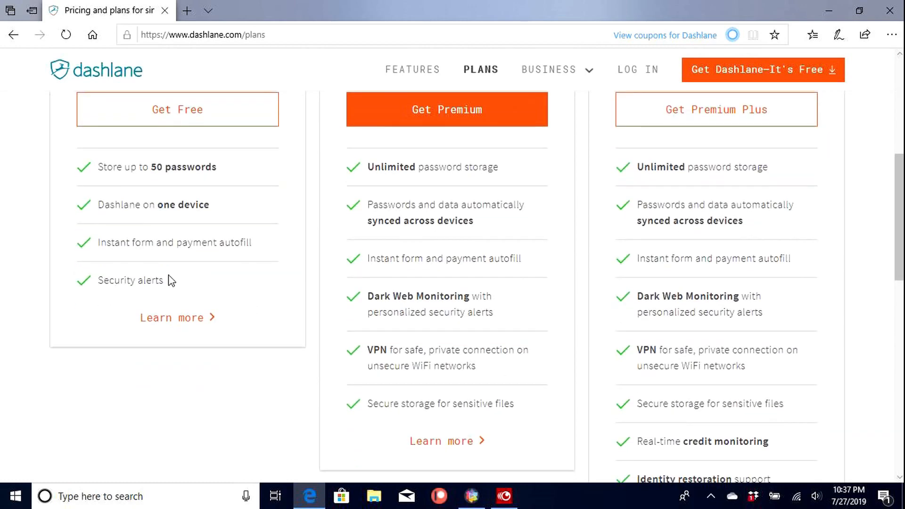
pyautogui.scroll(3)
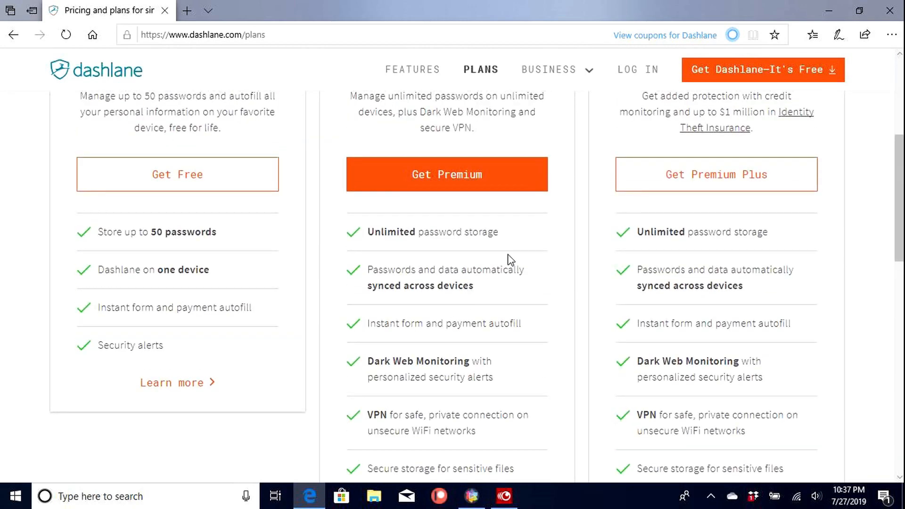
pyautogui.scroll(3)
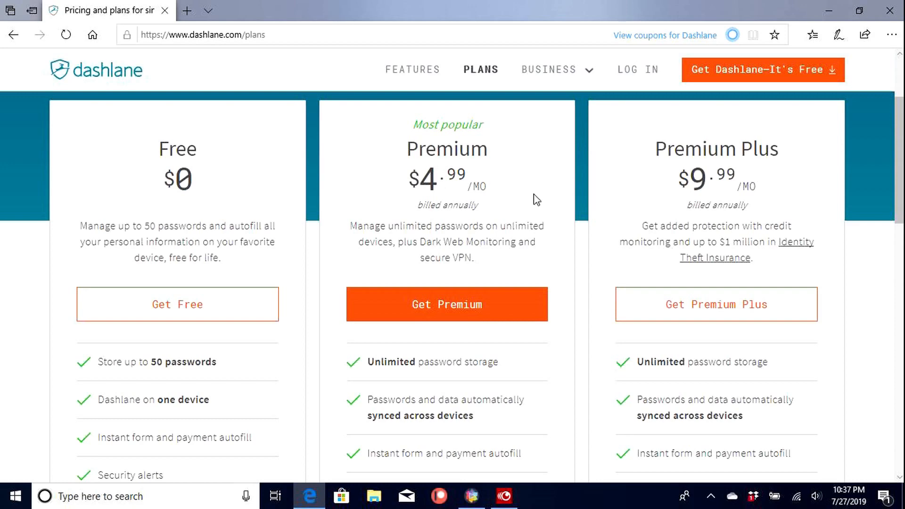
pyautogui.moveTo(500, 196)
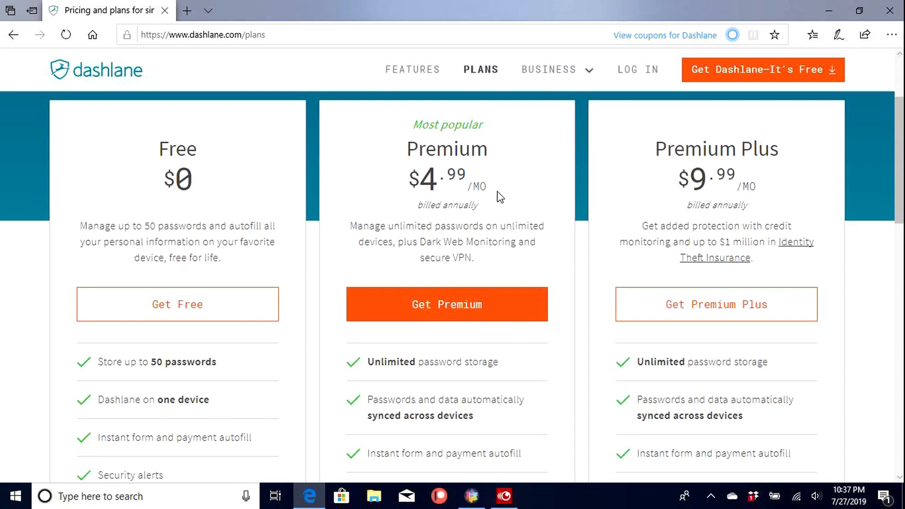
pyautogui.scroll(-3)
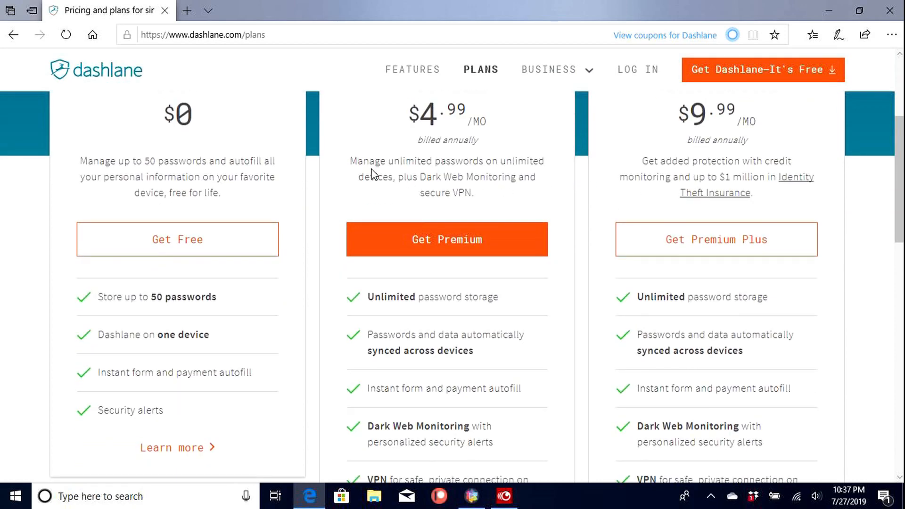
pyautogui.scroll(-3)
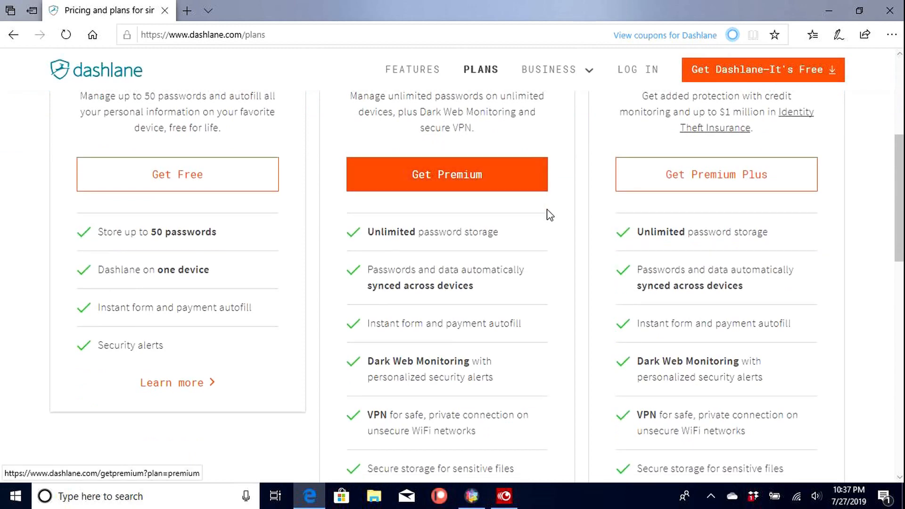
pyautogui.moveTo(401, 245)
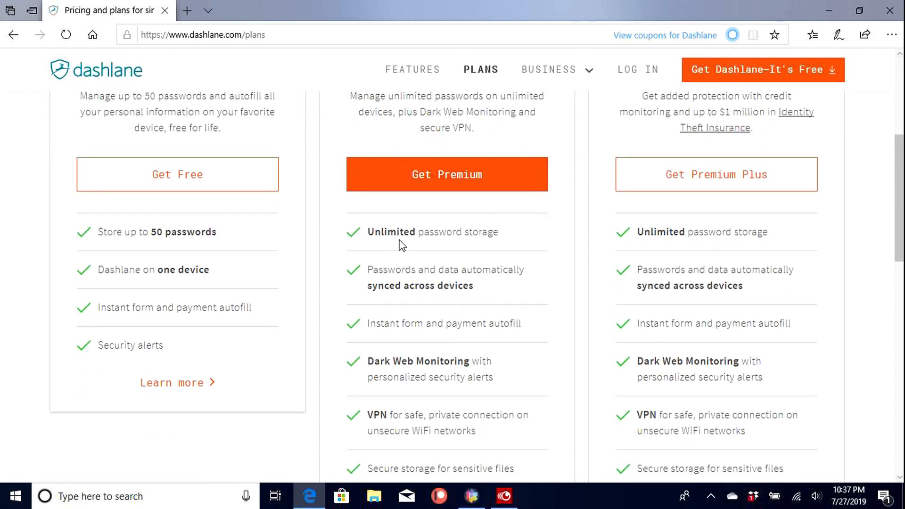
pyautogui.moveTo(499, 263)
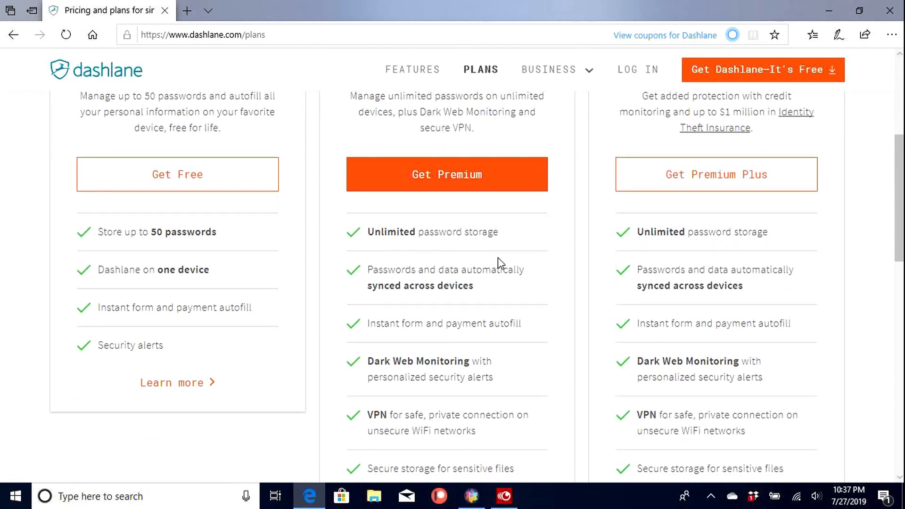
pyautogui.scroll(-3)
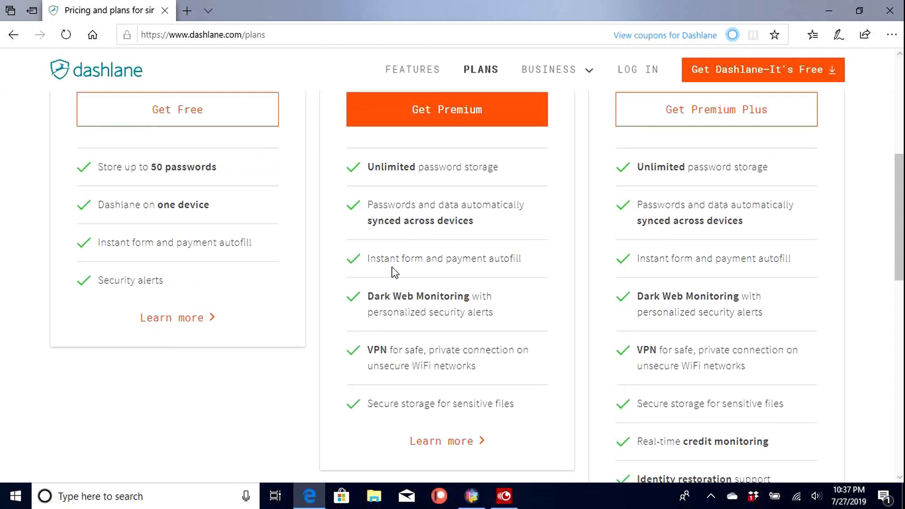
pyautogui.moveTo(496, 292)
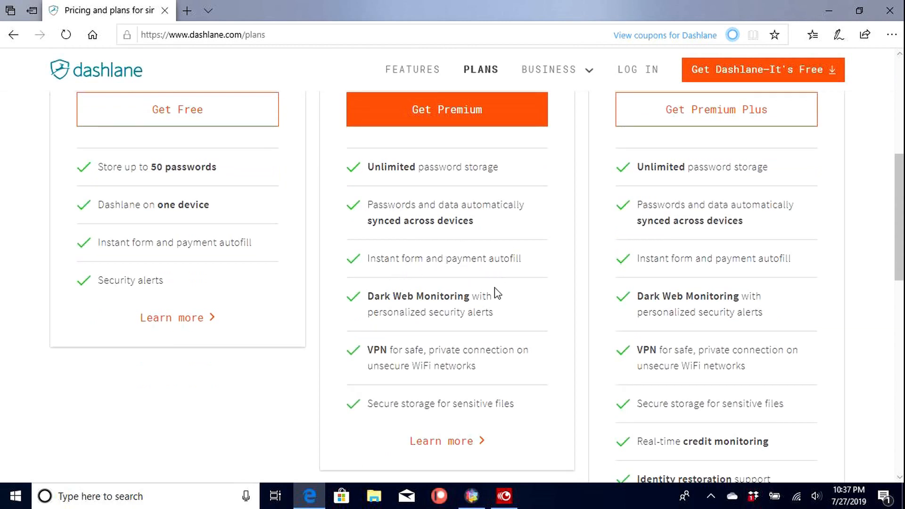
pyautogui.moveTo(505, 309)
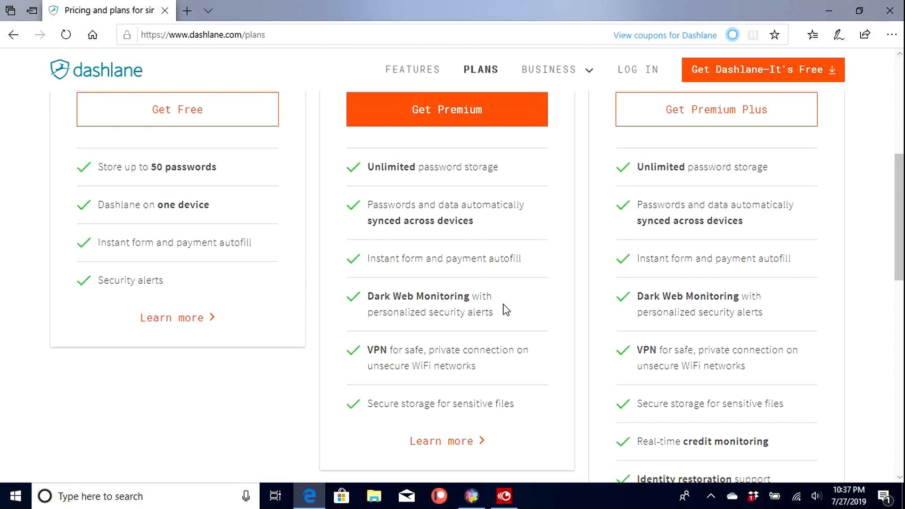
pyautogui.moveTo(577, 335)
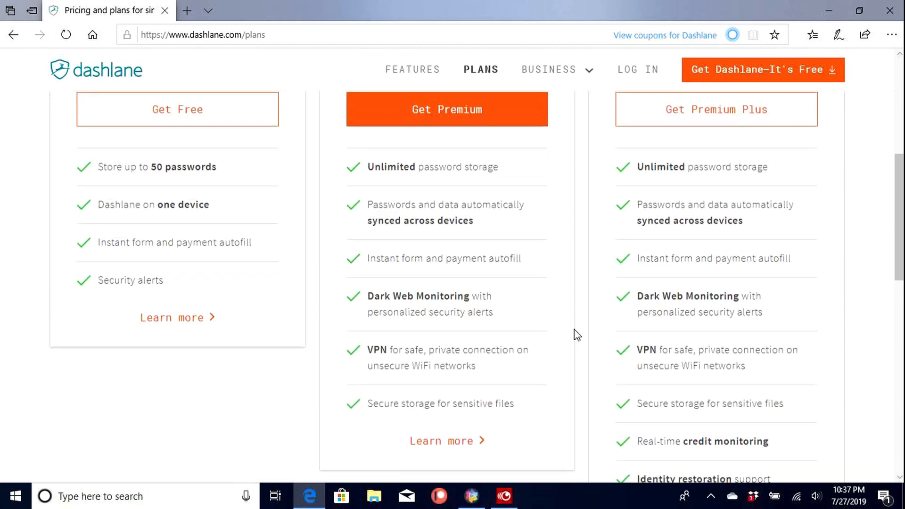
pyautogui.scroll(3)
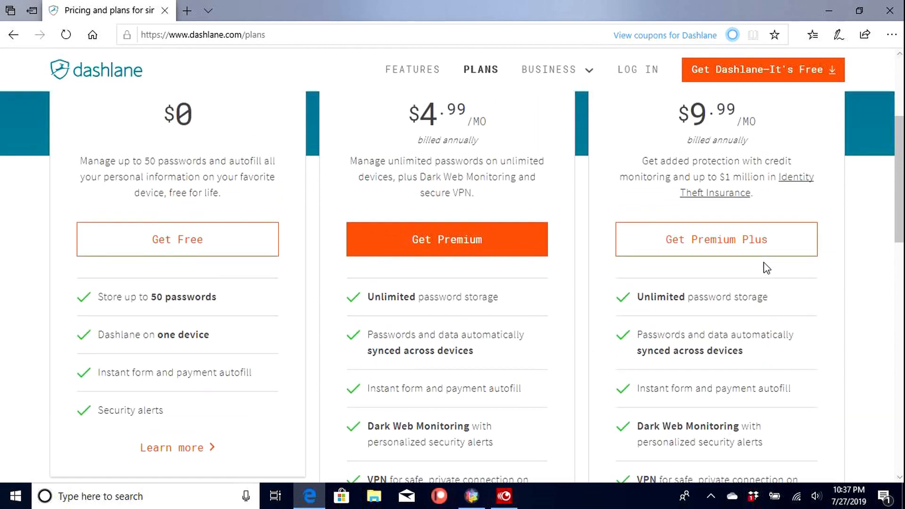
pyautogui.scroll(3)
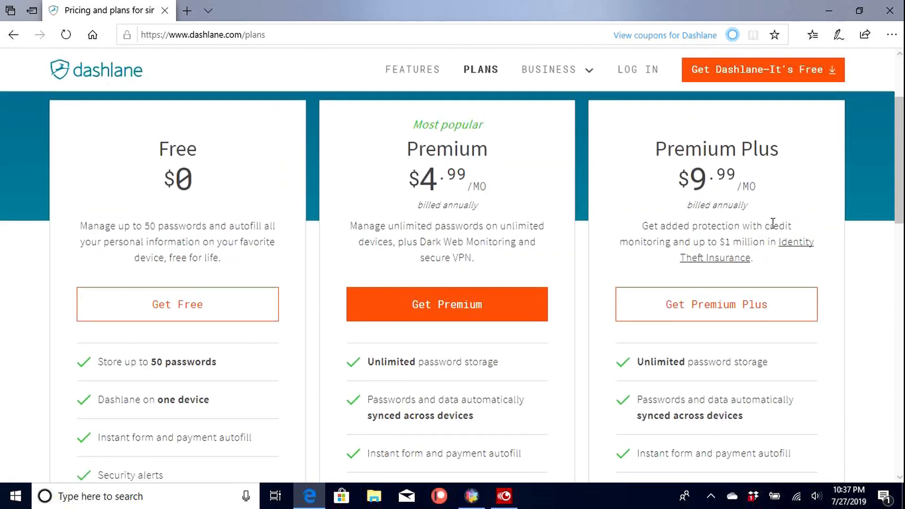
pyautogui.scroll(-3)
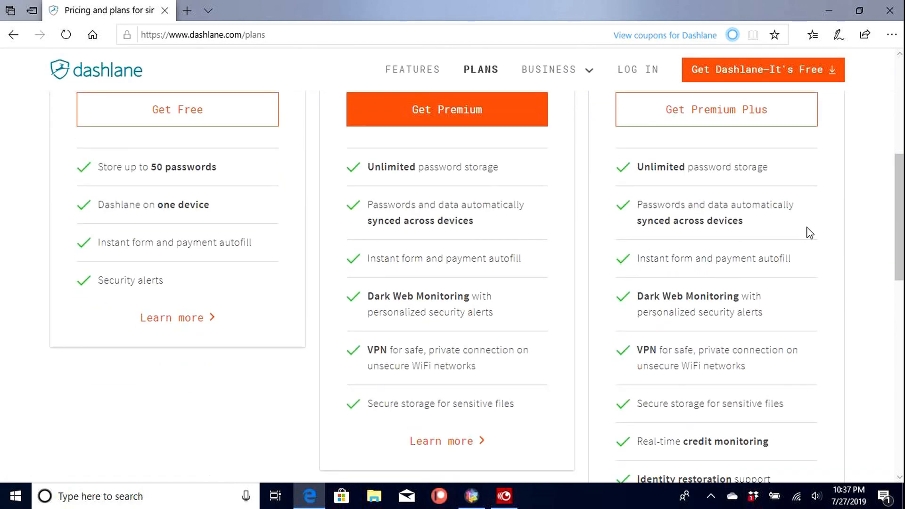
pyautogui.scroll(-3)
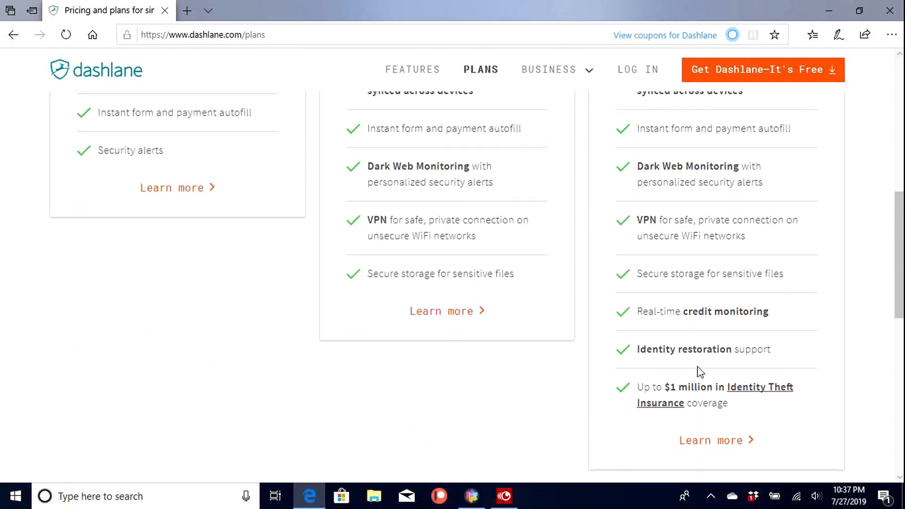
pyautogui.moveTo(661, 356)
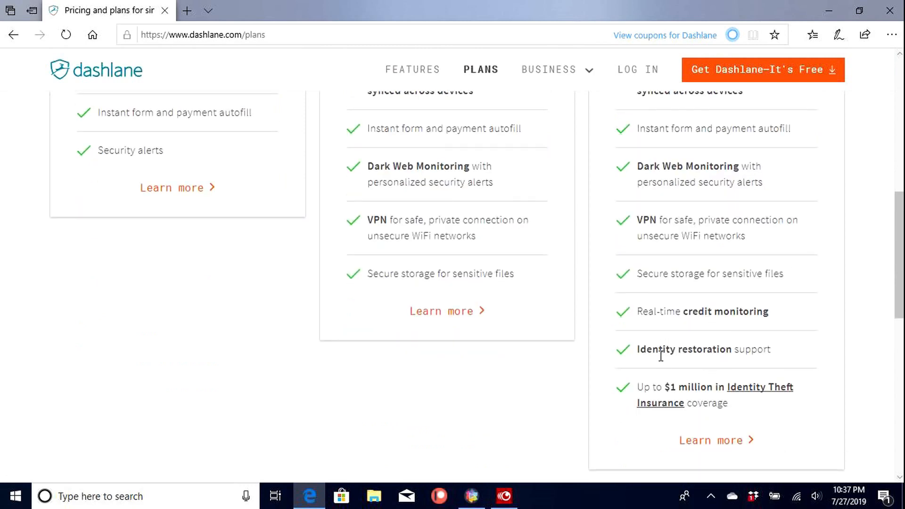
pyautogui.moveTo(646, 346)
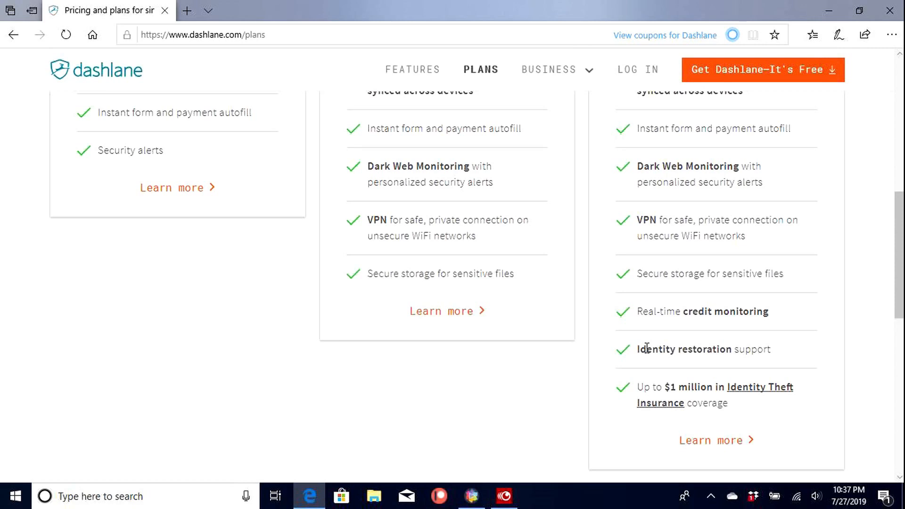
pyautogui.moveTo(683, 385)
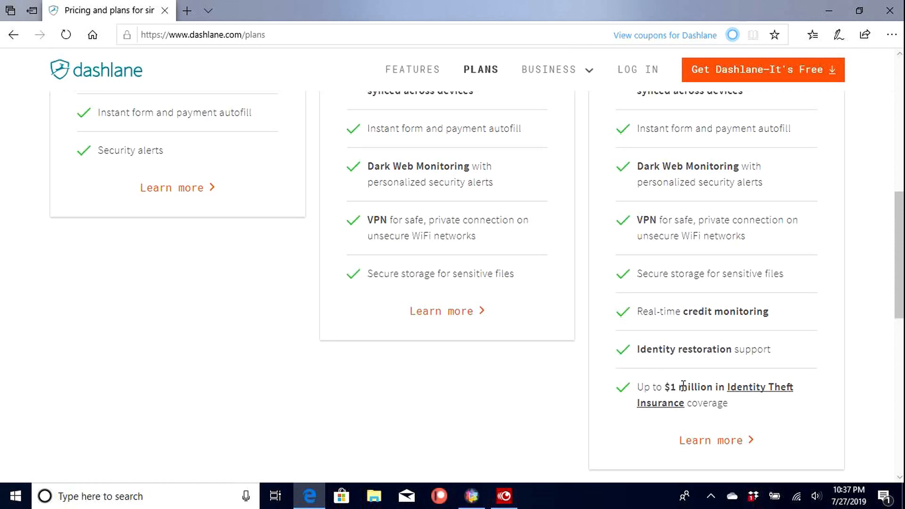
pyautogui.moveTo(739, 383)
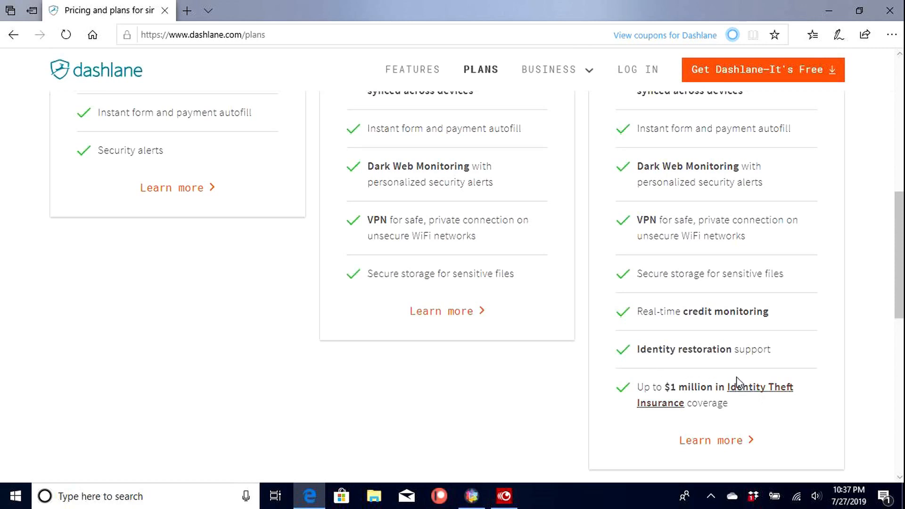
pyautogui.moveTo(715, 343)
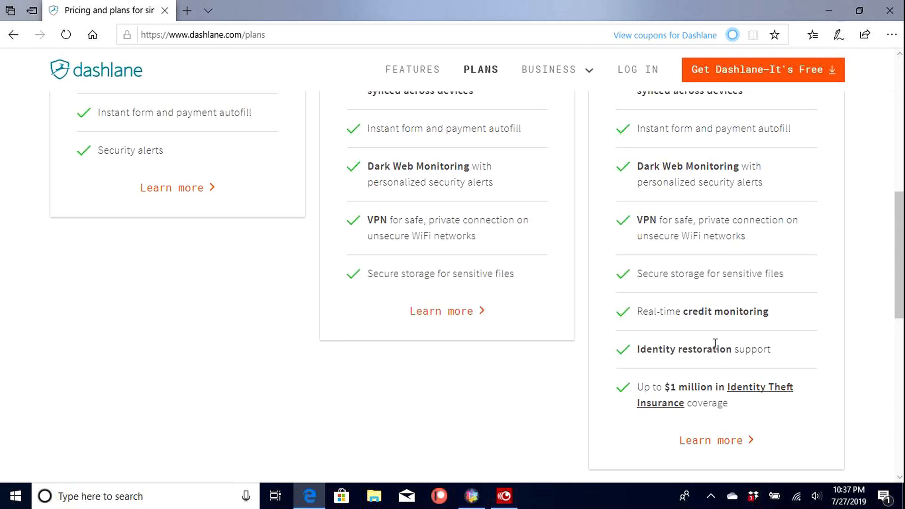
pyautogui.scroll(3)
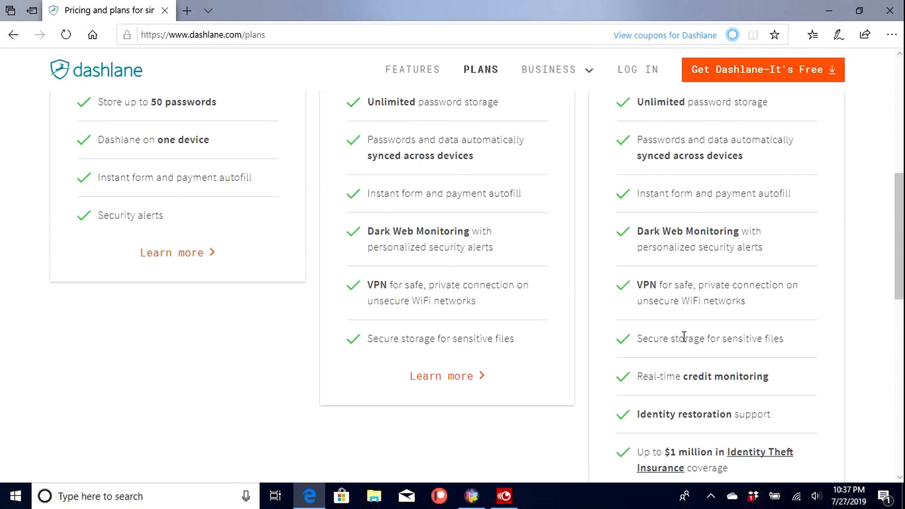
pyautogui.scroll(3)
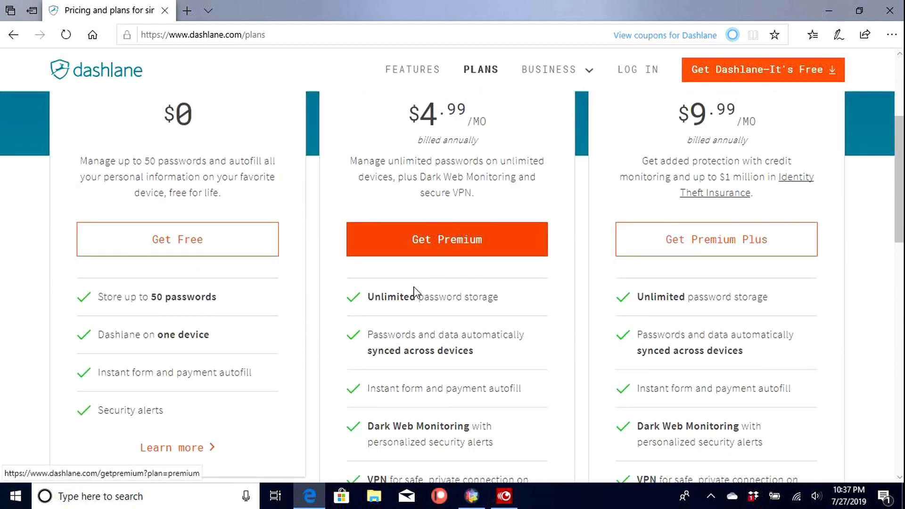
pyautogui.moveTo(443, 313)
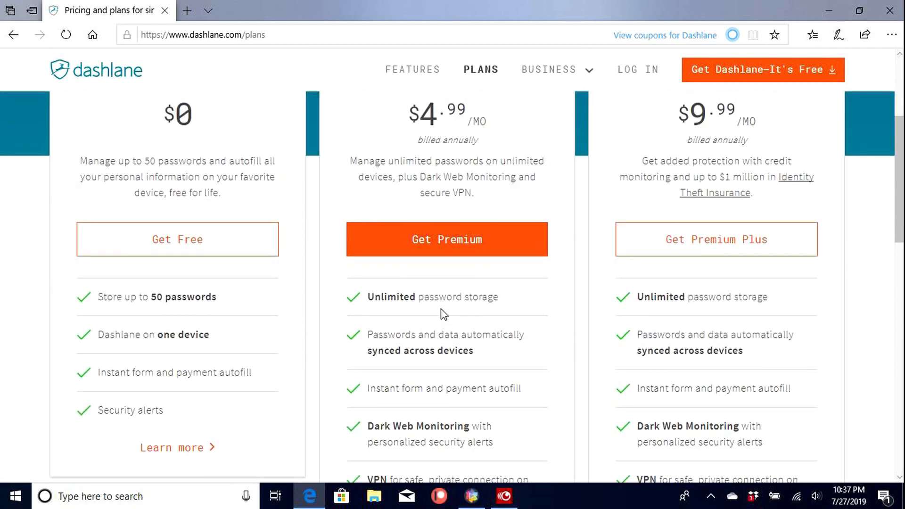
pyautogui.moveTo(188, 313)
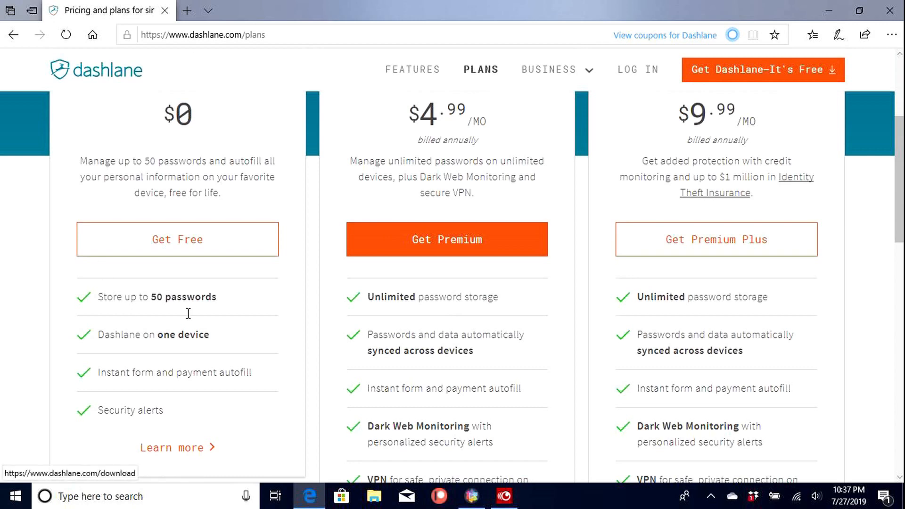
pyautogui.moveTo(424, 322)
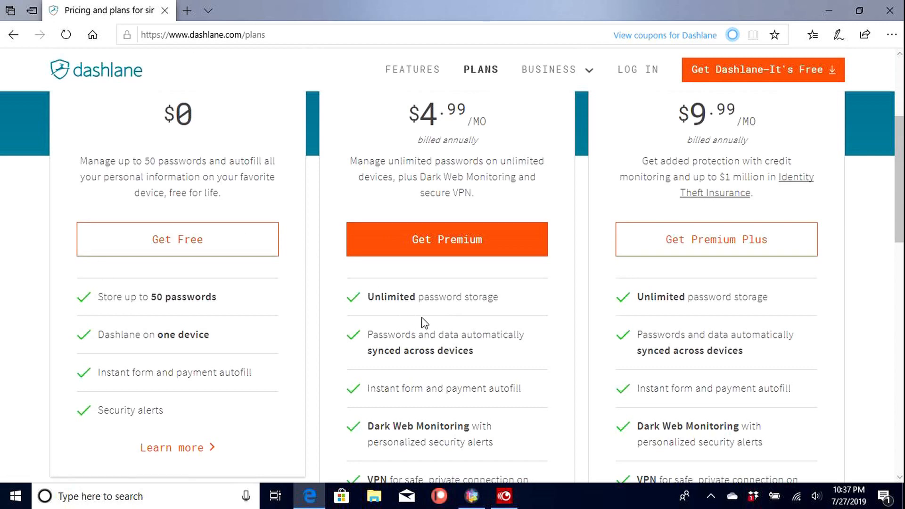
pyautogui.moveTo(407, 340)
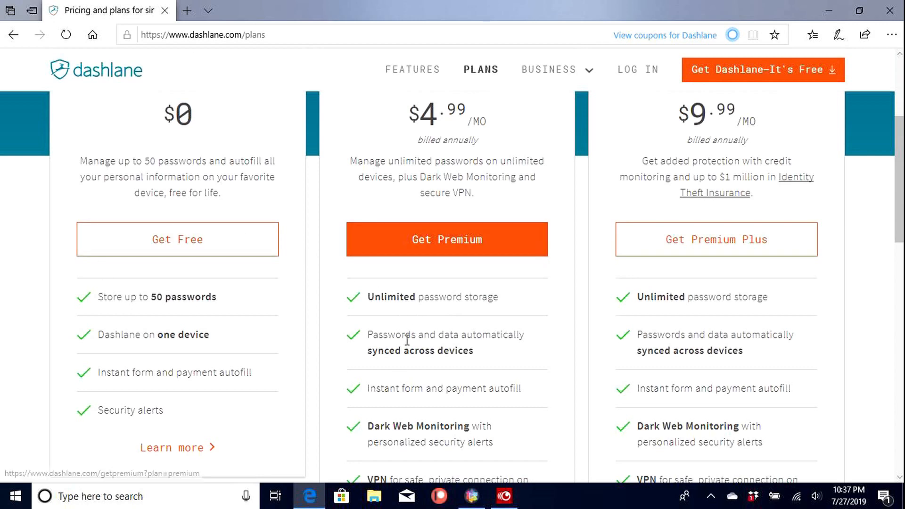
pyautogui.scroll(3)
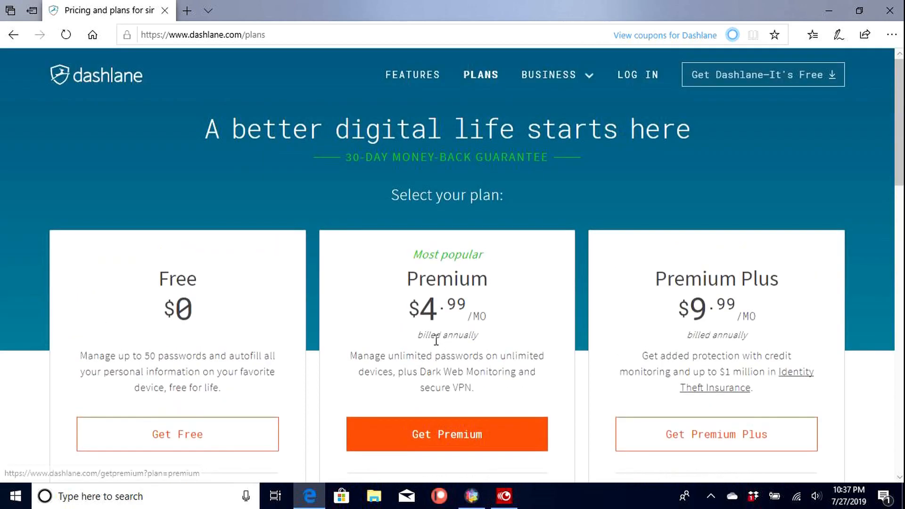
pyautogui.click(549, 74)
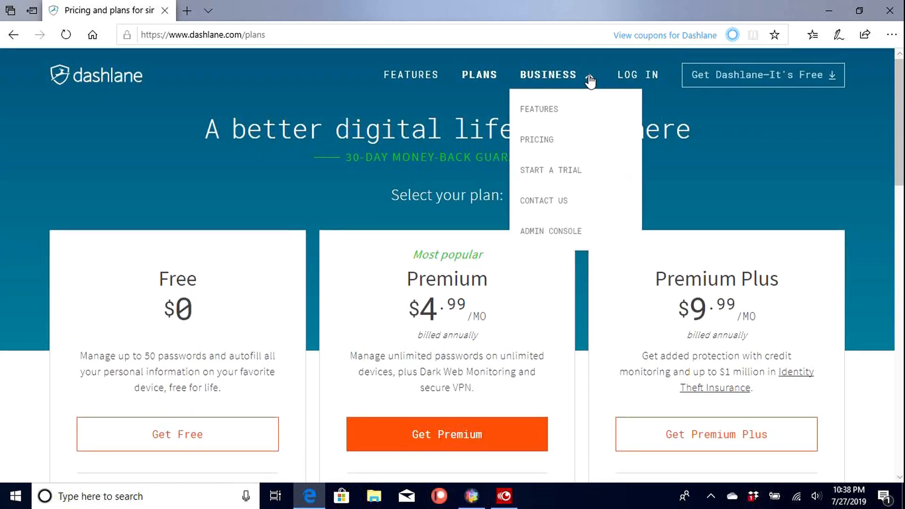
pyautogui.moveTo(577, 168)
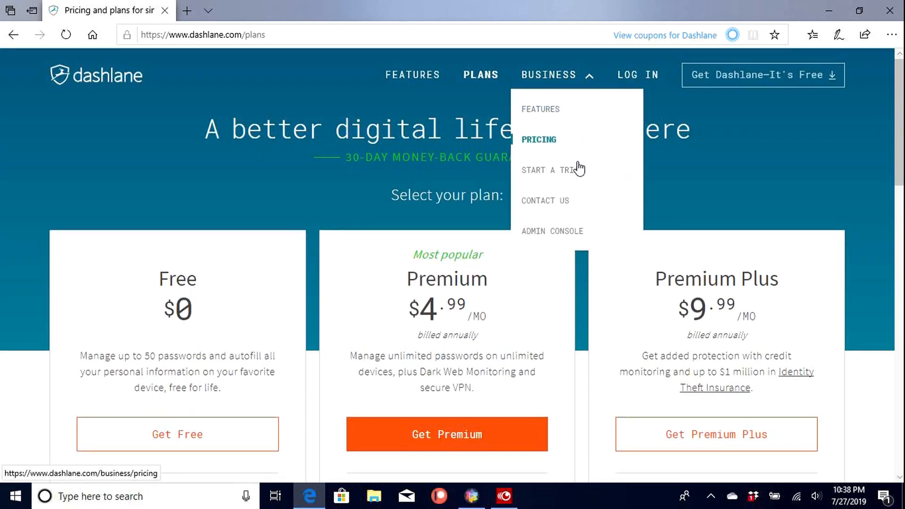
pyautogui.moveTo(548, 144)
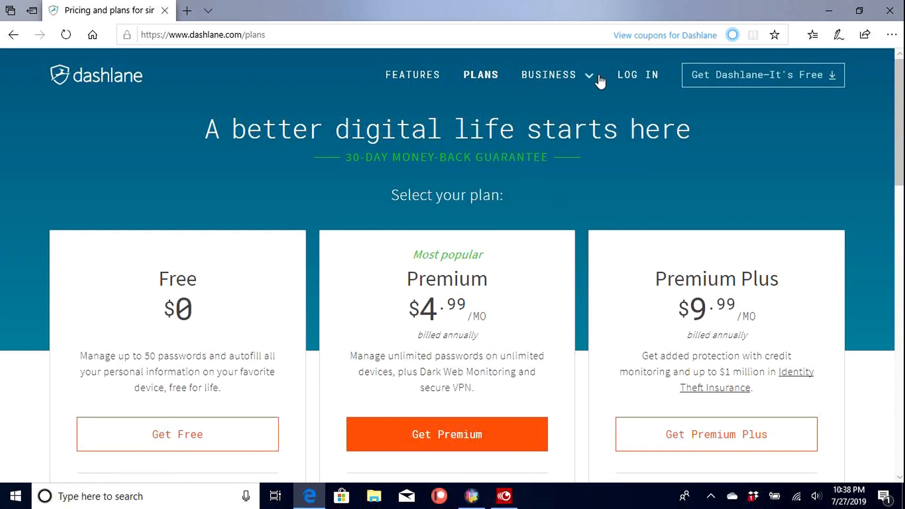
pyautogui.moveTo(569, 217)
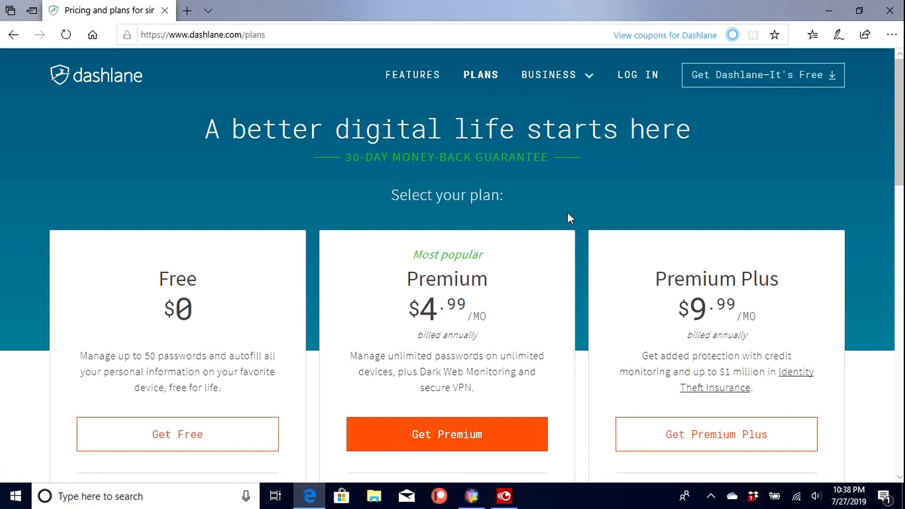
pyautogui.click(549, 74)
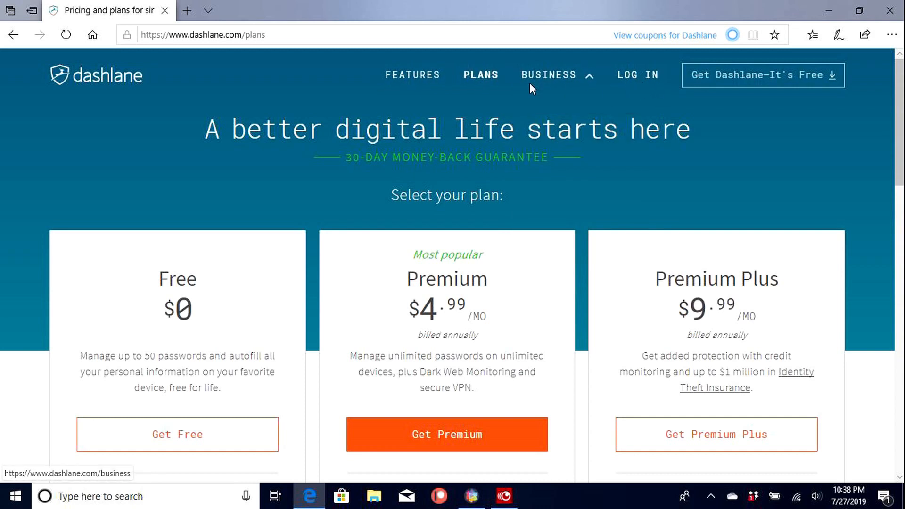
pyautogui.moveTo(745, 86)
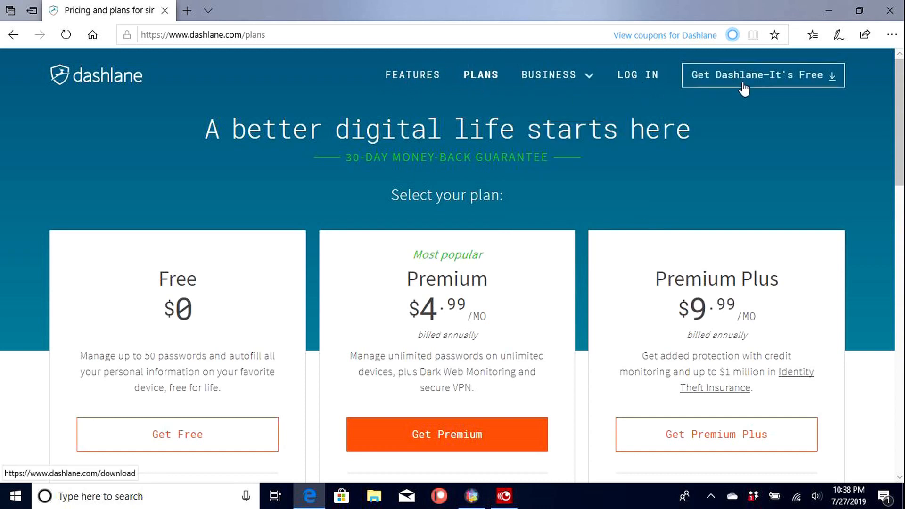
# - Start the free download and add Dashlane to the browser via 'Add Dashlane now'
pyautogui.click(762, 76)
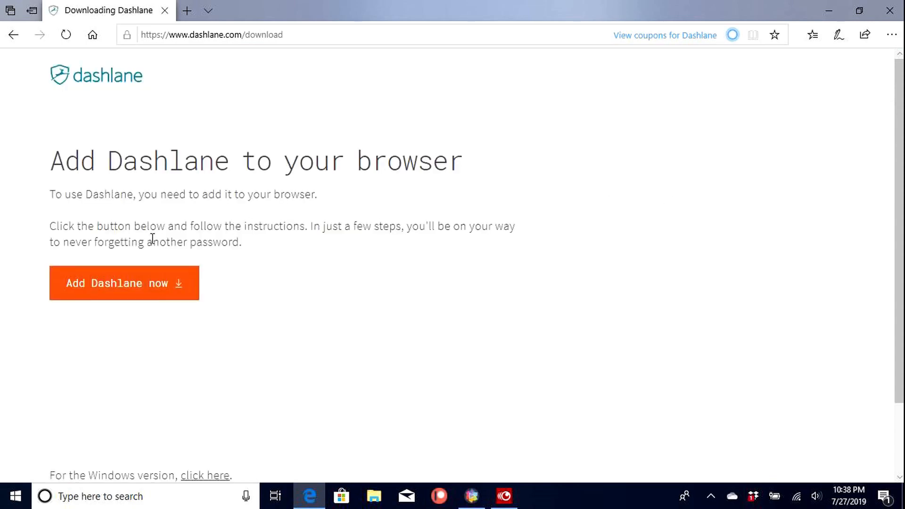
pyautogui.click(123, 282)
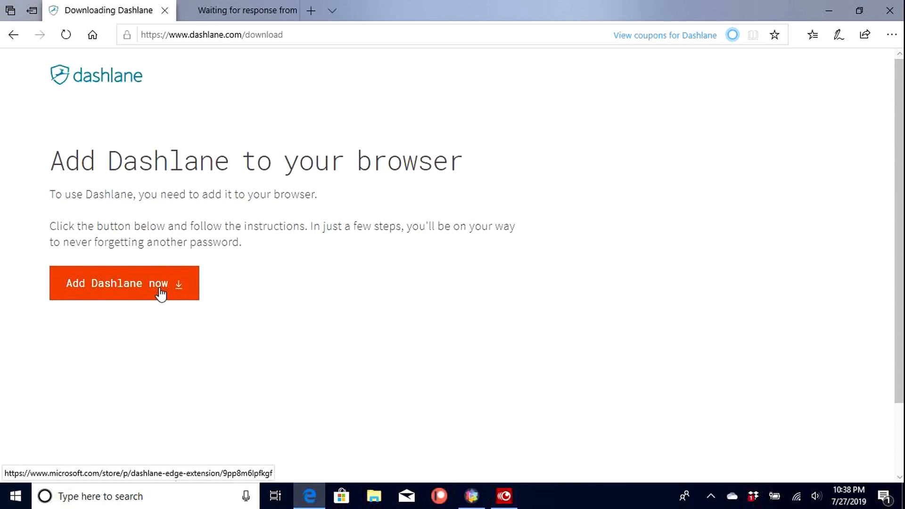
pyautogui.click(125, 283)
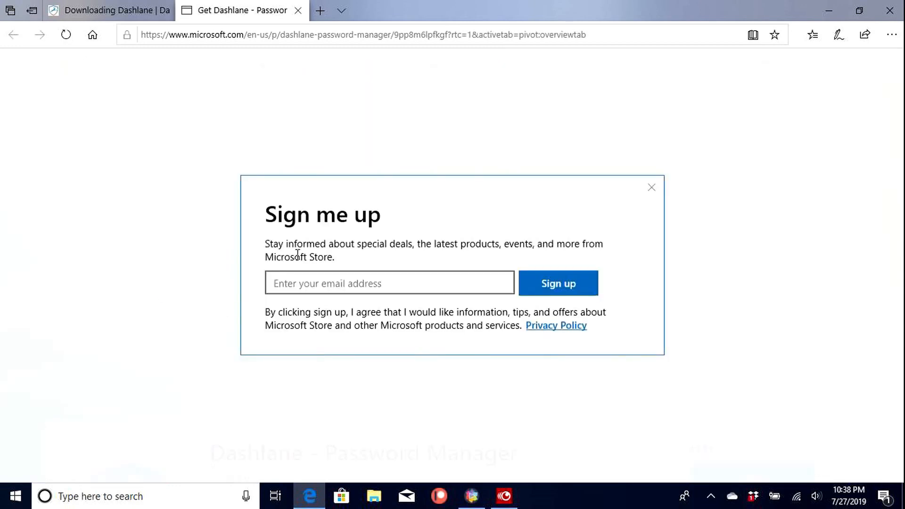
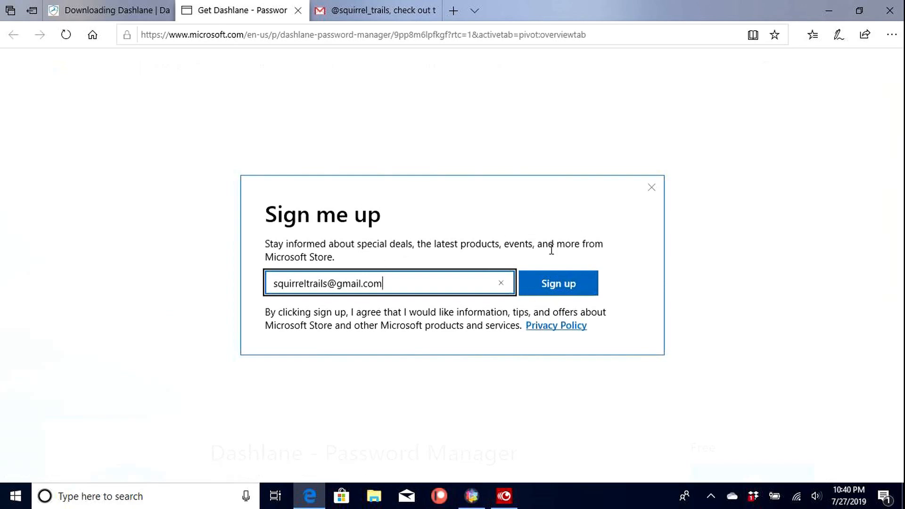
pyautogui.click(557, 284)
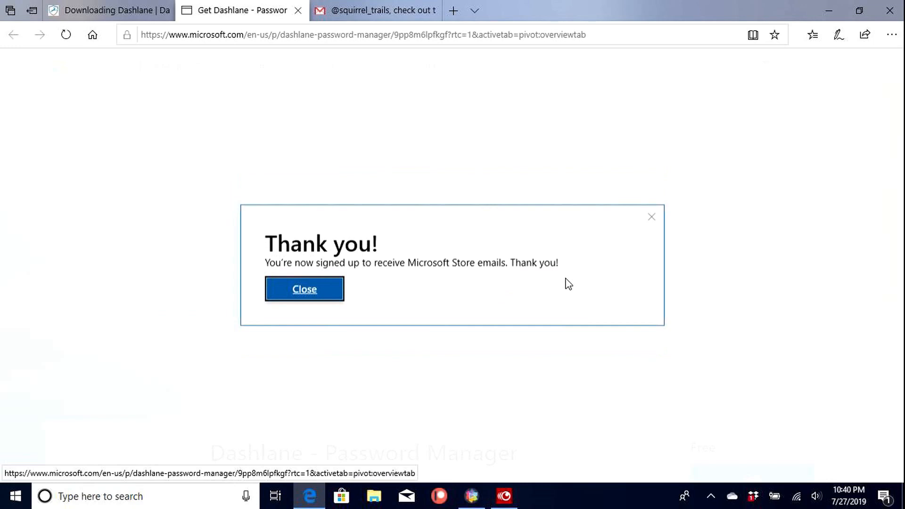
pyautogui.moveTo(470, 297)
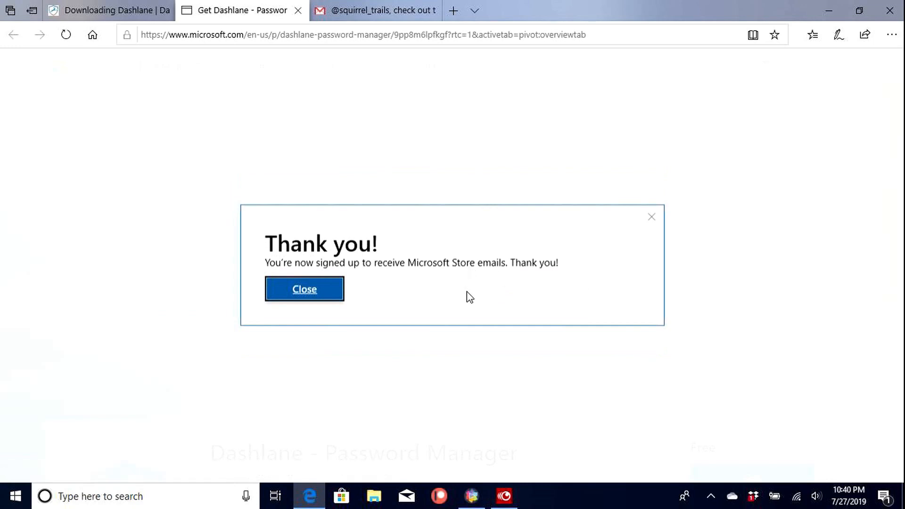
pyautogui.moveTo(327, 301)
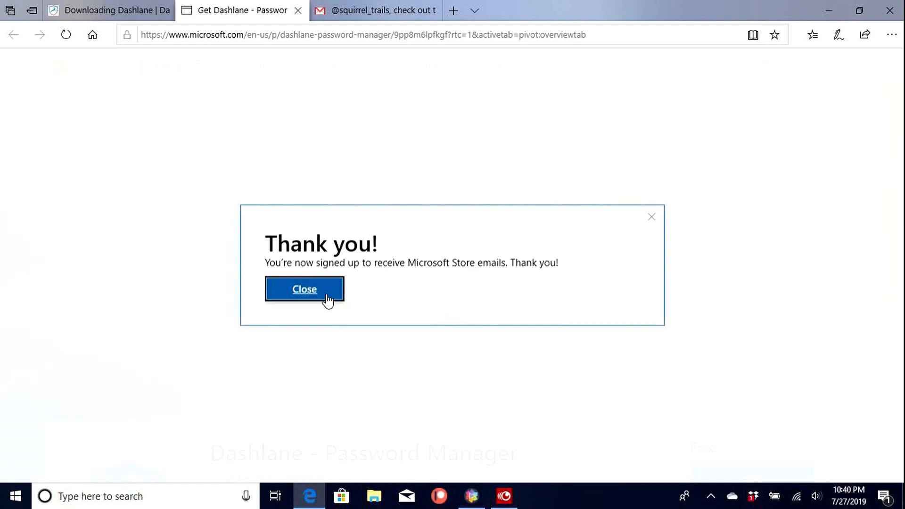
# - Dismiss the 'Thank you!' confirmation to reveal the Dashlane product page
pyautogui.click(305, 290)
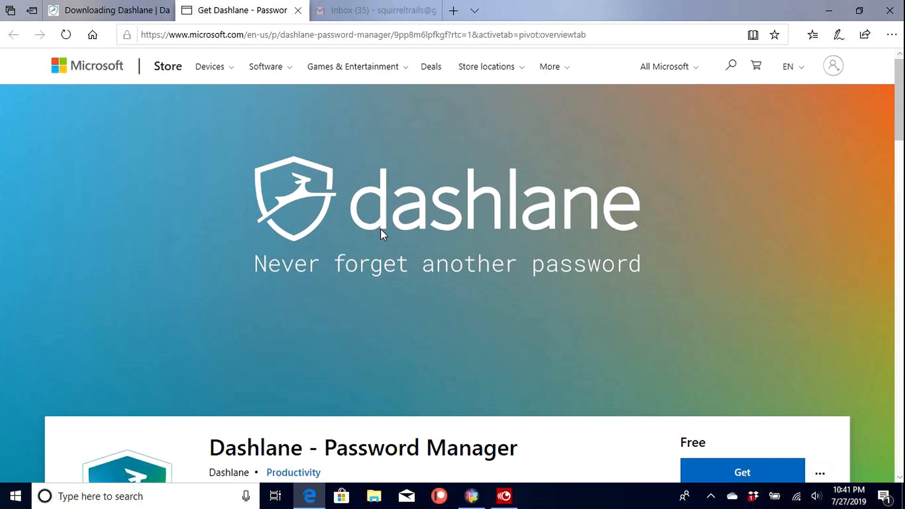
# - Review the system requirements (Windows 10 15063.0+, Edge 40+) and return to the product header
pyautogui.scroll(-3)
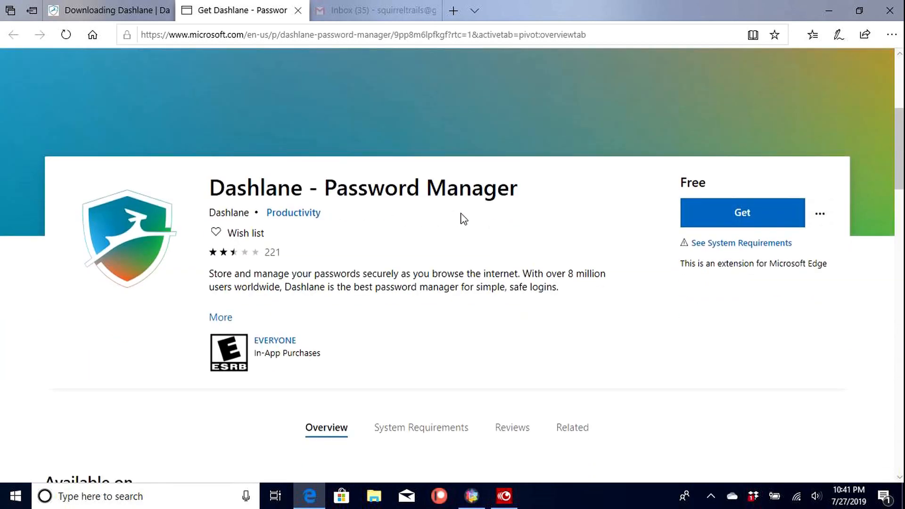
pyautogui.scroll(3)
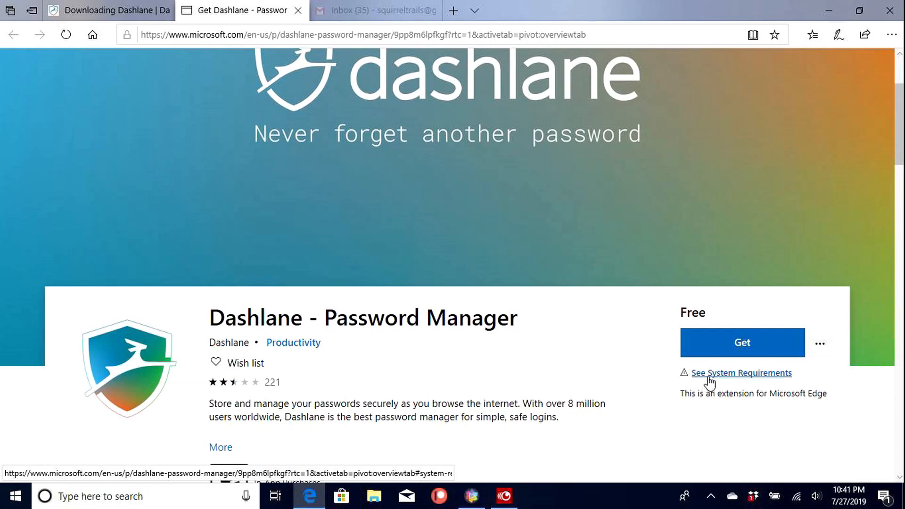
pyautogui.click(743, 372)
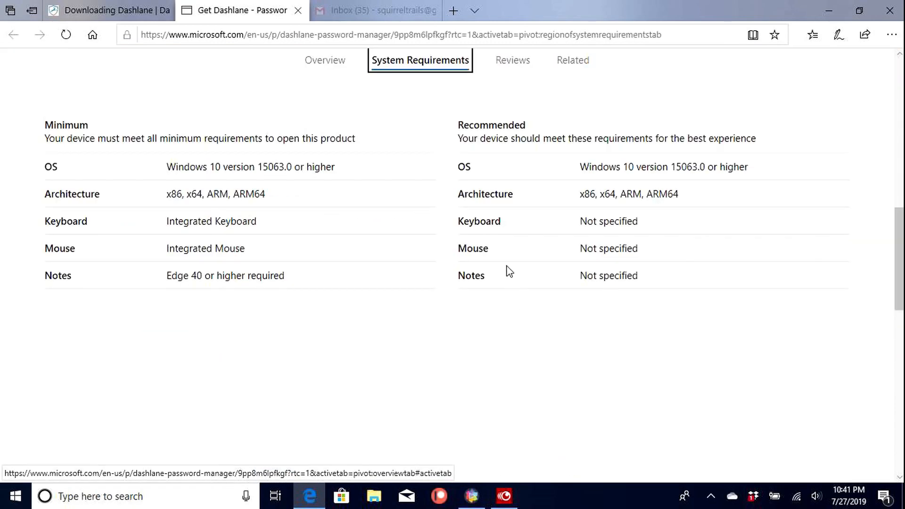
pyautogui.scroll(3)
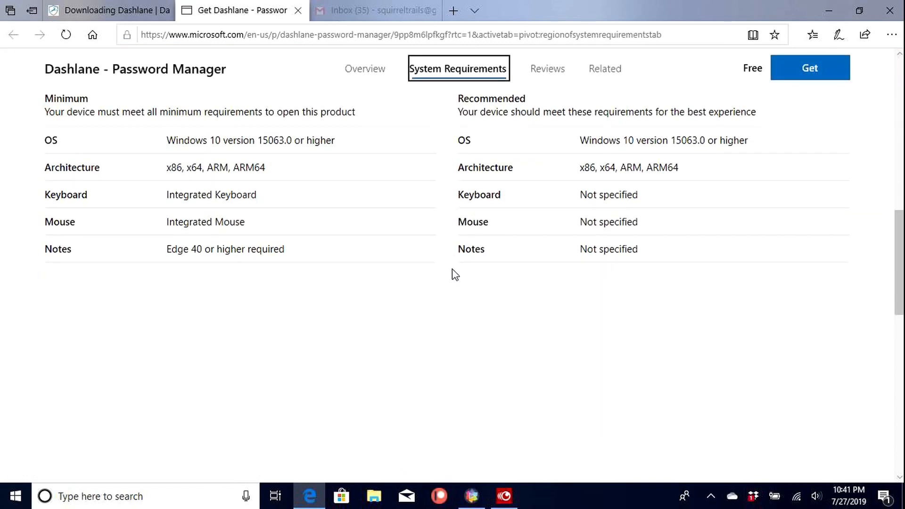
pyautogui.scroll(3)
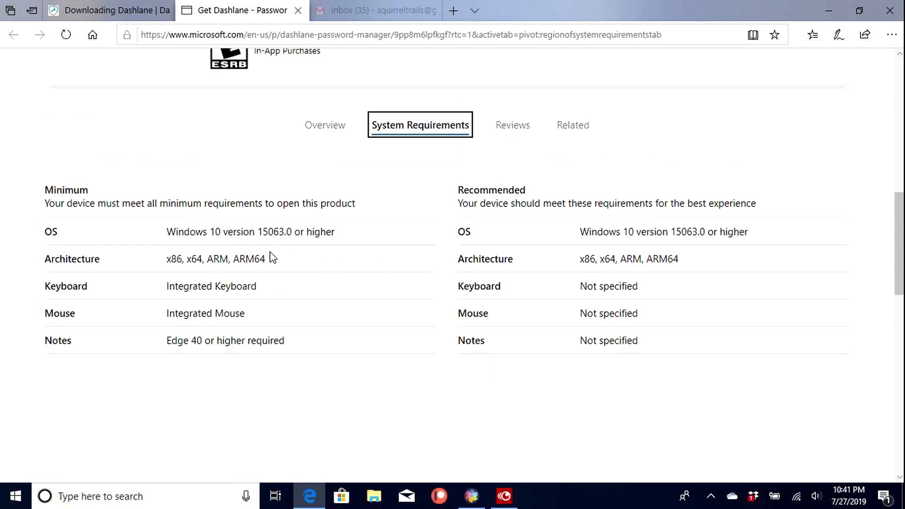
pyautogui.moveTo(175, 393)
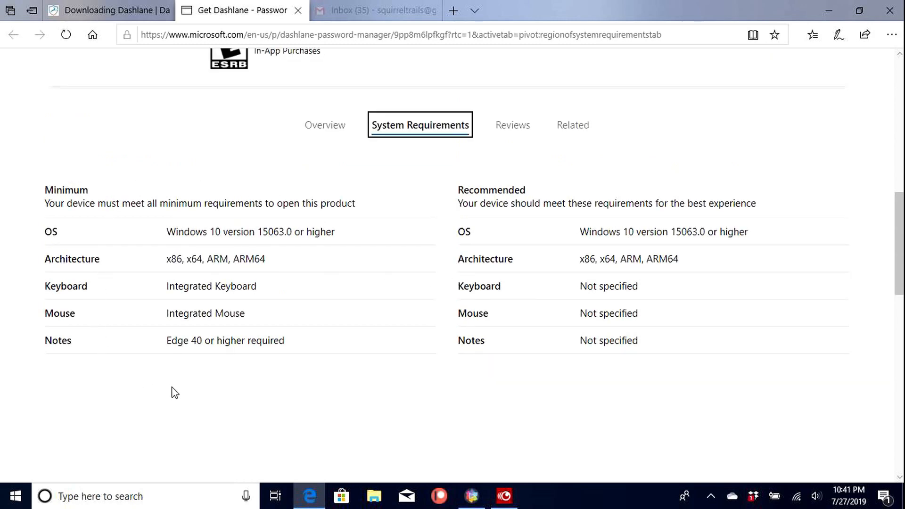
pyautogui.moveTo(283, 411)
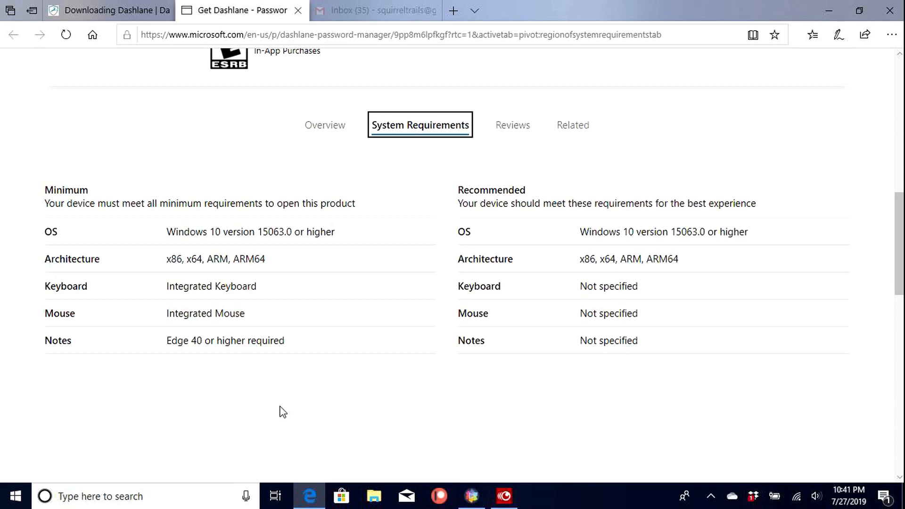
pyautogui.moveTo(769, 271)
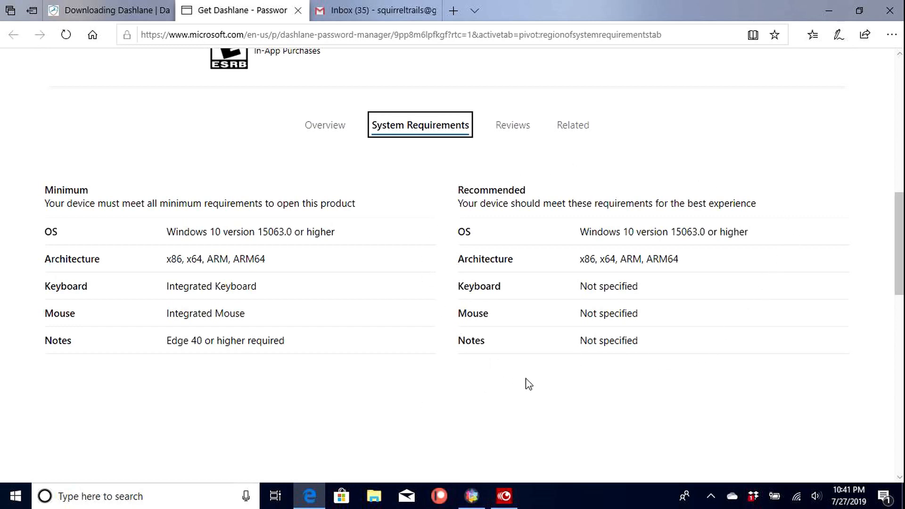
pyautogui.moveTo(585, 362)
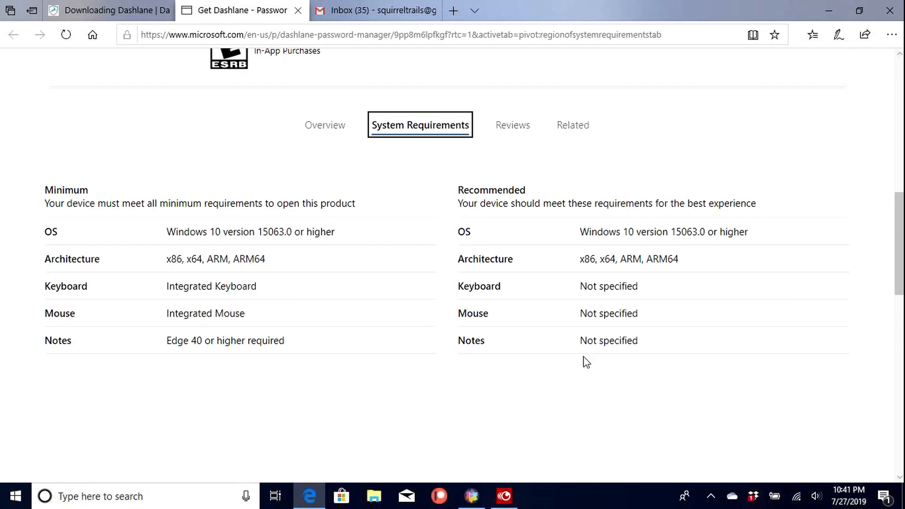
pyautogui.scroll(3)
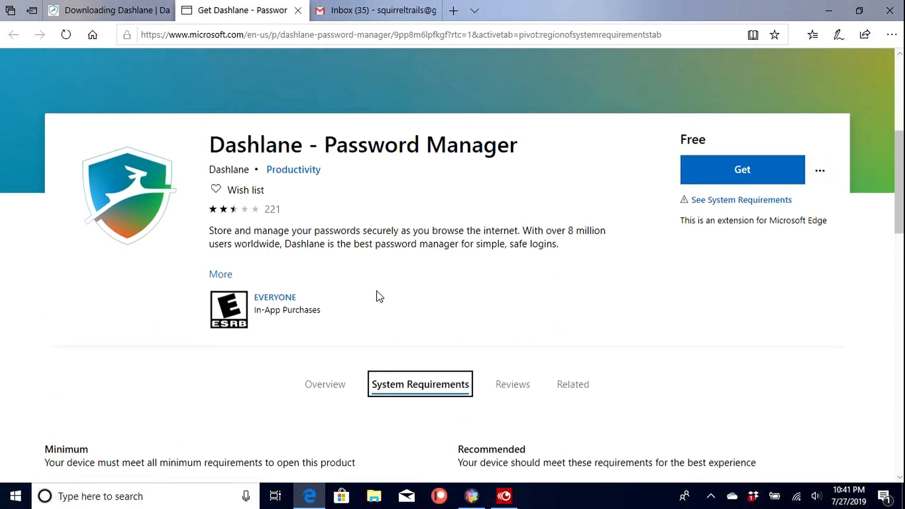
pyautogui.scroll(3)
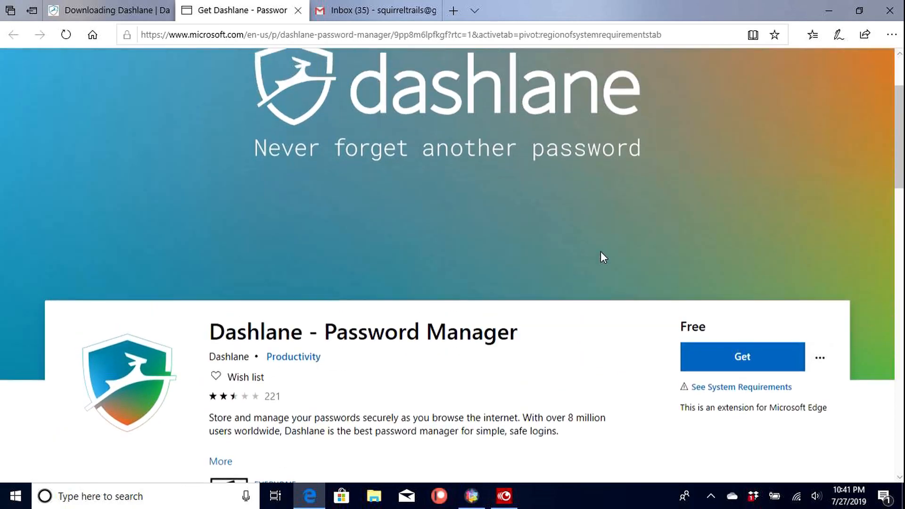
pyautogui.scroll(-3)
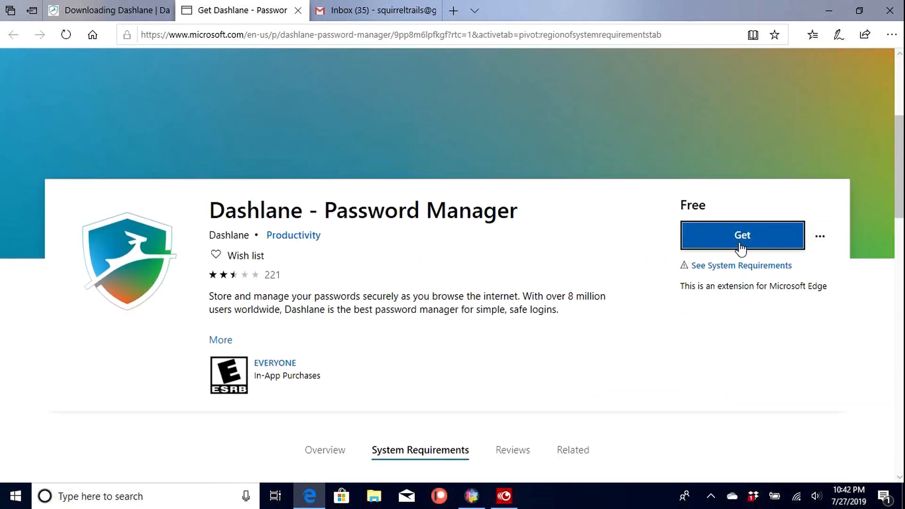
# - Install Dashlane - Password Manager through the Microsoft Store app until it reports installed
pyautogui.click(742, 235)
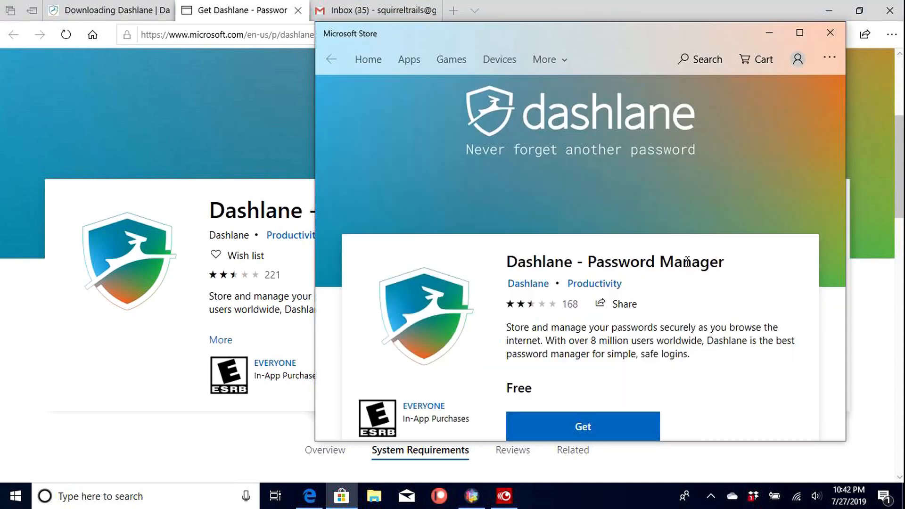
pyautogui.scroll(-3)
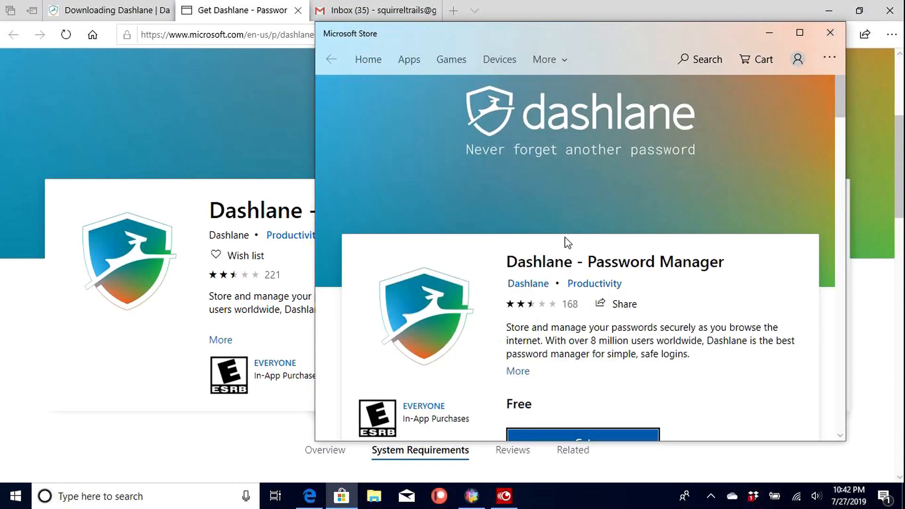
pyautogui.scroll(-3)
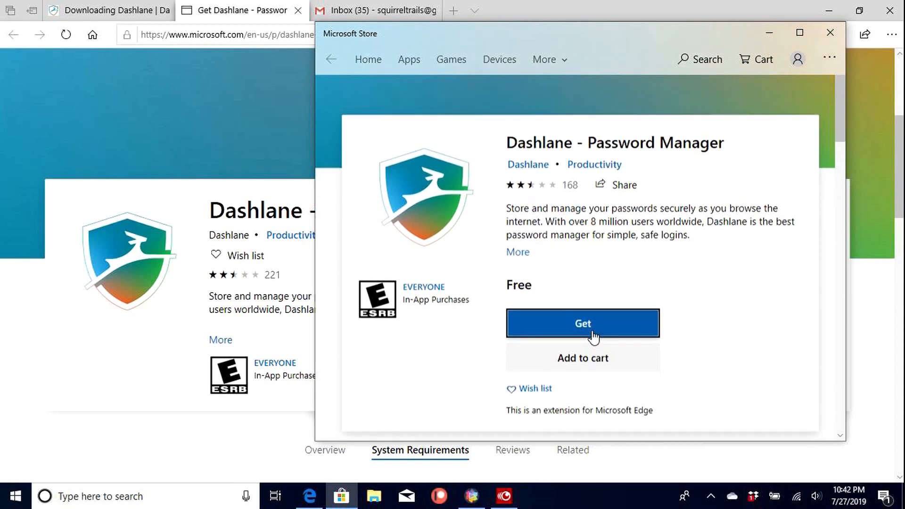
pyautogui.click(583, 323)
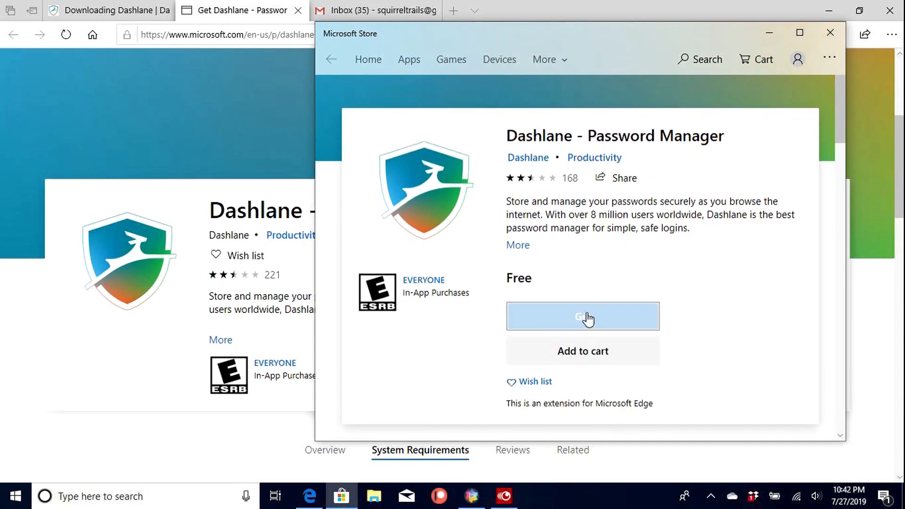
pyautogui.click(582, 317)
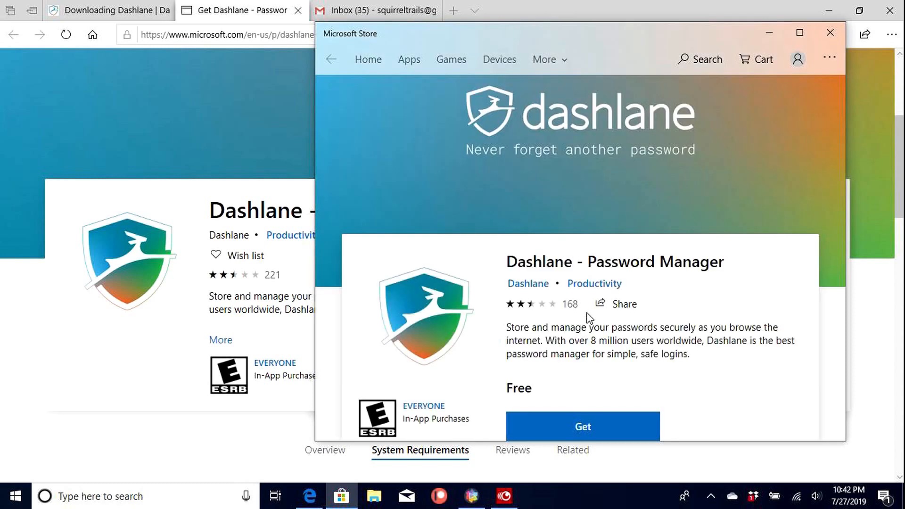
pyautogui.click(581, 426)
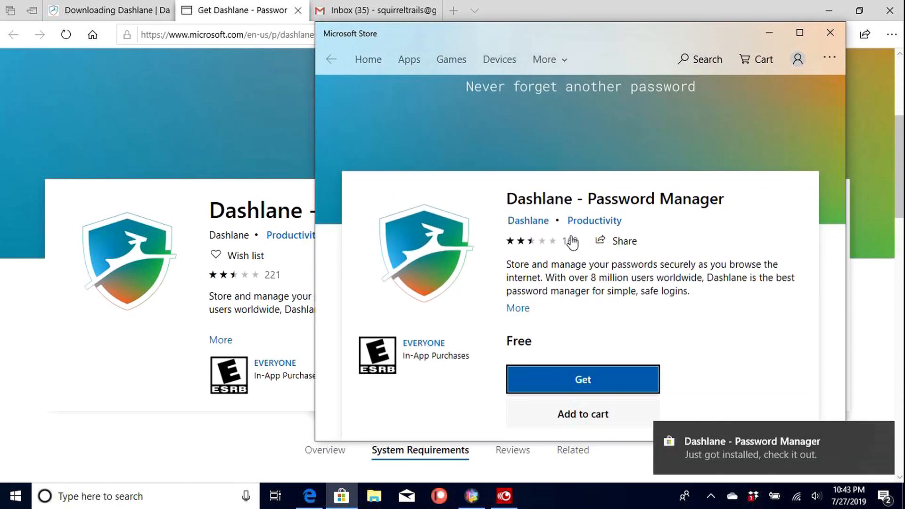
pyautogui.click(582, 379)
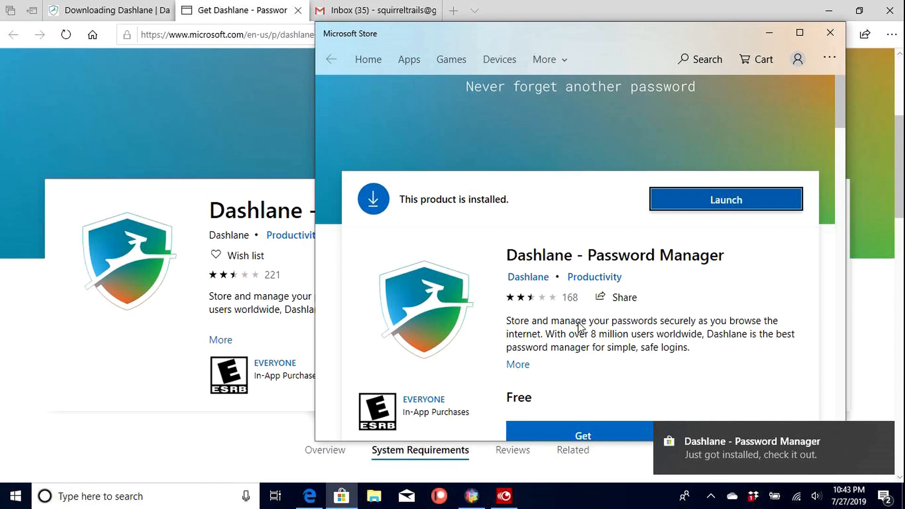
# - Bring Edge back to the Dashlane store tab showing the extension-added permissions prompt
pyautogui.click(830, 33)
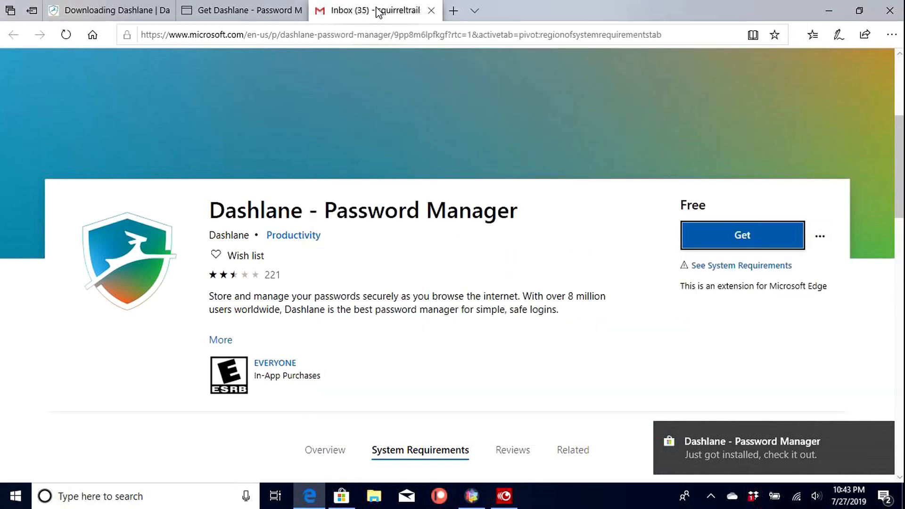
pyautogui.click(374, 10)
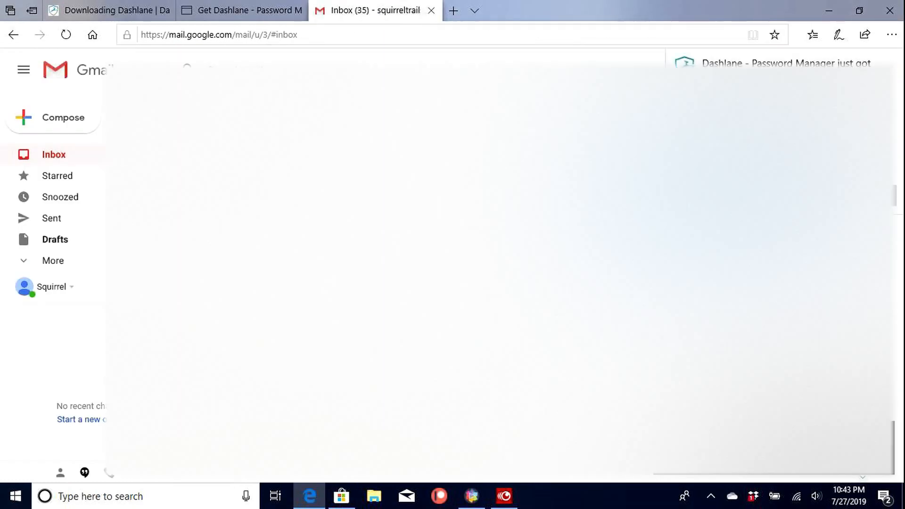
pyautogui.click(241, 10)
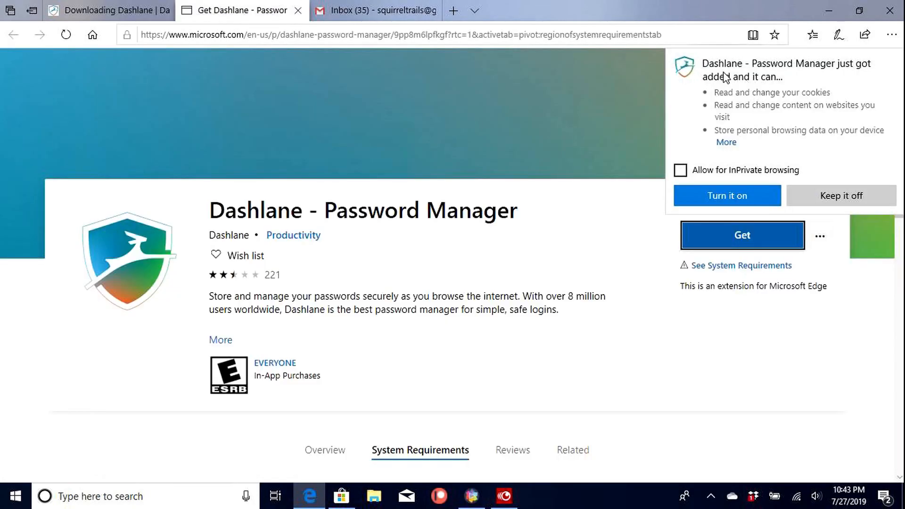
pyautogui.moveTo(740, 83)
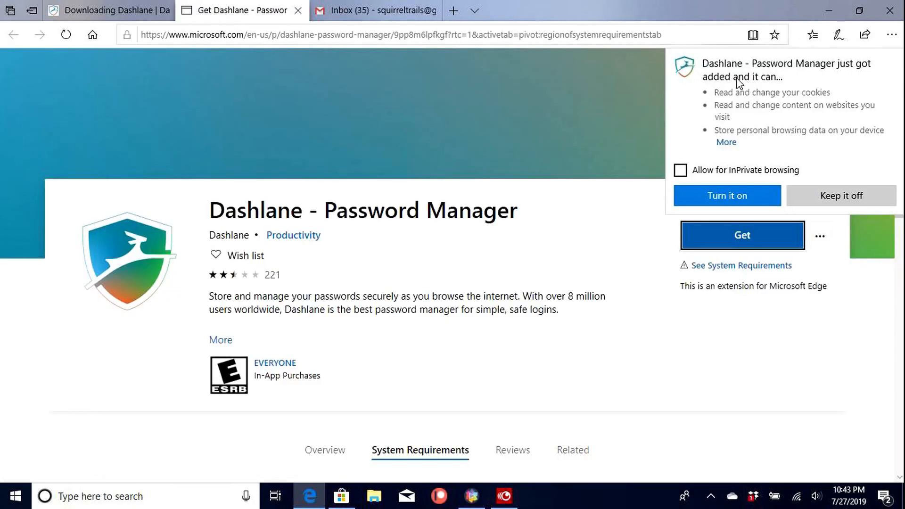
pyautogui.moveTo(373, 496)
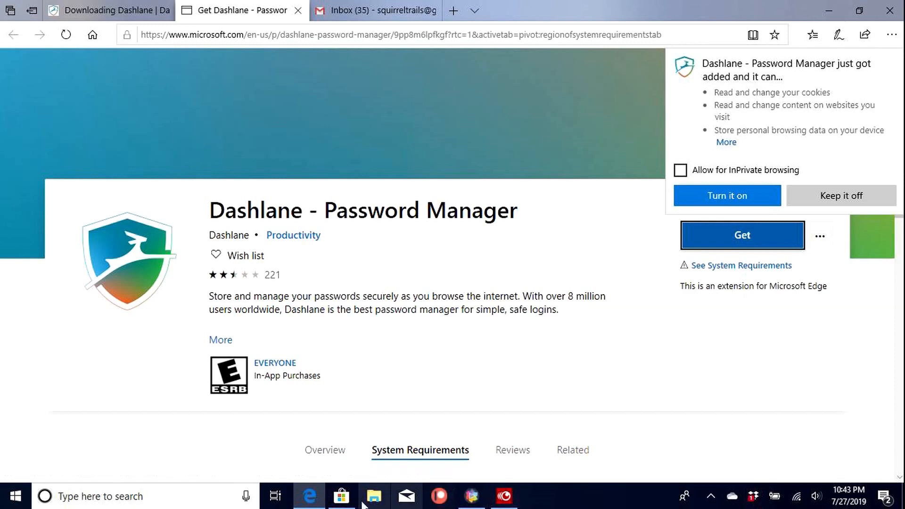
# - Bring the Microsoft Store's Dashlane - Password Manager page to the front, showing it installed
pyautogui.click(340, 496)
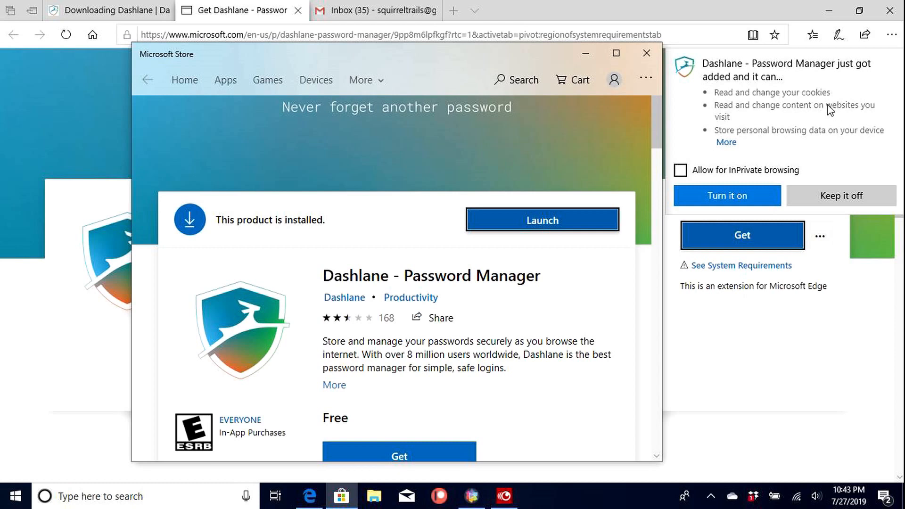
pyautogui.moveTo(769, 72)
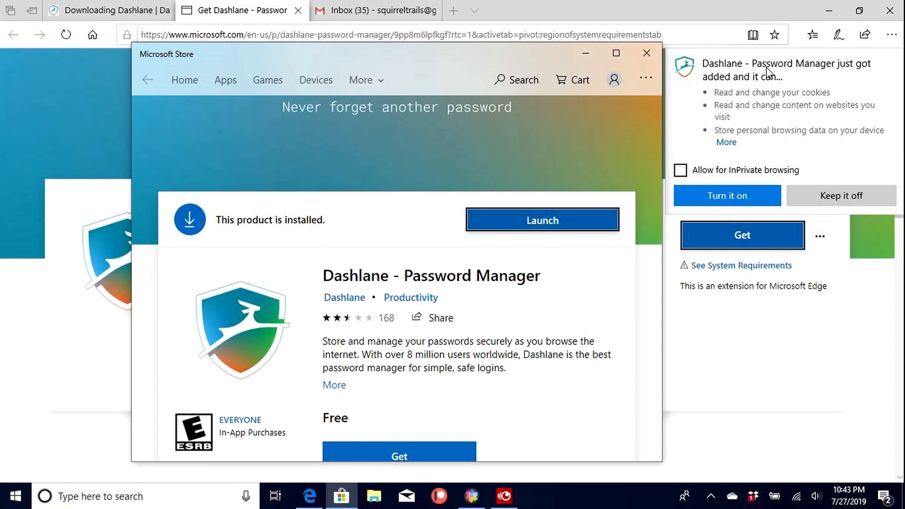
pyautogui.moveTo(724, 85)
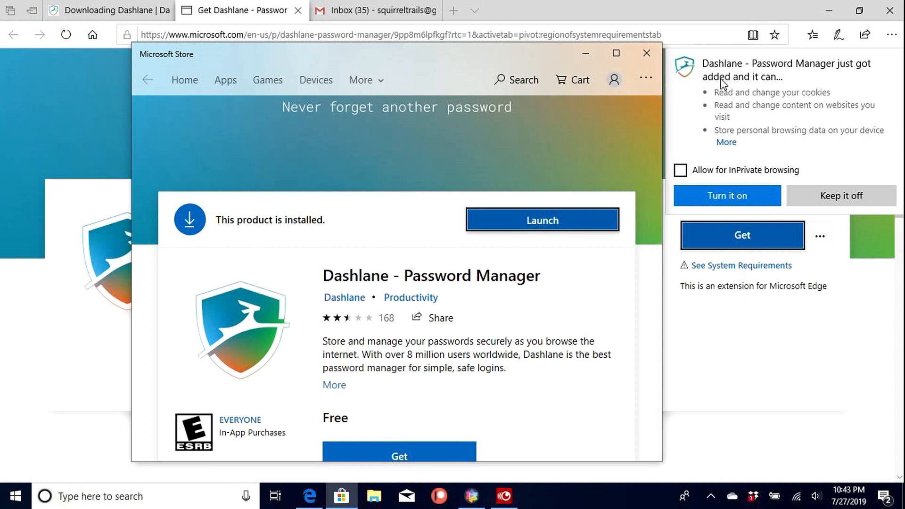
pyautogui.moveTo(762, 76)
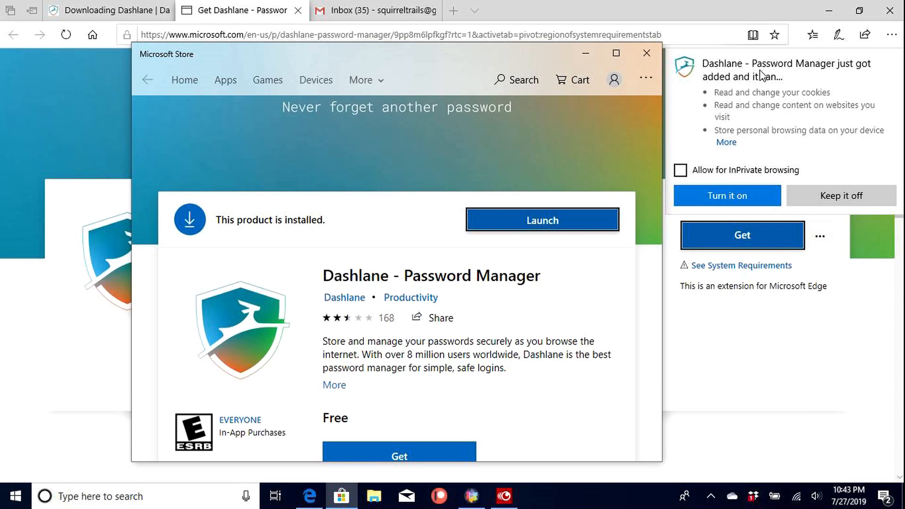
pyautogui.moveTo(800, 125)
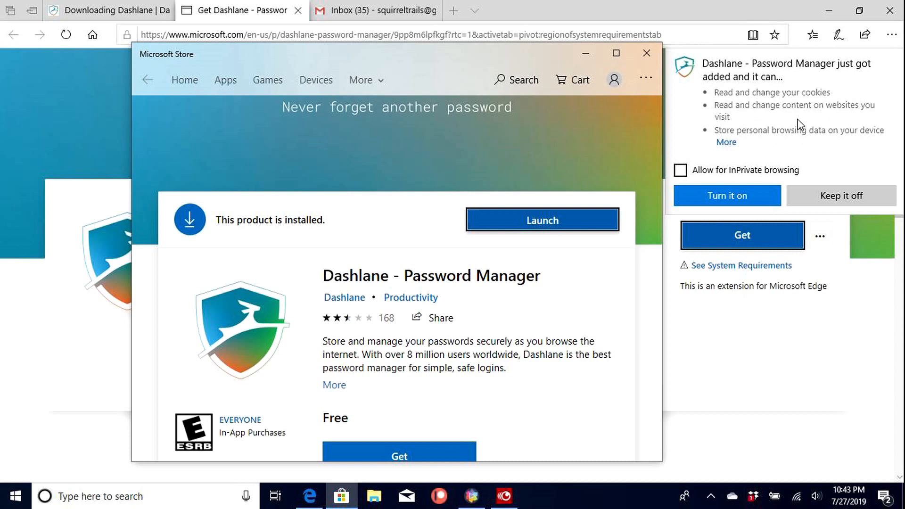
pyautogui.moveTo(745, 161)
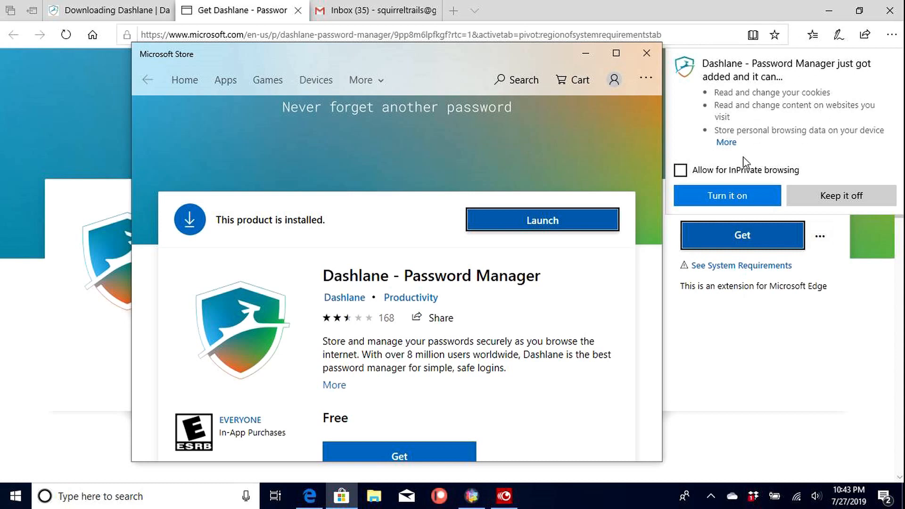
pyautogui.moveTo(829, 72)
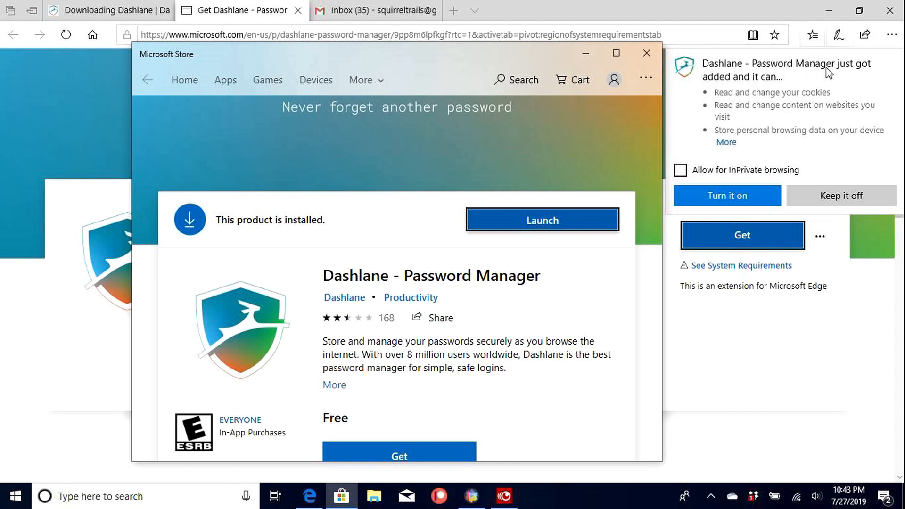
pyautogui.moveTo(715, 119)
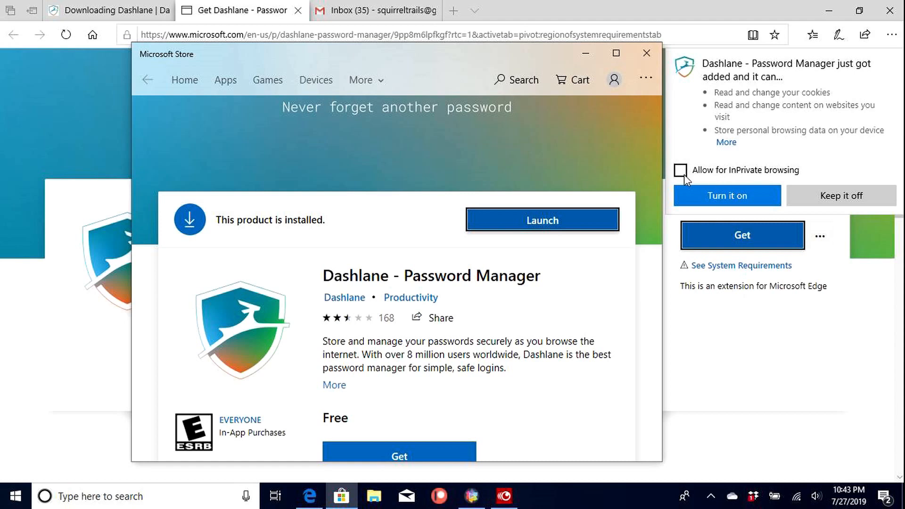
# - Allow the Dashlane extension in InPrivate browsing and turn it on in Edge
pyautogui.click(681, 170)
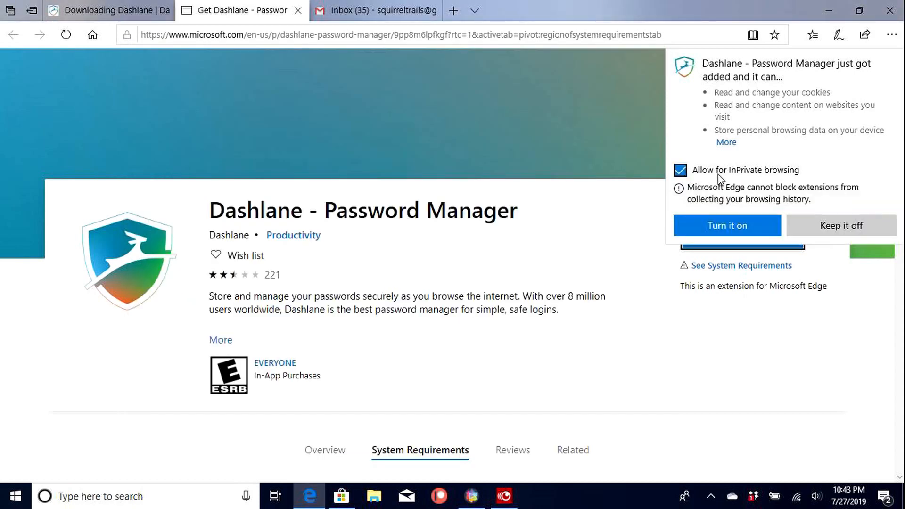
pyautogui.moveTo(733, 179)
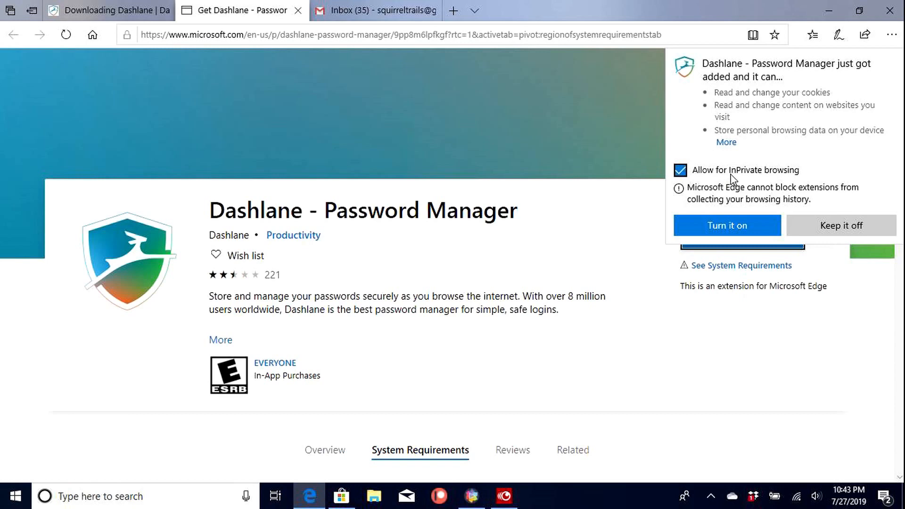
pyautogui.moveTo(753, 181)
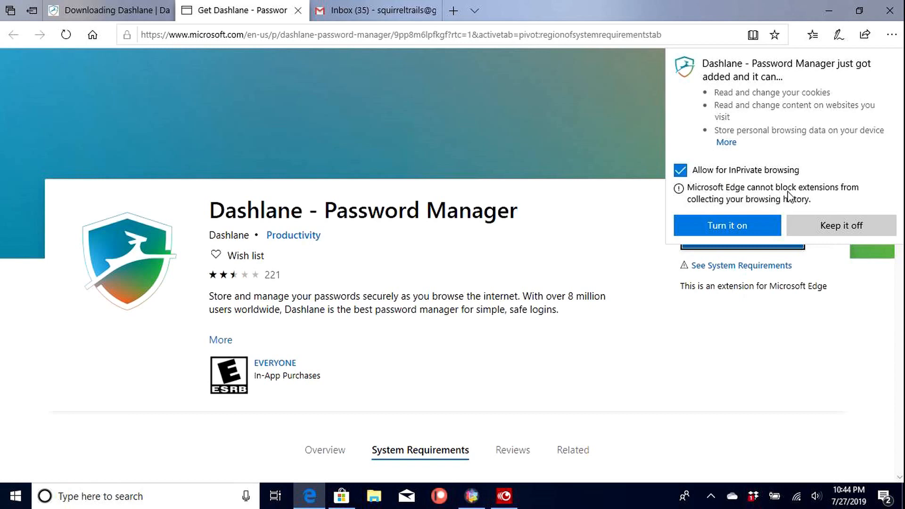
pyautogui.moveTo(790, 197)
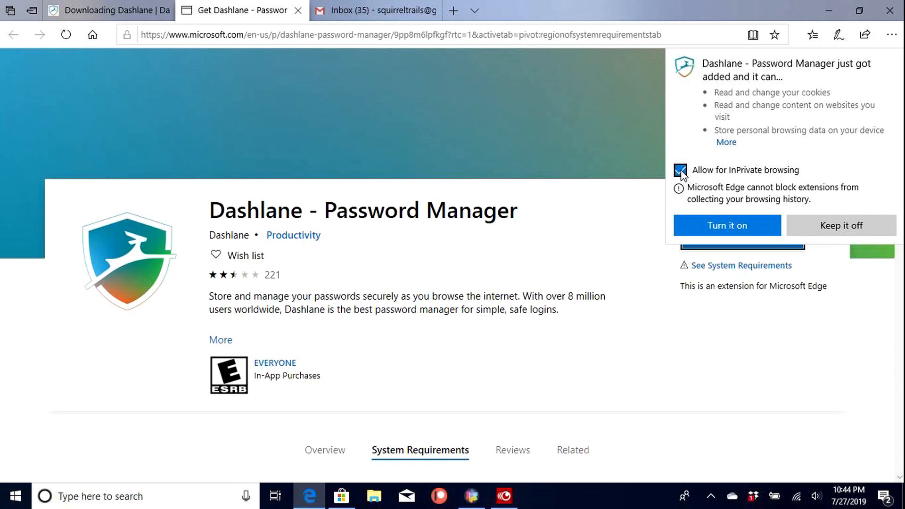
pyautogui.click(681, 170)
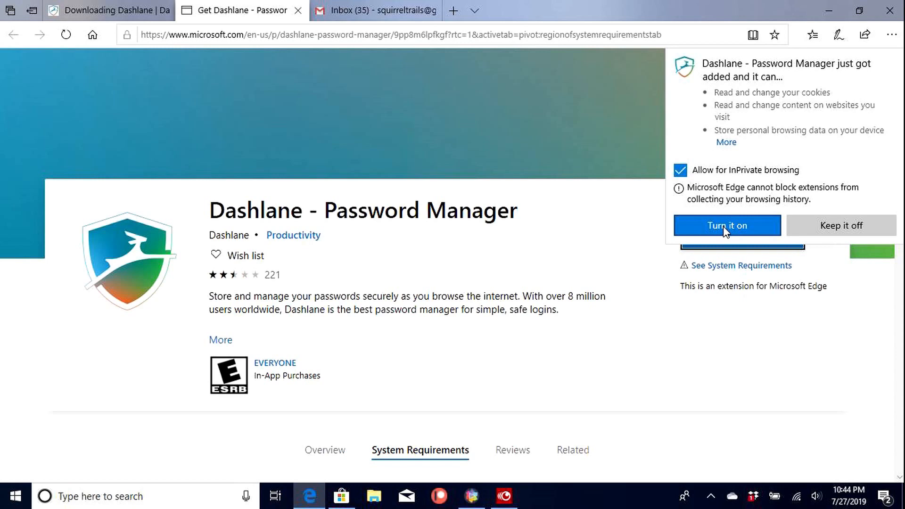
pyautogui.click(727, 226)
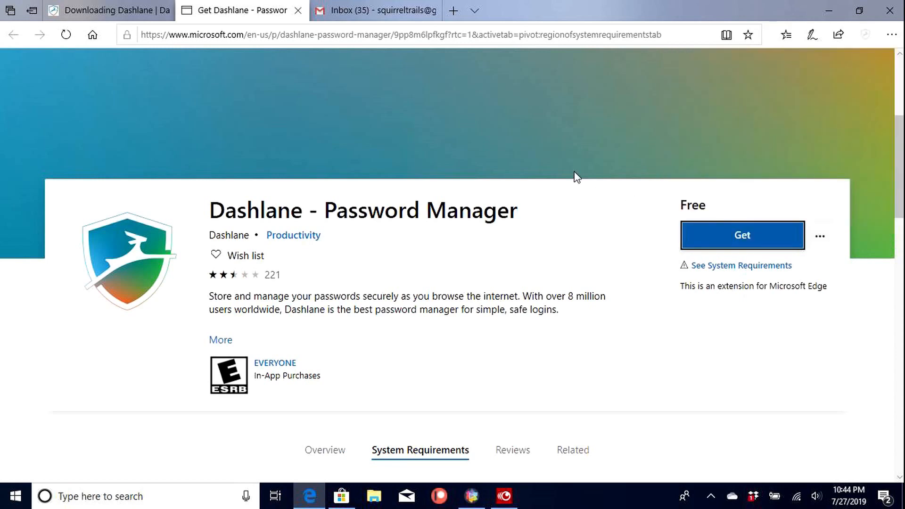
pyautogui.moveTo(865, 34)
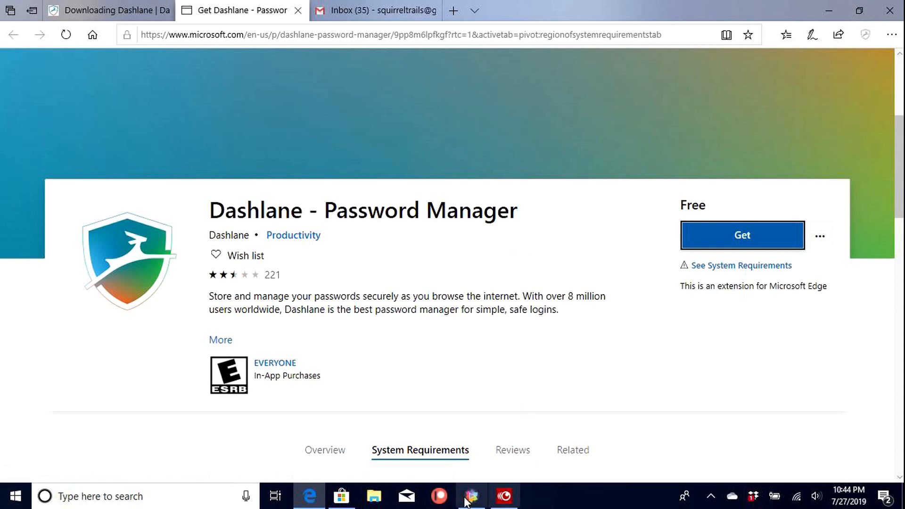
pyautogui.moveTo(746, 46)
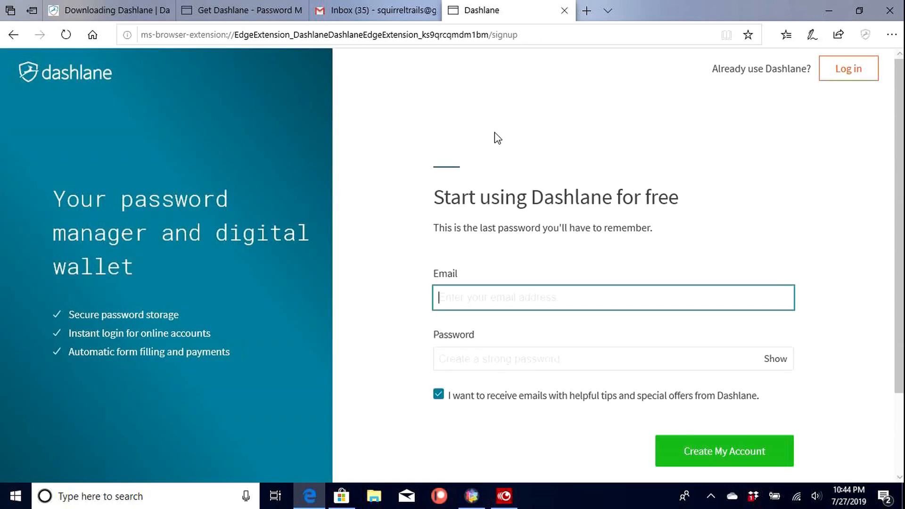
pyautogui.scroll(-3)
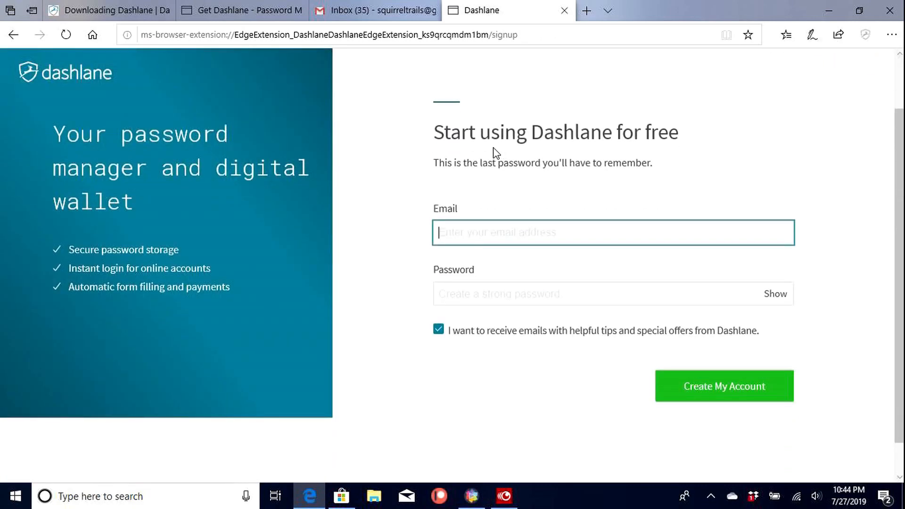
pyautogui.scroll(-3)
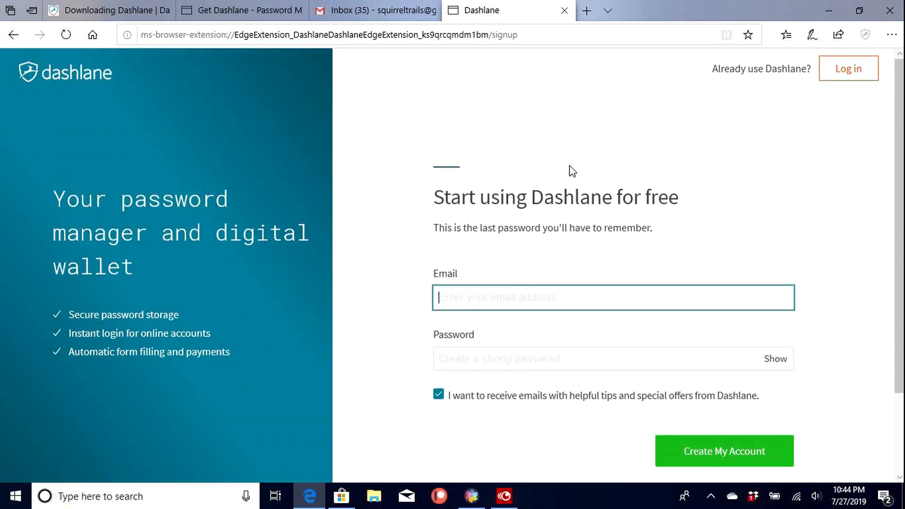
pyautogui.moveTo(492, 284)
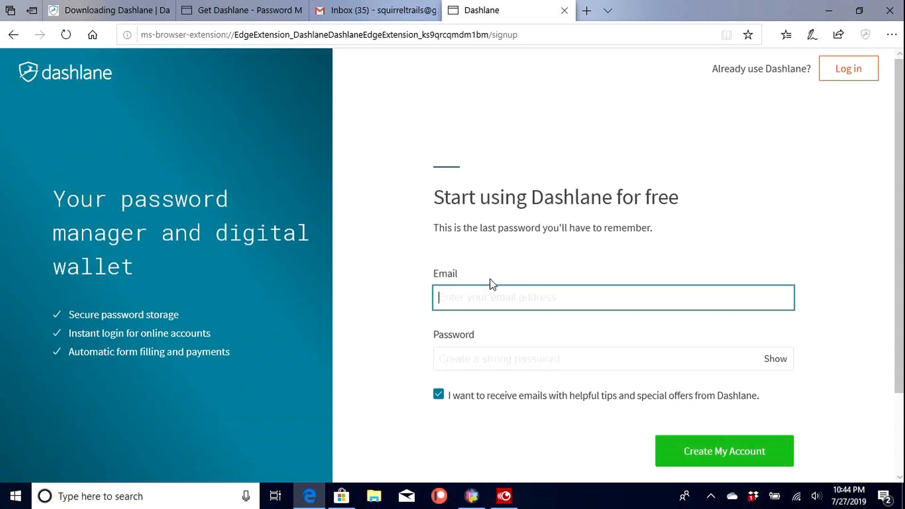
pyautogui.moveTo(536, 273)
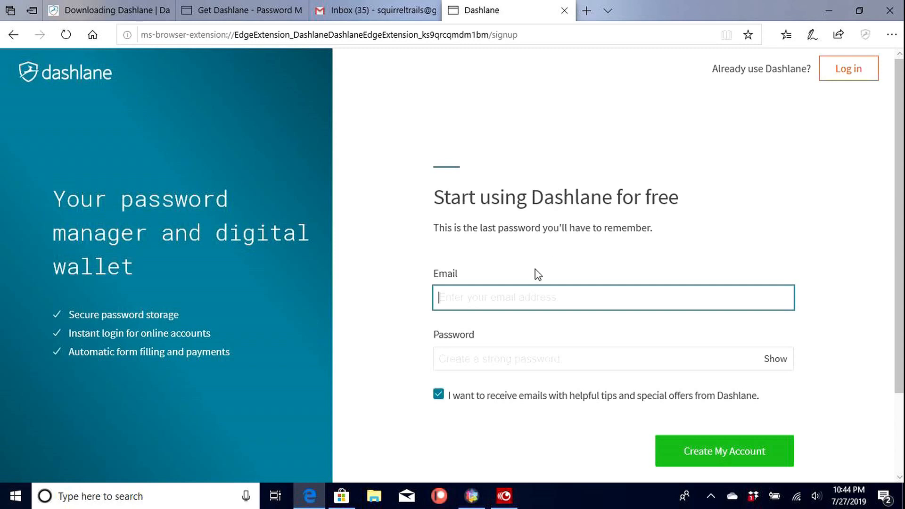
pyautogui.moveTo(533, 279)
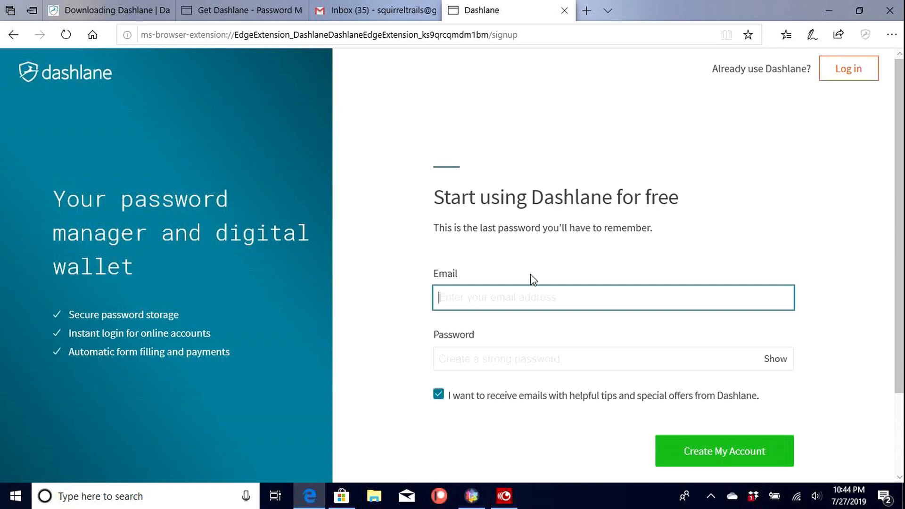
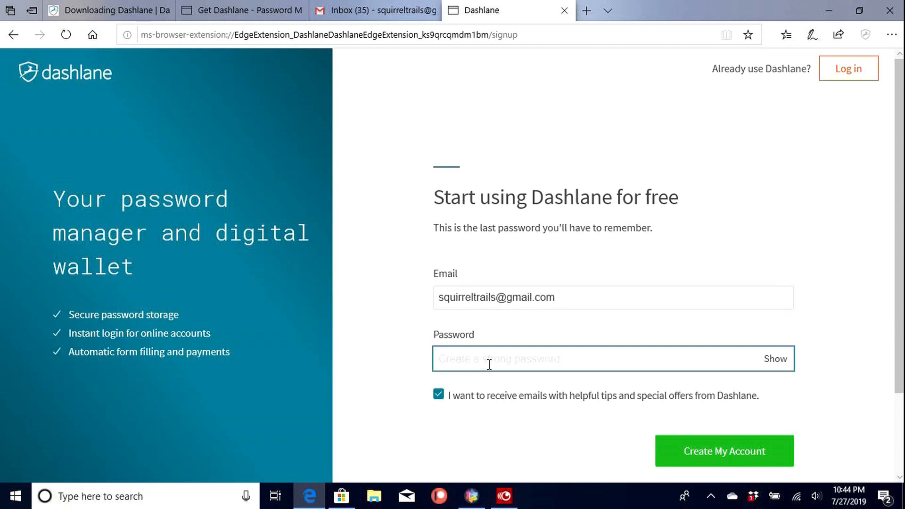
pyautogui.moveTo(642, 330)
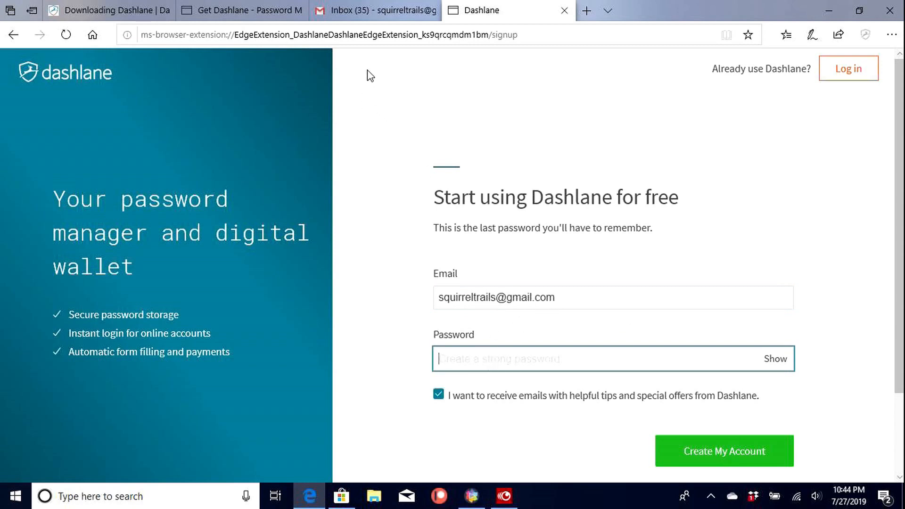
pyautogui.moveTo(375, 10)
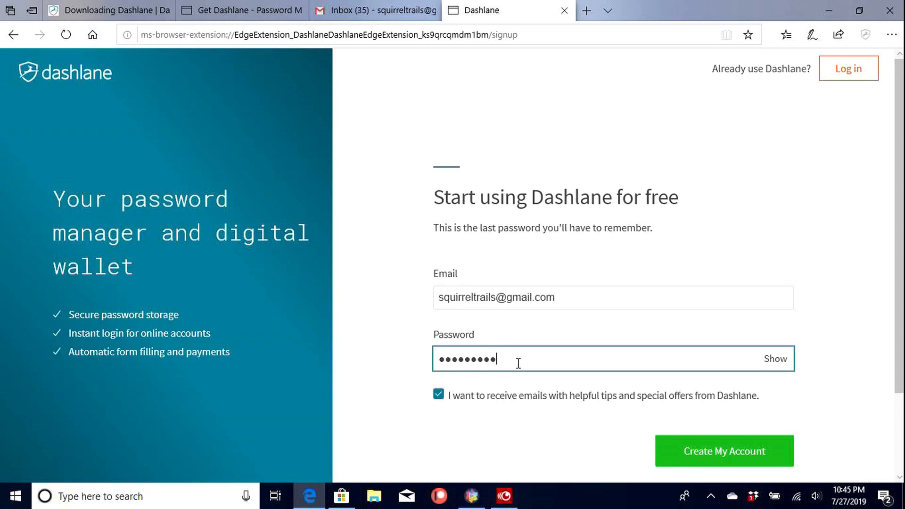
pyautogui.moveTo(513, 362)
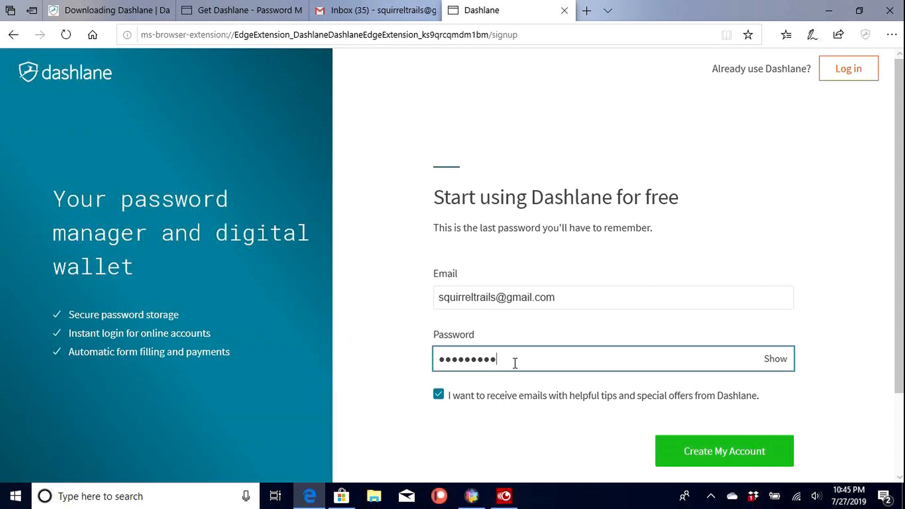
pyautogui.scroll(-3)
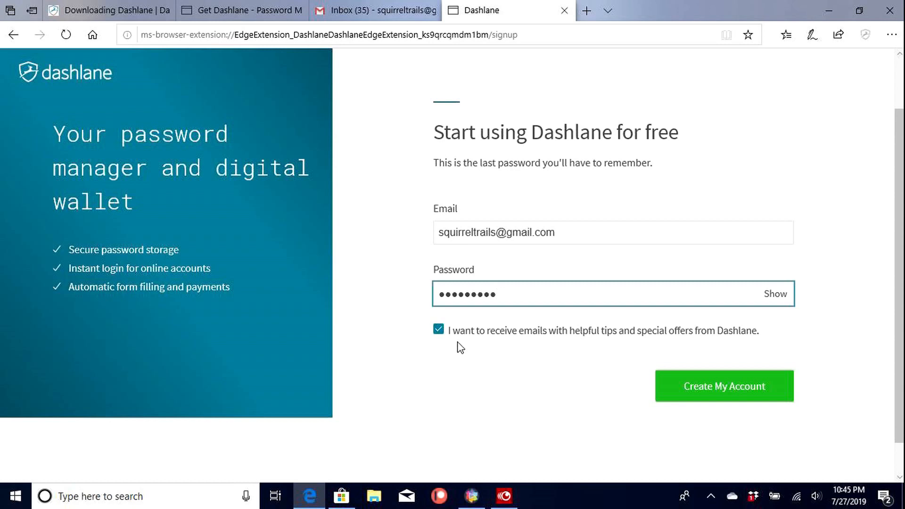
pyautogui.moveTo(506, 340)
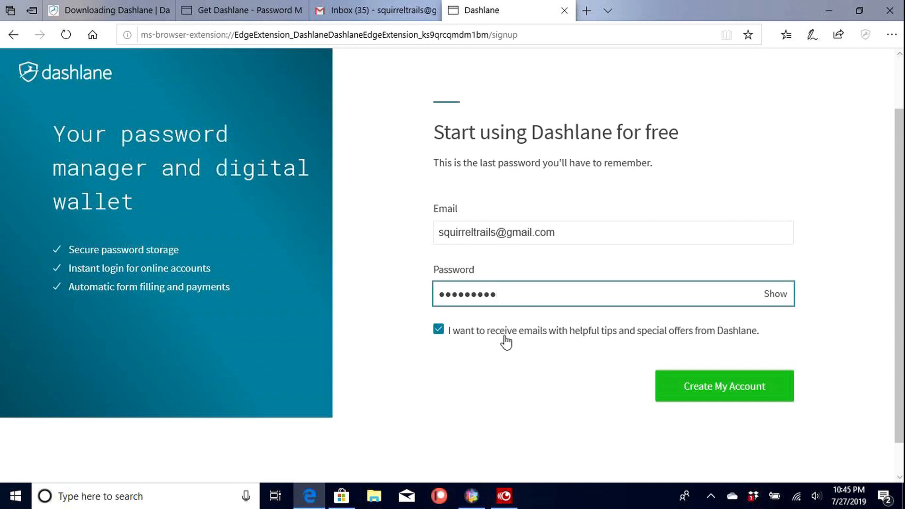
pyautogui.moveTo(617, 344)
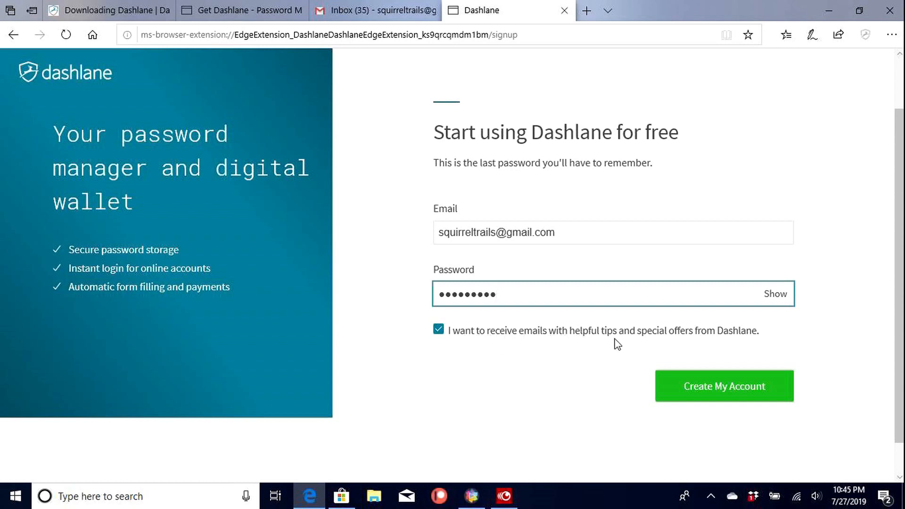
pyautogui.moveTo(724, 386)
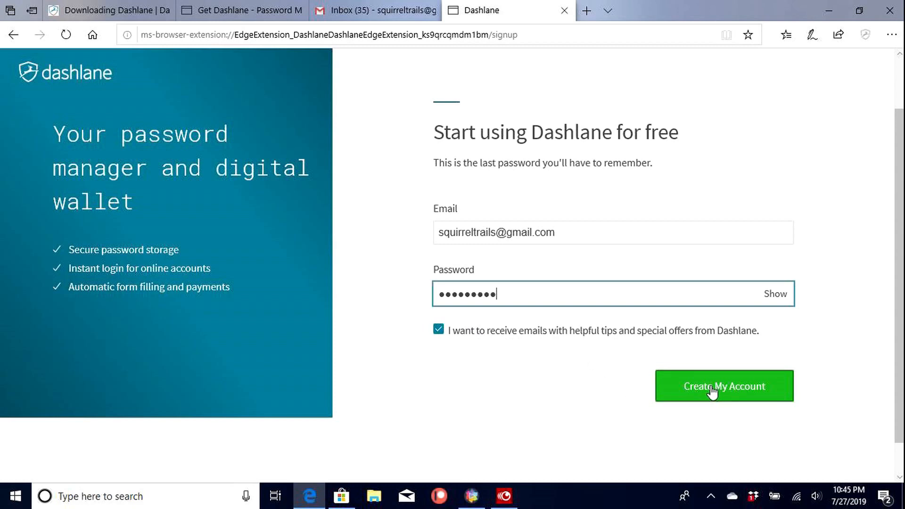
pyautogui.click(724, 386)
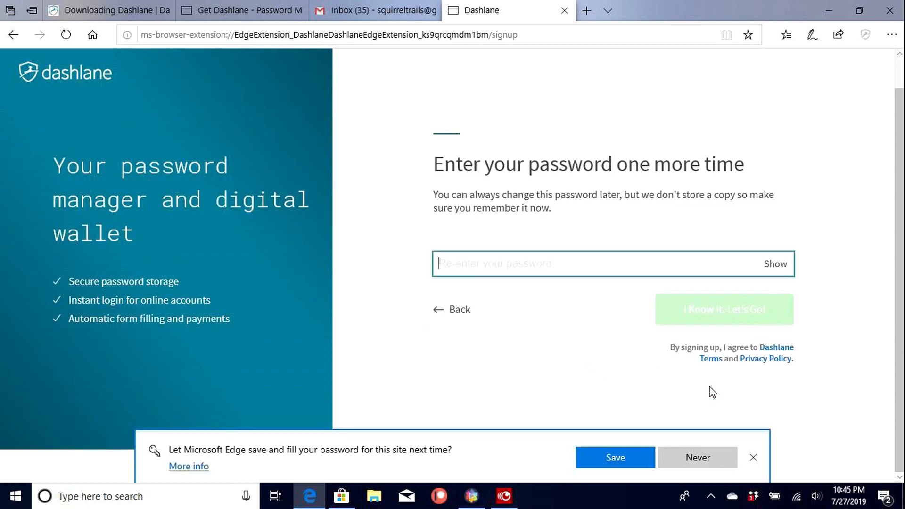
pyautogui.moveTo(615, 457)
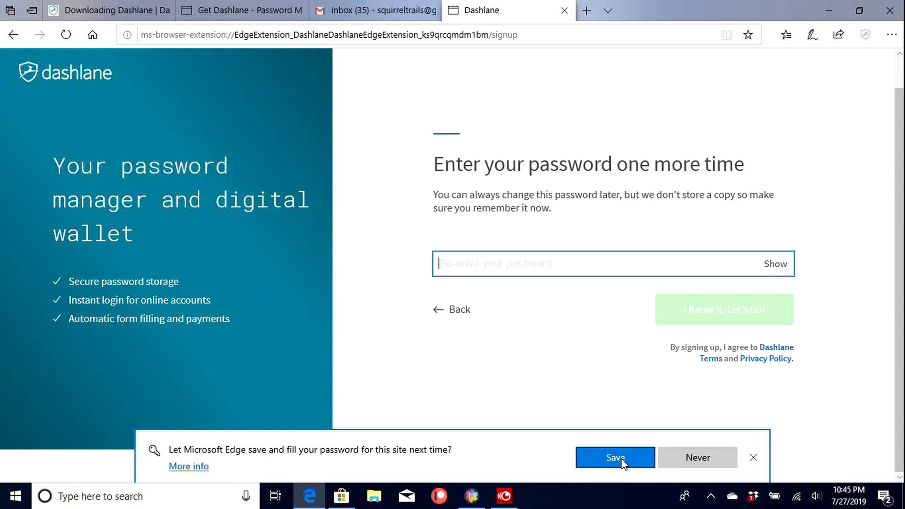
# - Let Edge save the site password, then re-enter and confirm the master password to finish the account
pyautogui.click(614, 458)
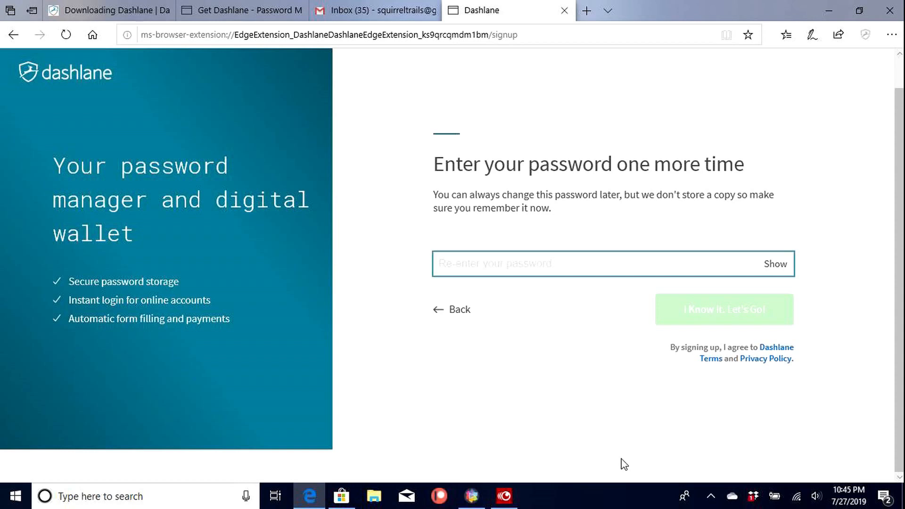
pyautogui.moveTo(550, 242)
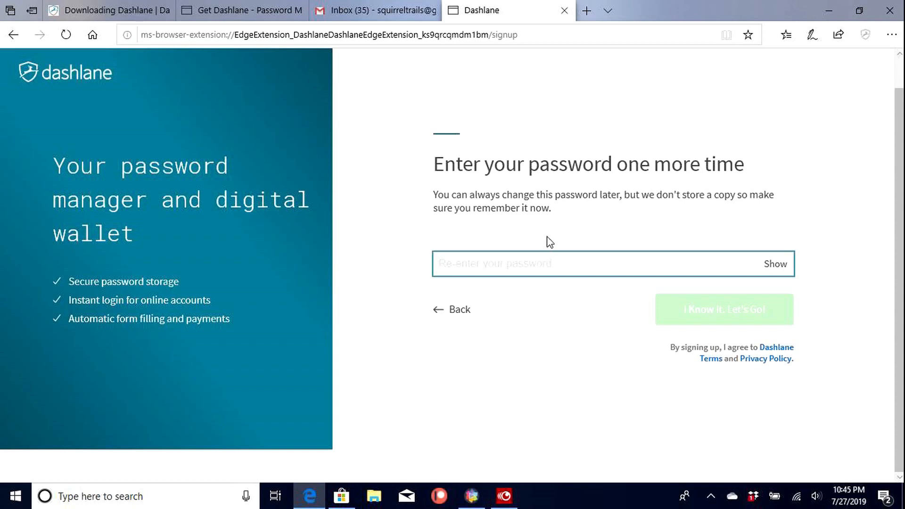
pyautogui.click(519, 264)
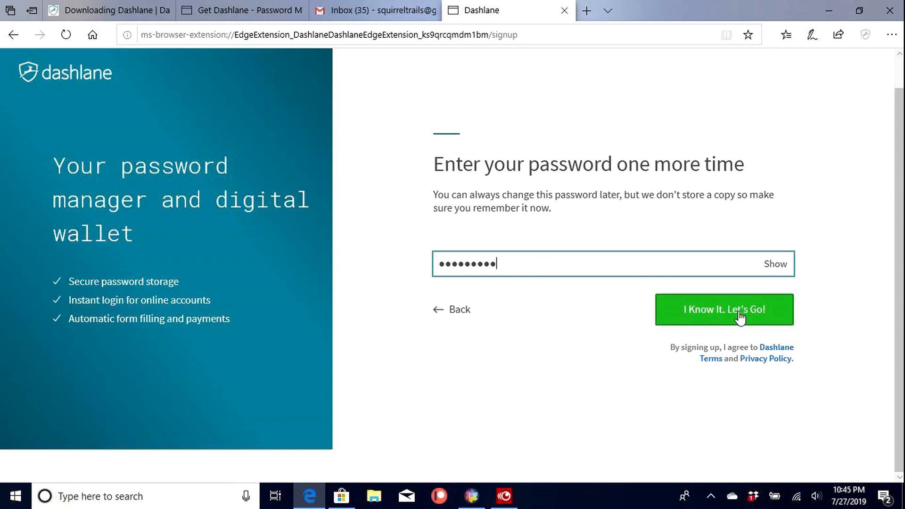
pyautogui.click(724, 309)
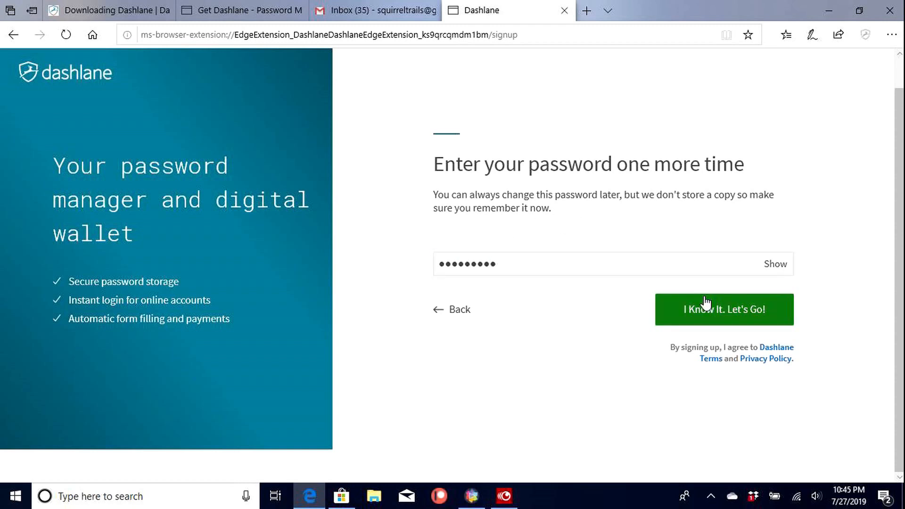
pyautogui.click(724, 310)
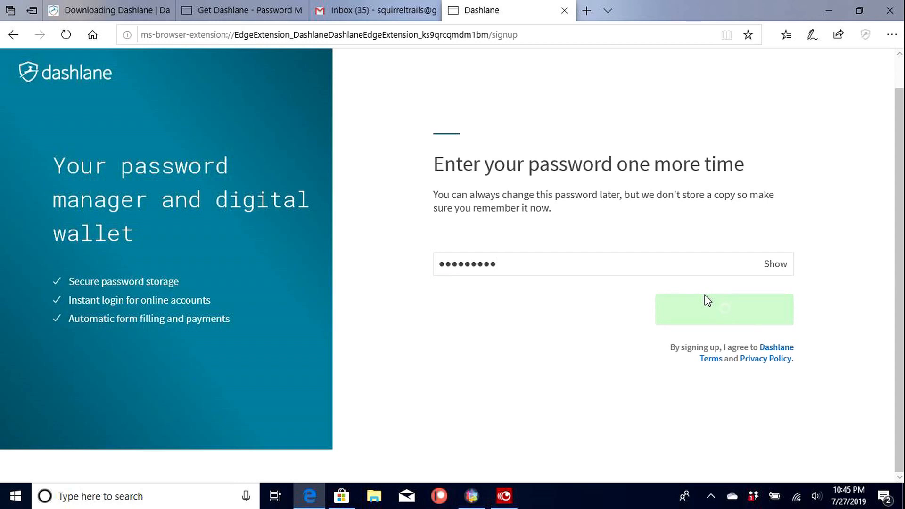
pyautogui.click(723, 309)
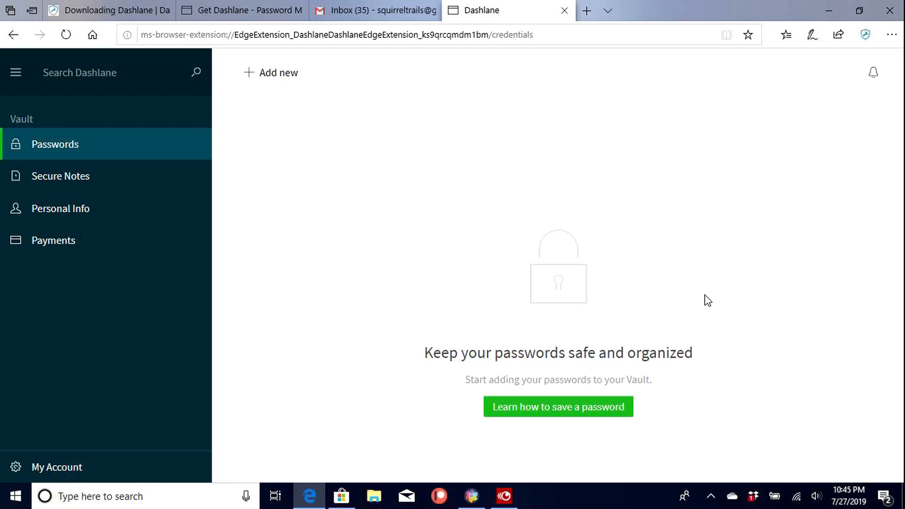
pyautogui.moveTo(467, 248)
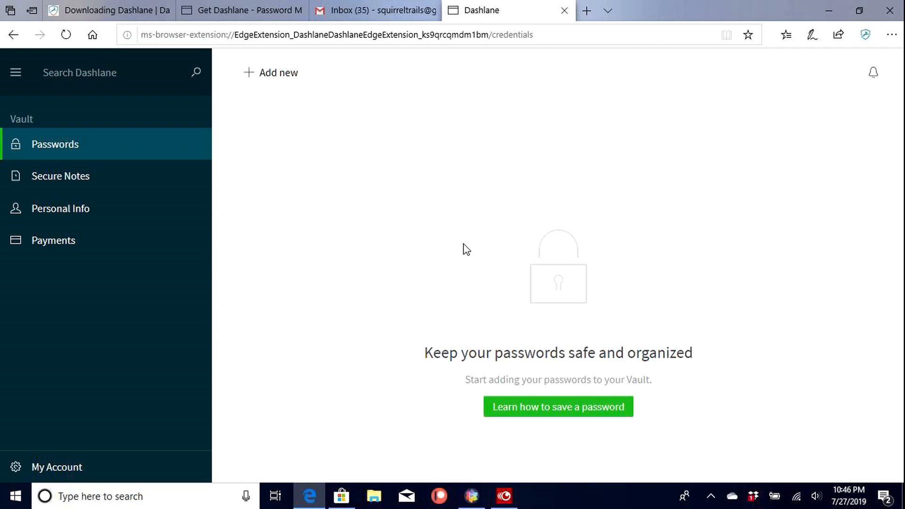
pyautogui.moveTo(136, 193)
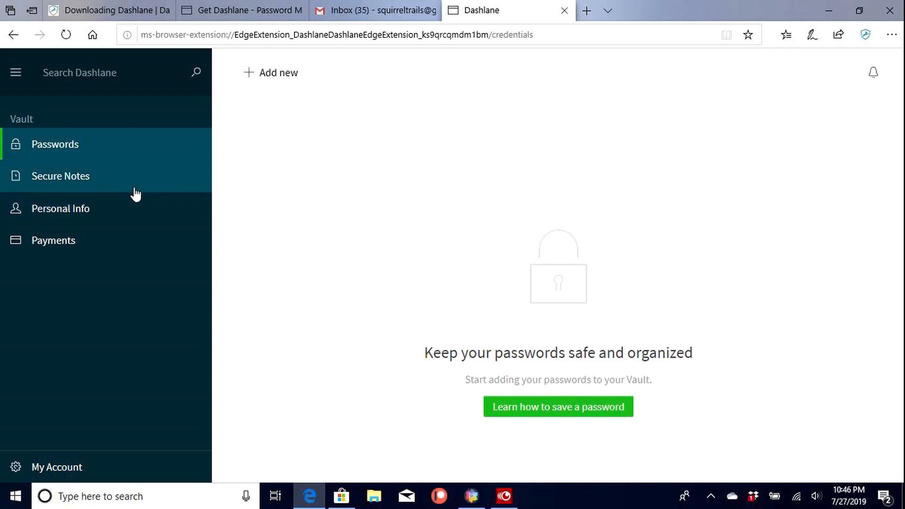
pyautogui.moveTo(126, 191)
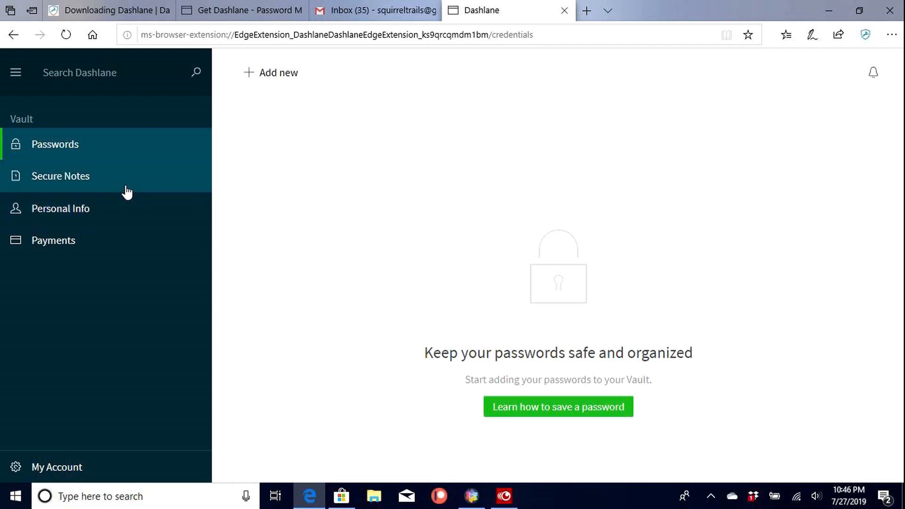
# - Browse the vault's Secure Notes, Personal Info and Payments sections, then return to Passwords
pyautogui.click(61, 177)
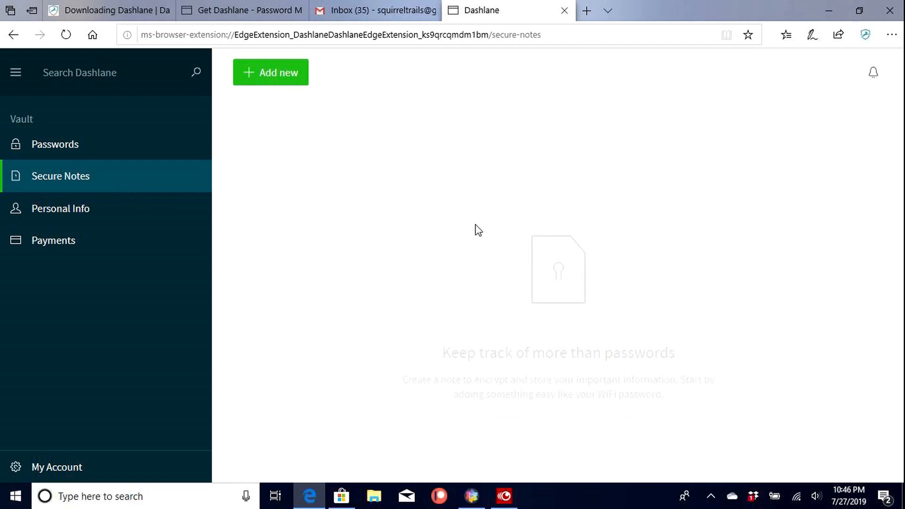
pyautogui.click(60, 208)
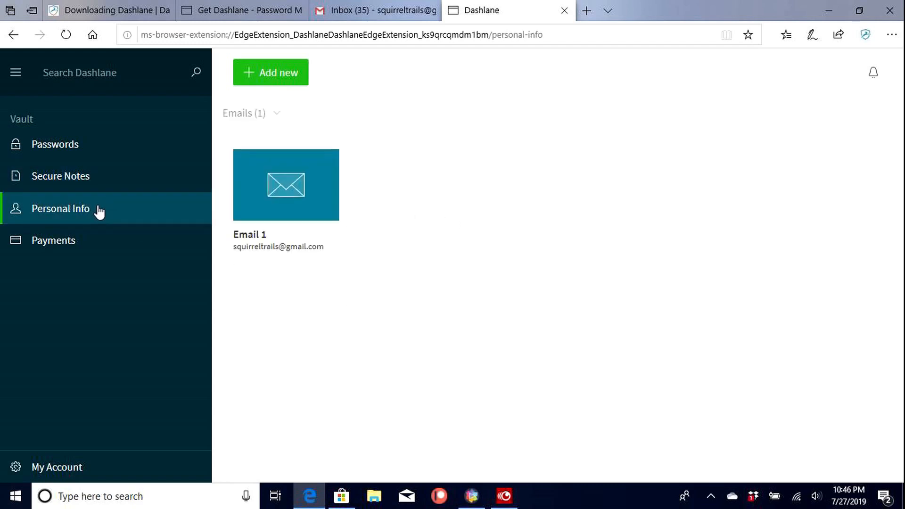
pyautogui.moveTo(89, 168)
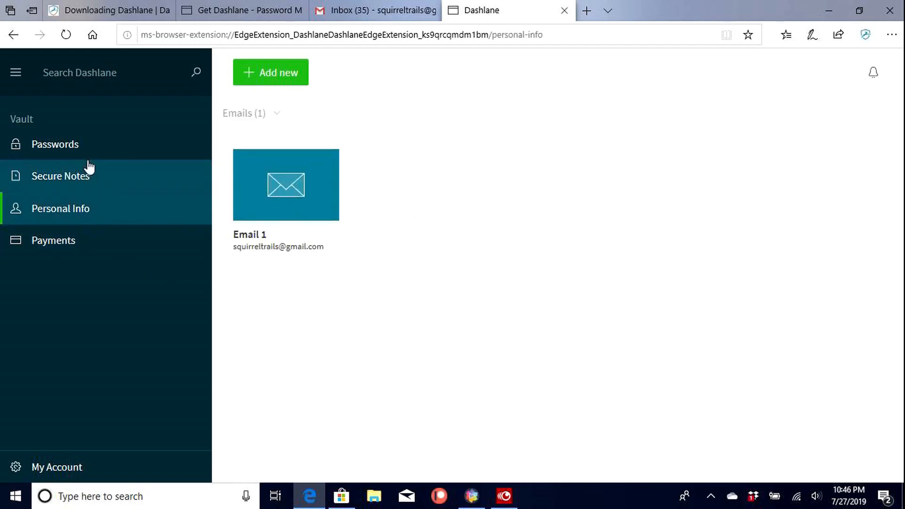
pyautogui.click(52, 240)
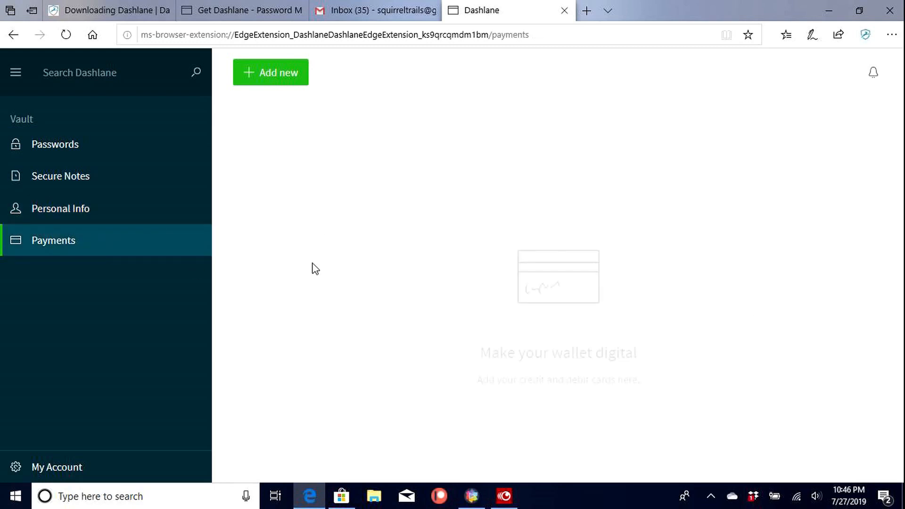
pyautogui.click(55, 144)
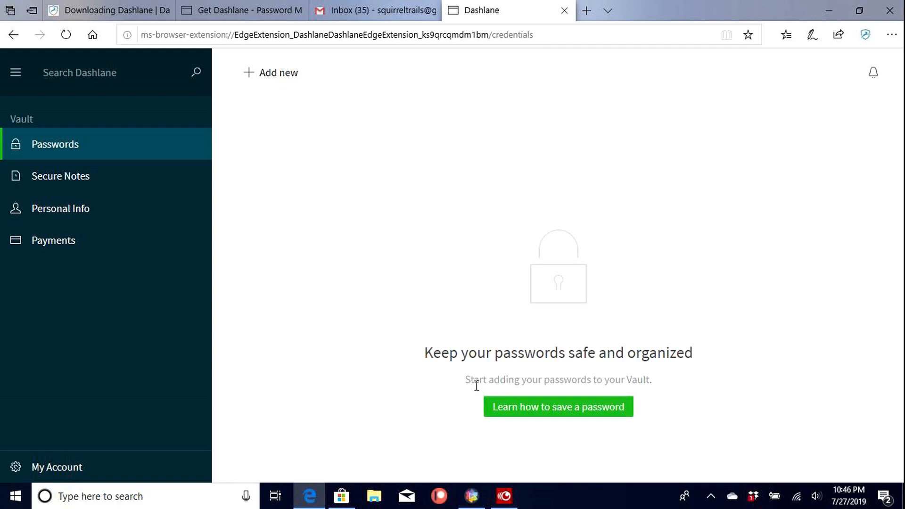
pyautogui.moveTo(459, 370)
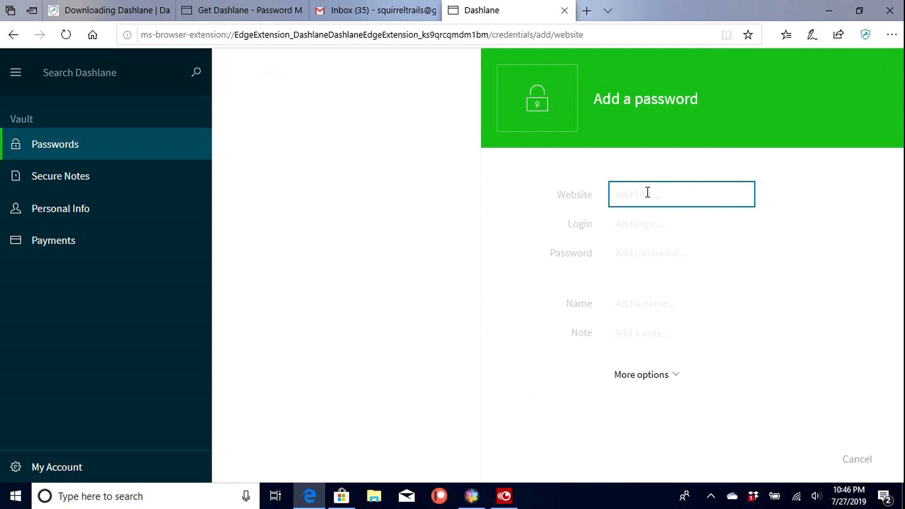
# - Enter the Facebook website URL and fill in the new entry's login and password
pyautogui.write('w')
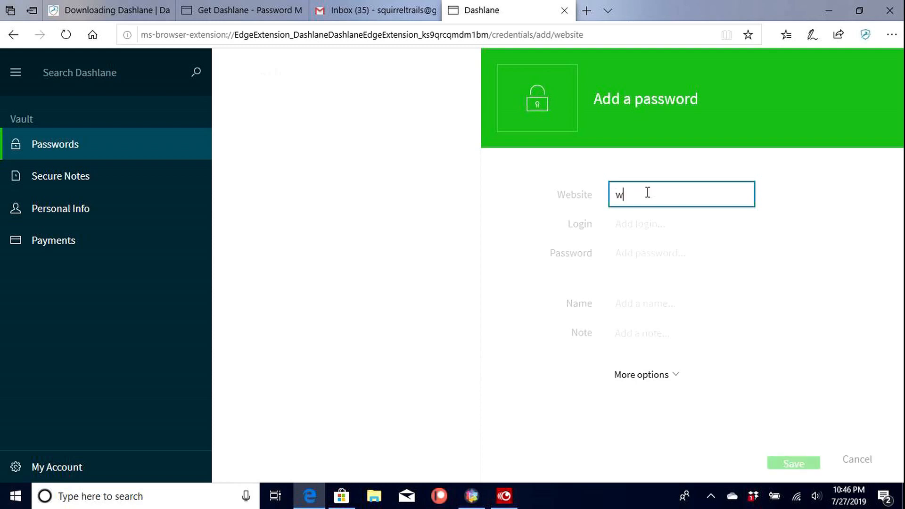
pyautogui.write('ww.facebook.co')
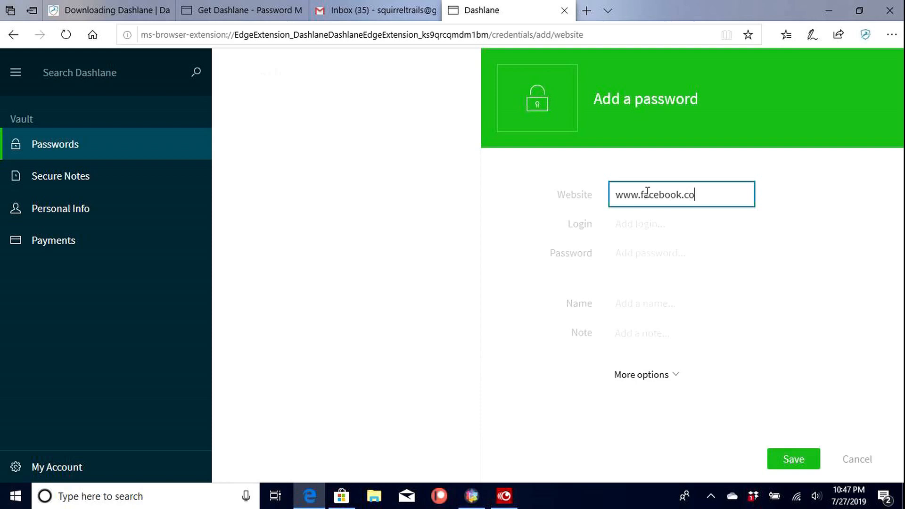
pyautogui.click(681, 225)
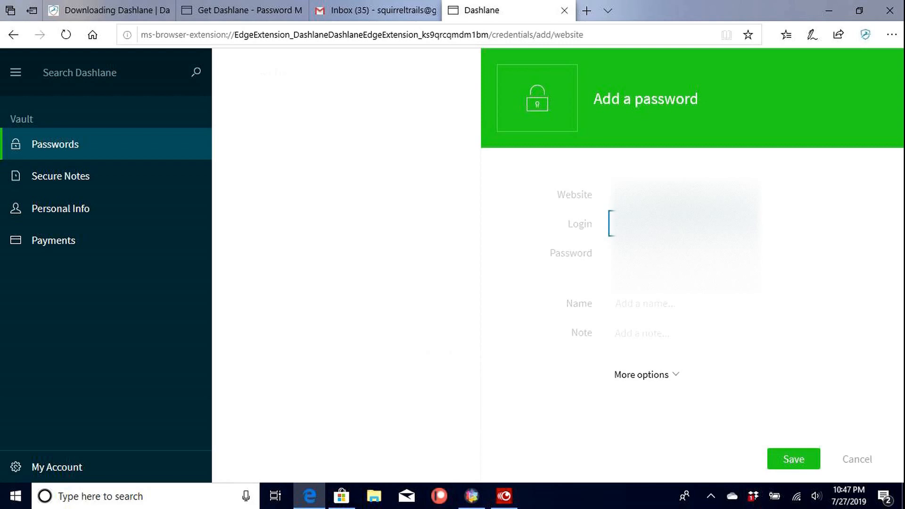
pyautogui.click(663, 253)
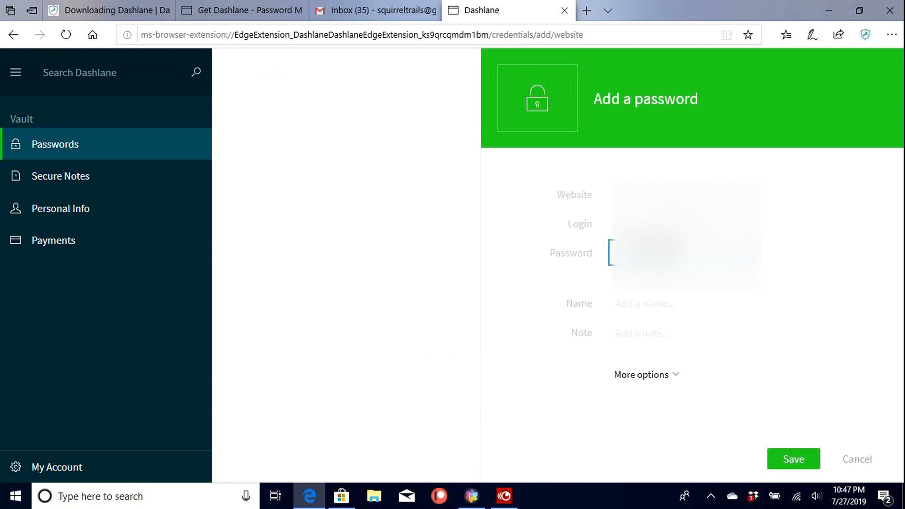
# - Name the new Facebook entry 'david'
pyautogui.click(681, 303)
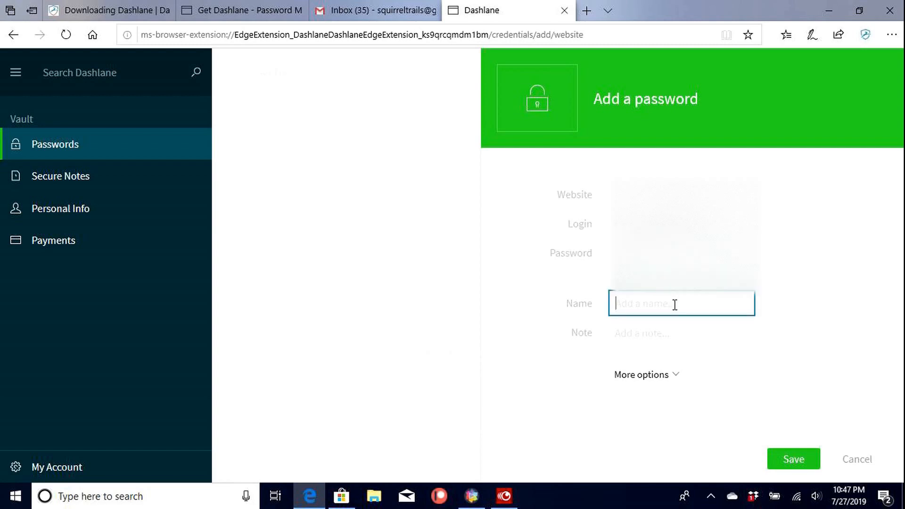
pyautogui.moveTo(665, 319)
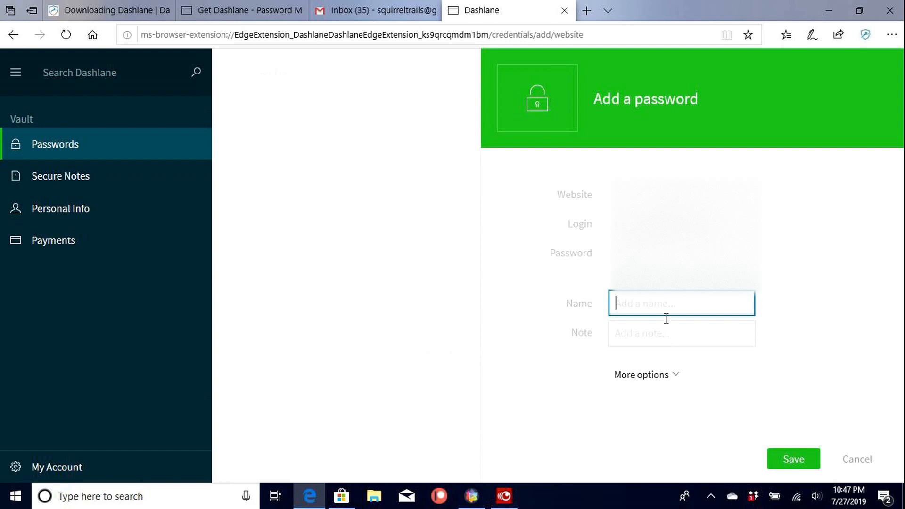
pyautogui.write('da')
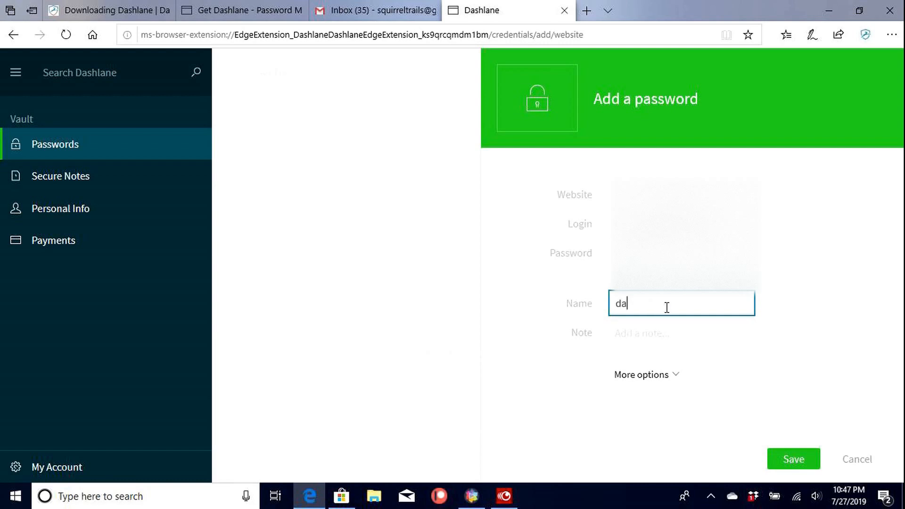
pyautogui.write('vid')
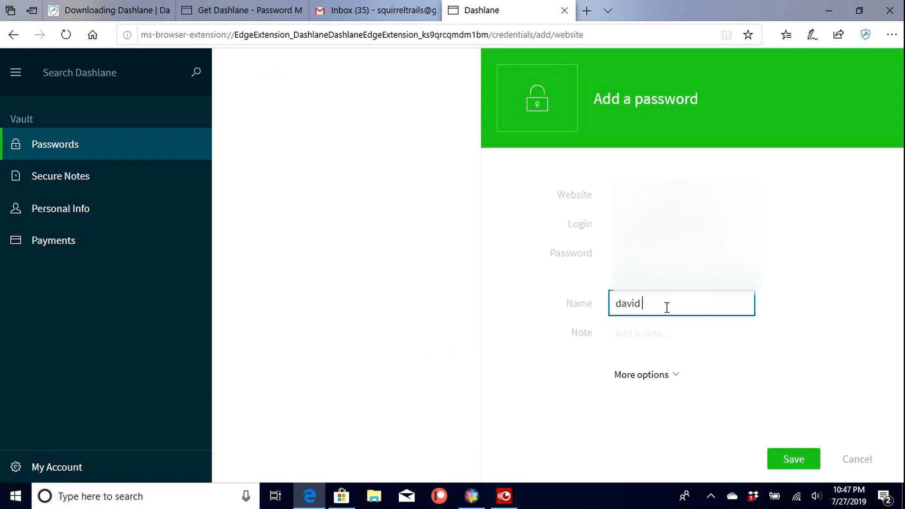
# - Add the note 'my facebook' and expand the entry's More options
pyautogui.click(680, 333)
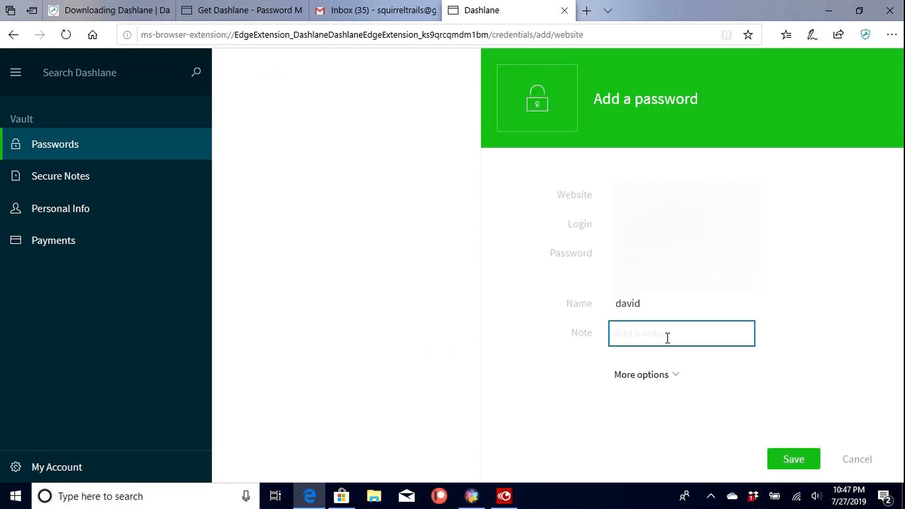
pyautogui.write('fa')
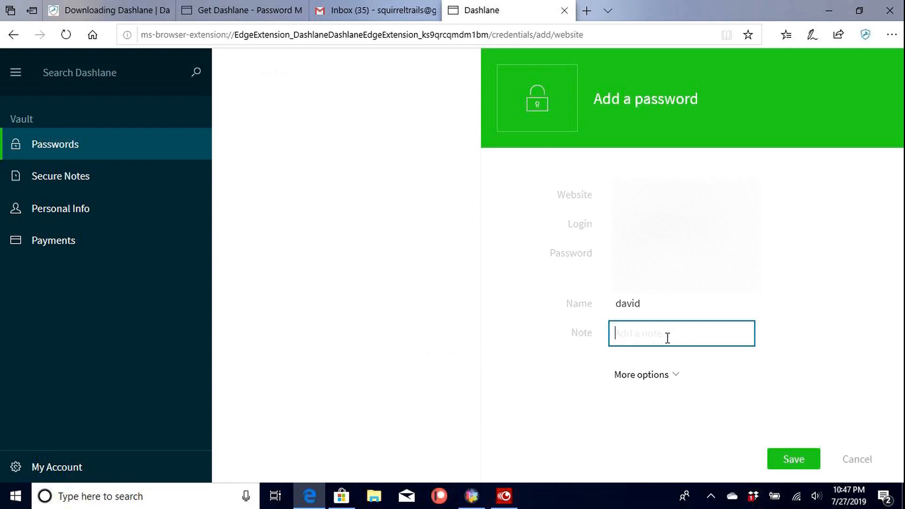
pyautogui.write('my fac')
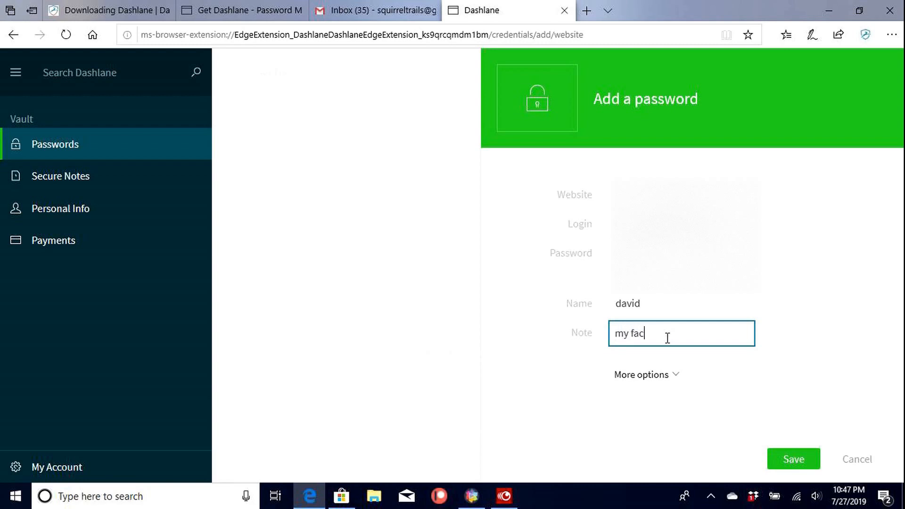
pyautogui.write('ebo')
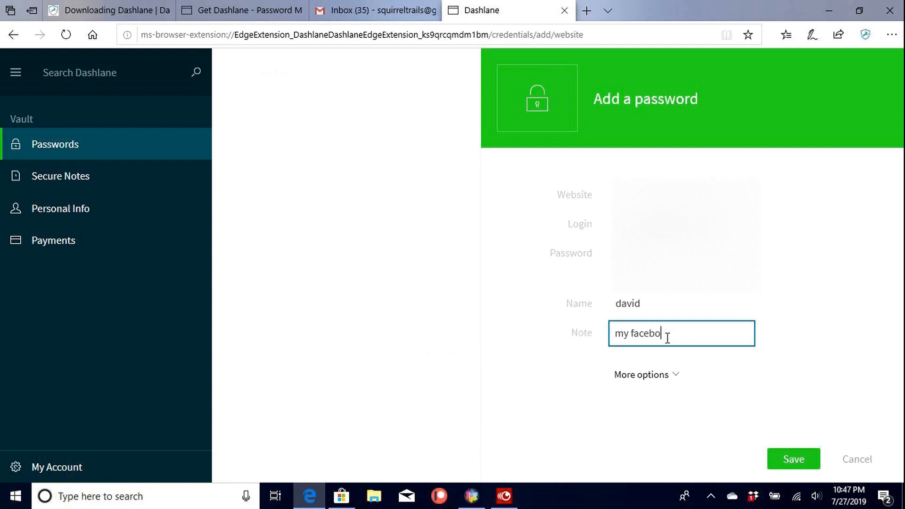
pyautogui.write('ok')
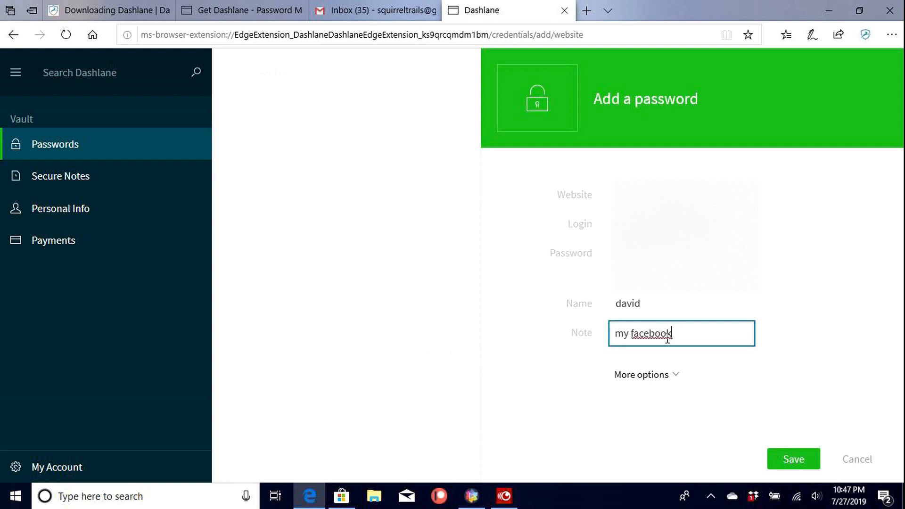
pyautogui.click(641, 375)
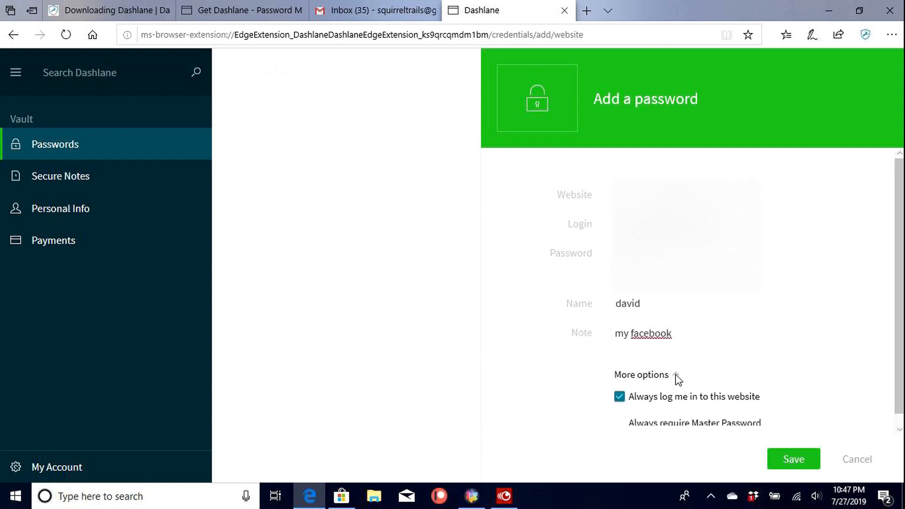
# - Keep 'Always log me in' checked and save the Facebook login to the vault
pyautogui.scroll(-3)
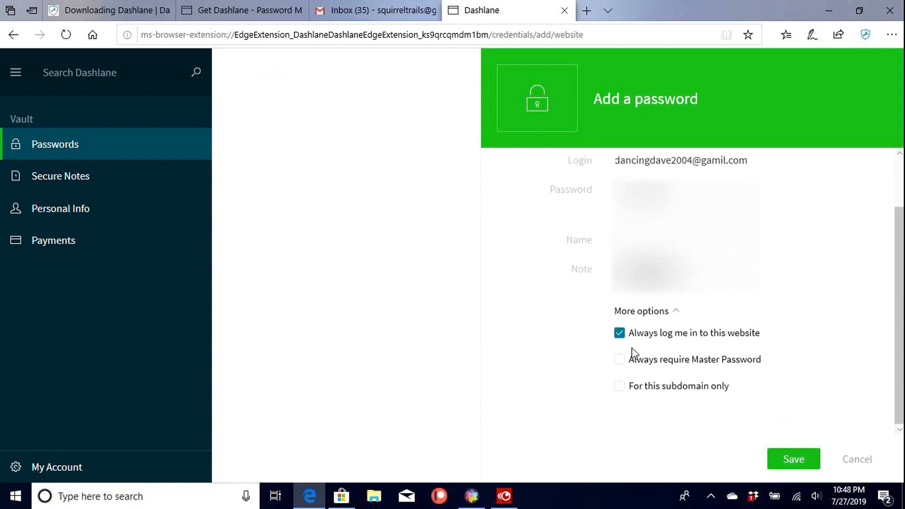
pyautogui.moveTo(666, 345)
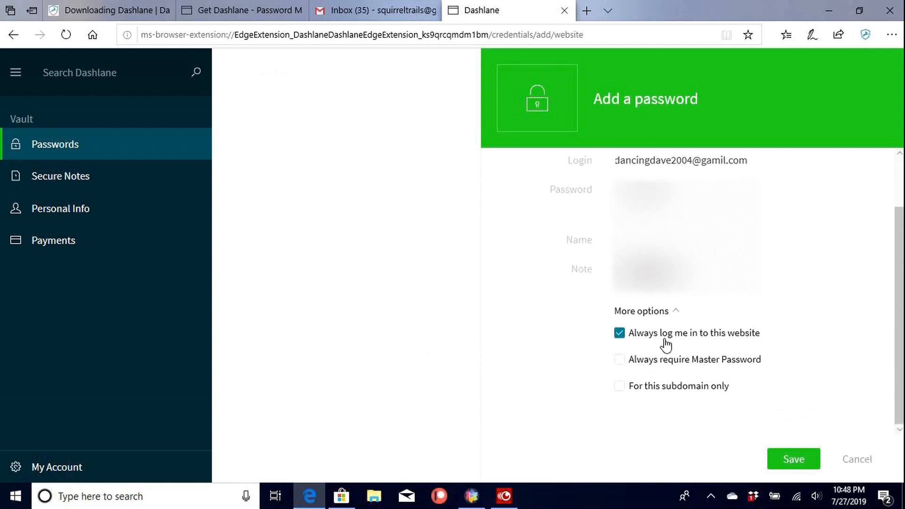
pyautogui.moveTo(708, 342)
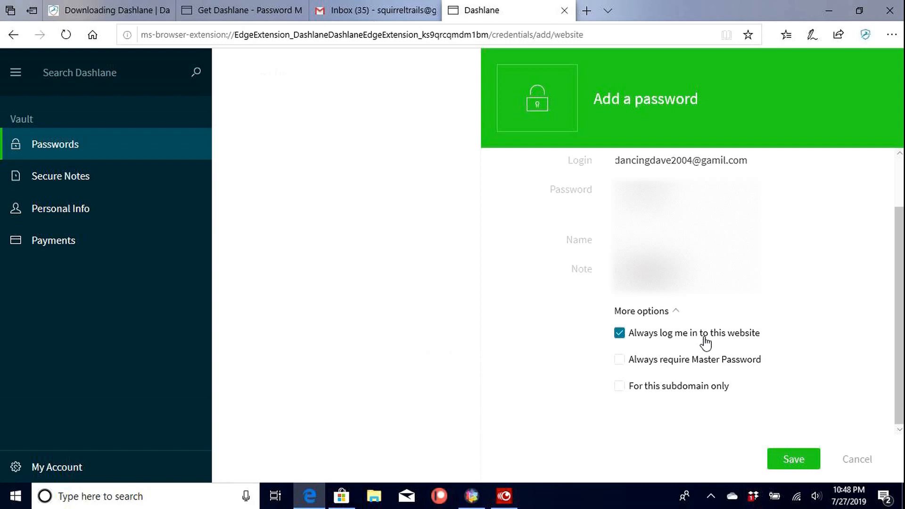
pyautogui.moveTo(676, 371)
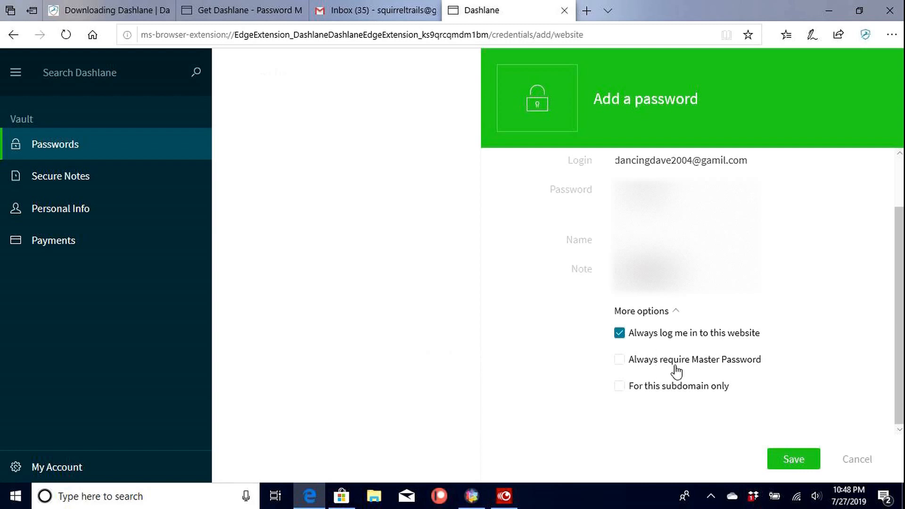
pyautogui.moveTo(642, 407)
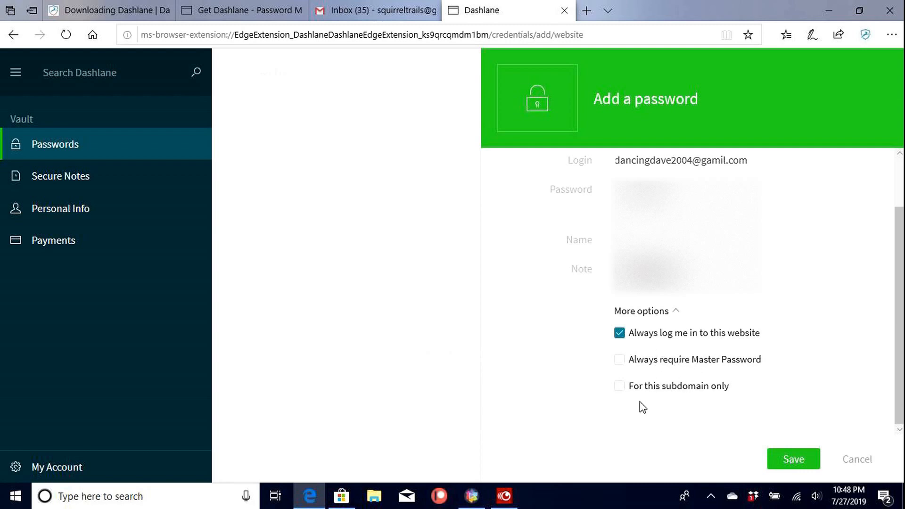
pyautogui.moveTo(634, 397)
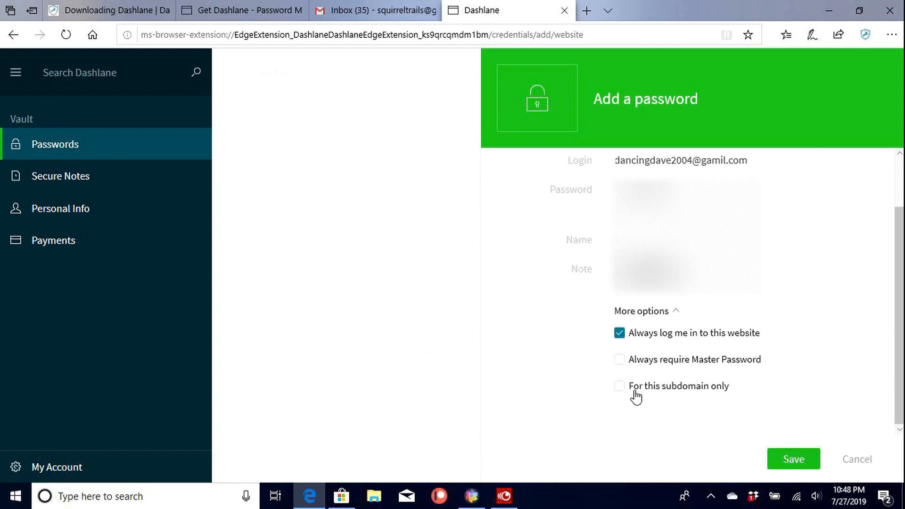
pyautogui.moveTo(677, 400)
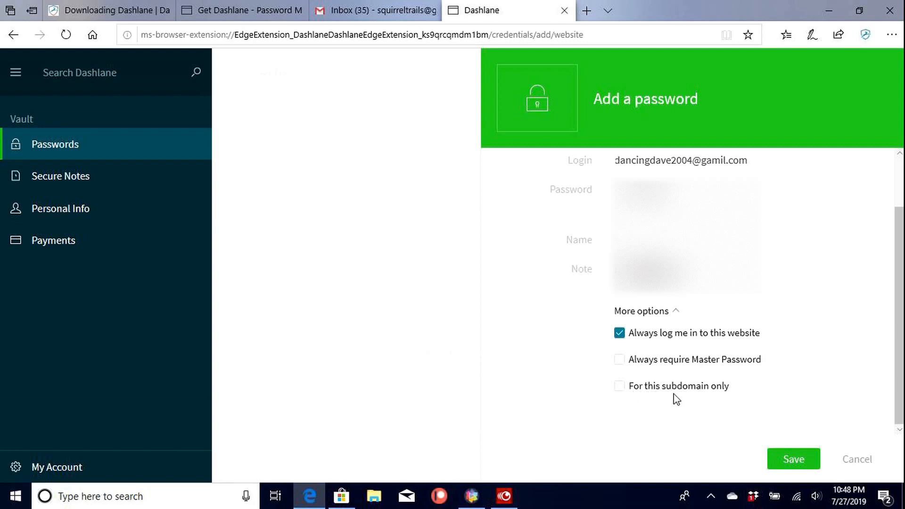
pyautogui.scroll(3)
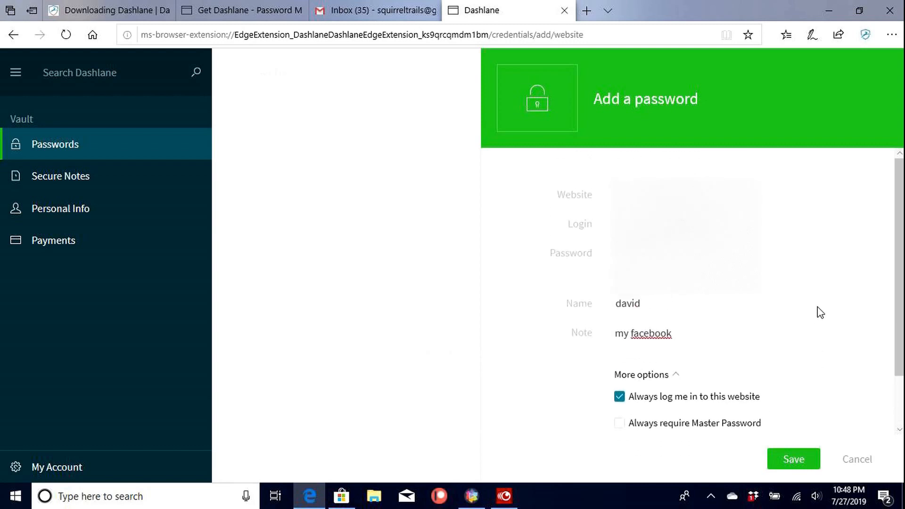
pyautogui.moveTo(794, 459)
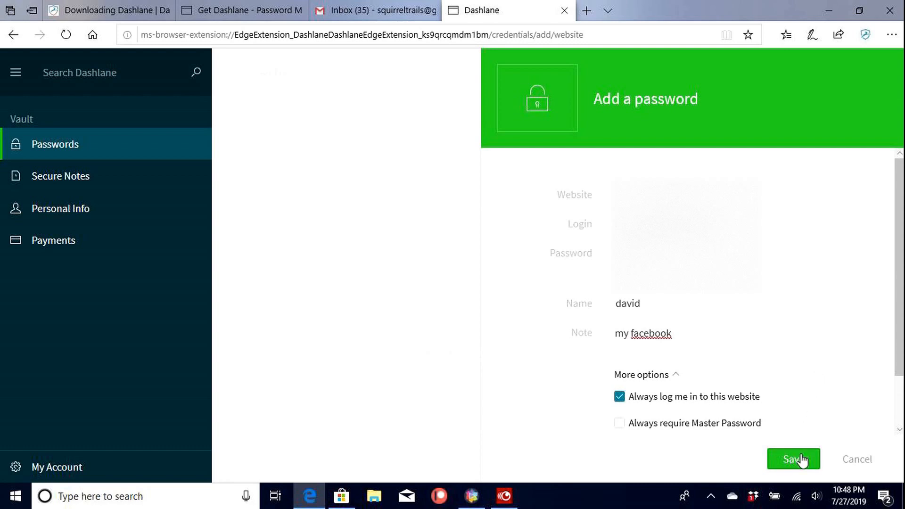
pyautogui.click(794, 460)
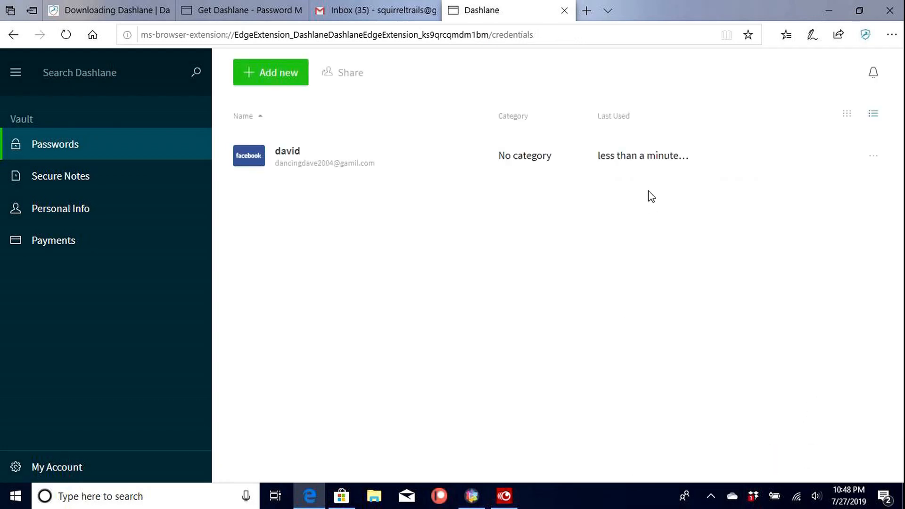
pyautogui.moveTo(728, 159)
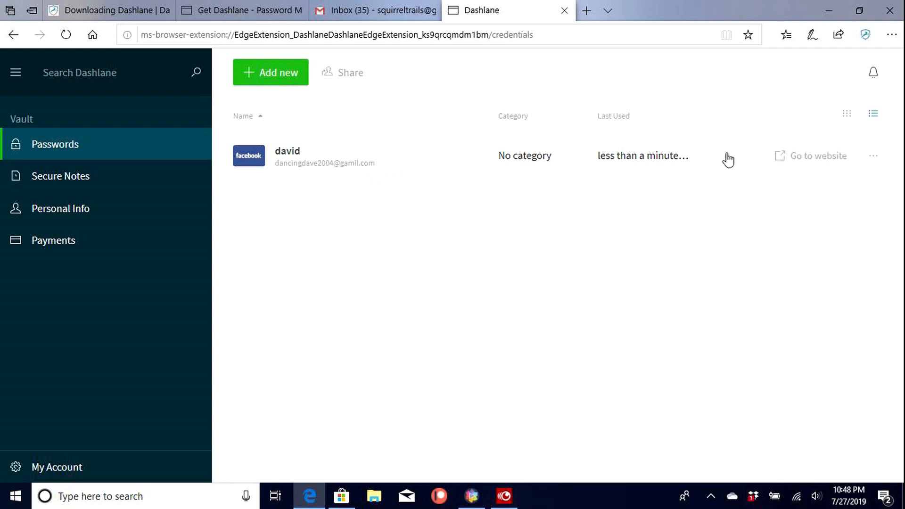
# - Launch the Facebook website from the saved david entry via Go to website
pyautogui.click(819, 156)
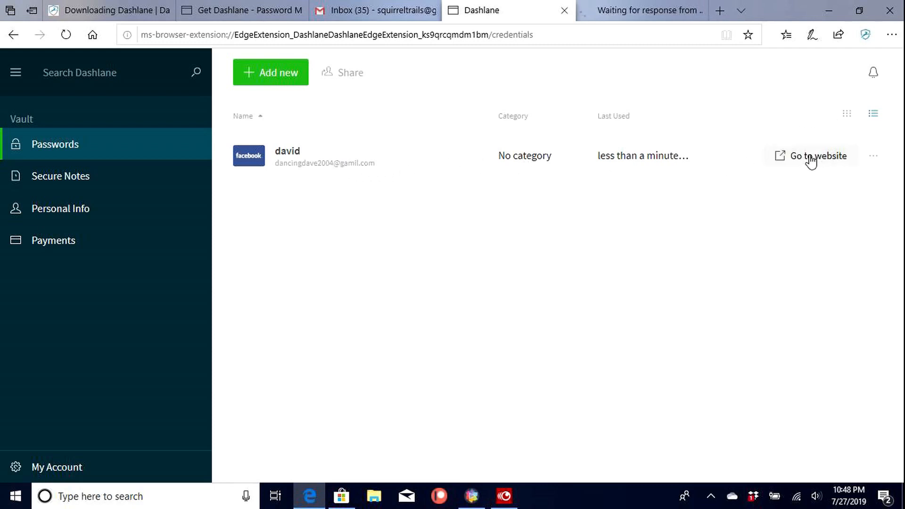
pyautogui.click(817, 155)
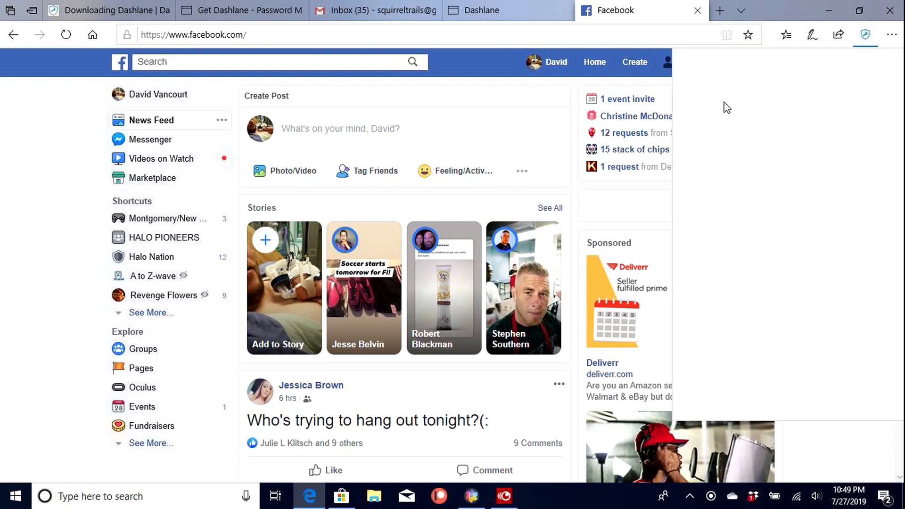
# - View Dashlane's autofill settings for Facebook.com, then bring up the password generator
pyautogui.click(864, 35)
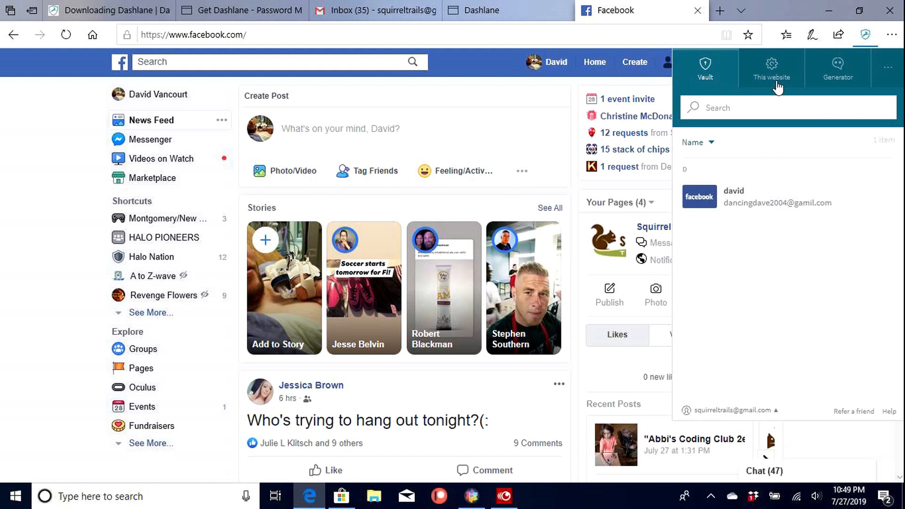
pyautogui.click(771, 67)
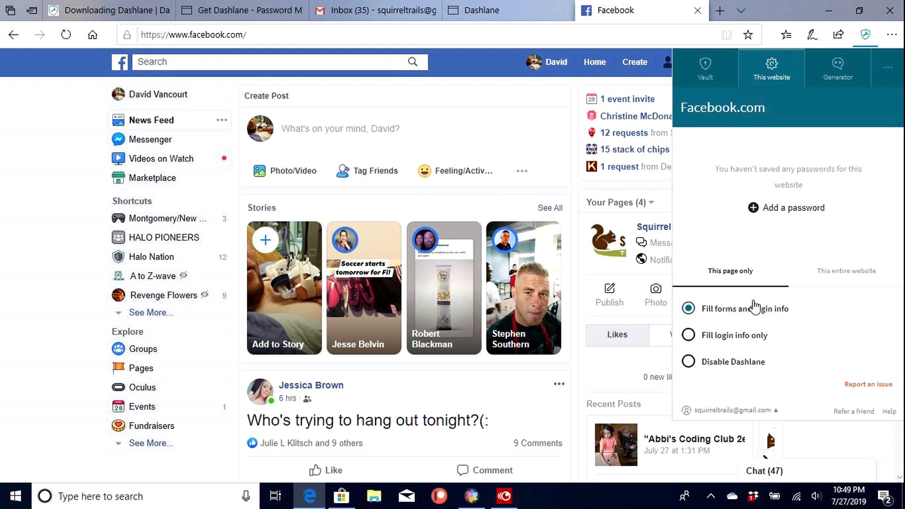
pyautogui.moveTo(868, 397)
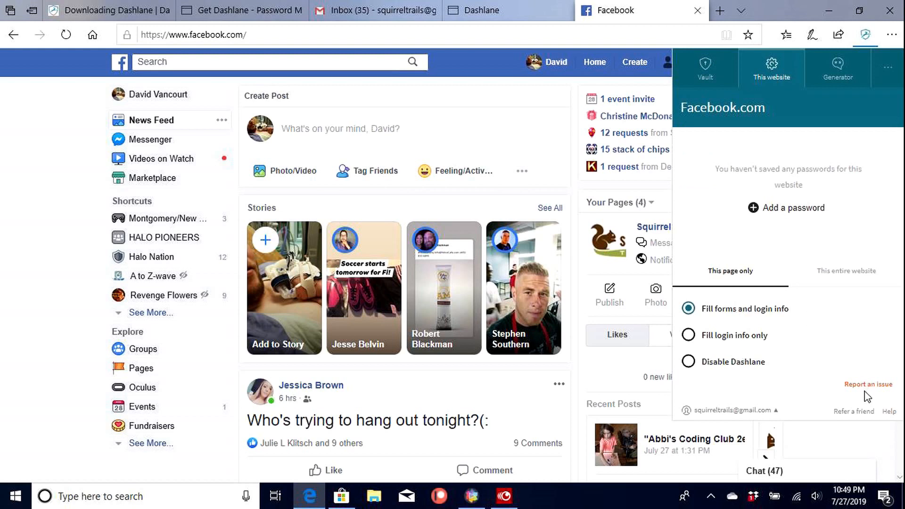
pyautogui.click(837, 68)
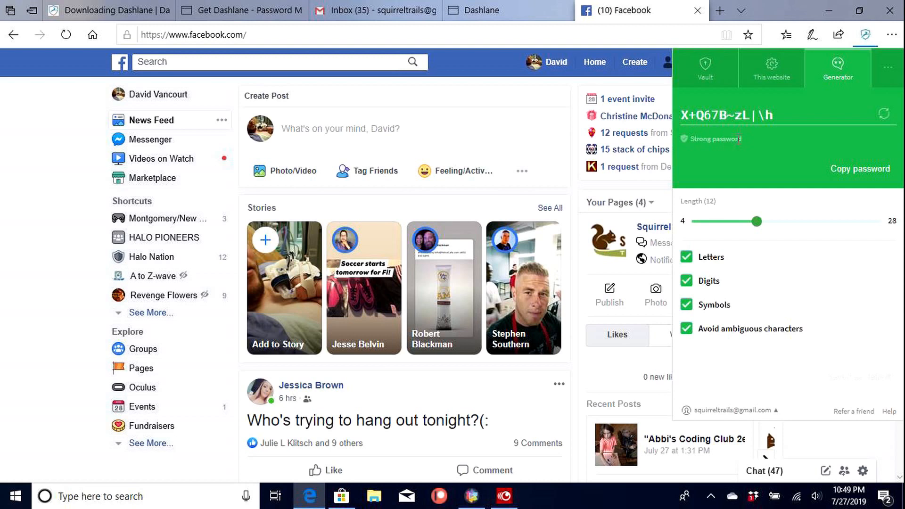
pyautogui.moveTo(761, 148)
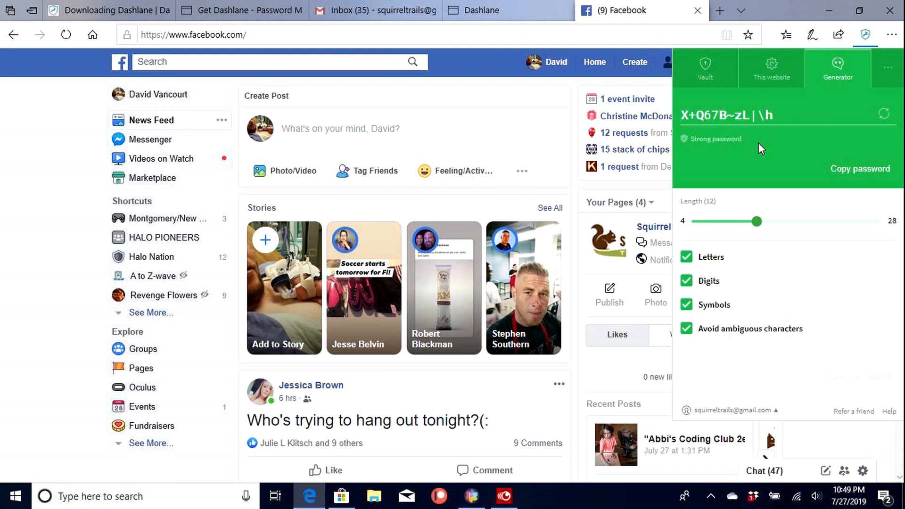
pyautogui.moveTo(762, 231)
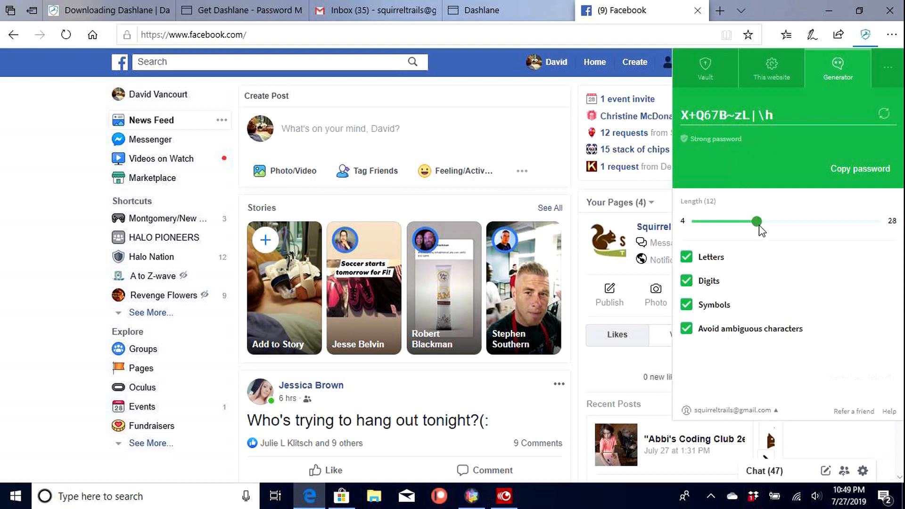
pyautogui.moveTo(758, 229)
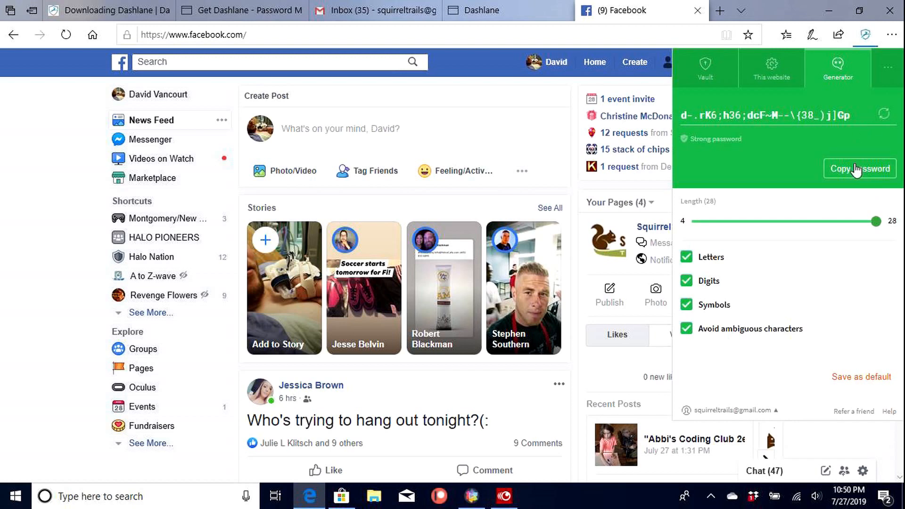
pyautogui.moveTo(845, 176)
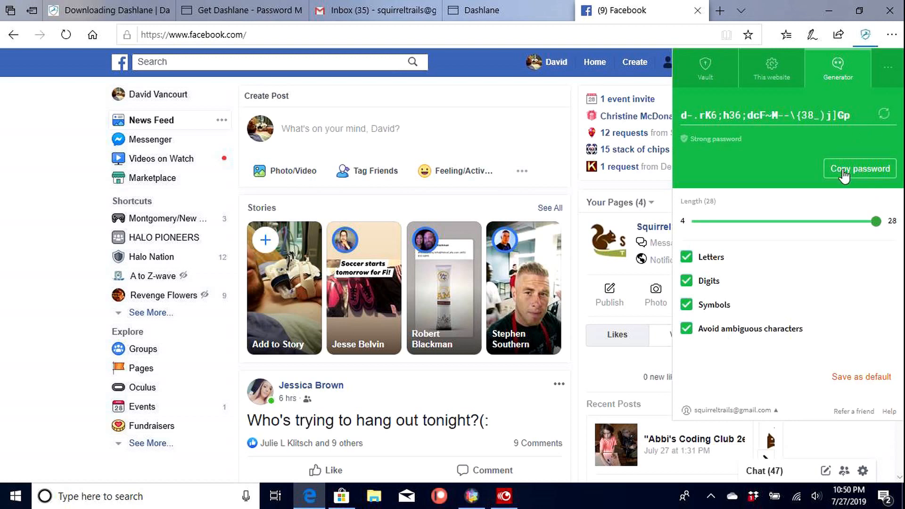
pyautogui.moveTo(687, 335)
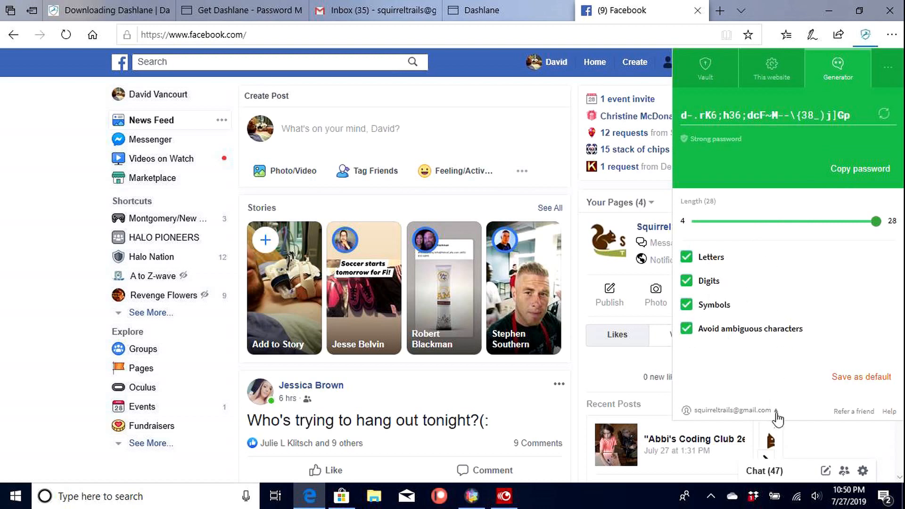
# - Set the generator length to 28 and regenerate a strong password with letters, digits and symbols
pyautogui.click(776, 411)
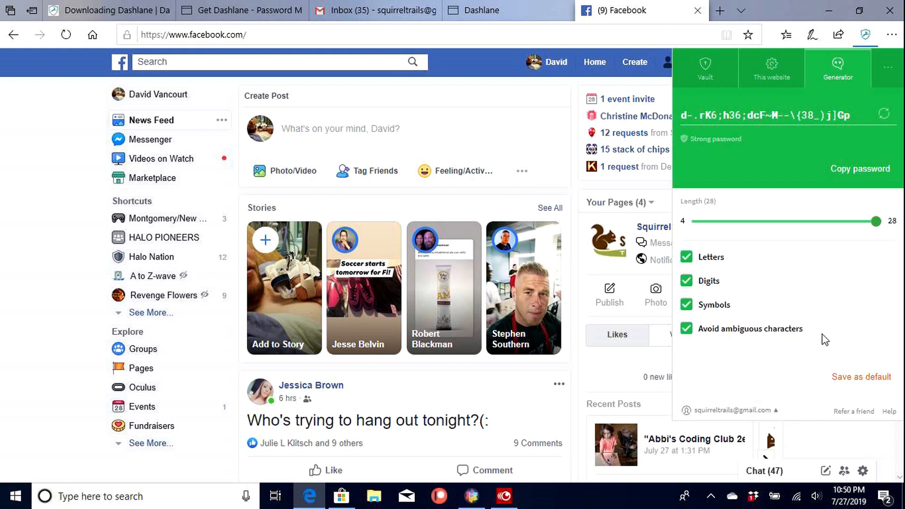
pyautogui.moveTo(769, 233)
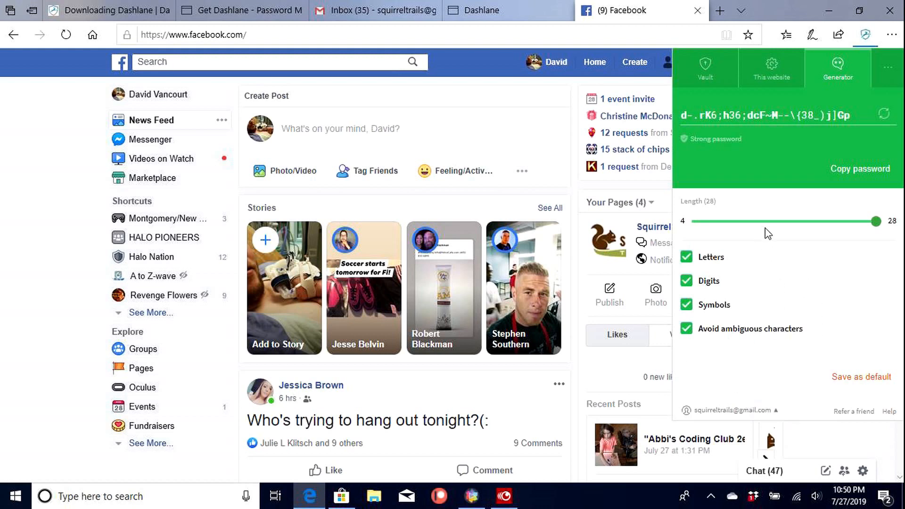
# - Open the web app vault from the extension and cancel the Add a password form
pyautogui.click(897, 68)
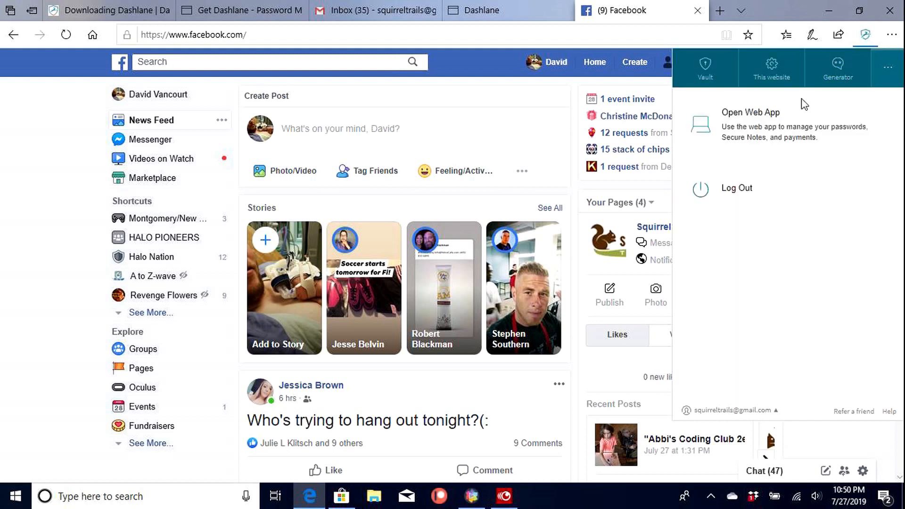
pyautogui.click(705, 68)
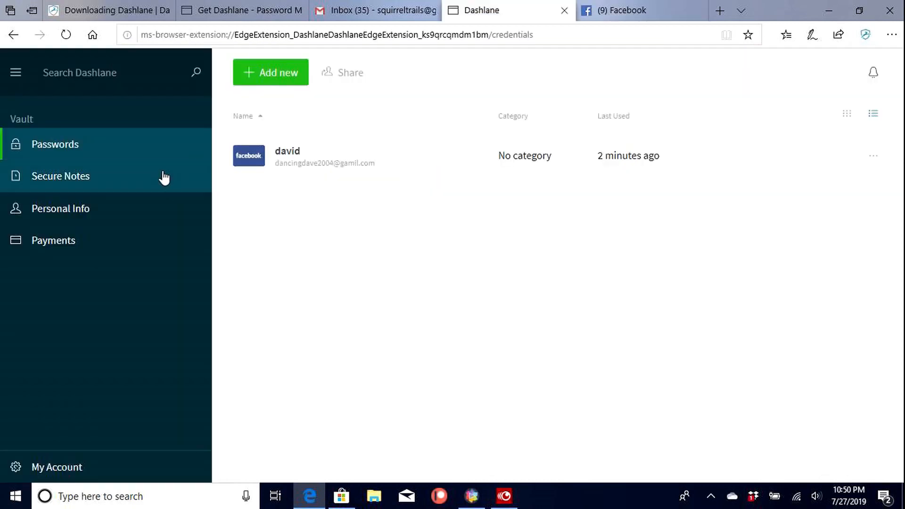
pyautogui.moveTo(293, 81)
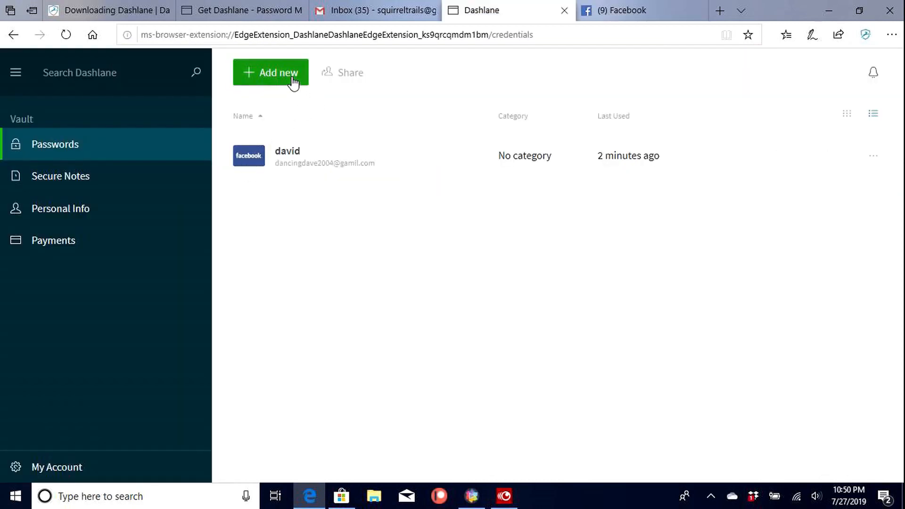
pyautogui.moveTo(339, 172)
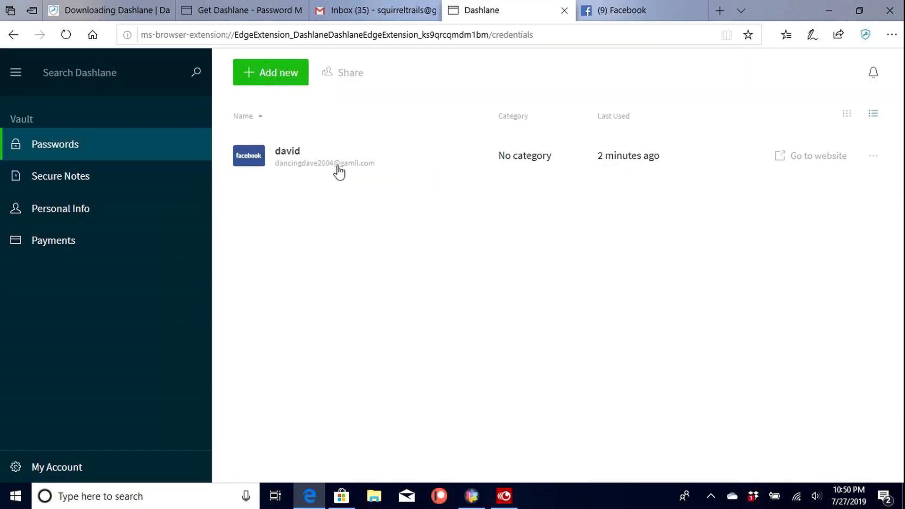
pyautogui.click(270, 72)
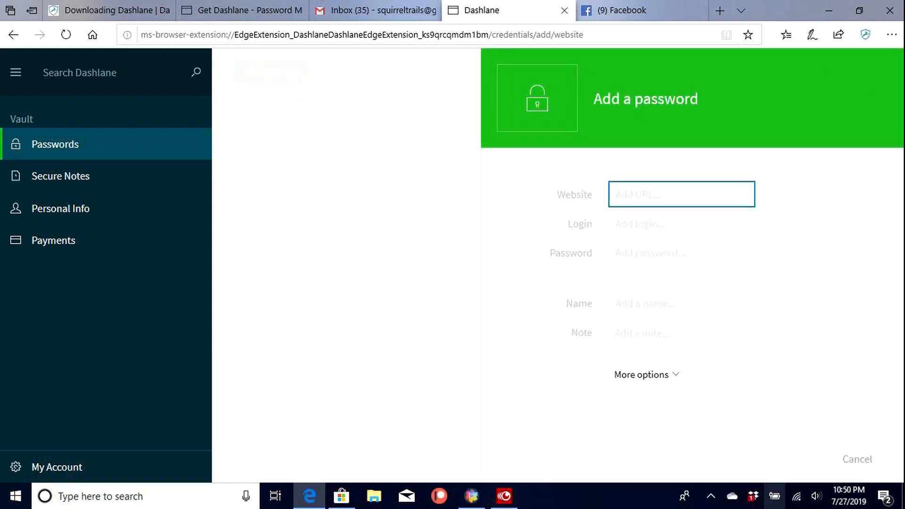
pyautogui.click(857, 459)
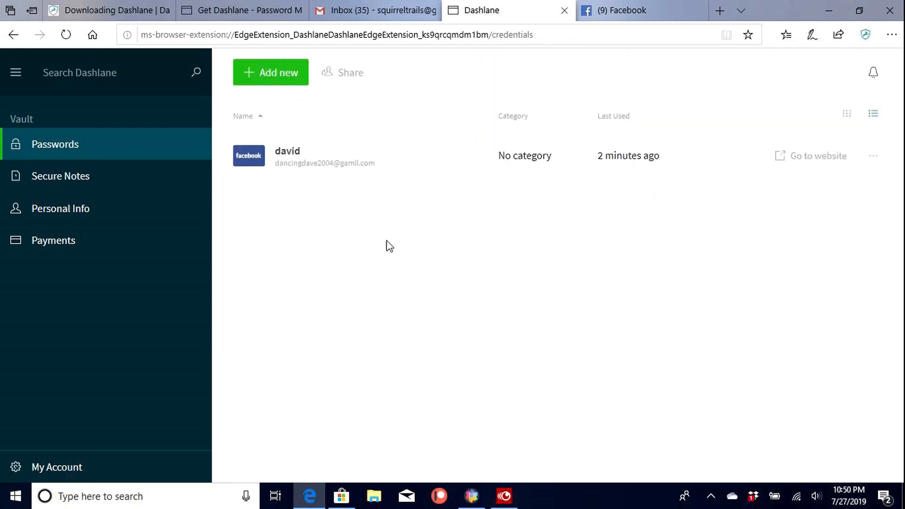
pyautogui.moveTo(873, 75)
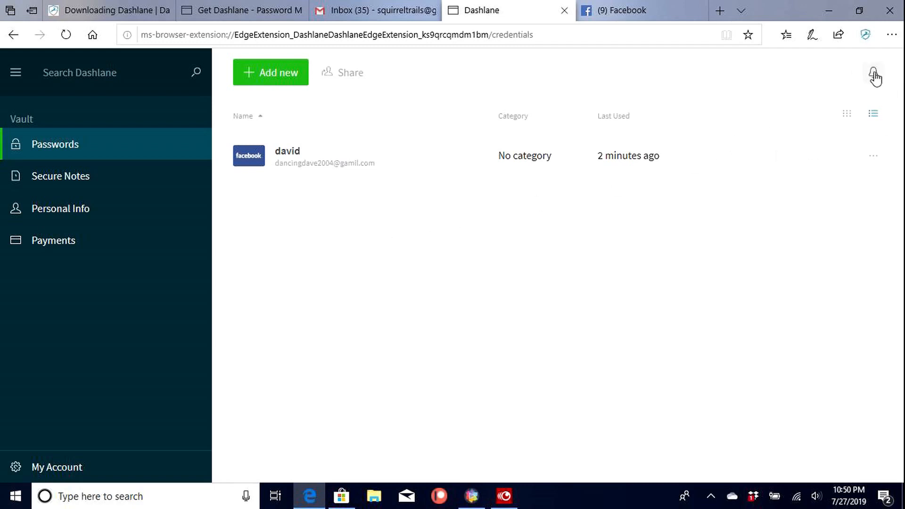
pyautogui.click(874, 74)
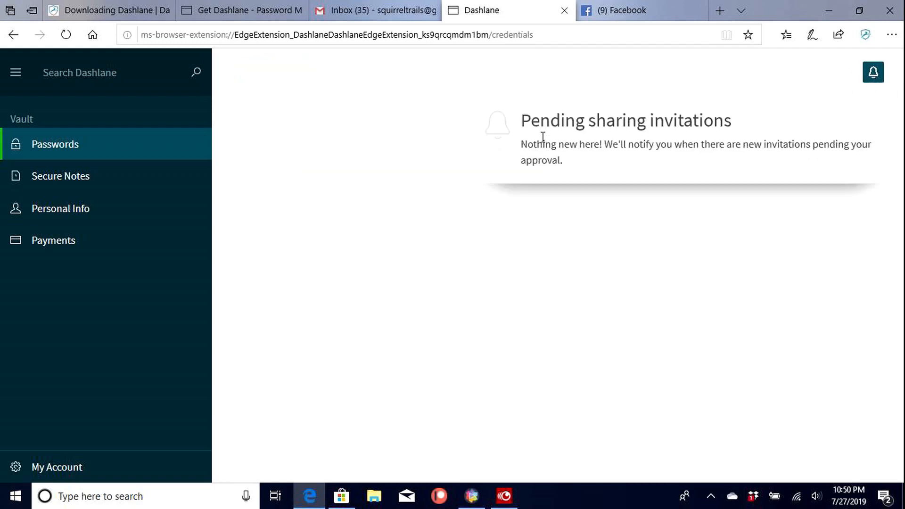
pyautogui.moveTo(628, 224)
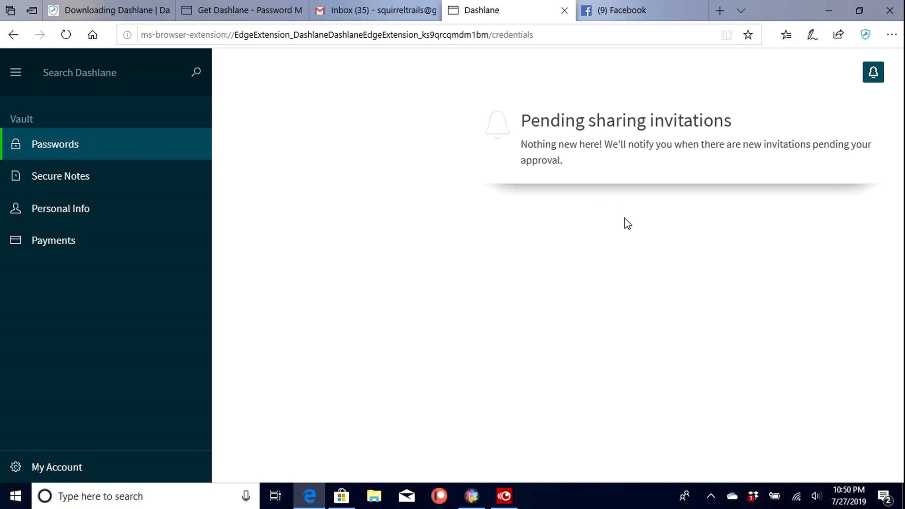
pyautogui.moveTo(650, 230)
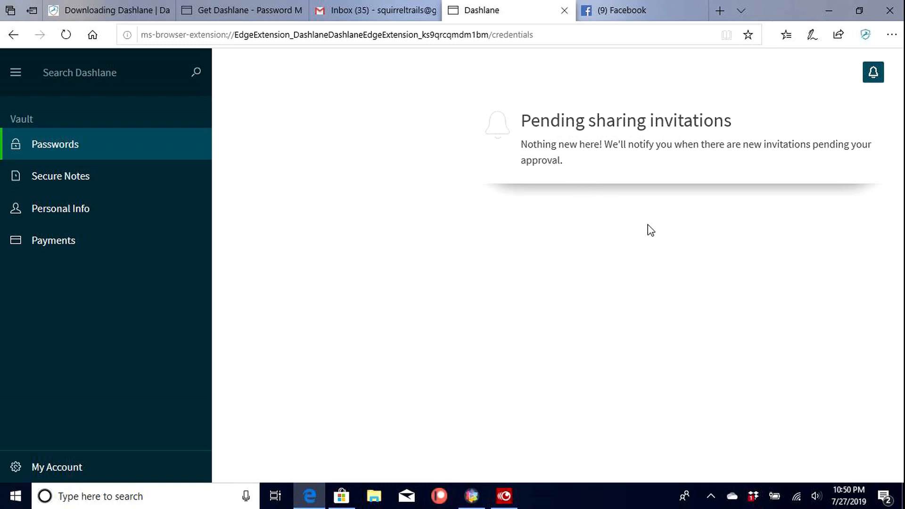
pyautogui.click(56, 143)
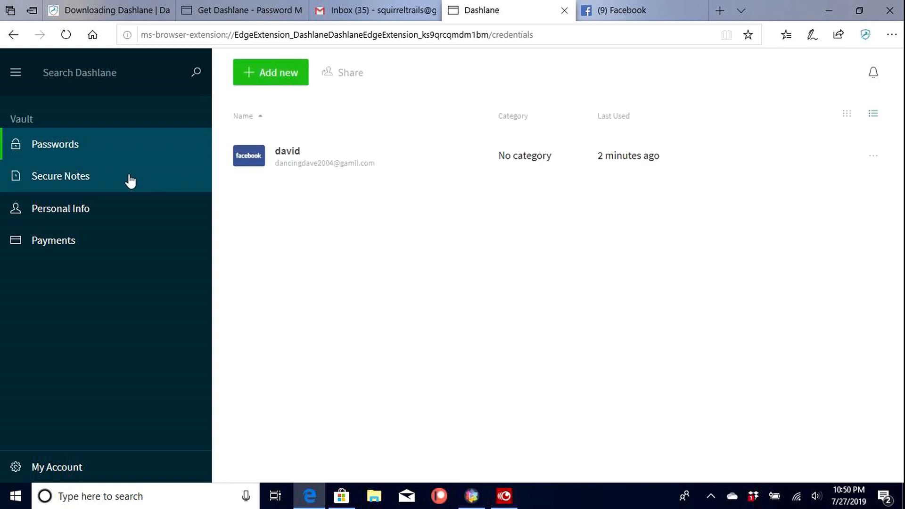
# - Go to Secure Notes, start a new note and discard it unsaved
pyautogui.click(61, 177)
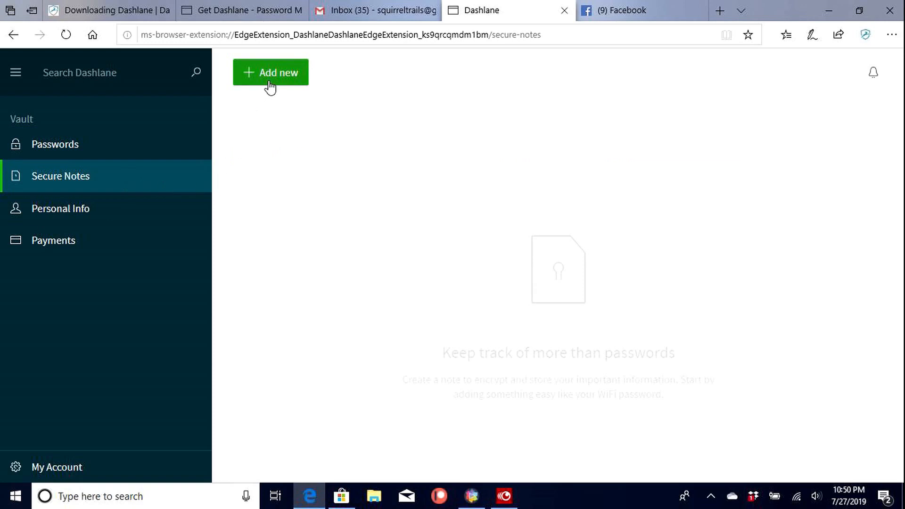
pyautogui.click(271, 72)
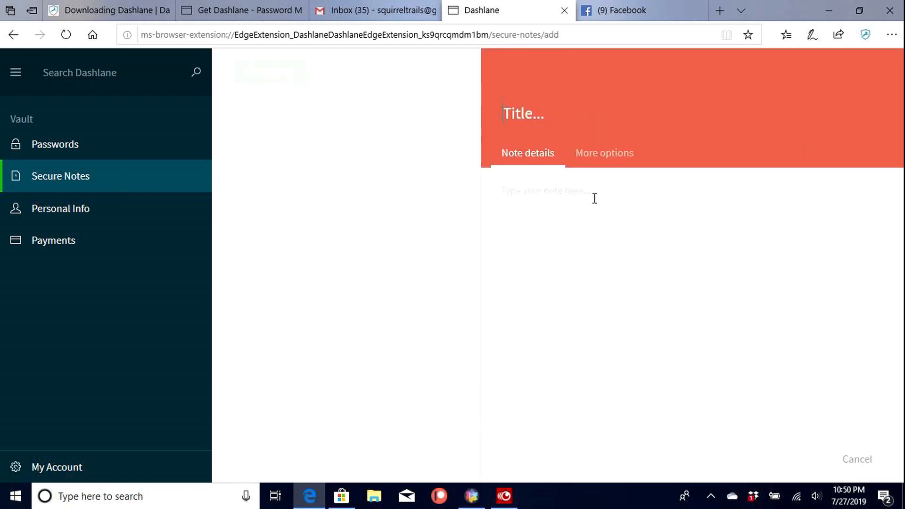
pyautogui.moveTo(419, 293)
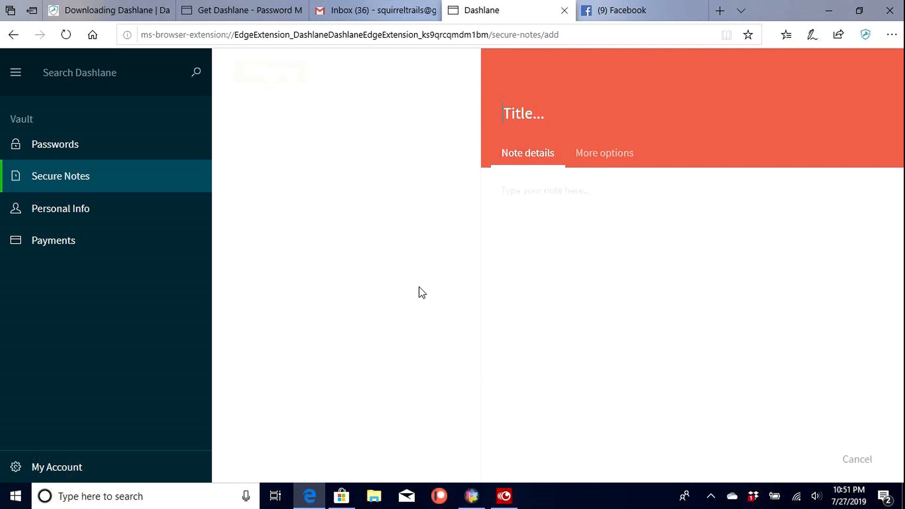
pyautogui.moveTo(552, 173)
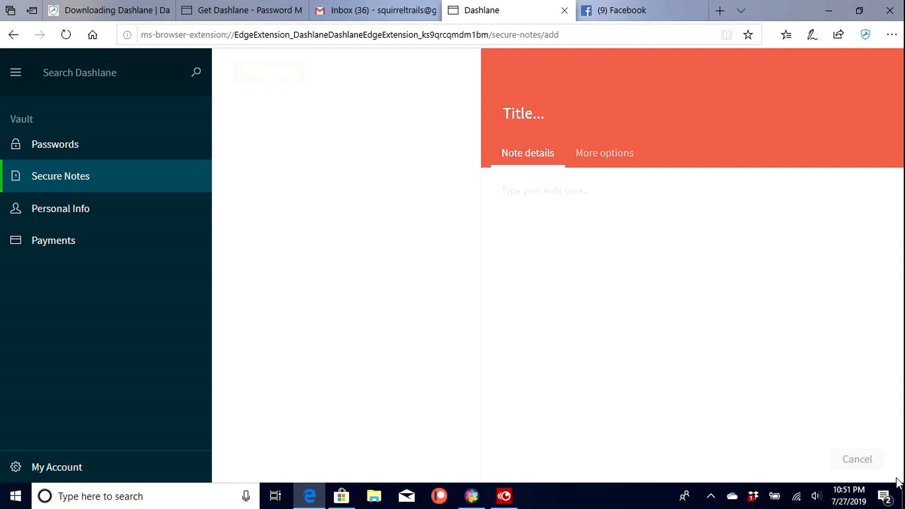
pyautogui.click(857, 459)
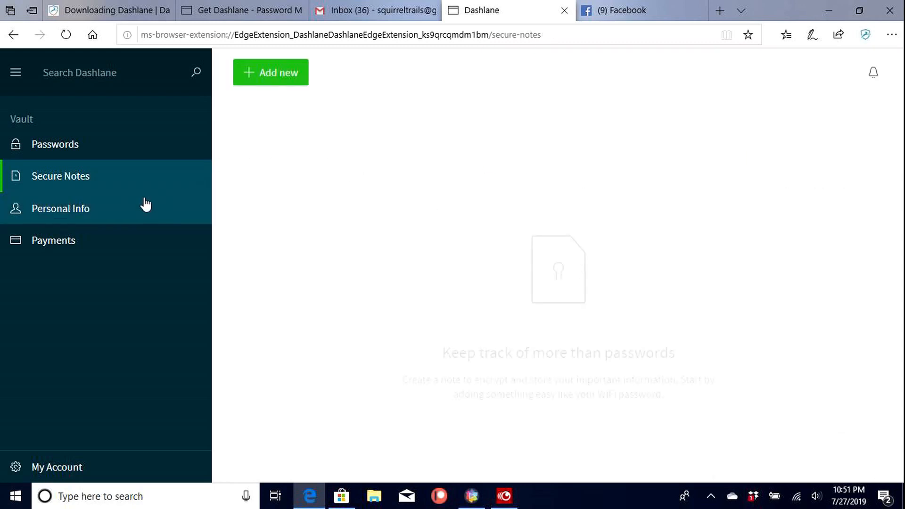
# - In Personal Info, choose Phone number from the Add new options
pyautogui.click(60, 209)
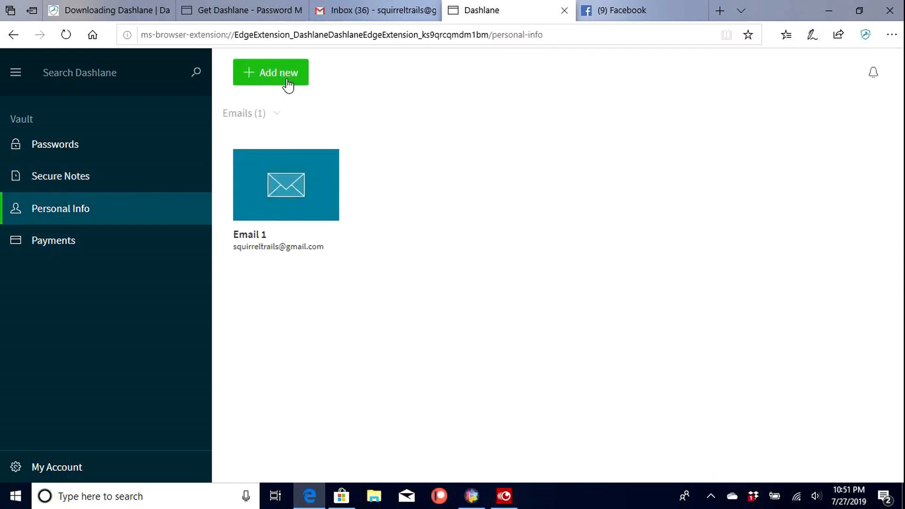
pyautogui.click(271, 73)
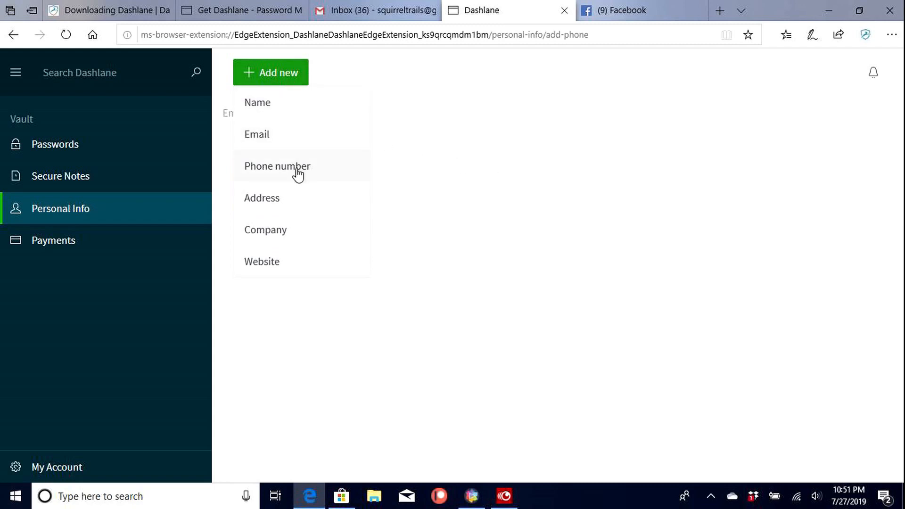
pyautogui.click(278, 166)
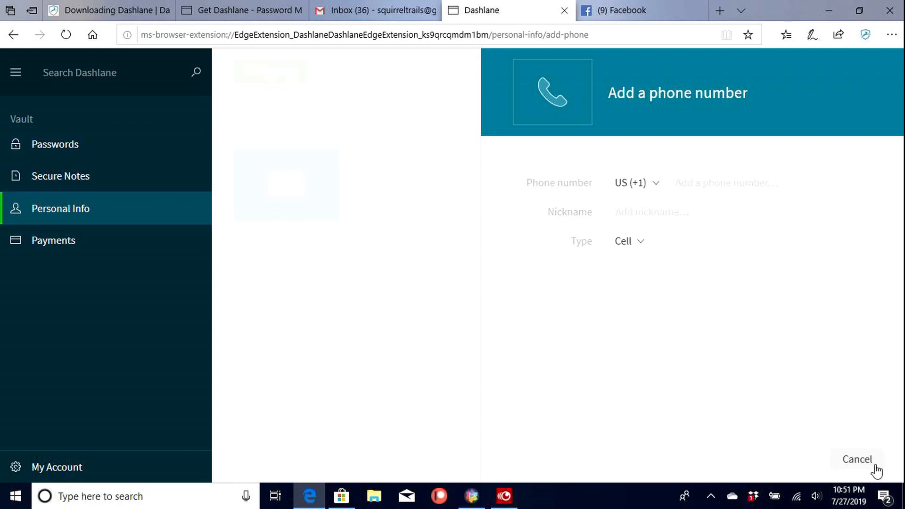
# - Discard the phone form, start a new payment card in Payments and move to its security code
pyautogui.click(53, 241)
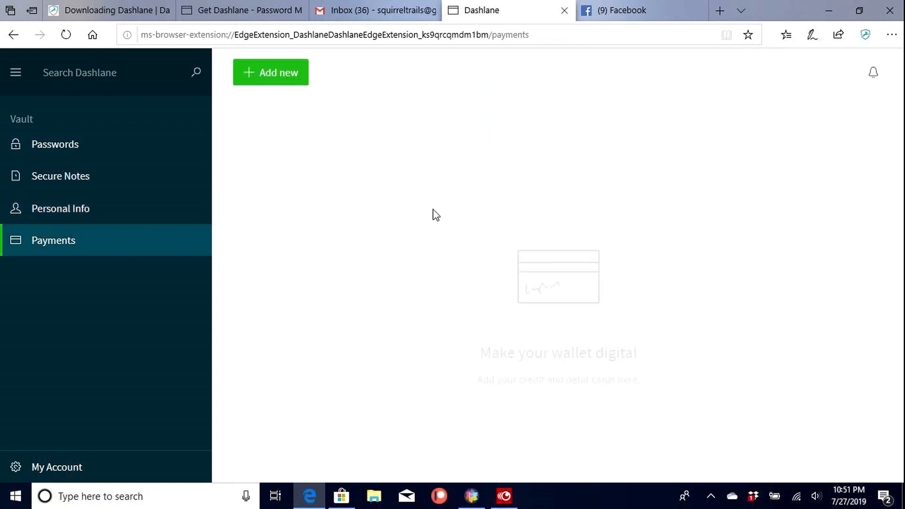
pyautogui.moveTo(254, 69)
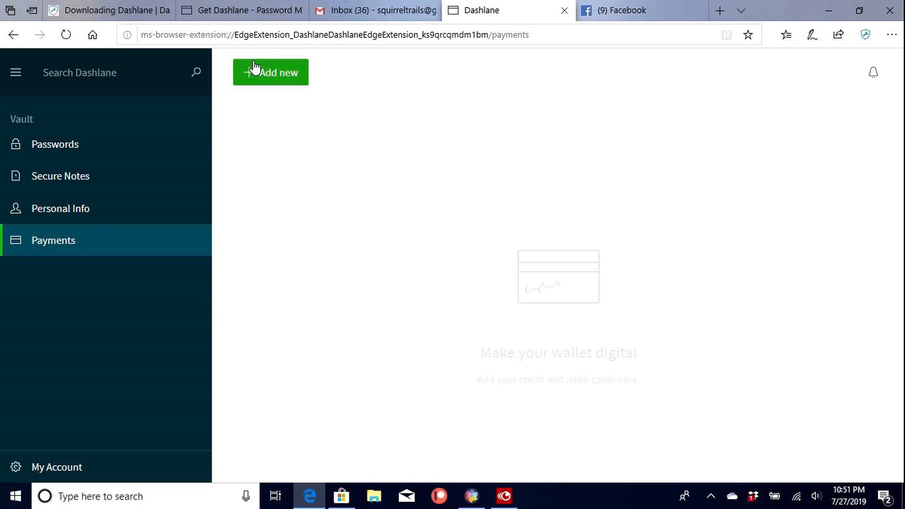
pyautogui.click(271, 73)
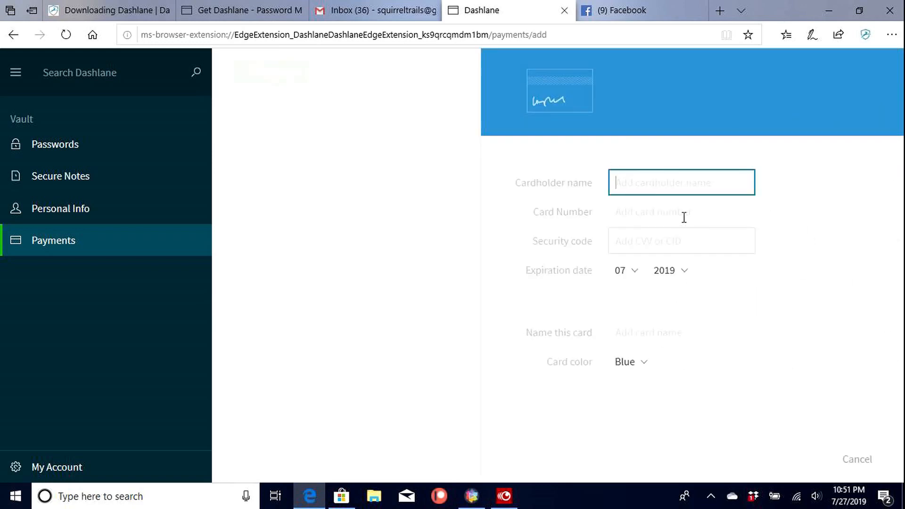
pyautogui.moveTo(713, 214)
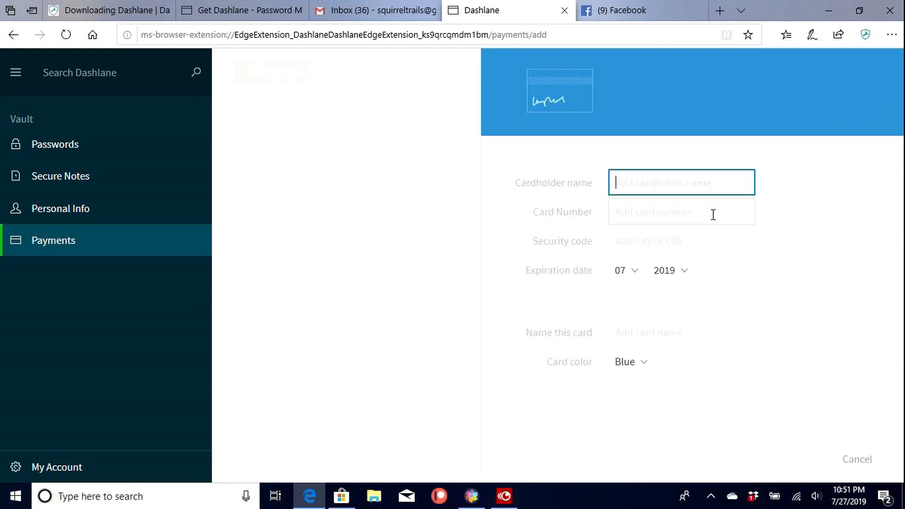
pyautogui.click(681, 240)
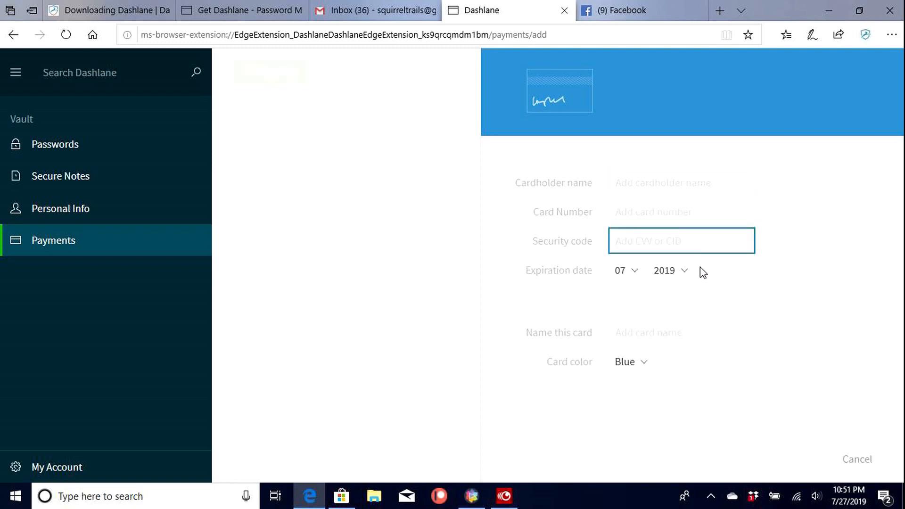
pyautogui.moveTo(661, 367)
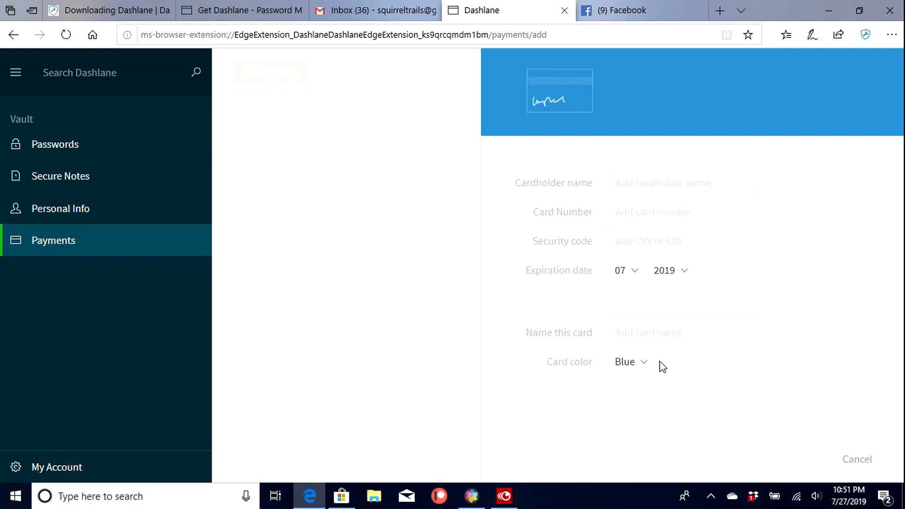
# - Set the card colour to Orange, then change it back to Blue
pyautogui.click(630, 362)
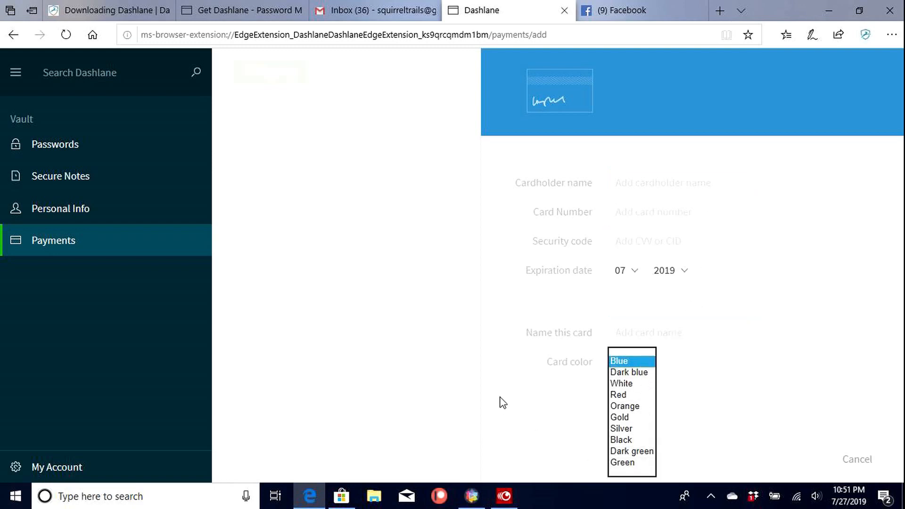
pyautogui.click(624, 405)
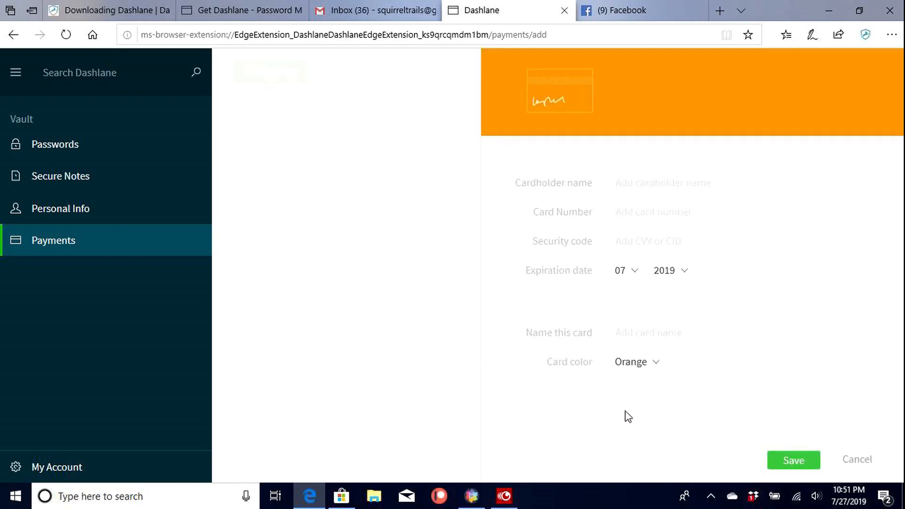
pyautogui.click(636, 361)
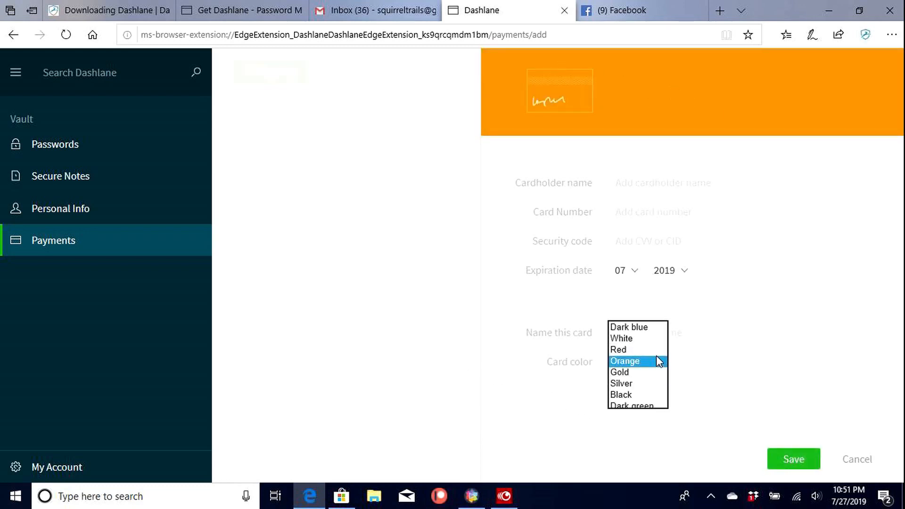
pyautogui.click(622, 328)
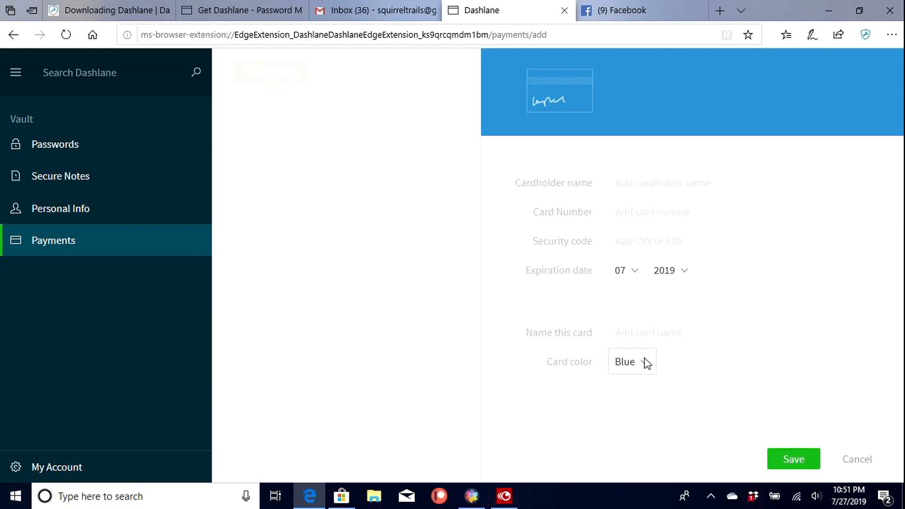
pyautogui.moveTo(652, 365)
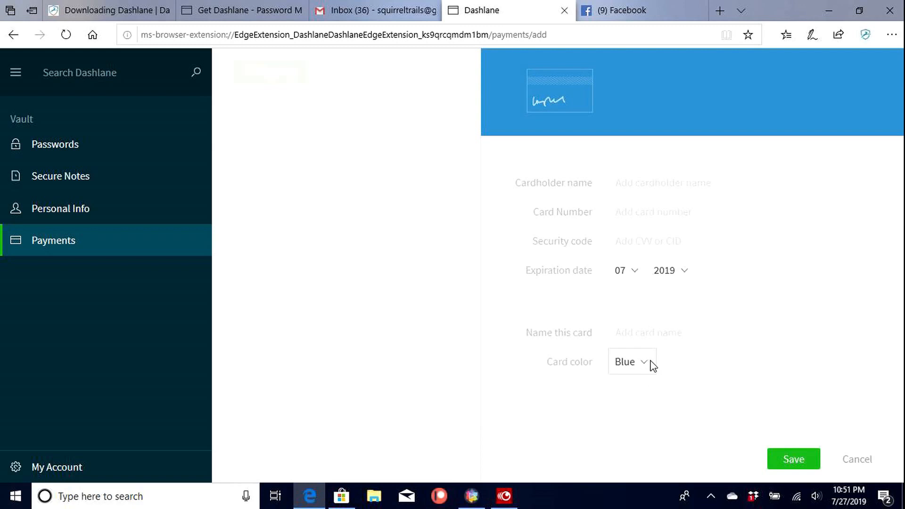
# - Discard the card form, check Manage Devices showing only Edge on Windows, and go back to My Account
pyautogui.click(857, 459)
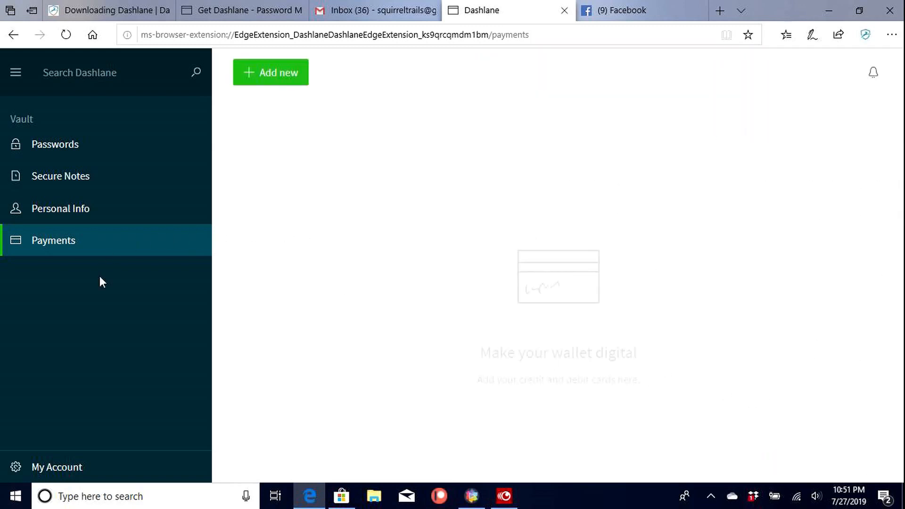
pyautogui.click(57, 467)
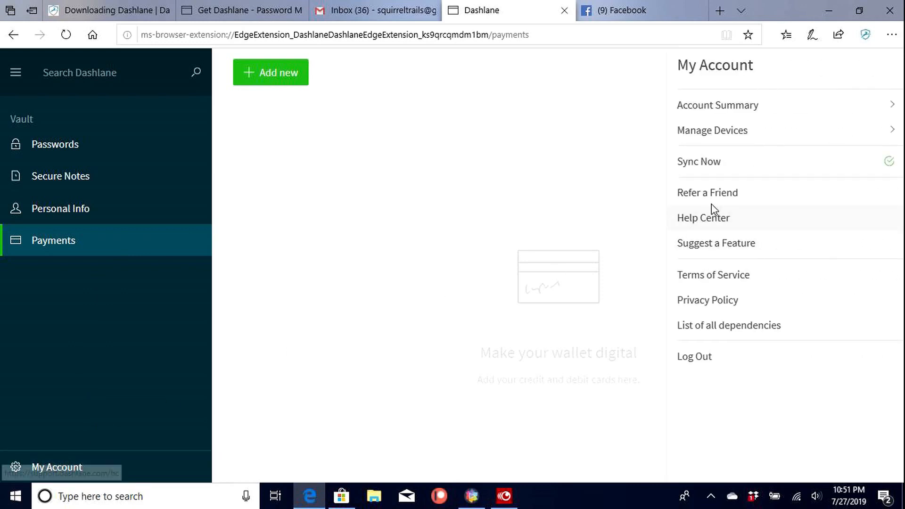
pyautogui.moveTo(762, 226)
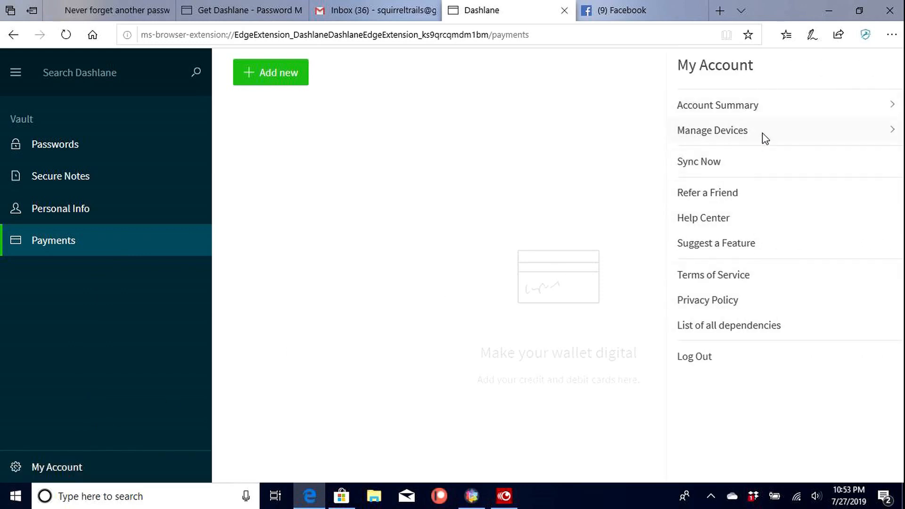
pyautogui.click(712, 130)
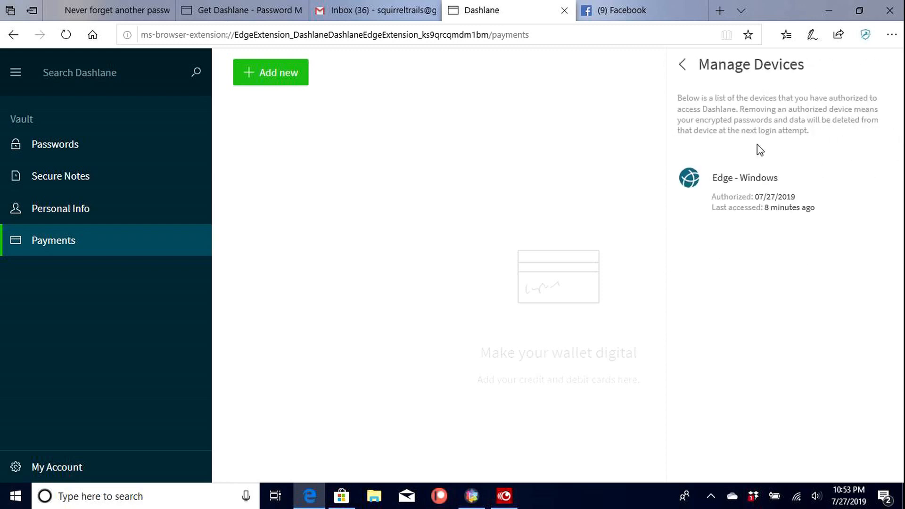
pyautogui.moveTo(711, 137)
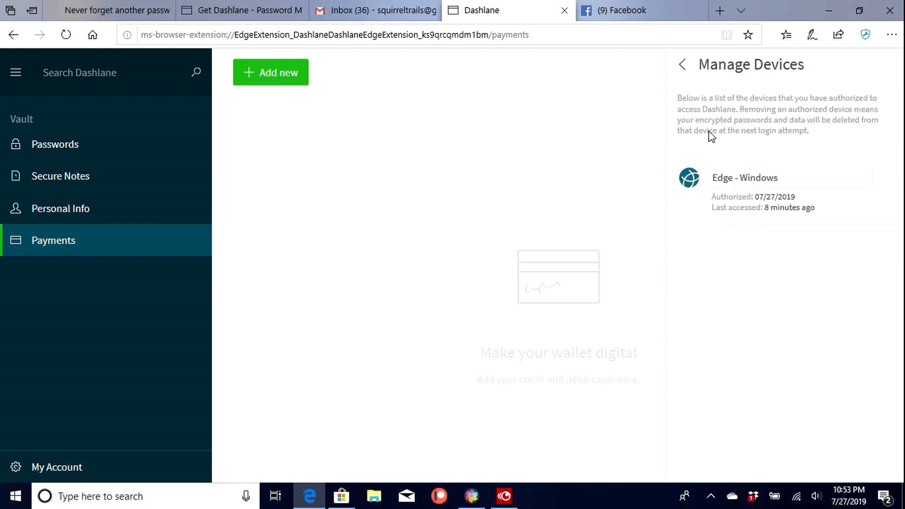
pyautogui.click(682, 64)
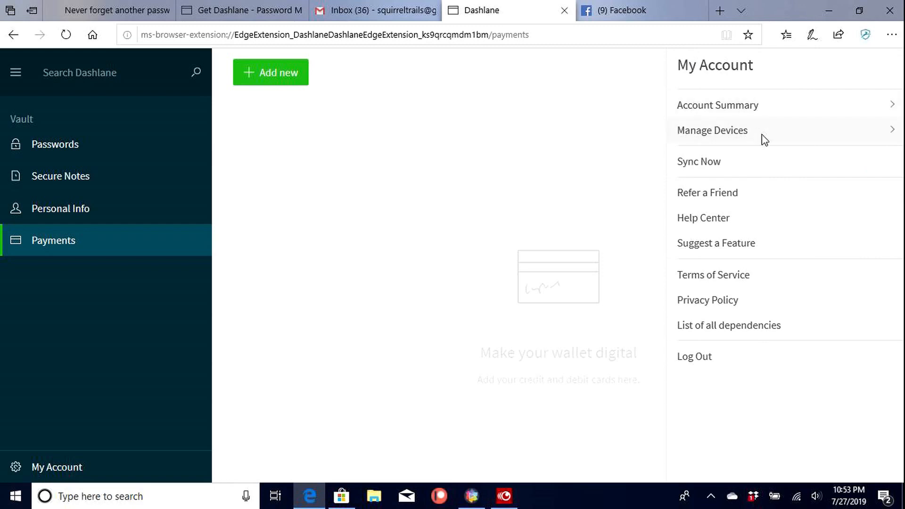
pyautogui.moveTo(756, 197)
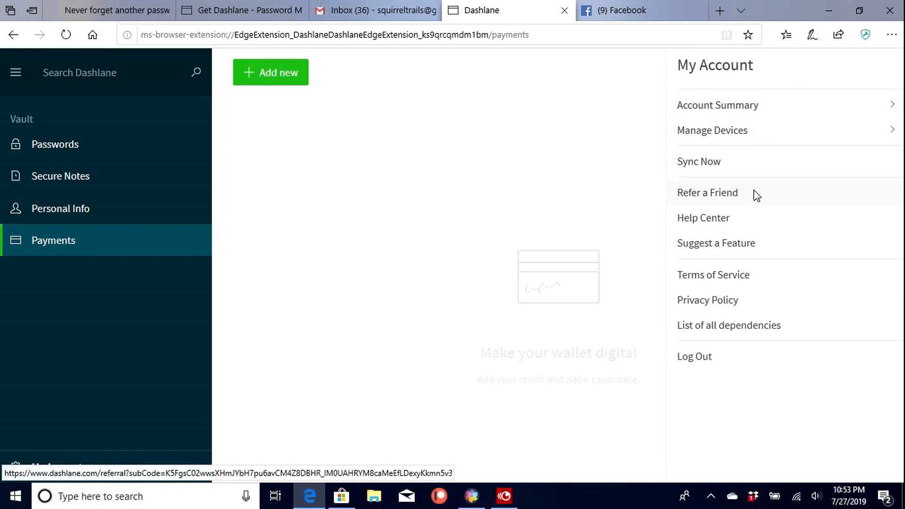
pyautogui.moveTo(759, 211)
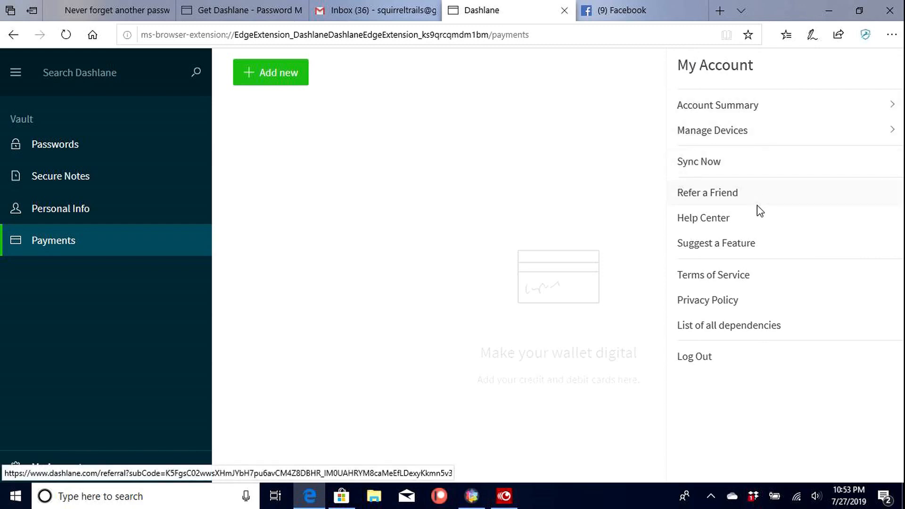
pyautogui.moveTo(772, 235)
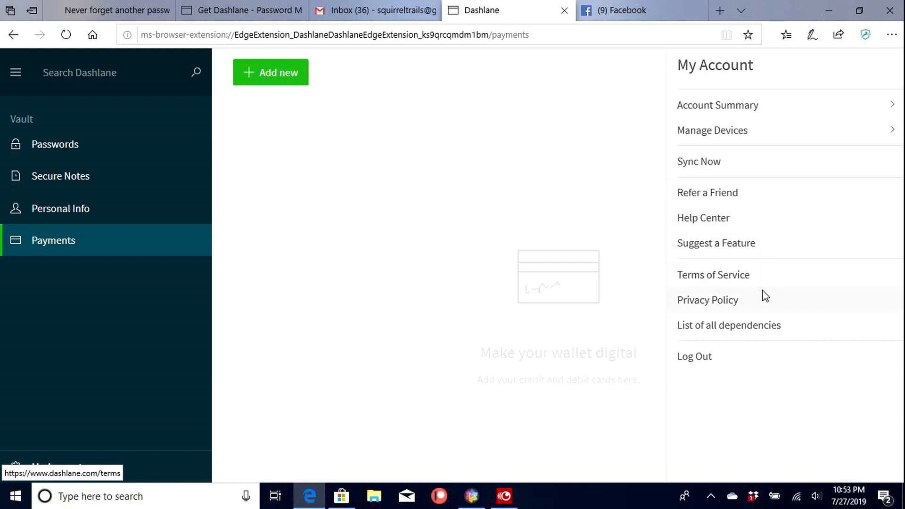
pyautogui.moveTo(634, 345)
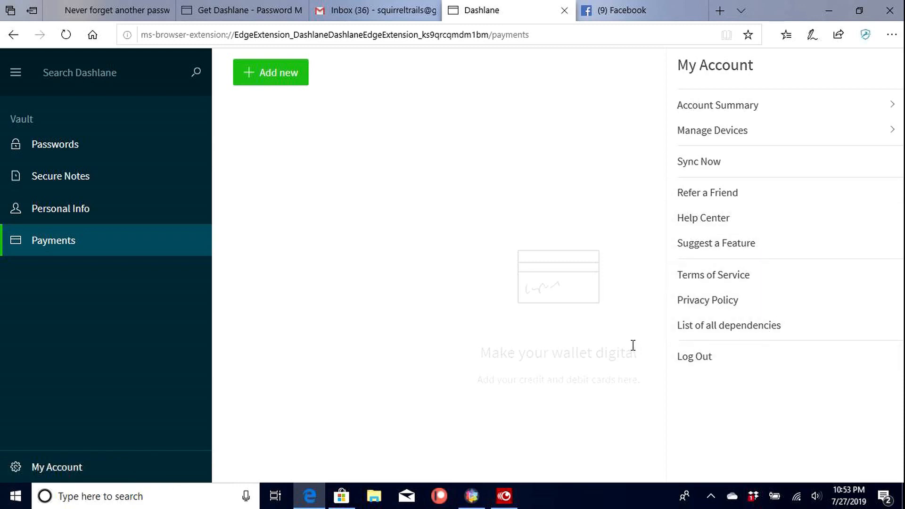
pyautogui.moveTo(785, 120)
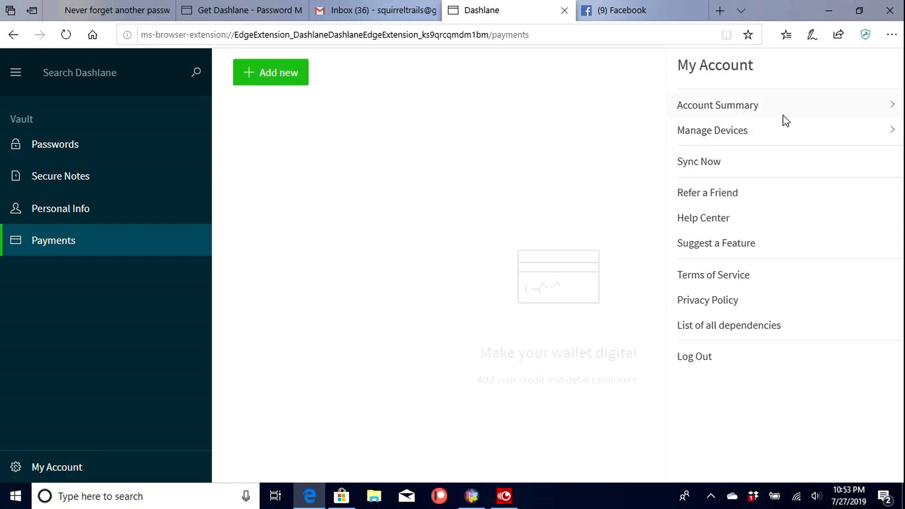
# - Read the Account Summary showing Premium until August 26, 2019, close it and reopen My Account
pyautogui.click(716, 105)
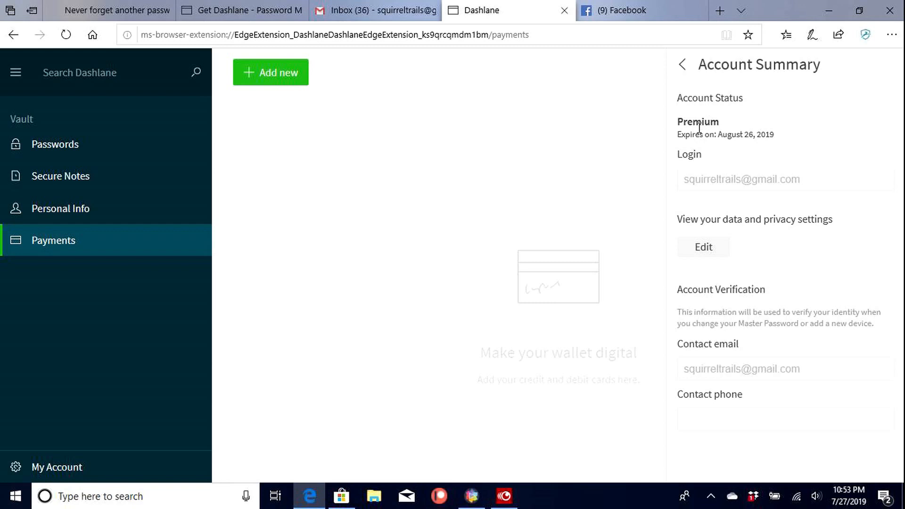
pyautogui.moveTo(681, 307)
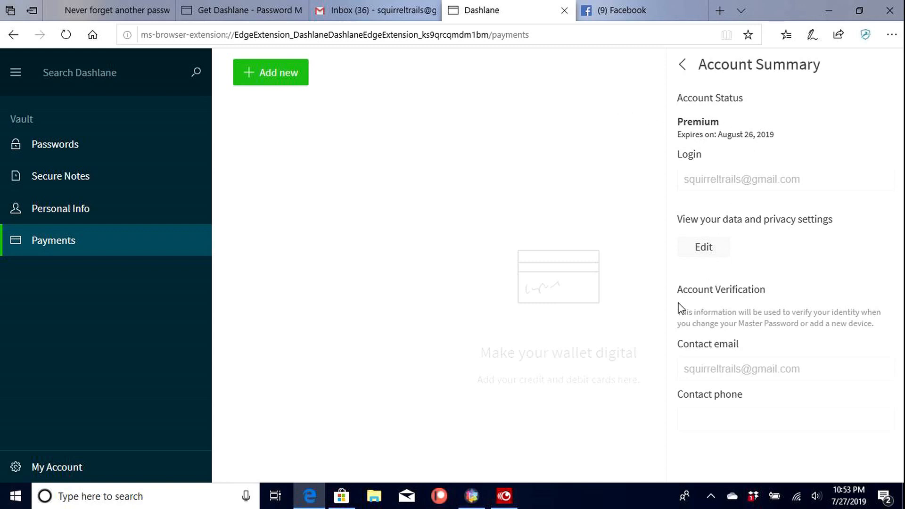
pyautogui.moveTo(697, 234)
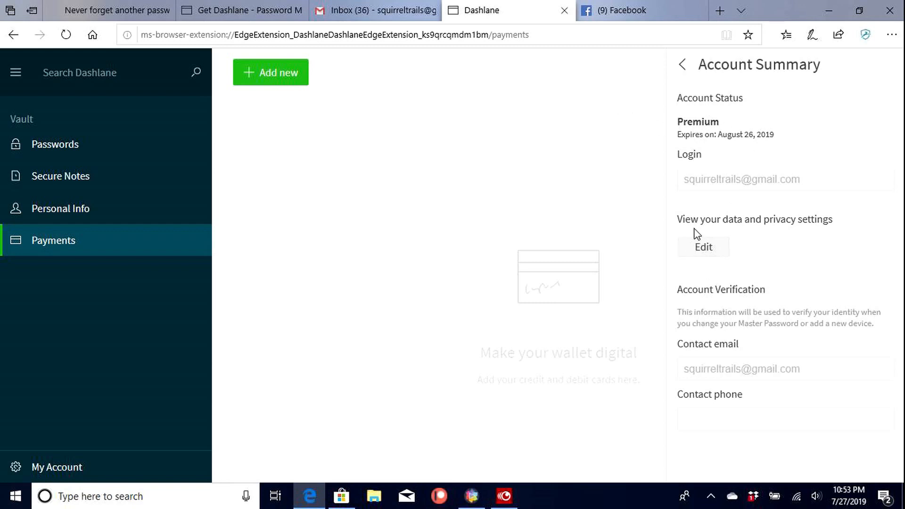
pyautogui.moveTo(747, 252)
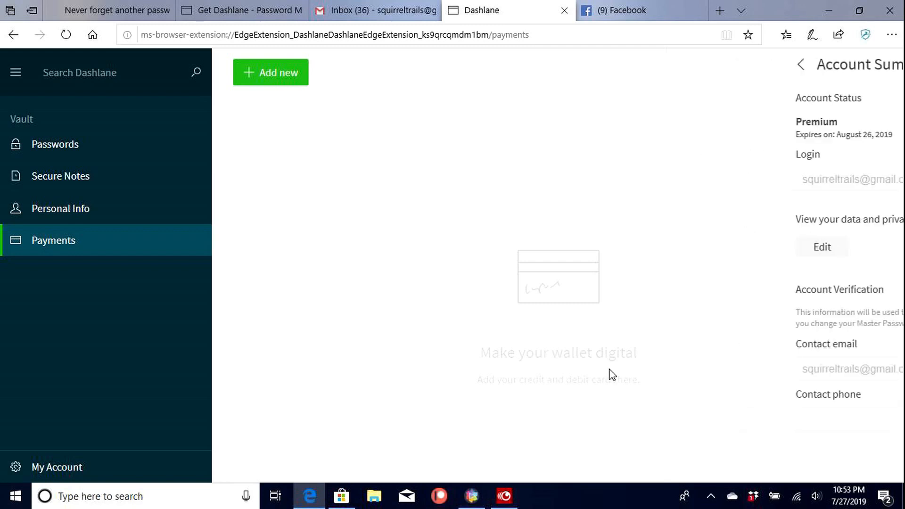
pyautogui.click(801, 64)
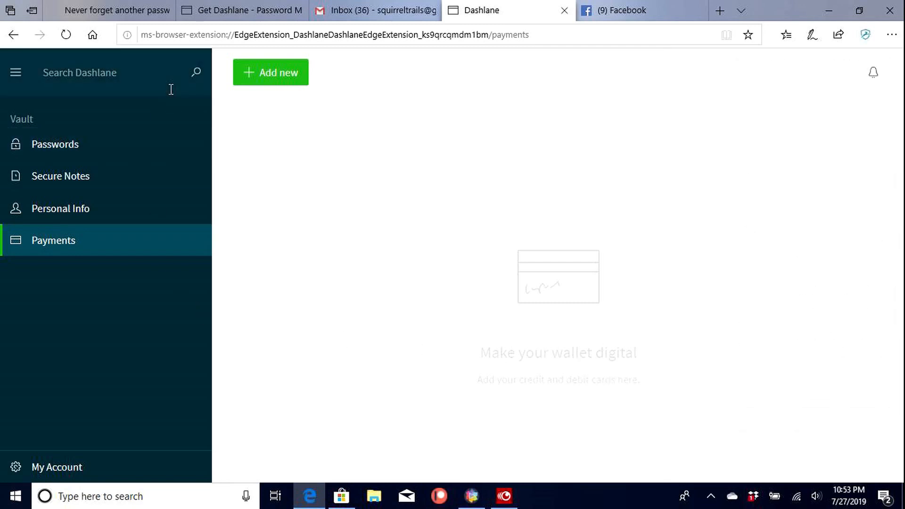
pyautogui.moveTo(21, 476)
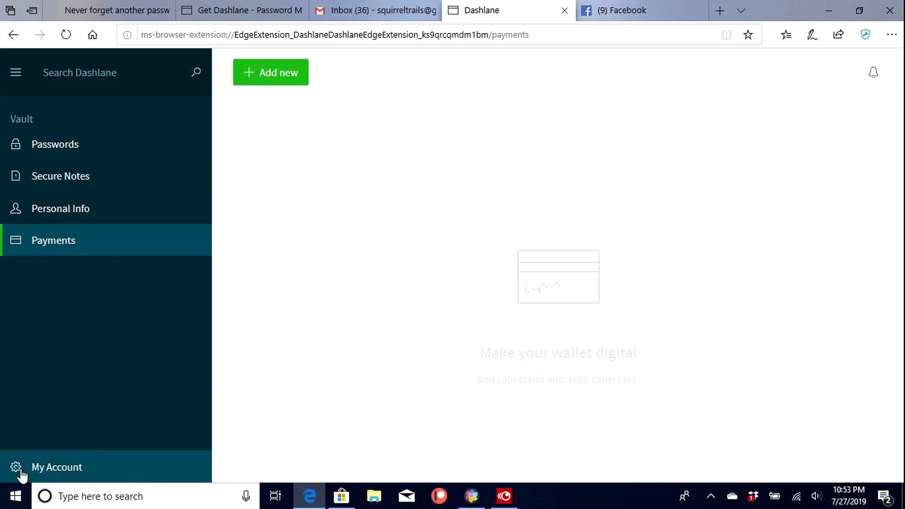
pyautogui.click(56, 467)
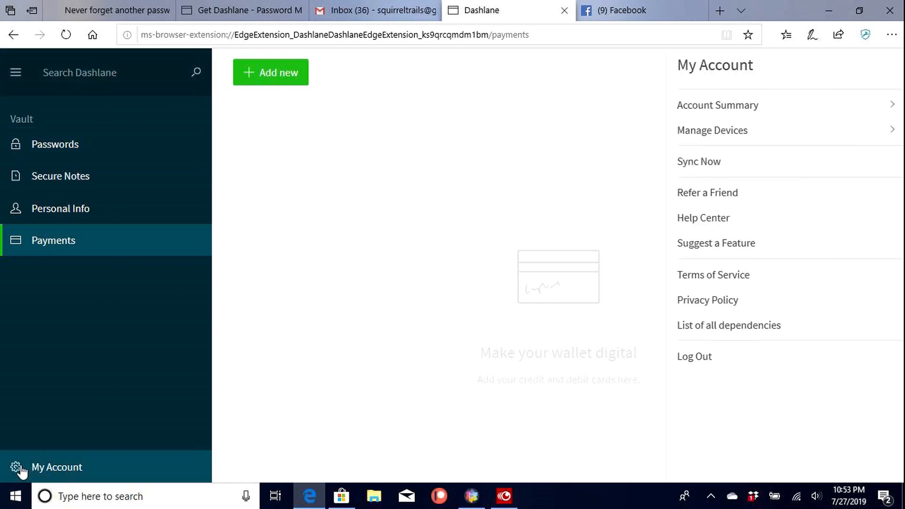
pyautogui.moveTo(757, 143)
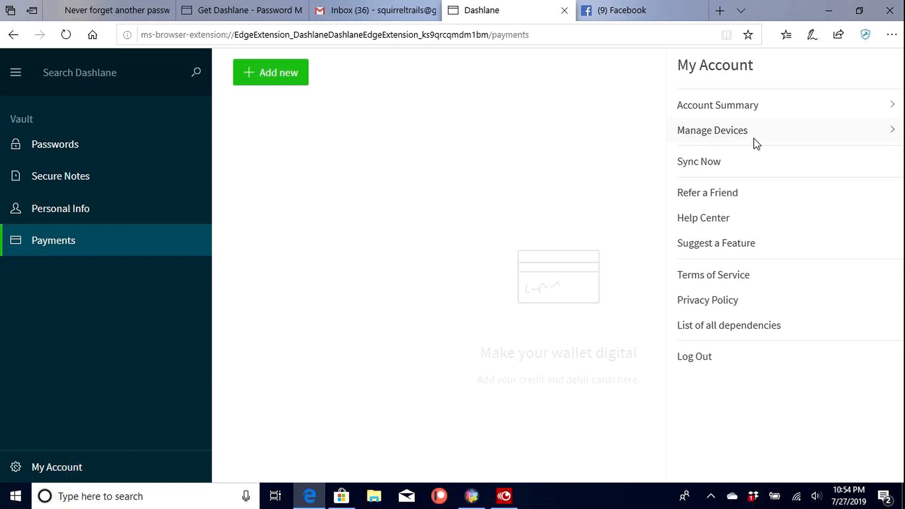
pyautogui.moveTo(747, 261)
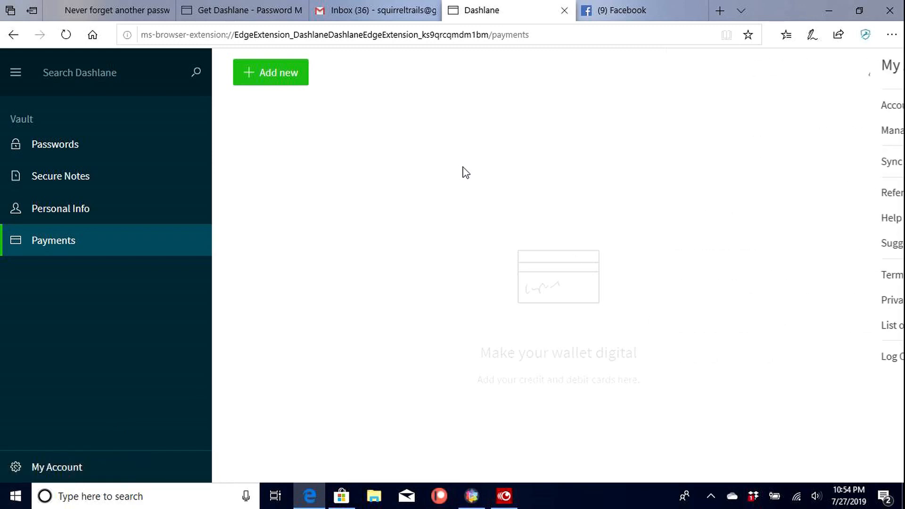
# - Check the david login in the extension panel, choose Open Web App and bring up My Account
pyautogui.click(864, 35)
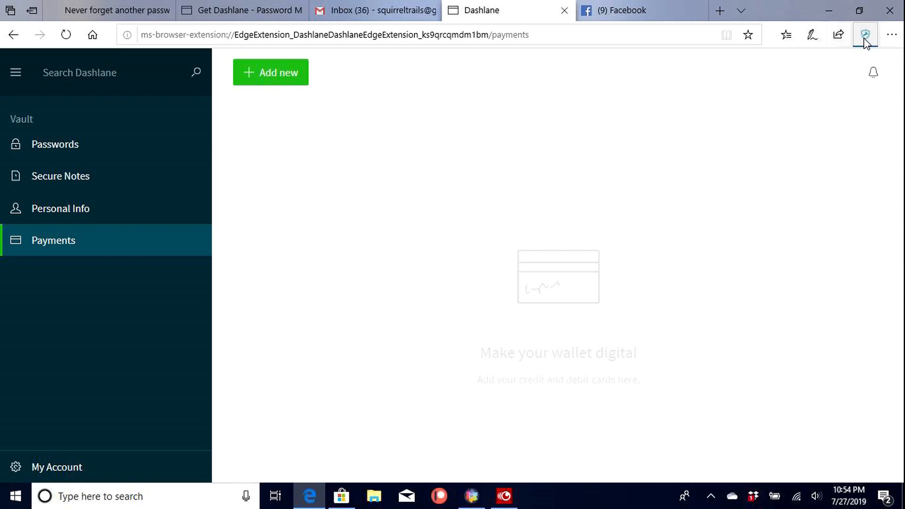
pyautogui.click(865, 34)
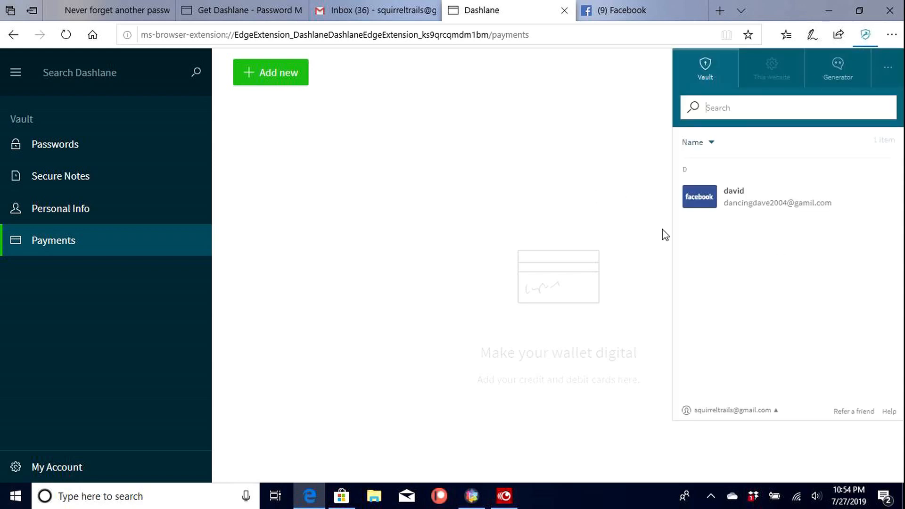
pyautogui.moveTo(838, 69)
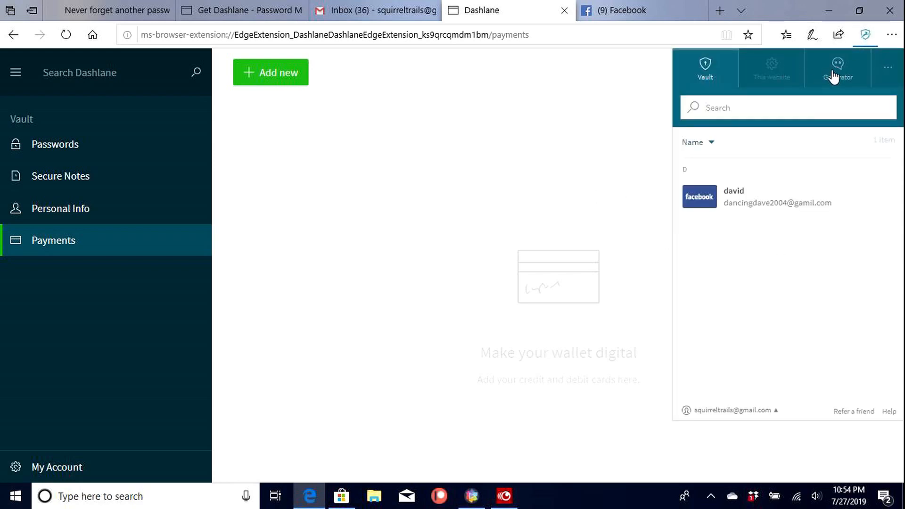
pyautogui.click(889, 68)
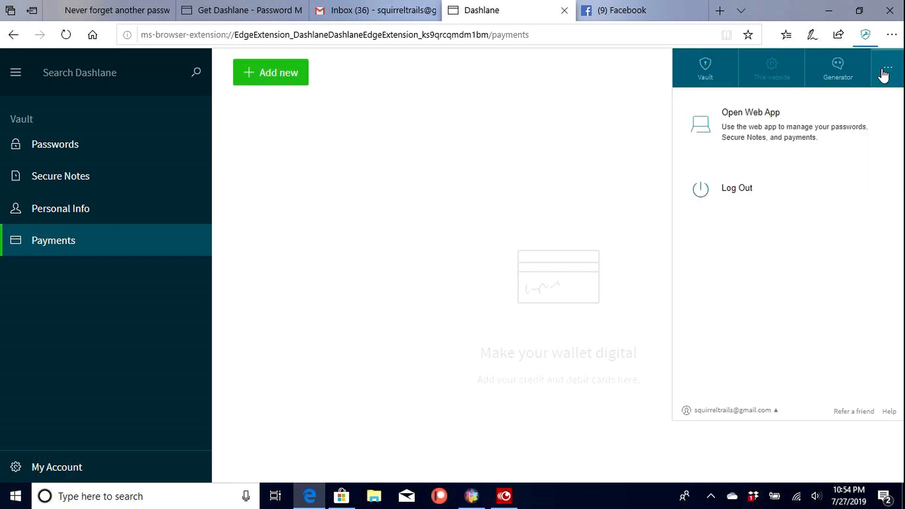
pyautogui.click(705, 68)
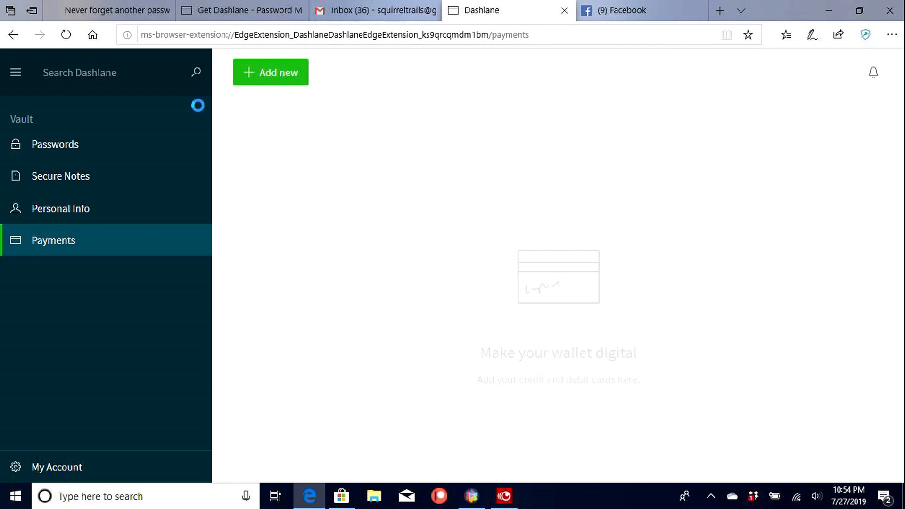
pyautogui.click(16, 73)
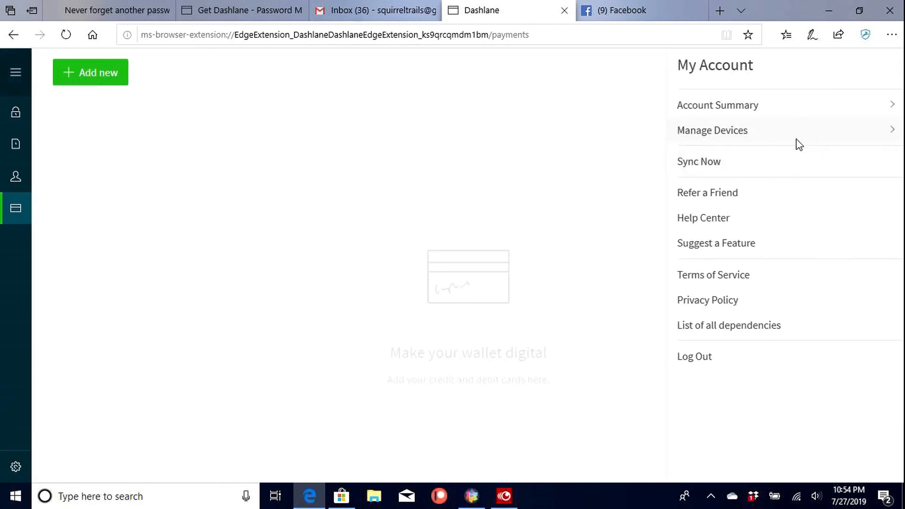
# - Switch to Gmail and read through the Dashlane welcome email's tips and download section
pyautogui.click(374, 10)
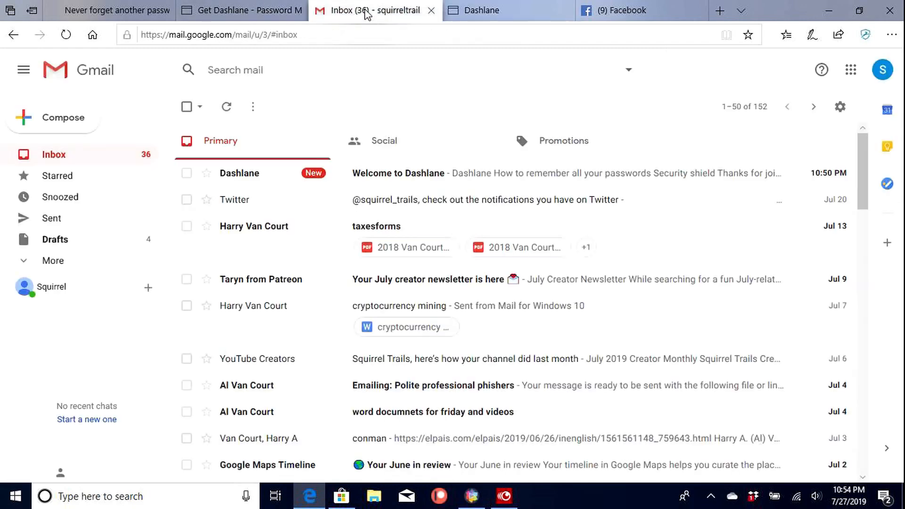
pyautogui.moveTo(231, 167)
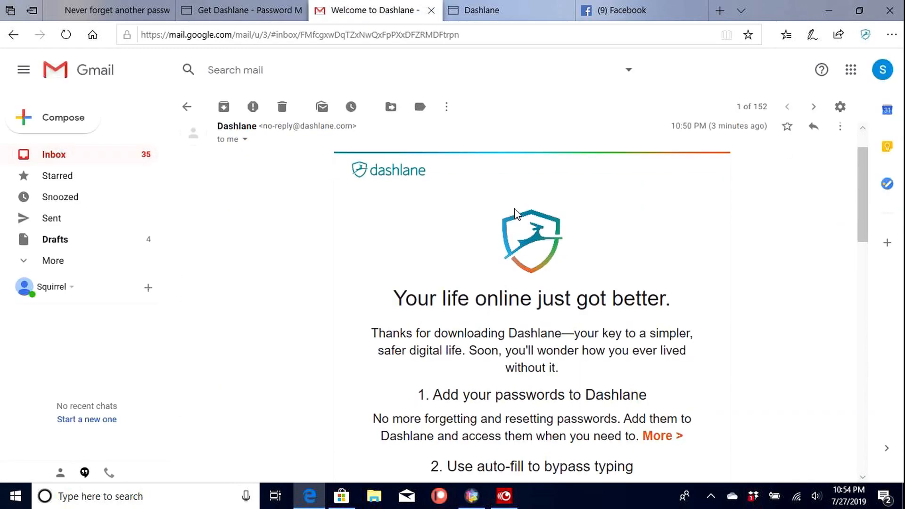
pyautogui.scroll(-3)
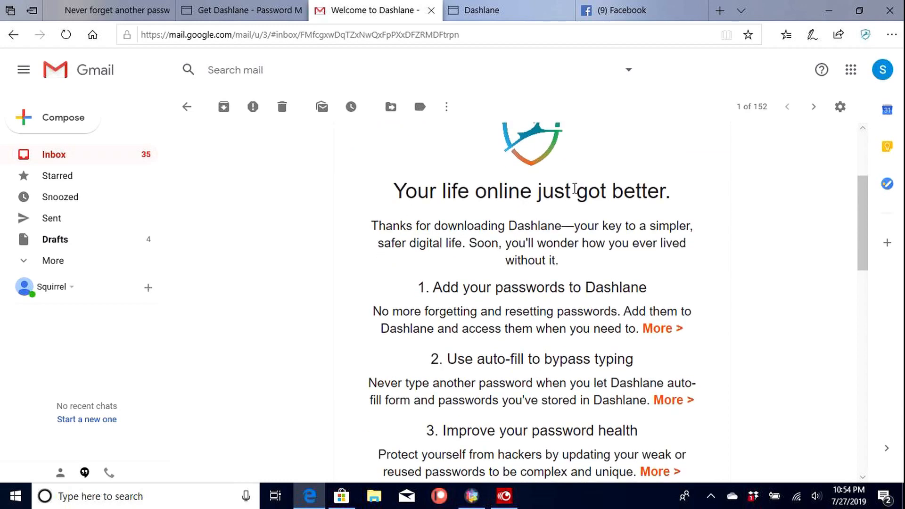
pyautogui.scroll(-3)
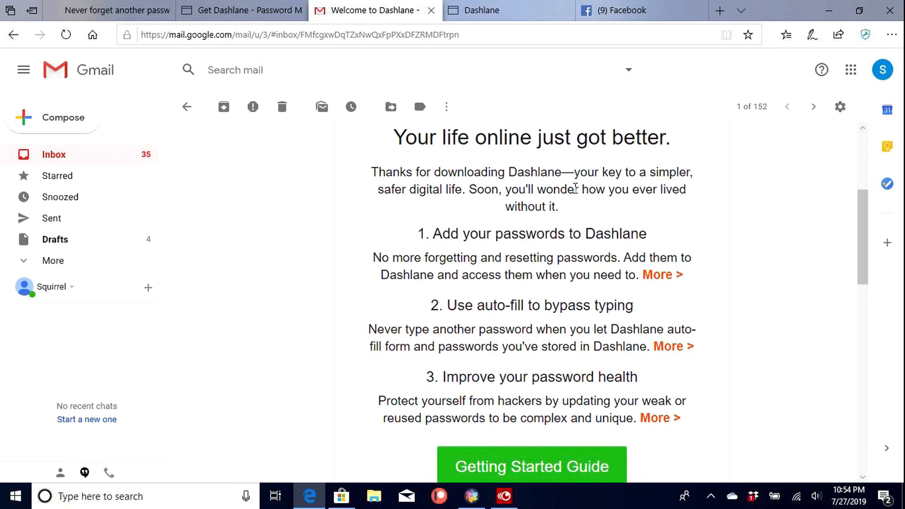
pyautogui.scroll(-3)
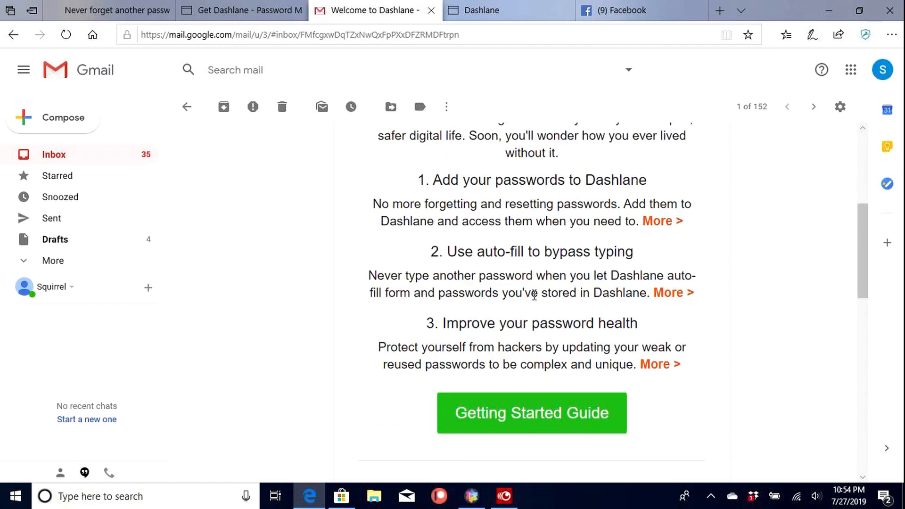
pyautogui.moveTo(516, 311)
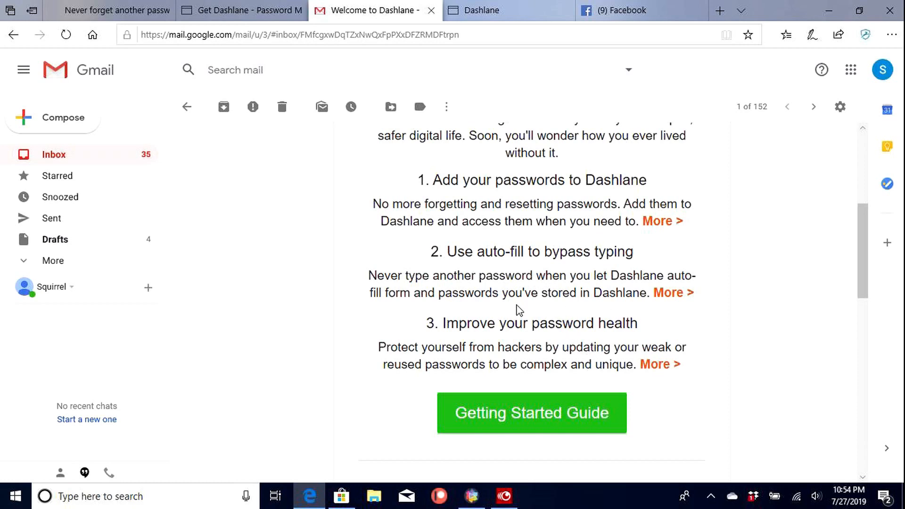
pyautogui.moveTo(575, 372)
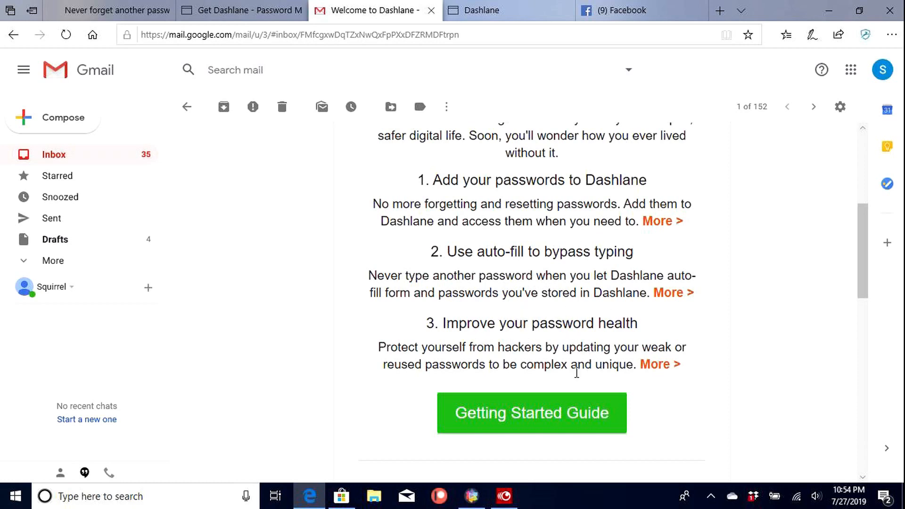
pyautogui.moveTo(563, 421)
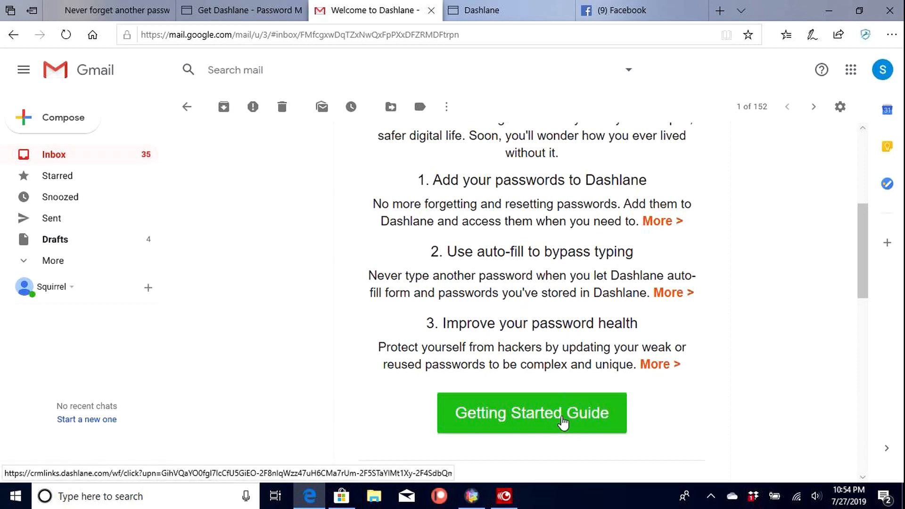
pyautogui.moveTo(568, 425)
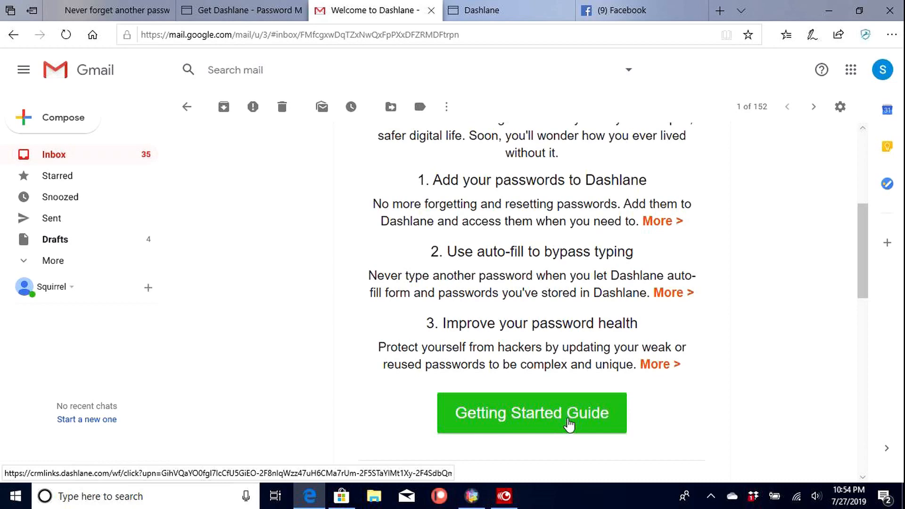
pyautogui.scroll(-3)
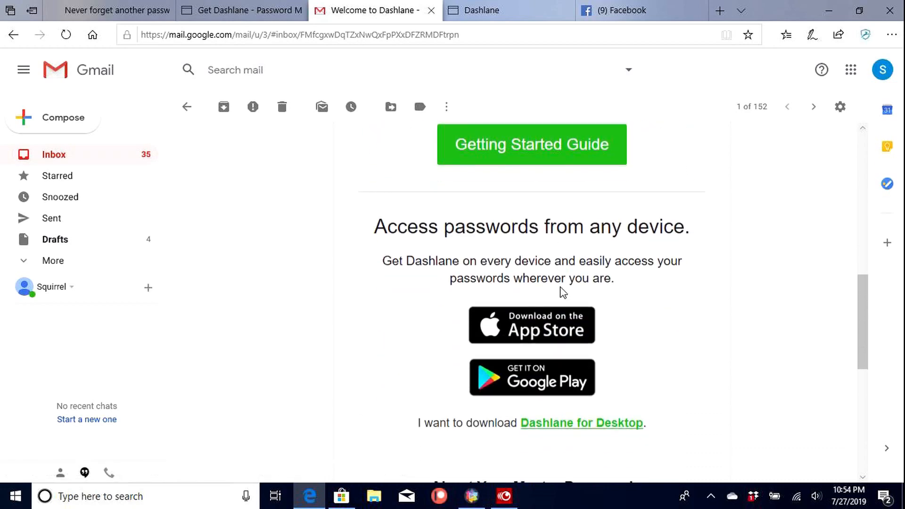
pyautogui.scroll(-3)
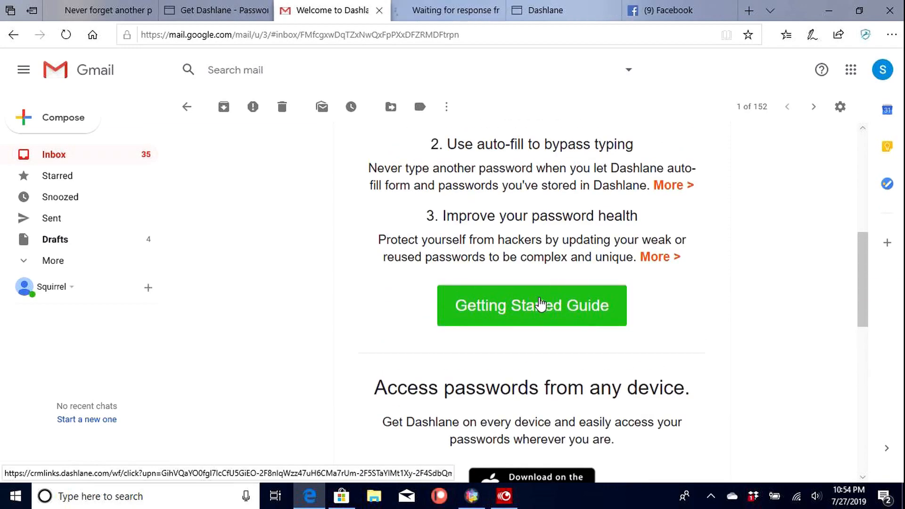
# - Read the Getting Started article's Methods 1–4 for adding passwords down to automatic login and form filling
pyautogui.click(531, 305)
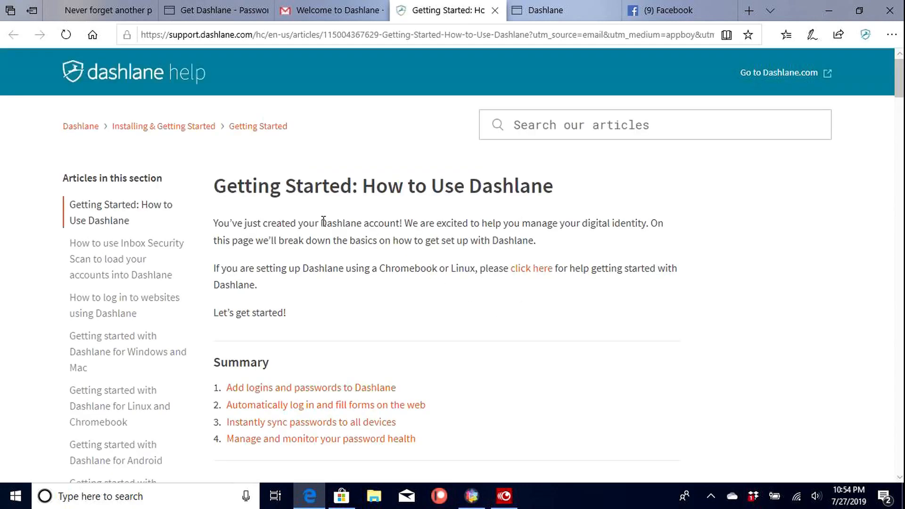
pyautogui.scroll(-3)
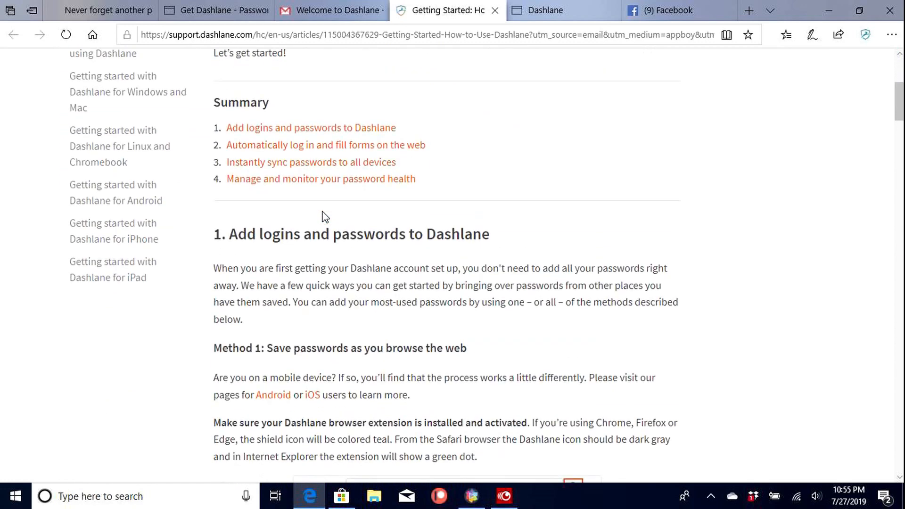
pyautogui.scroll(-3)
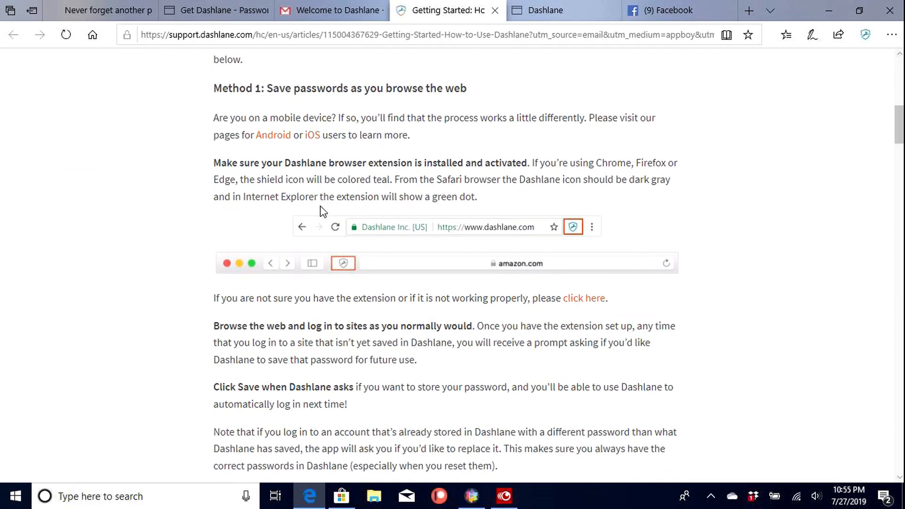
pyautogui.moveTo(520, 243)
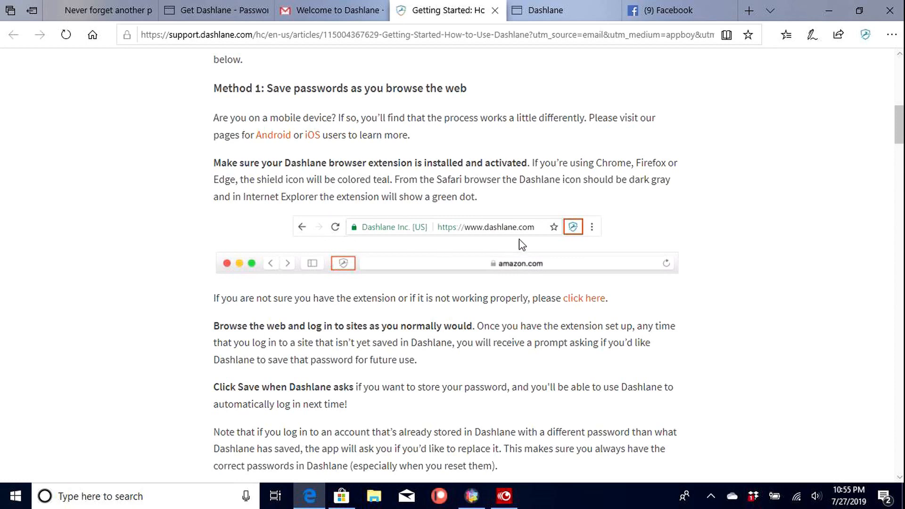
pyautogui.moveTo(648, 183)
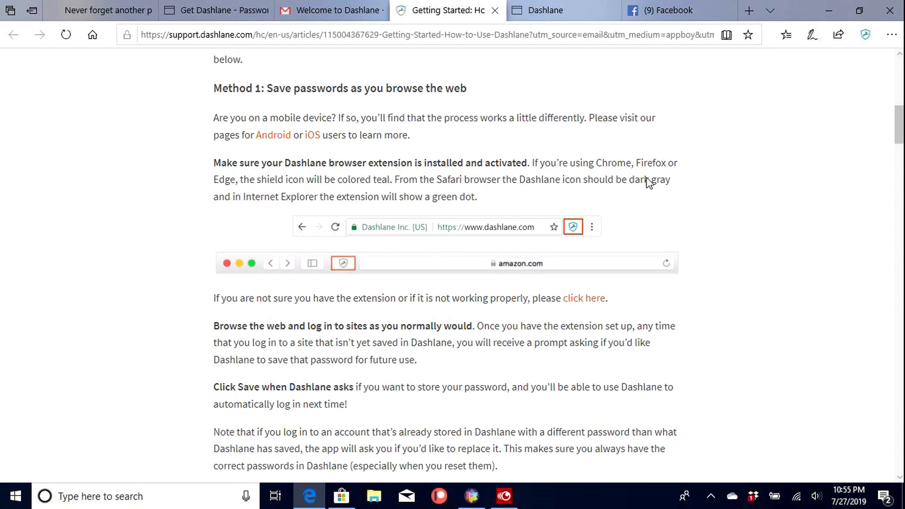
pyautogui.moveTo(305, 217)
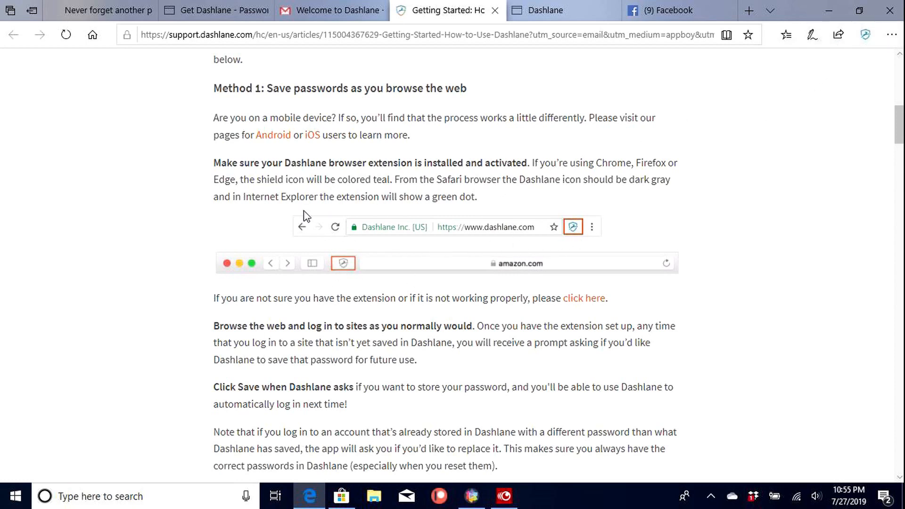
pyautogui.moveTo(342, 266)
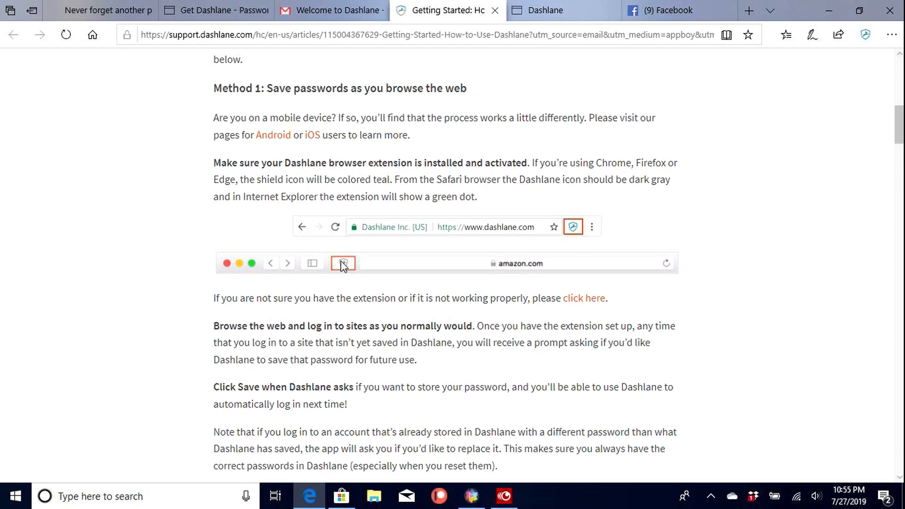
pyautogui.moveTo(348, 272)
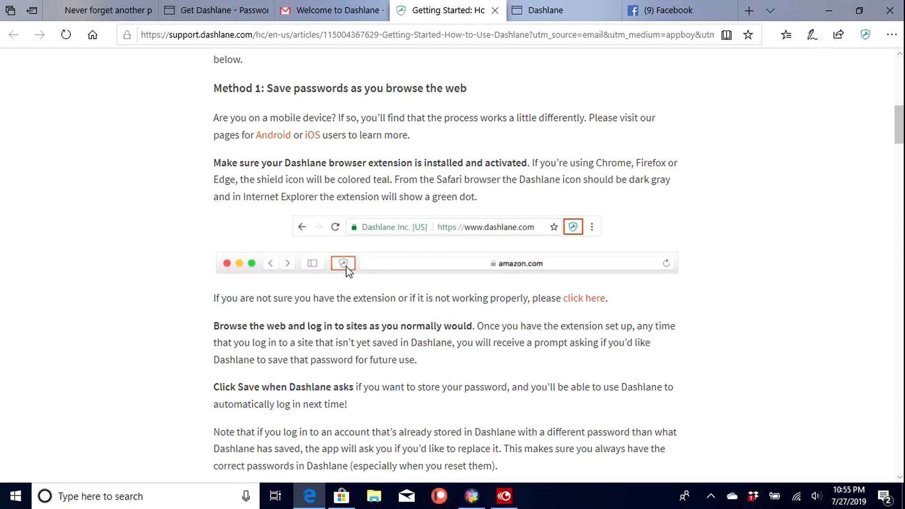
pyautogui.scroll(-3)
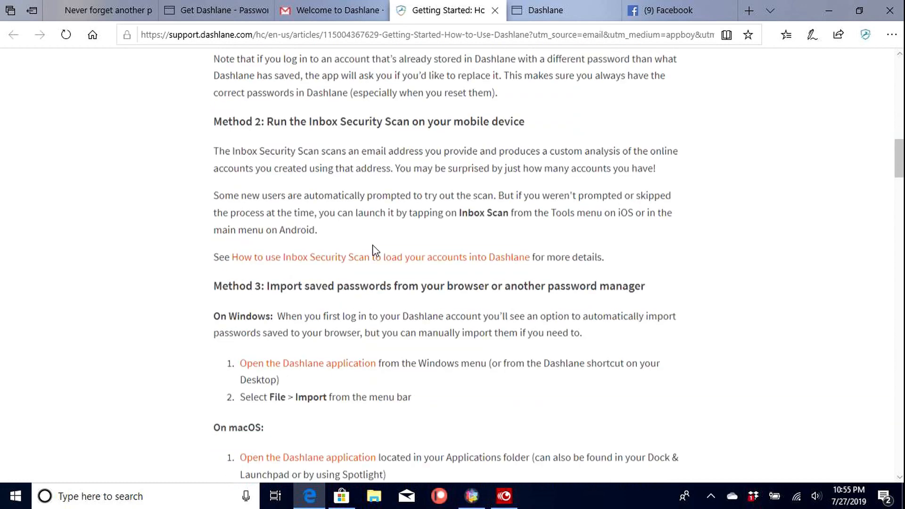
pyautogui.scroll(-3)
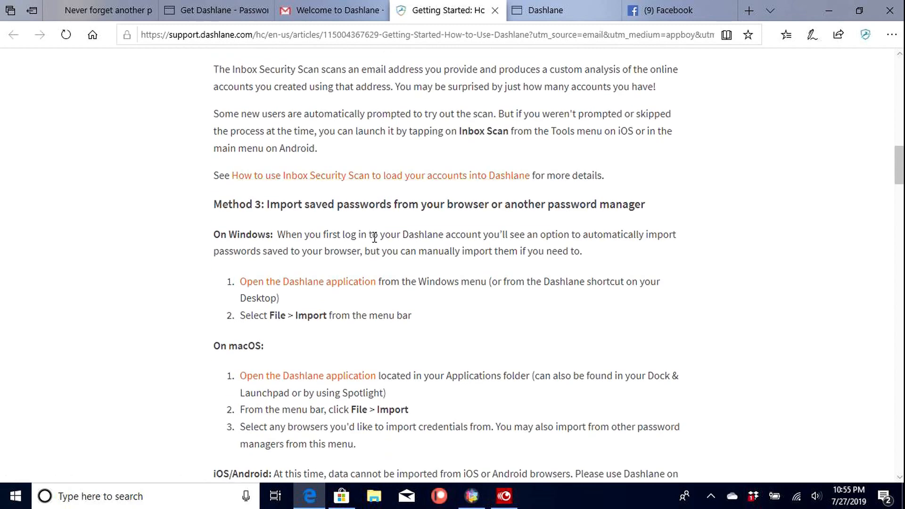
pyautogui.scroll(-3)
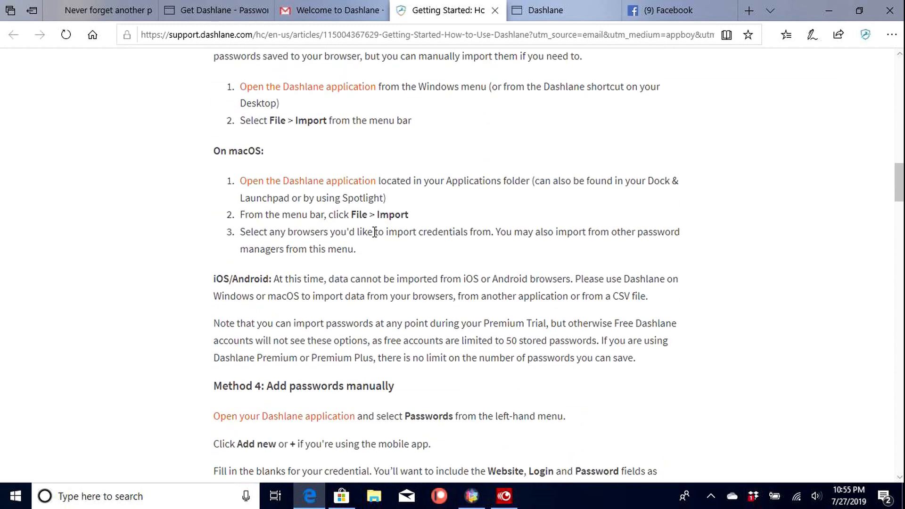
pyautogui.scroll(-3)
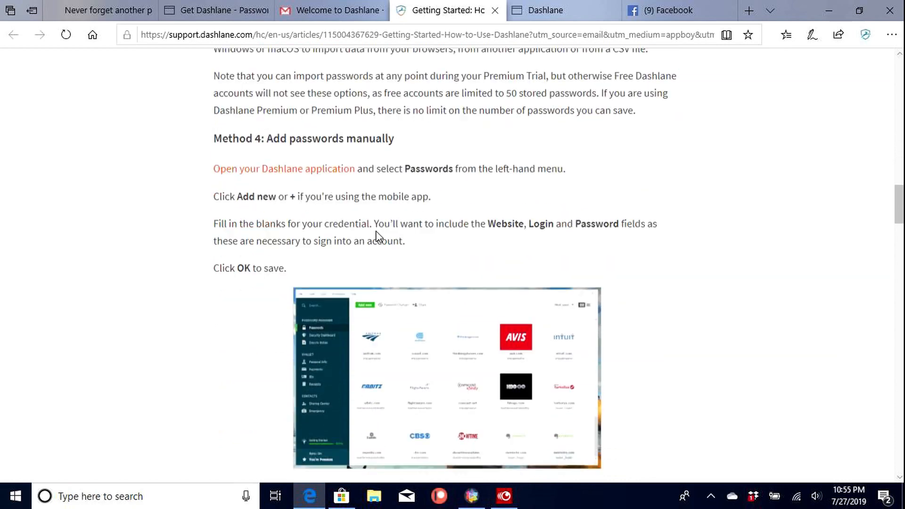
pyautogui.scroll(-3)
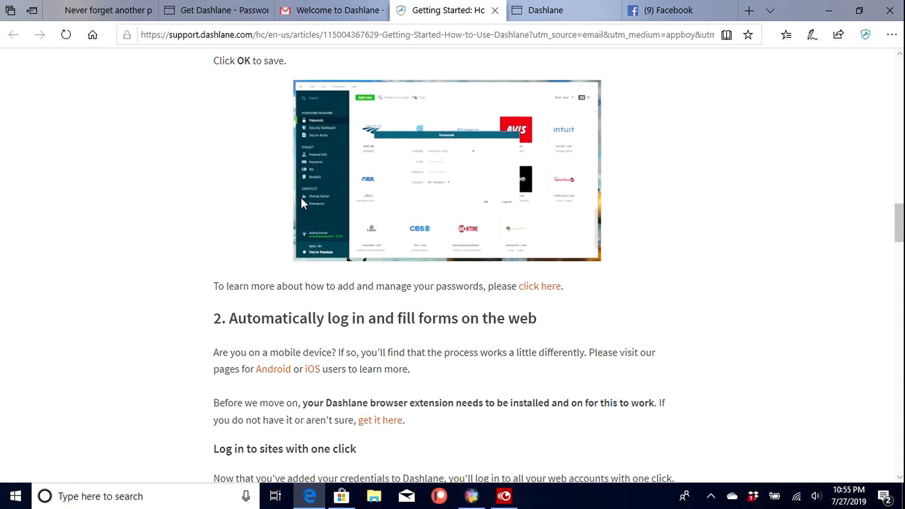
pyautogui.moveTo(438, 168)
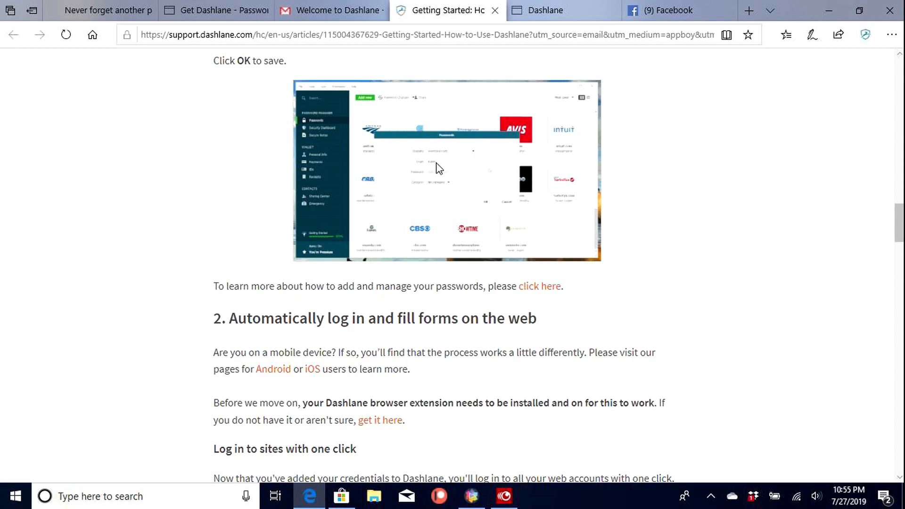
# - Return to the Dashlane vault and show the saved Facebook login's details
pyautogui.click(544, 11)
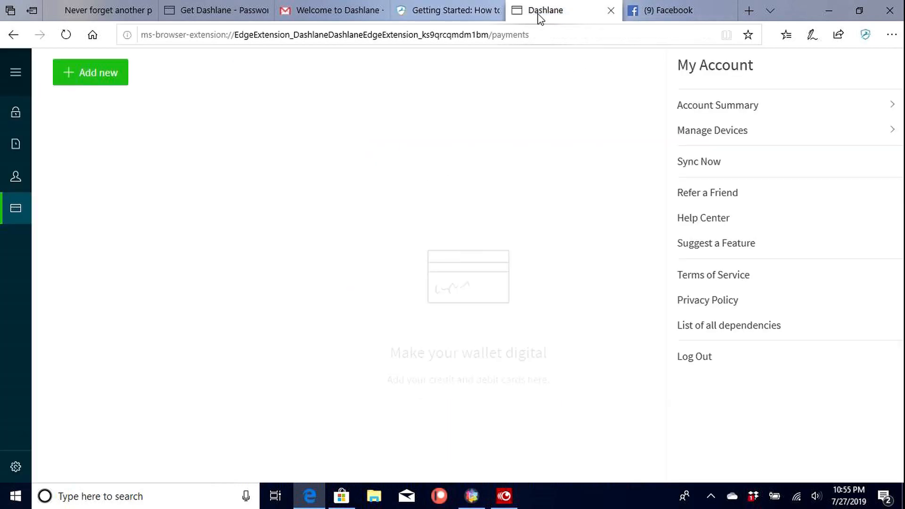
pyautogui.click(16, 112)
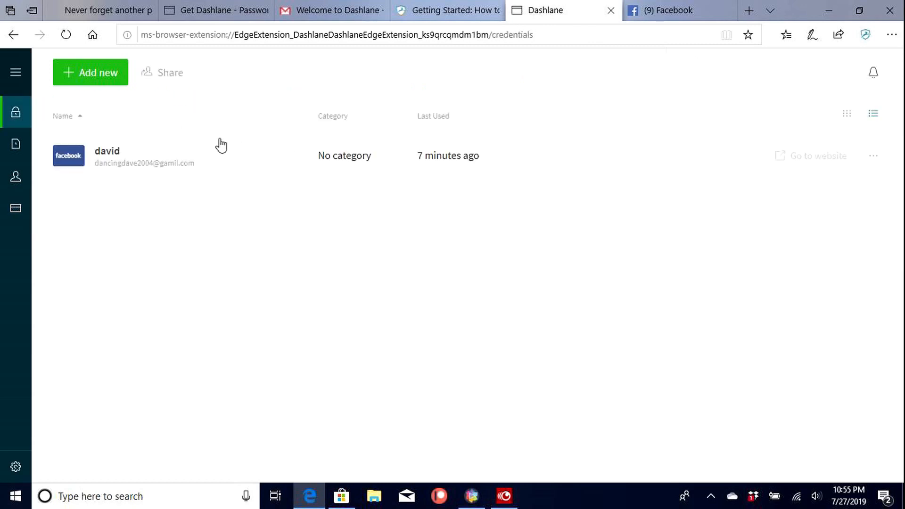
pyautogui.click(107, 156)
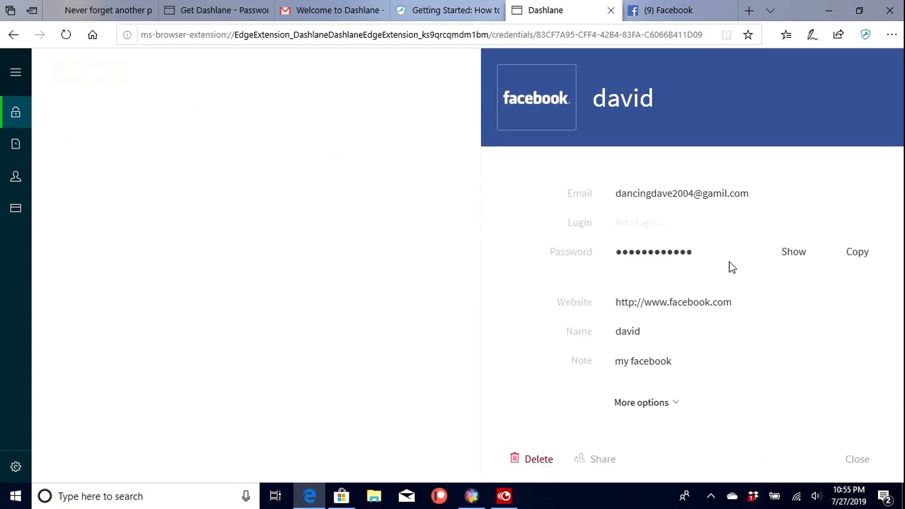
# - Select the Facebook entry's empty Login field to begin editing it
pyautogui.click(681, 223)
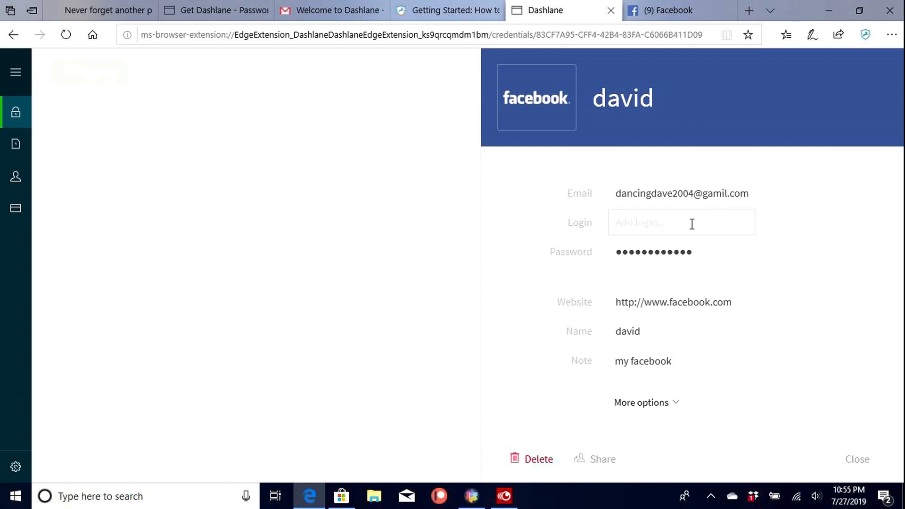
pyautogui.click(680, 331)
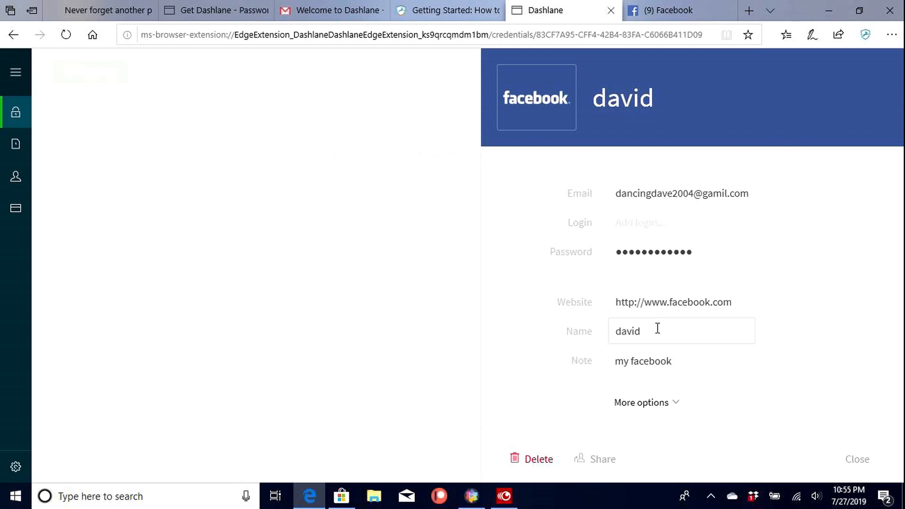
pyautogui.moveTo(720, 215)
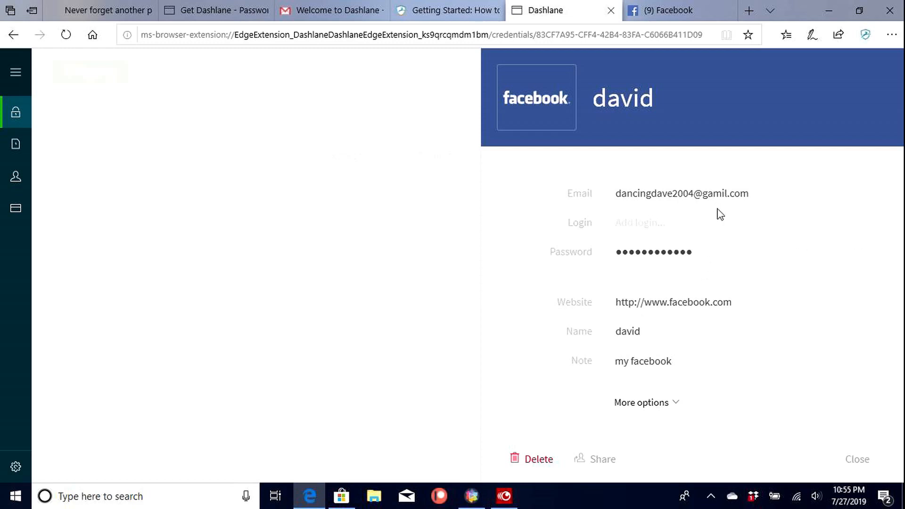
pyautogui.click(681, 223)
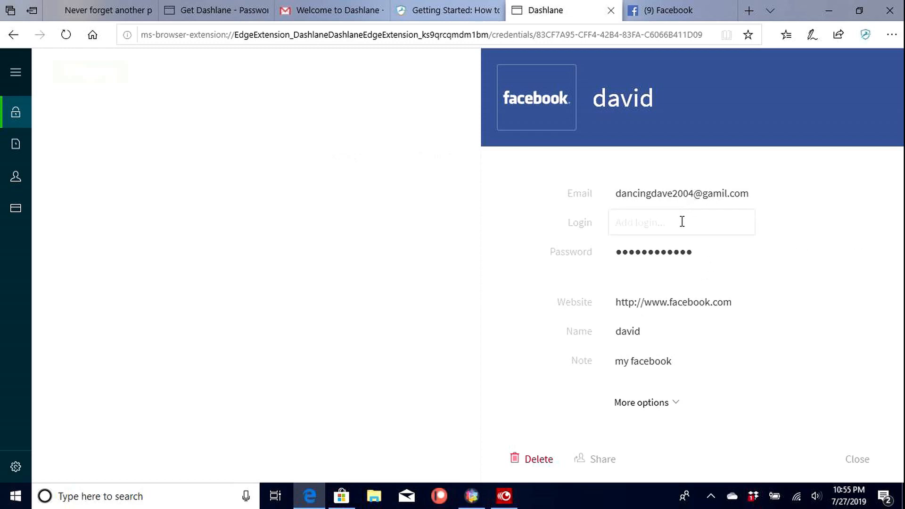
pyautogui.click(681, 223)
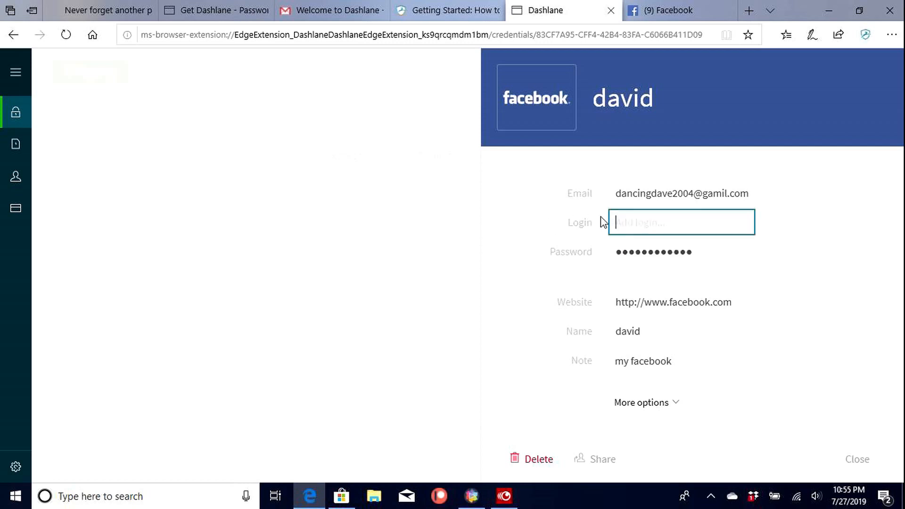
pyautogui.moveTo(733, 261)
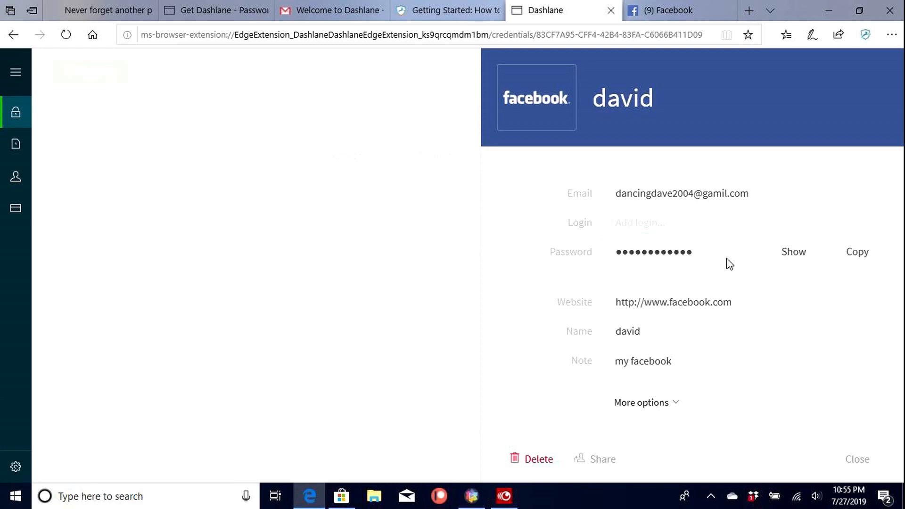
pyautogui.moveTo(857, 252)
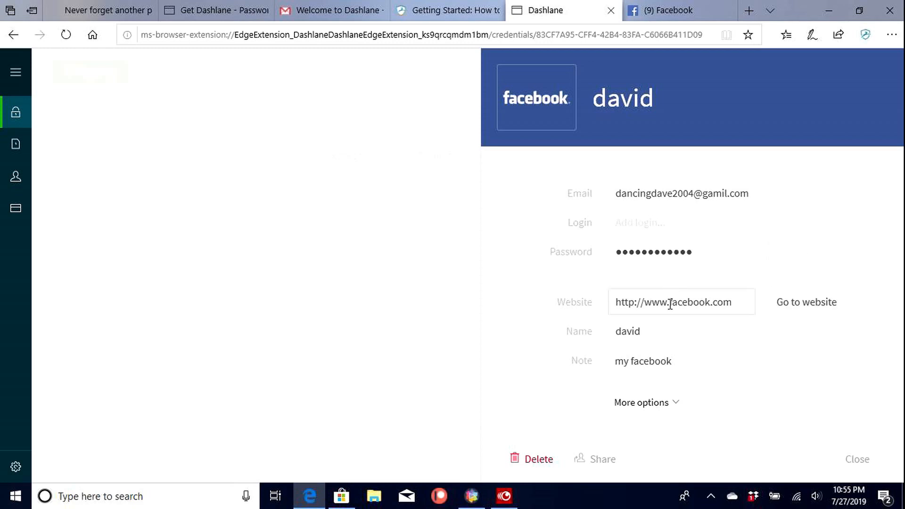
pyautogui.moveTo(709, 263)
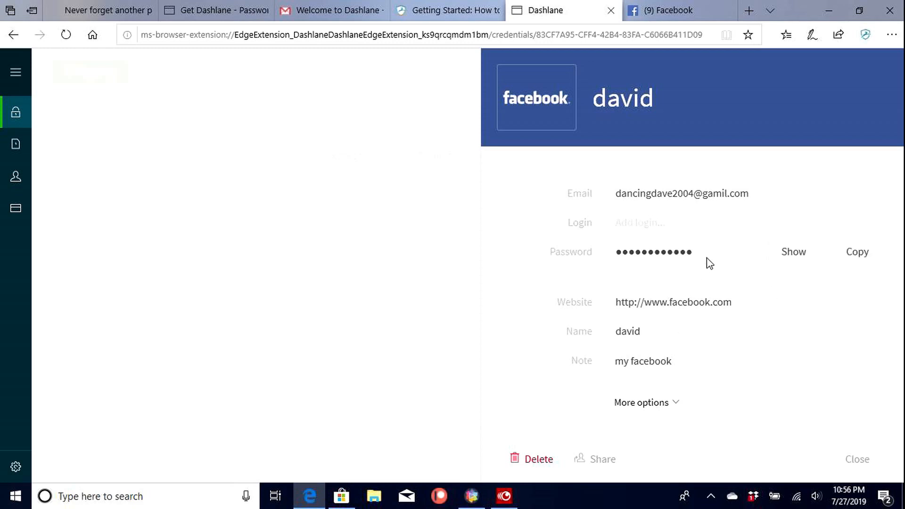
pyautogui.moveTo(714, 259)
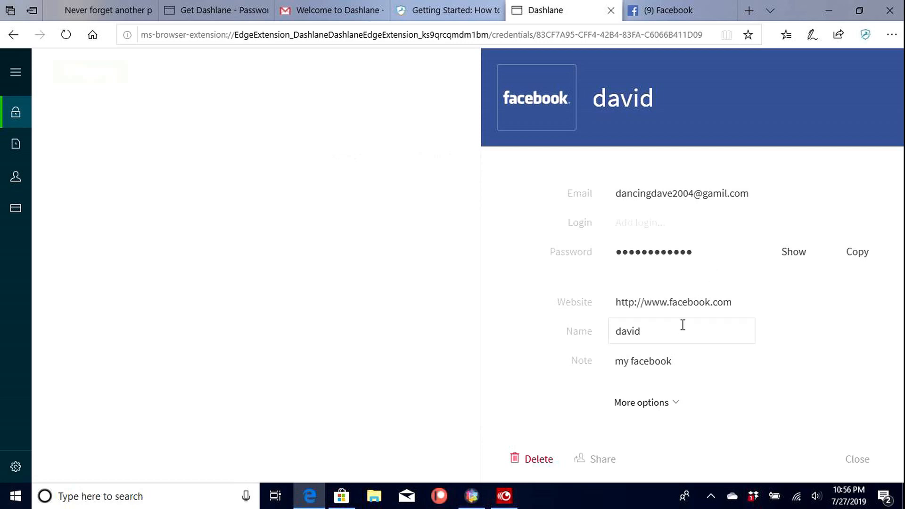
pyautogui.click(641, 402)
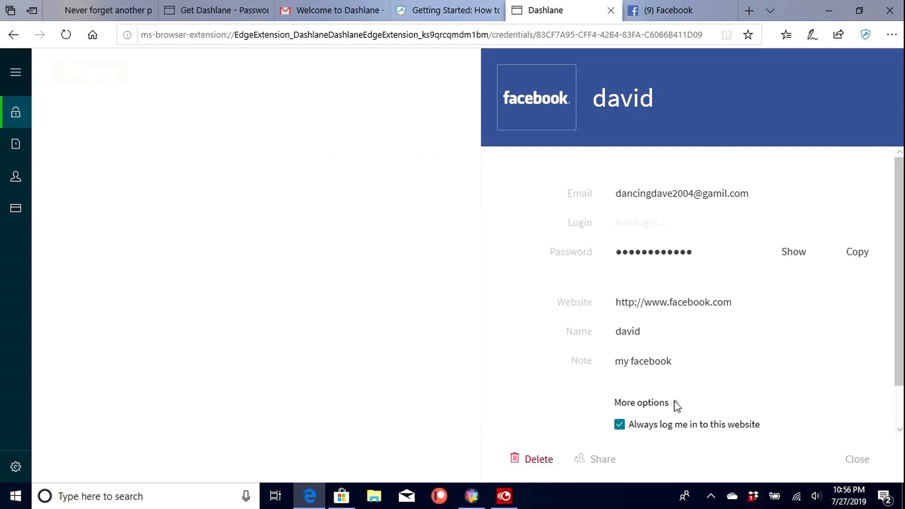
pyautogui.click(641, 403)
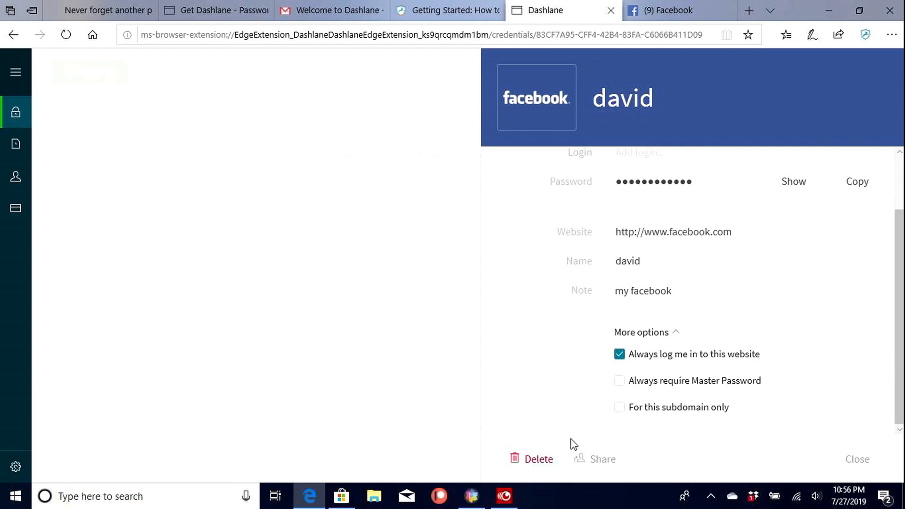
pyautogui.moveTo(583, 460)
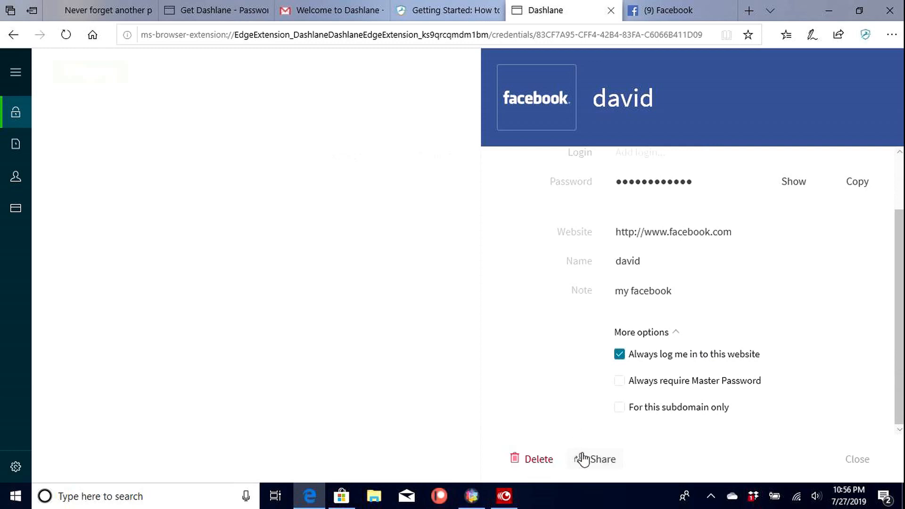
pyautogui.moveTo(606, 462)
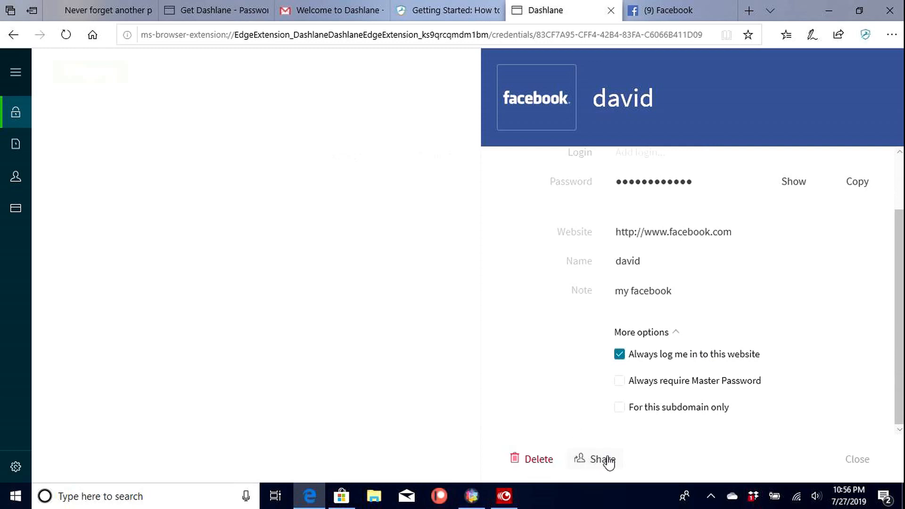
pyautogui.click(602, 459)
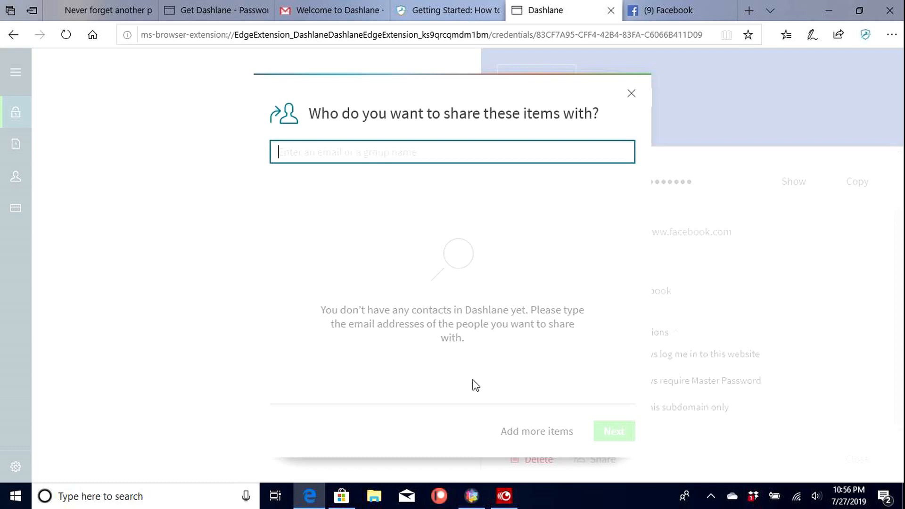
pyautogui.moveTo(606, 430)
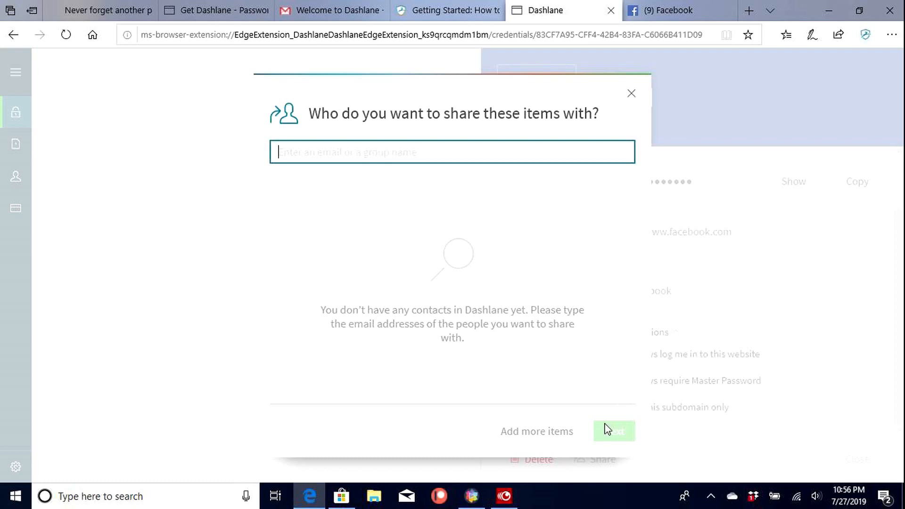
pyautogui.moveTo(521, 403)
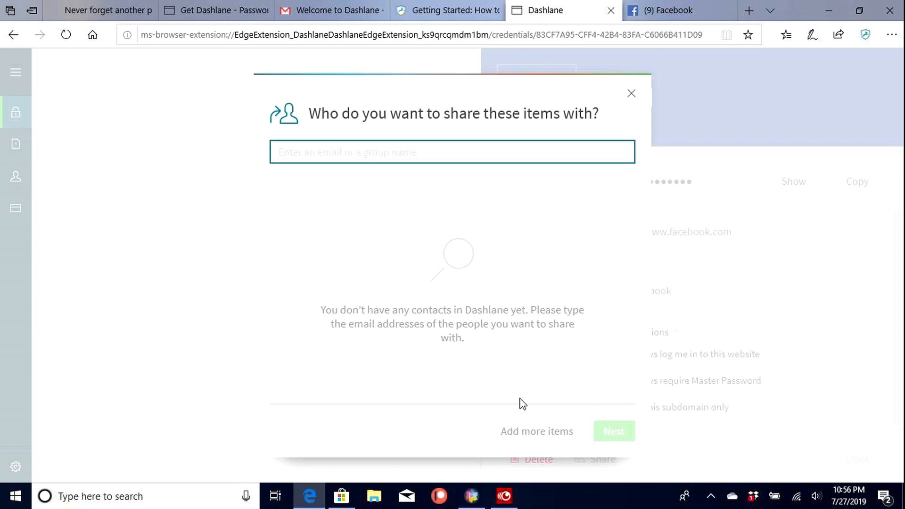
pyautogui.moveTo(510, 393)
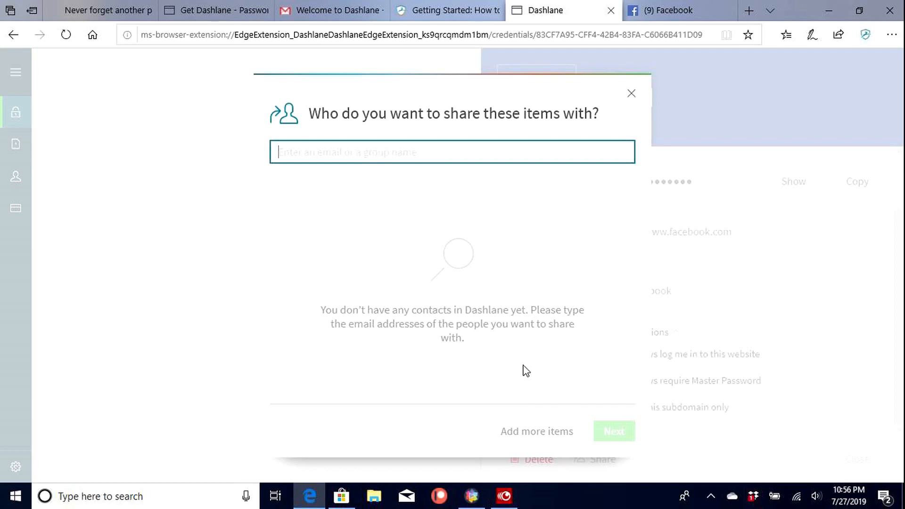
pyautogui.moveTo(531, 370)
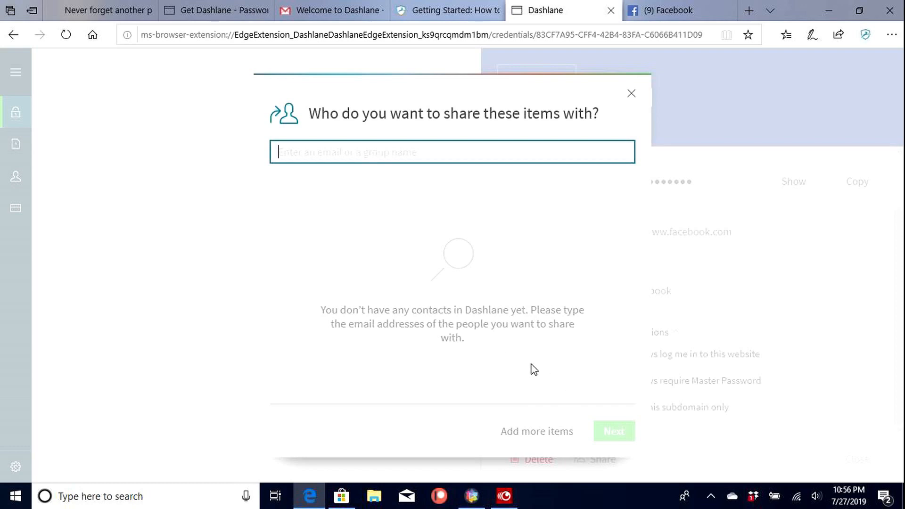
pyautogui.moveTo(642, 111)
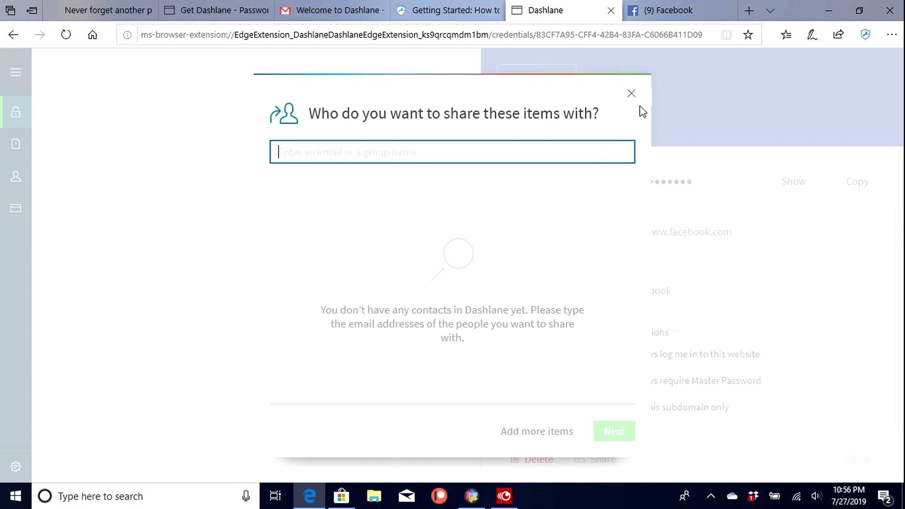
pyautogui.click(630, 93)
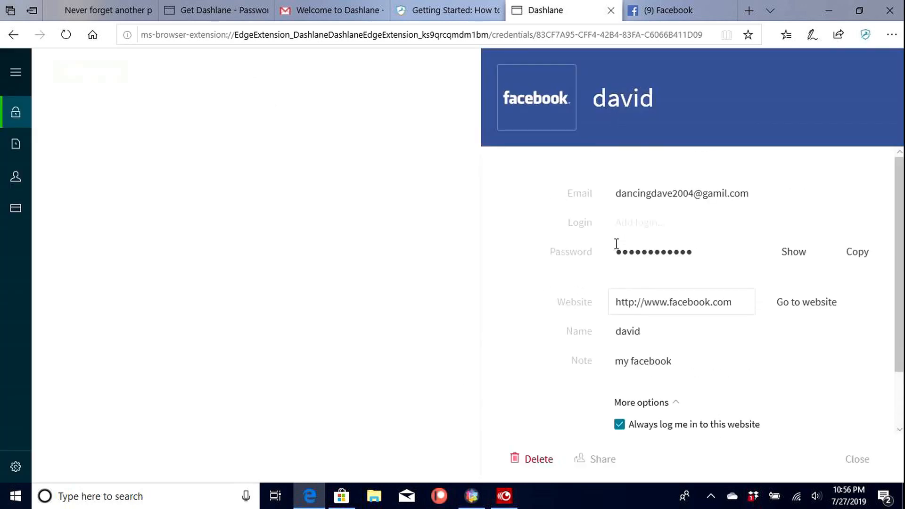
# - Close the Facebook details, revisit the Getting Started article, and land on the Dashlane homepage
pyautogui.click(857, 459)
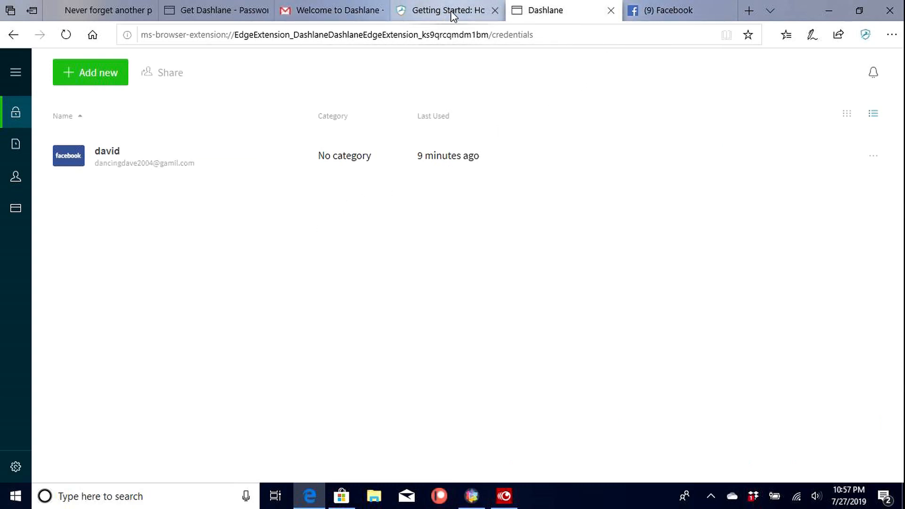
pyautogui.click(444, 10)
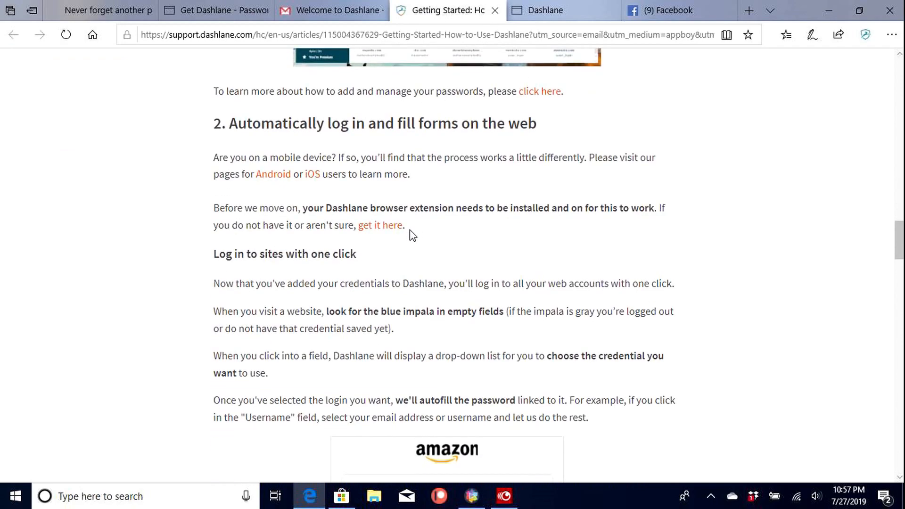
pyautogui.scroll(3)
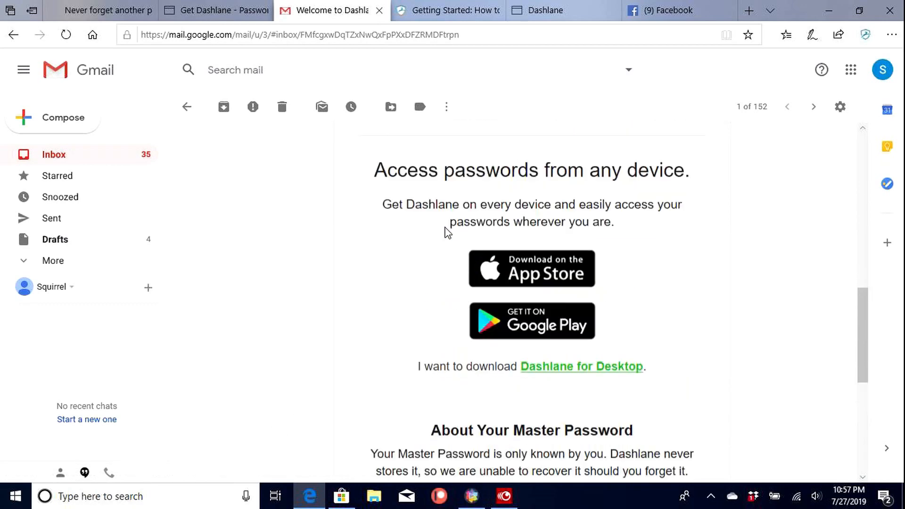
pyautogui.scroll(3)
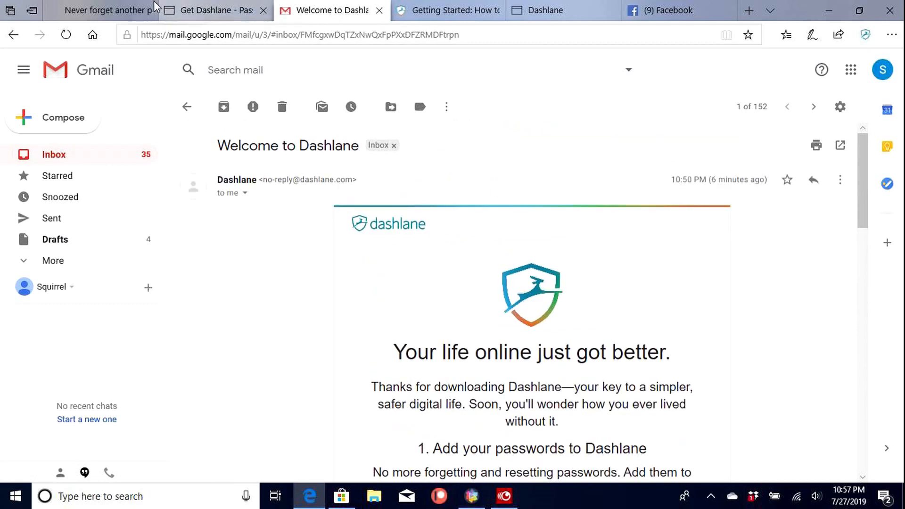
pyautogui.click(103, 10)
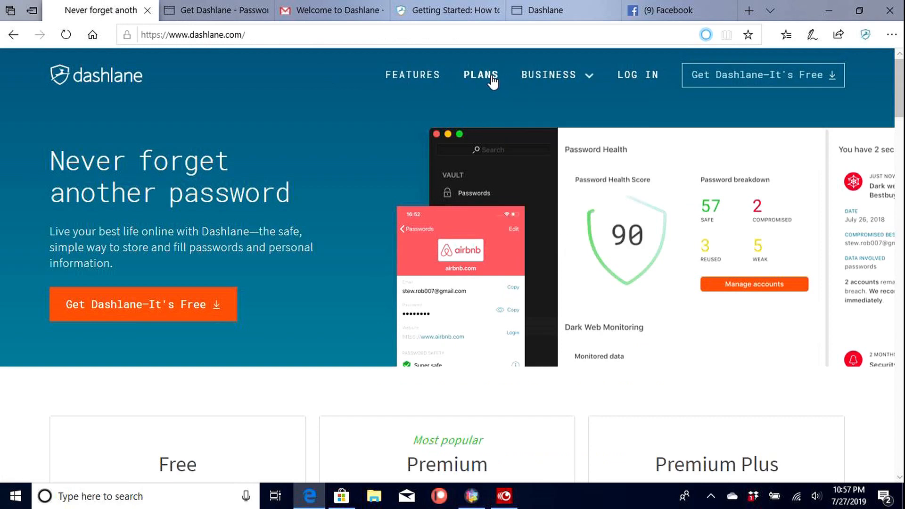
# - Show the plans page listing Free $0, Premium $4.99/mo and Premium Plus $9.99/mo
pyautogui.click(481, 75)
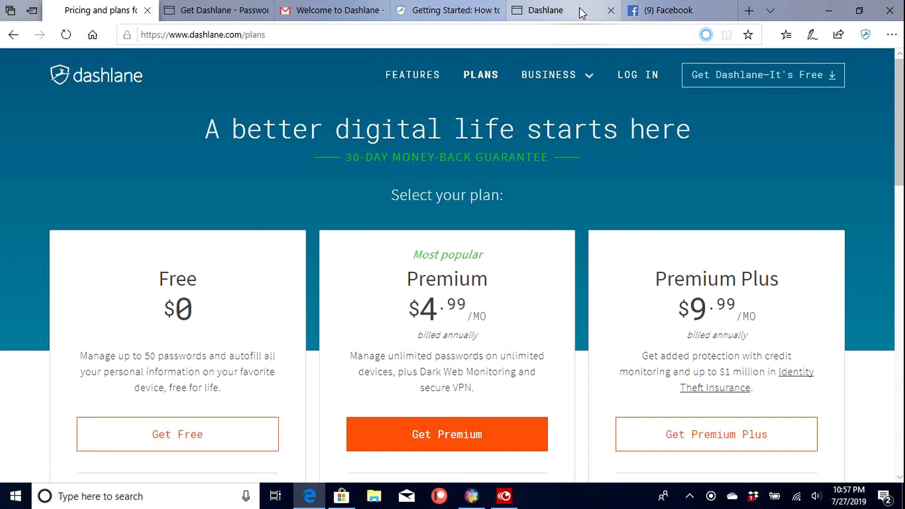
pyautogui.moveTo(562, 10)
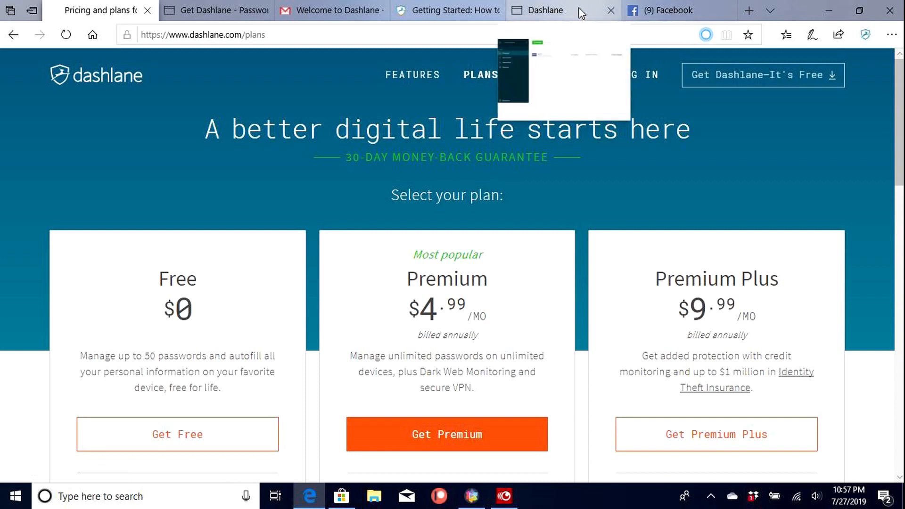
# - Confirm the account summary shows Premium until August 26, 2019, then return to the plans page
pyautogui.click(546, 10)
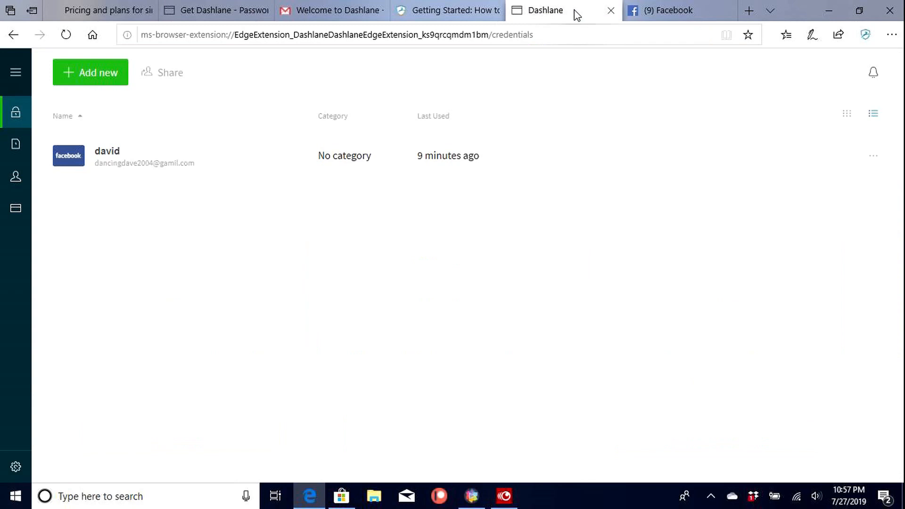
pyautogui.moveTo(16, 163)
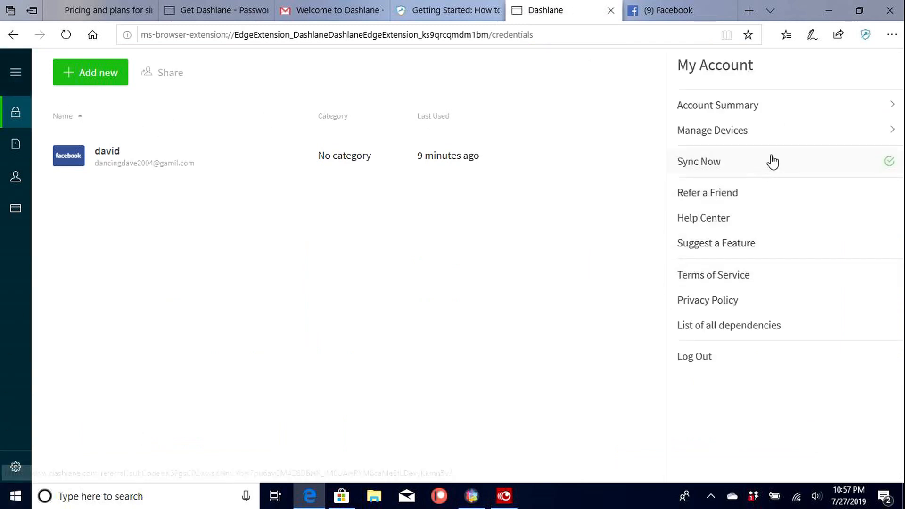
pyautogui.click(717, 104)
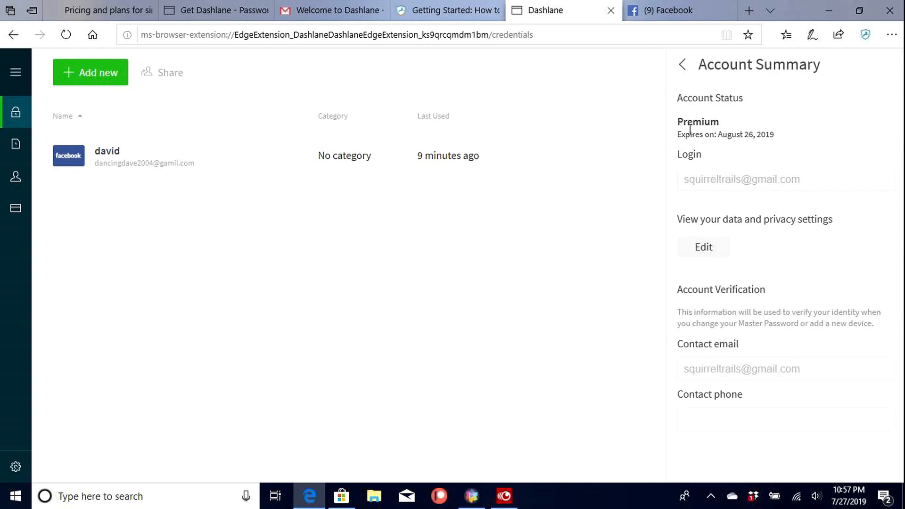
pyautogui.moveTo(706, 134)
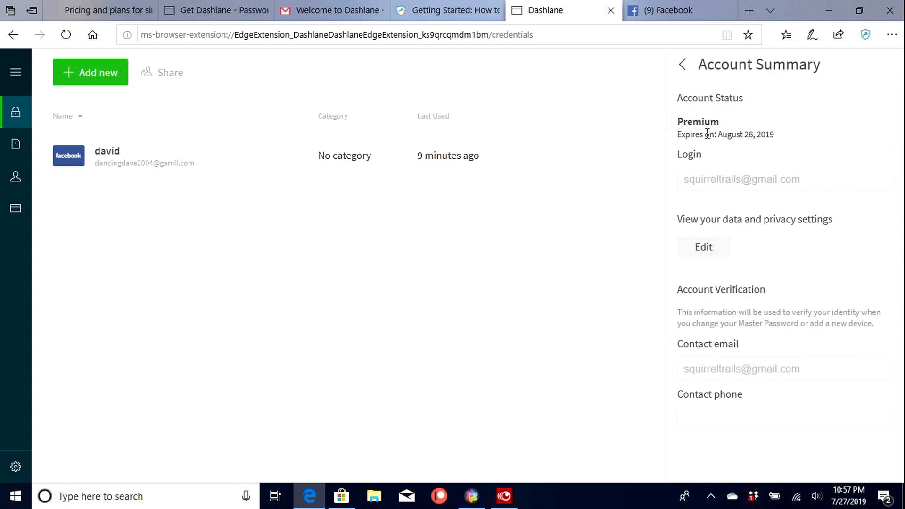
pyautogui.moveTo(560, 248)
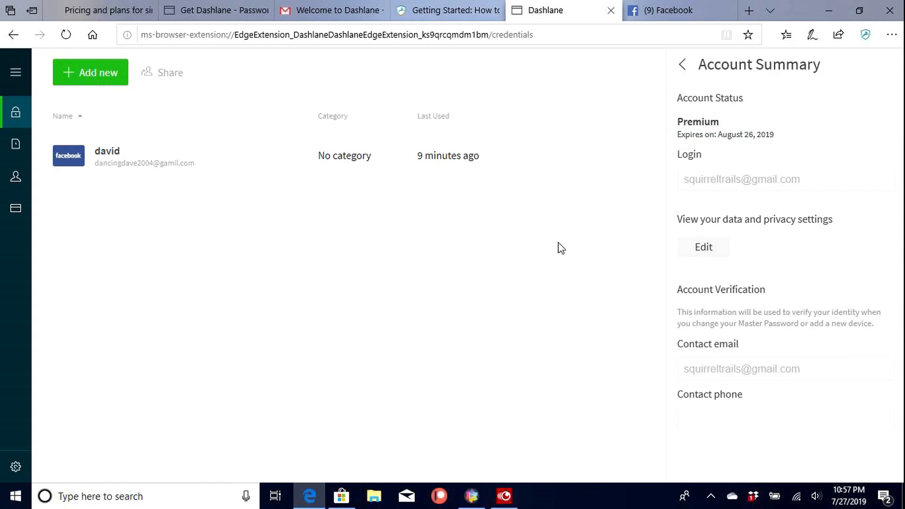
pyautogui.moveTo(311, 77)
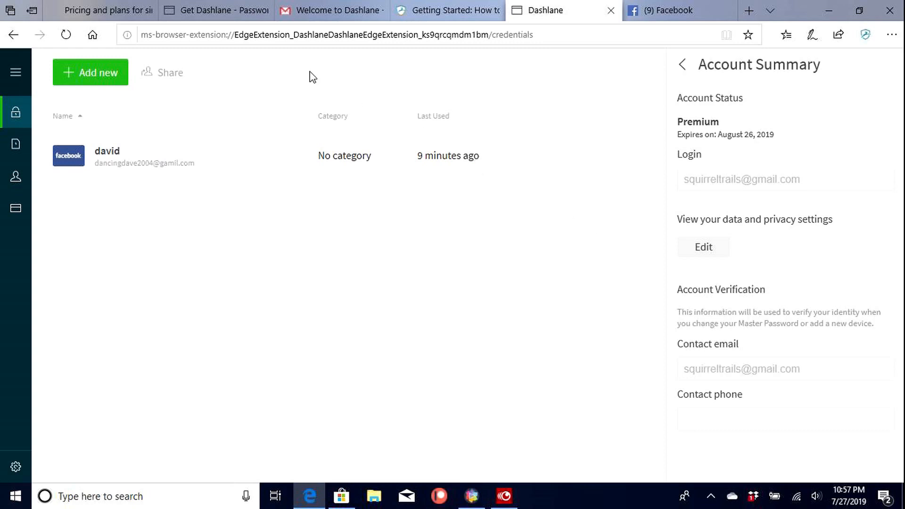
pyautogui.moveTo(214, 11)
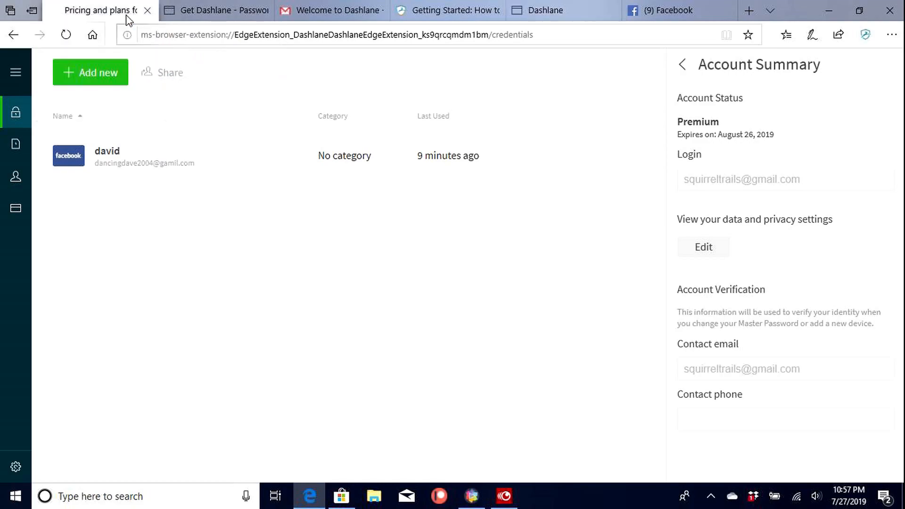
pyautogui.click(100, 11)
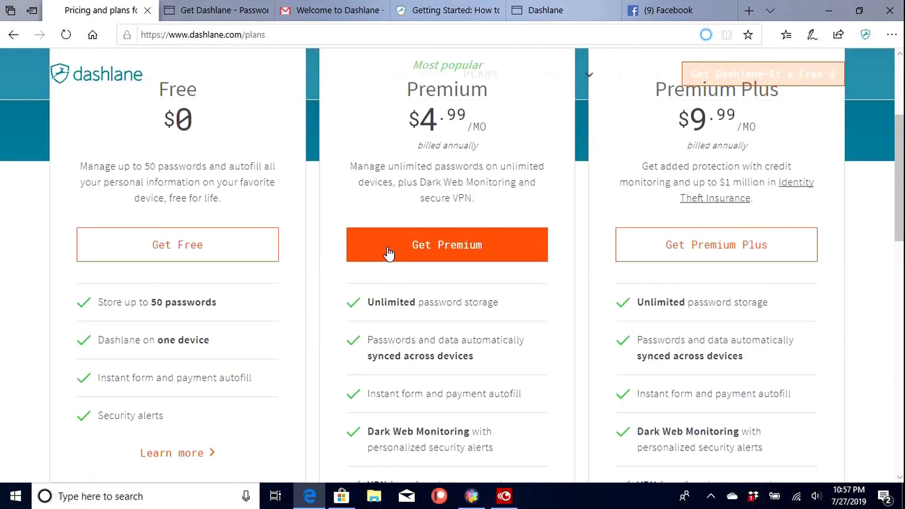